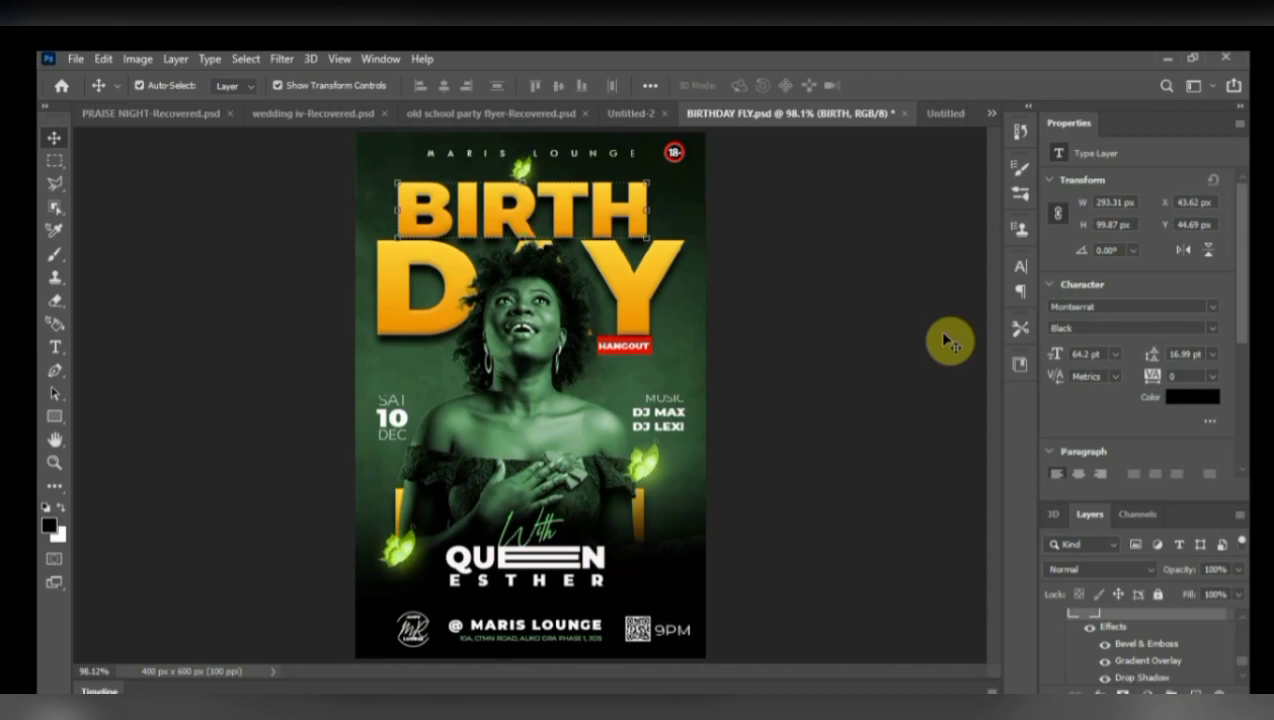
{"action": "mouse_move", "coordinate": [668, 475]}
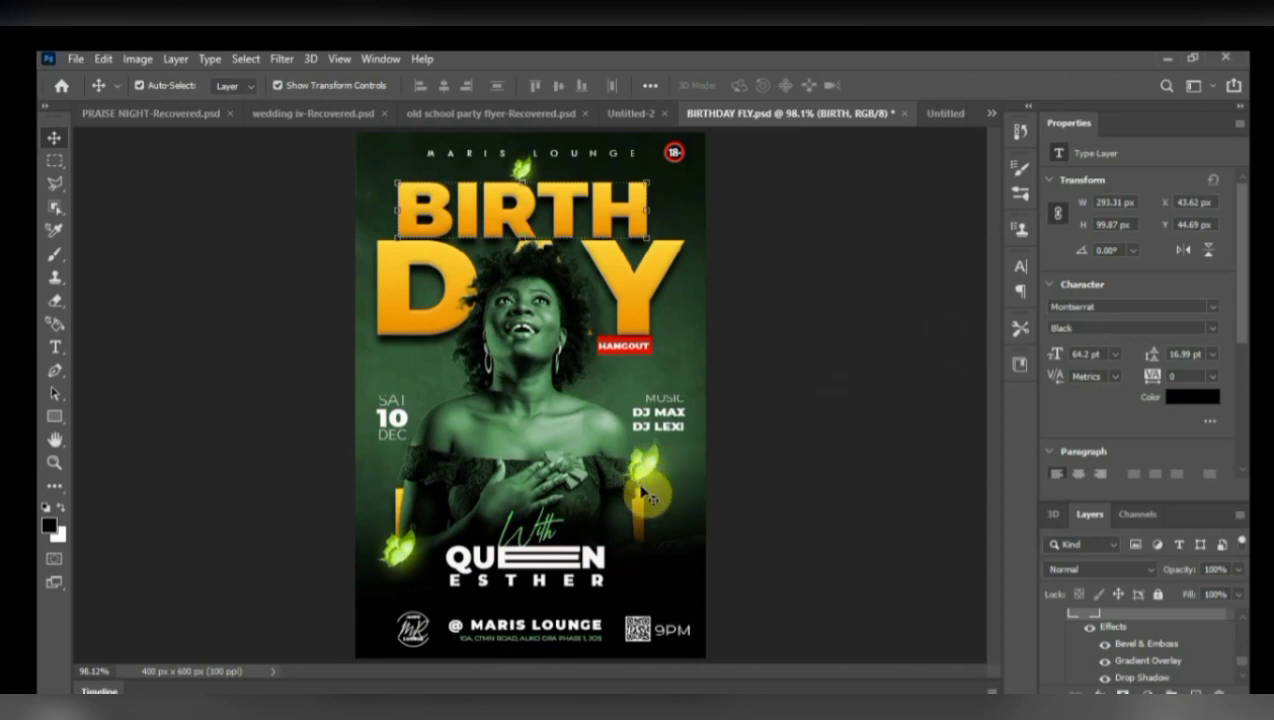
{"action": "mouse_move", "coordinate": [653, 503]}
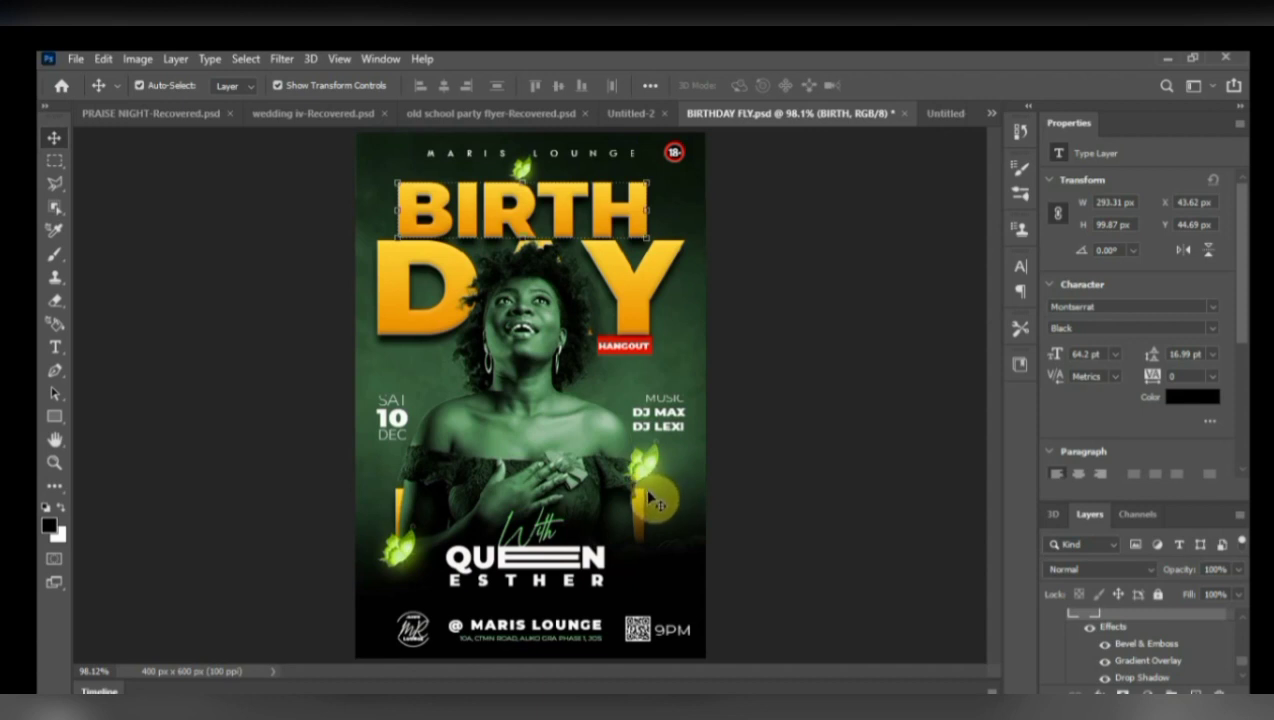
{"action": "mouse_move", "coordinate": [635, 502]}
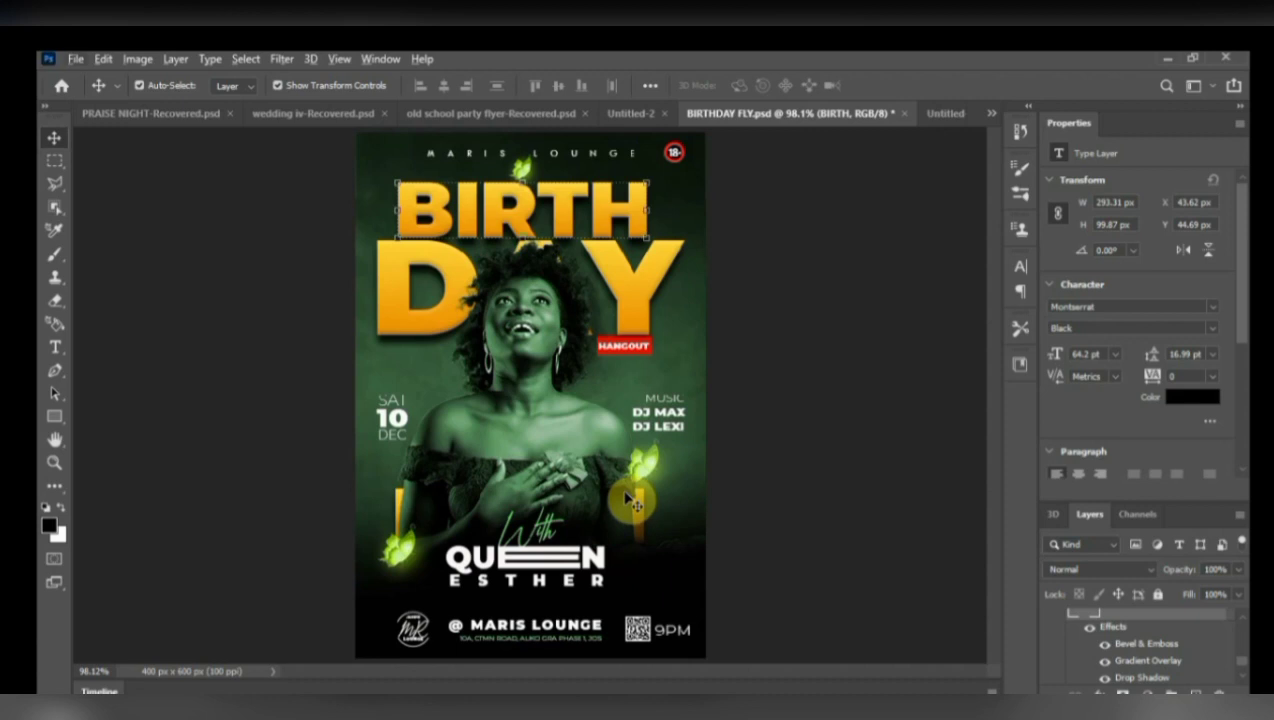
{"action": "mouse_move", "coordinate": [80, 58]}
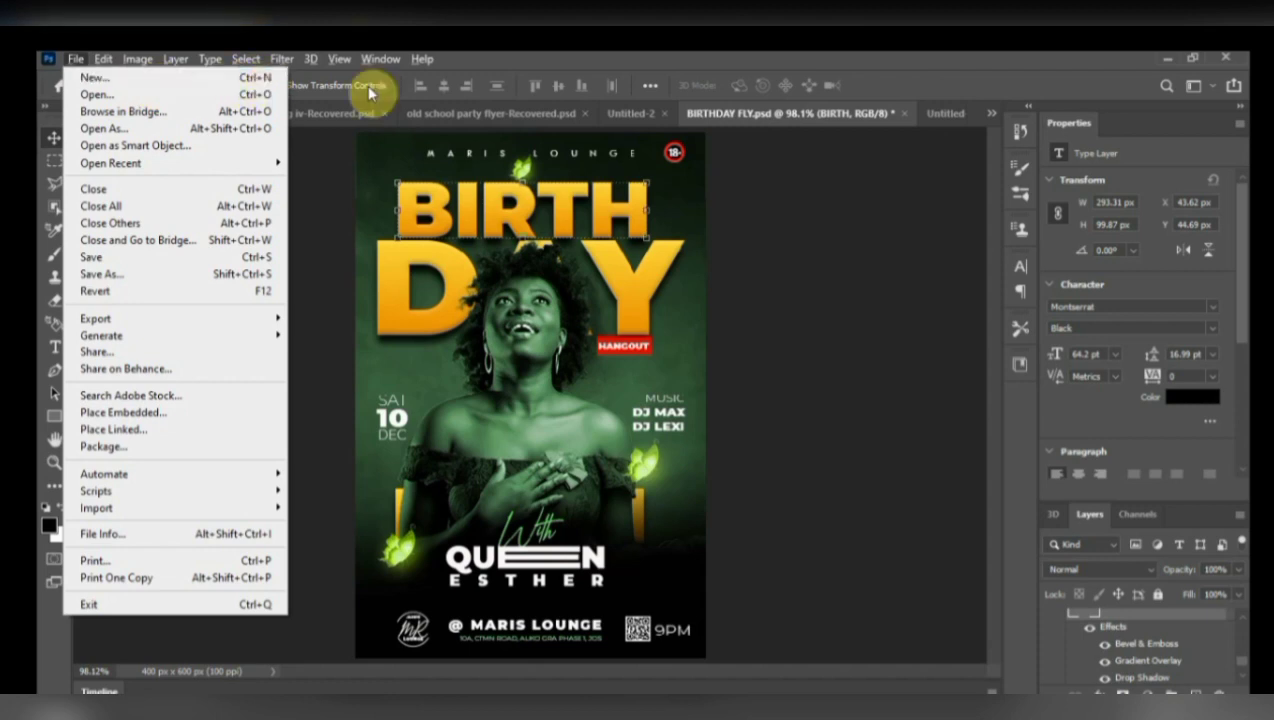
- Create a blank white 800 × 1200 px portrait document at 200 ppi
{"action": "left_click", "coordinate": [93, 77]}
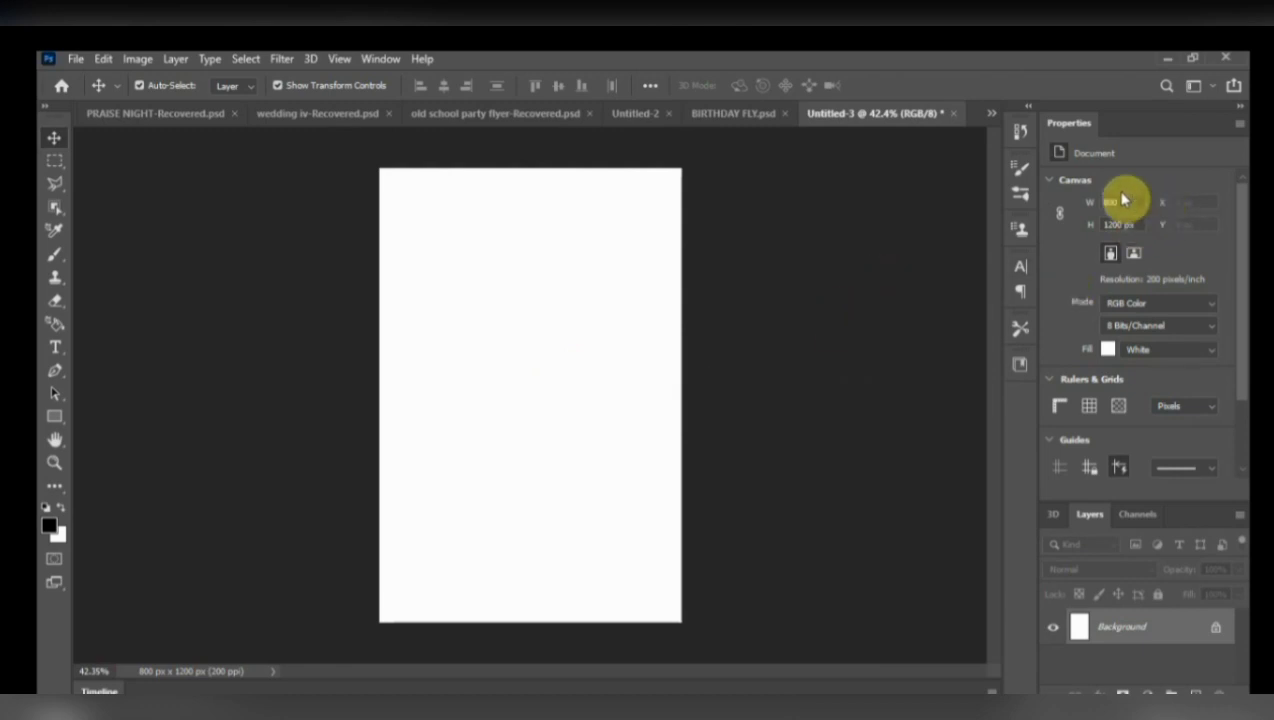
{"action": "mouse_move", "coordinate": [1127, 215]}
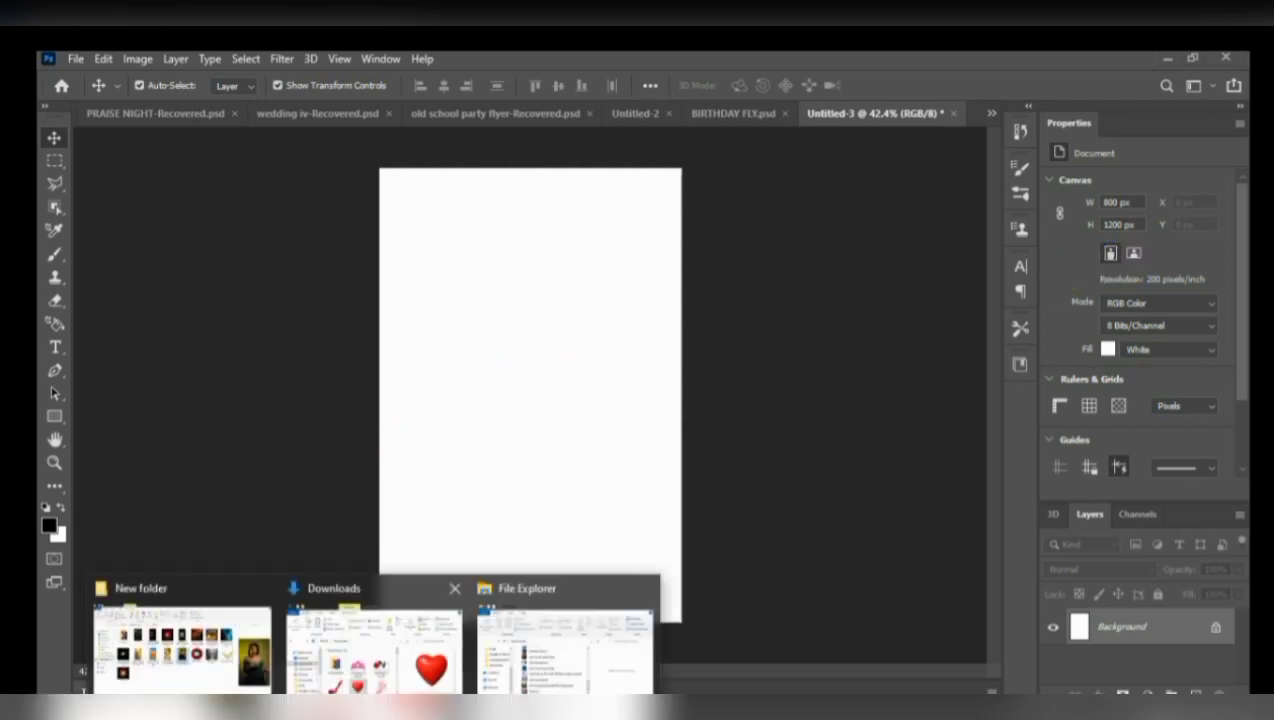
- Bring in the woman's photo from File Explorer and move it down the canvas
{"action": "left_click", "coordinate": [181, 650]}
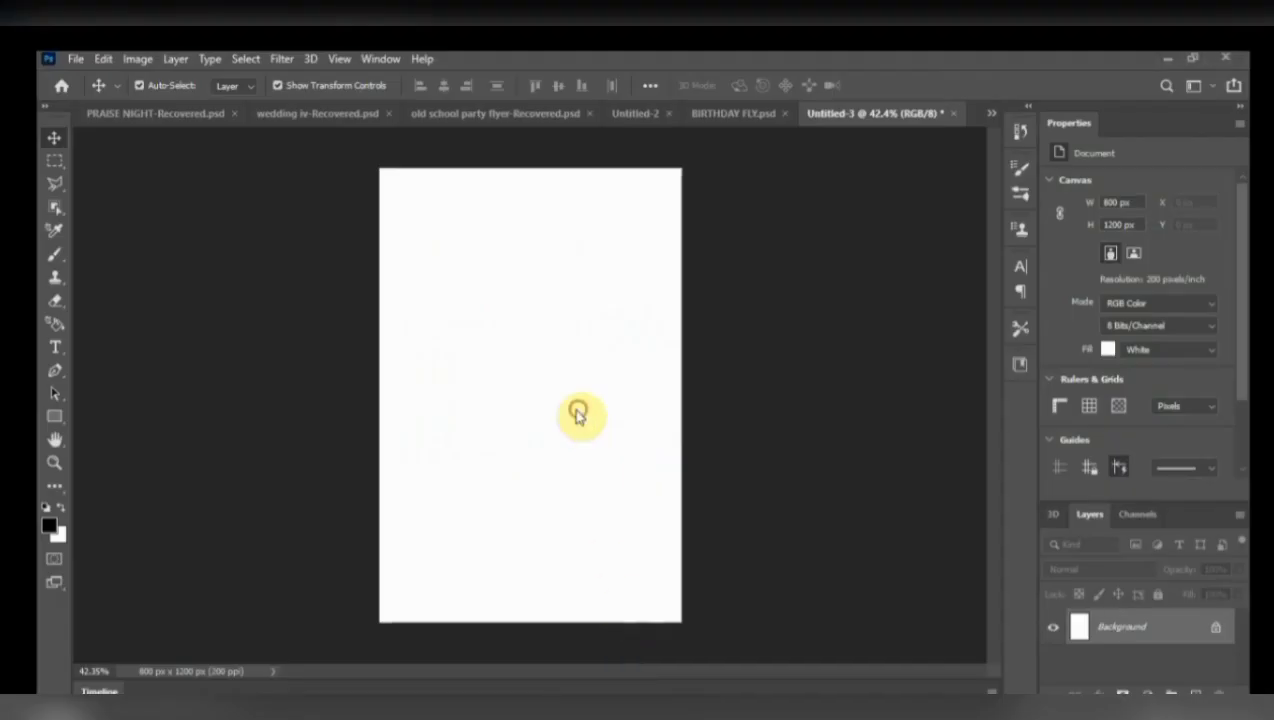
{"action": "mouse_move", "coordinate": [613, 523]}
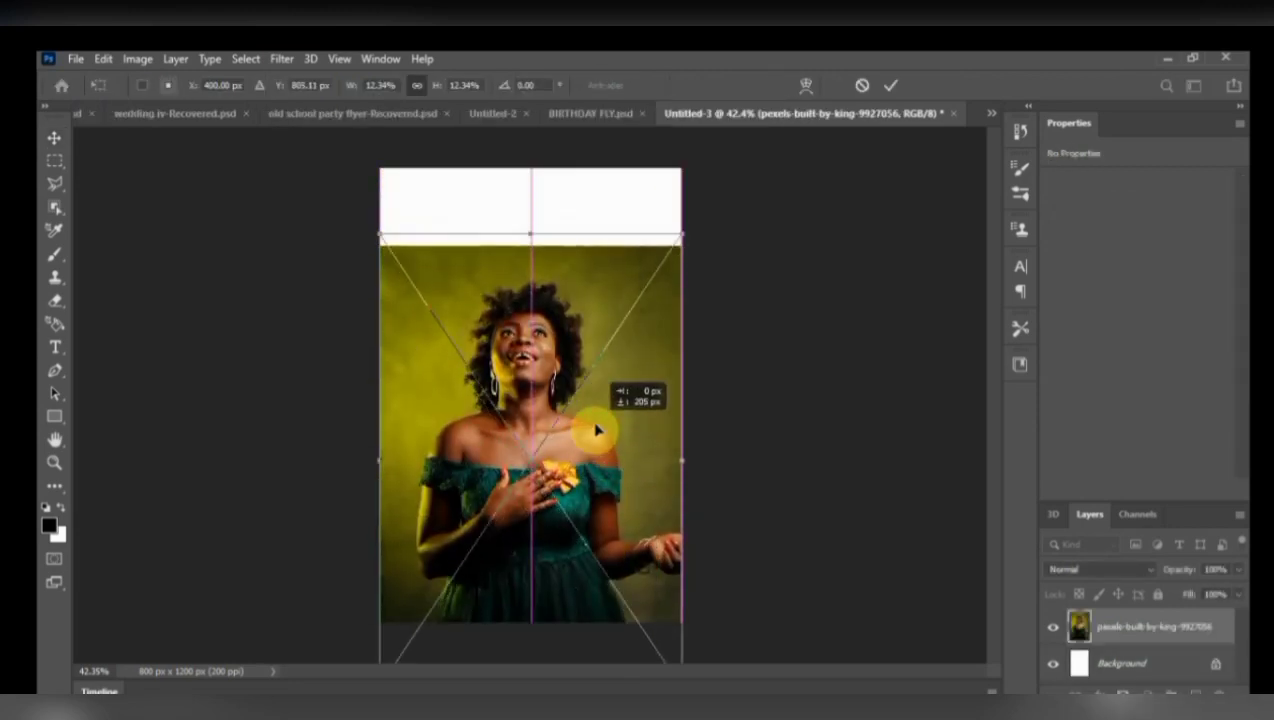
{"action": "left_click_drag", "start_coordinate": [595, 430], "coordinate": [670, 357]}
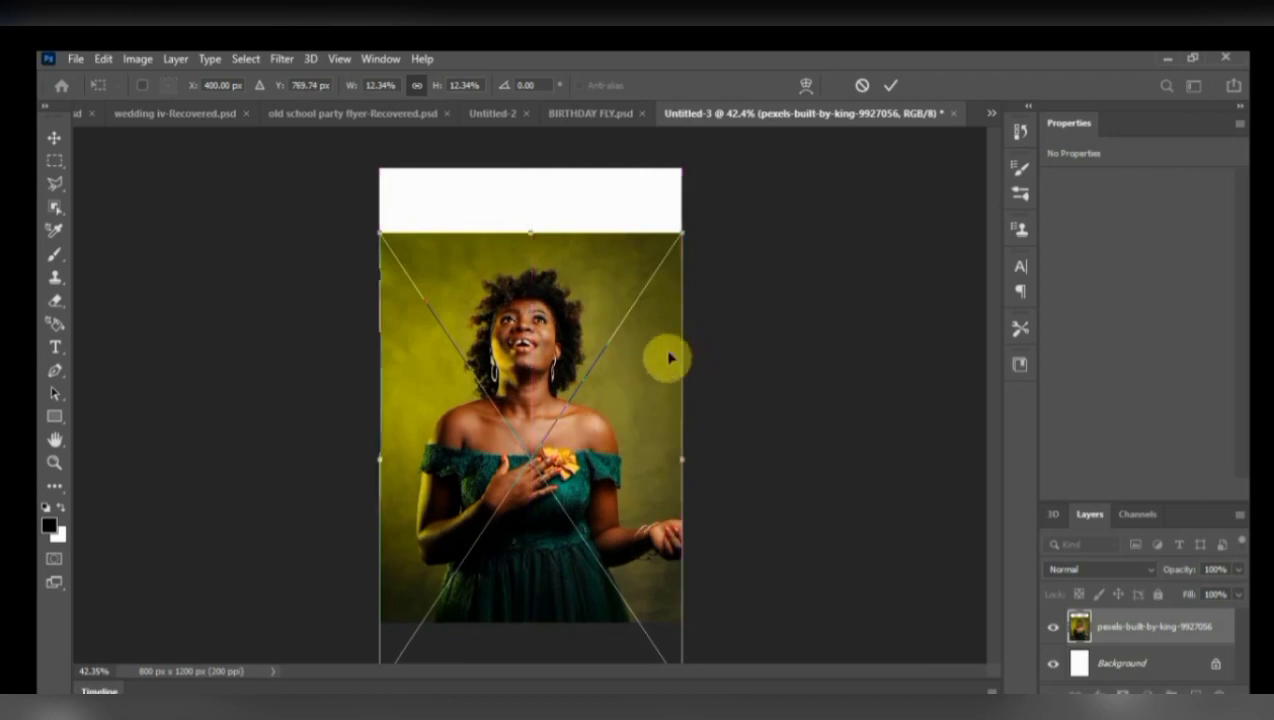
{"action": "mouse_move", "coordinate": [688, 270]}
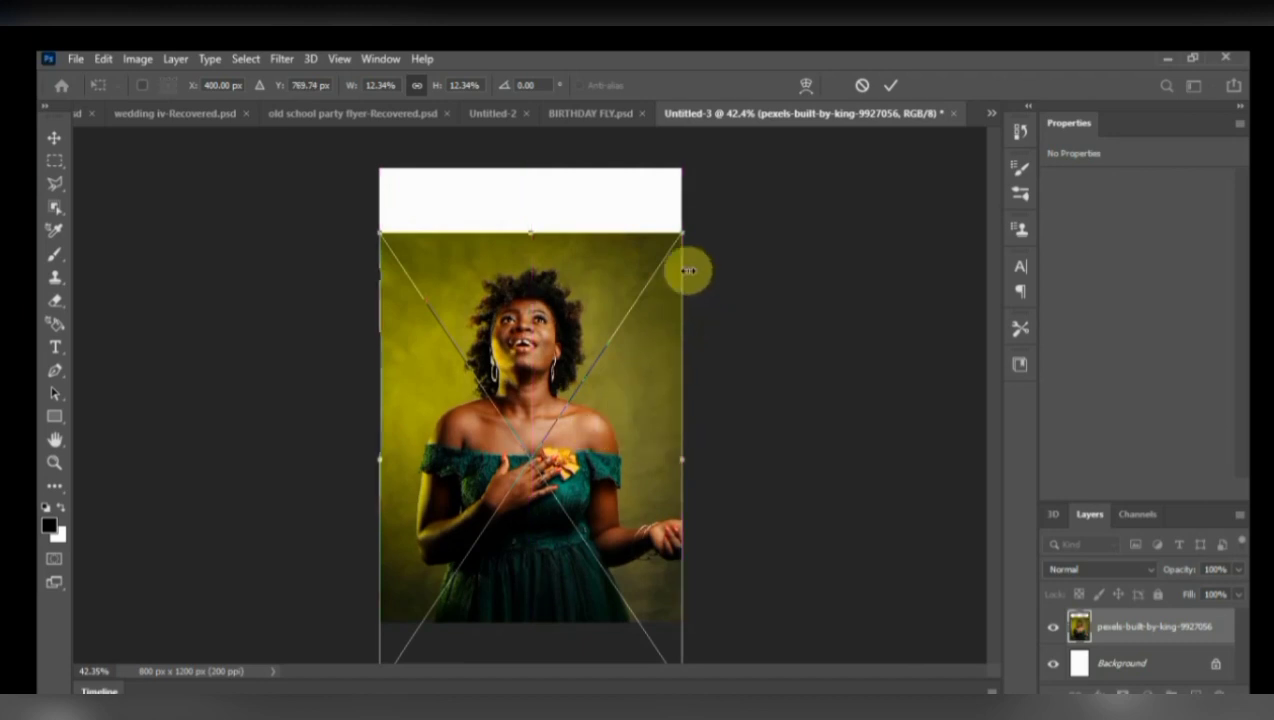
{"action": "mouse_move", "coordinate": [890, 262]}
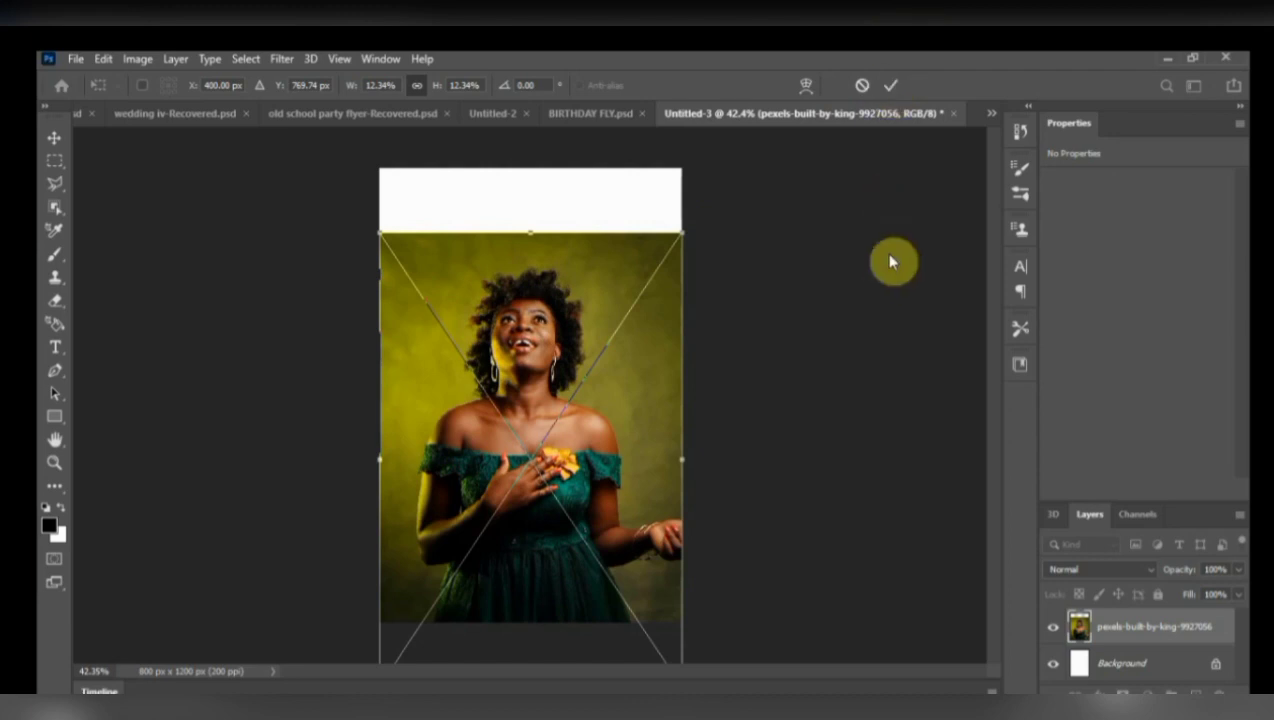
{"action": "mouse_move", "coordinate": [607, 332]}
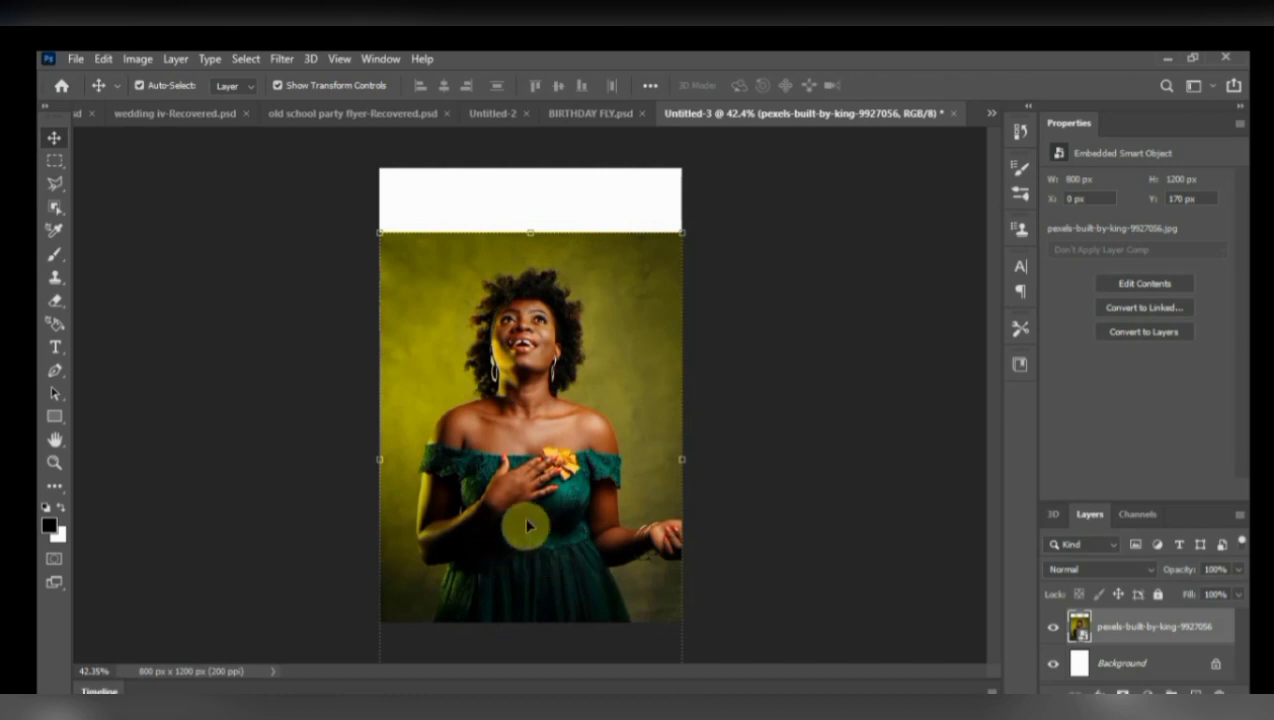
{"action": "mouse_move", "coordinate": [365, 130]}
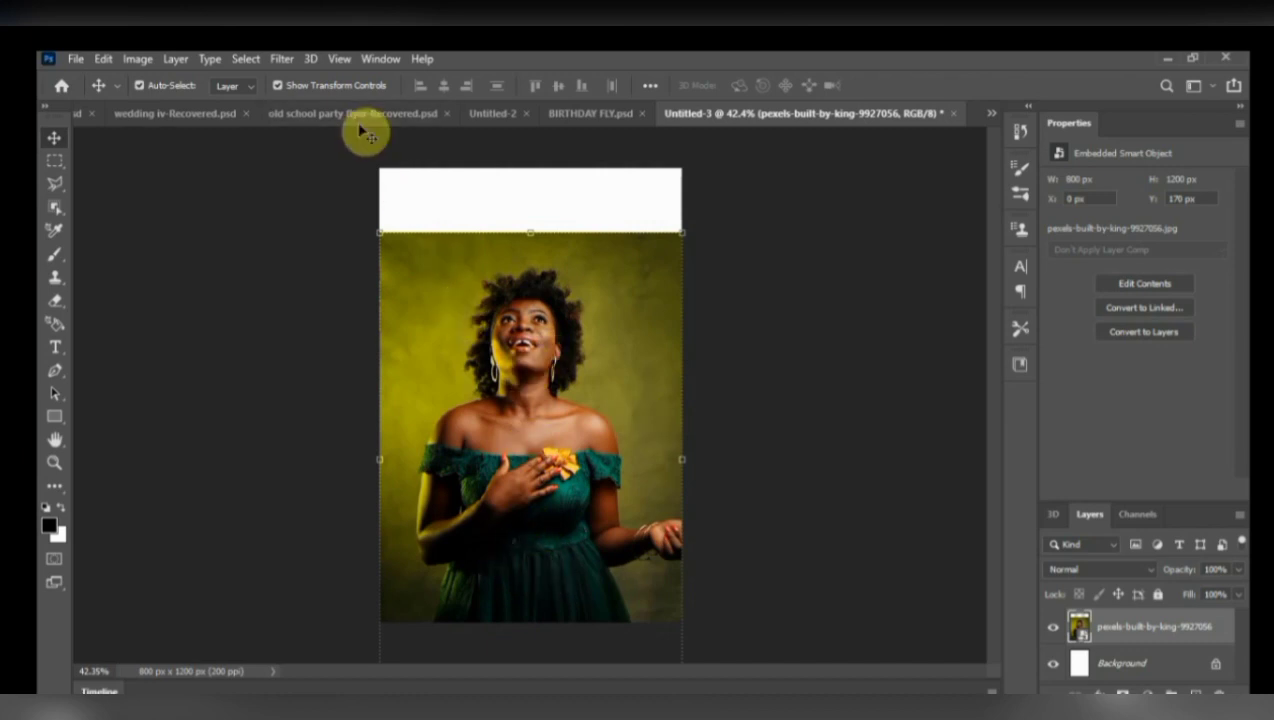
{"action": "mouse_move", "coordinate": [378, 290]}
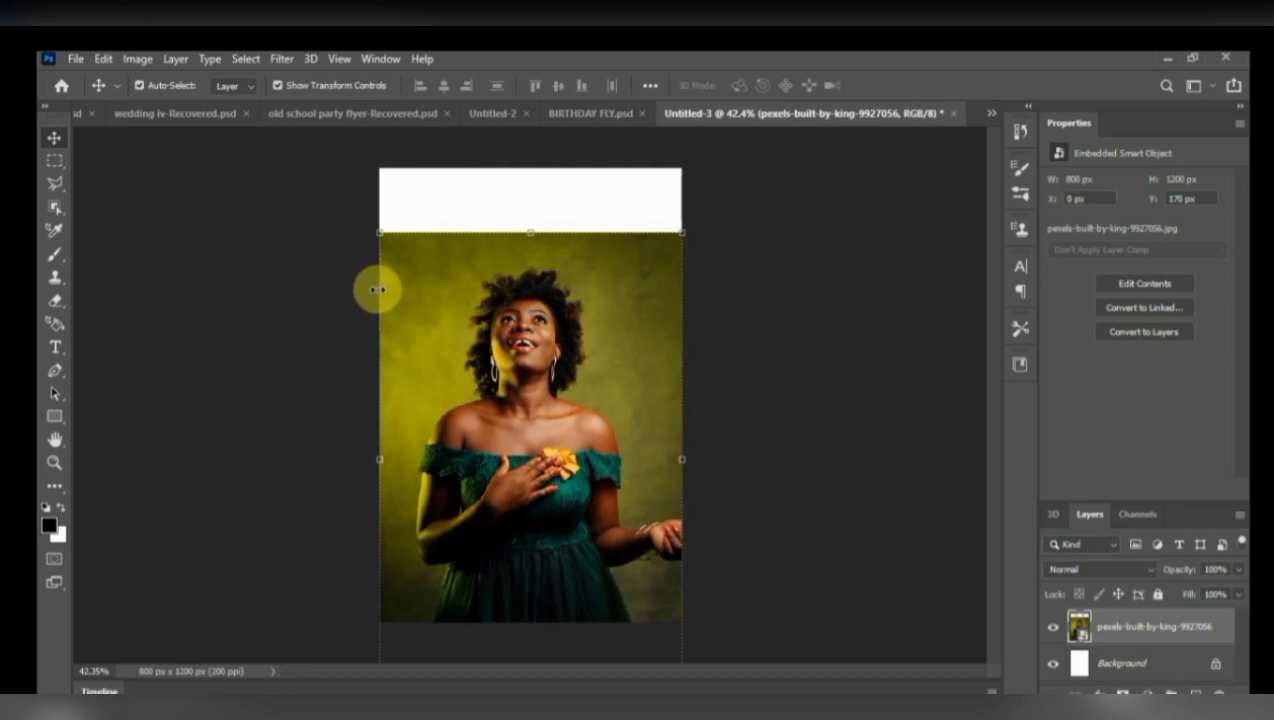
{"action": "mouse_move", "coordinate": [382, 232]}
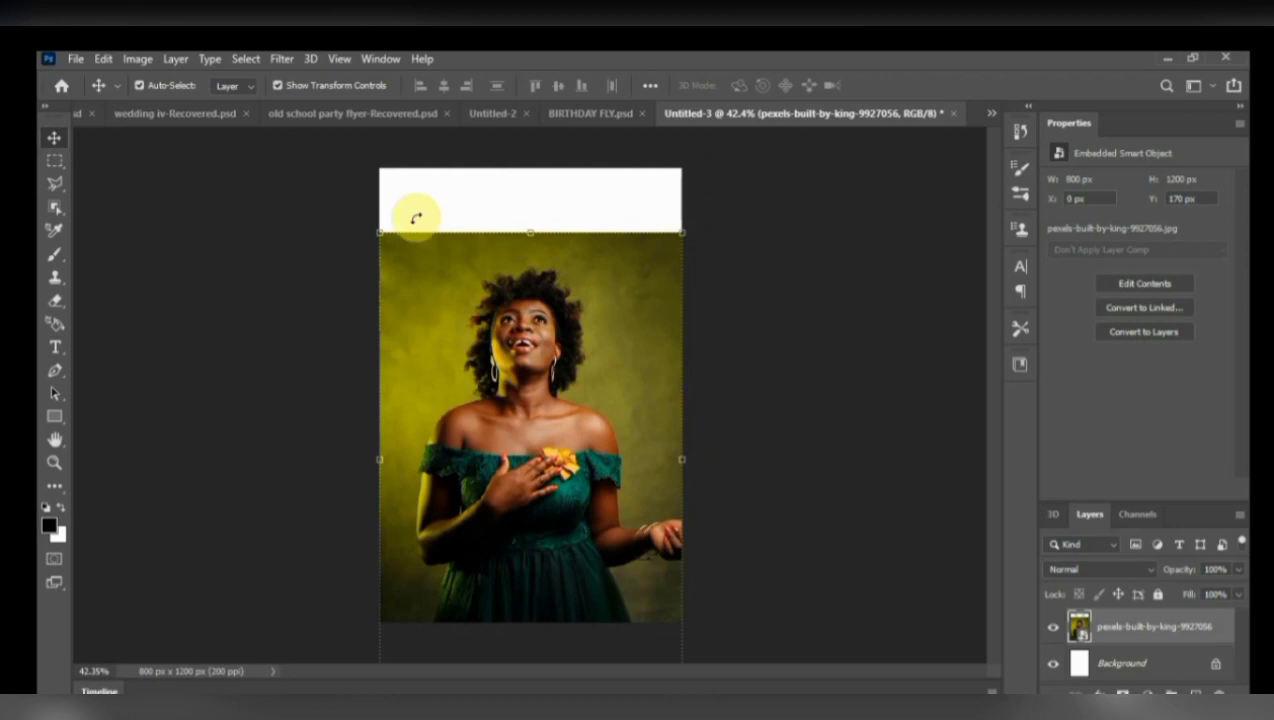
{"action": "mouse_move", "coordinate": [395, 212]}
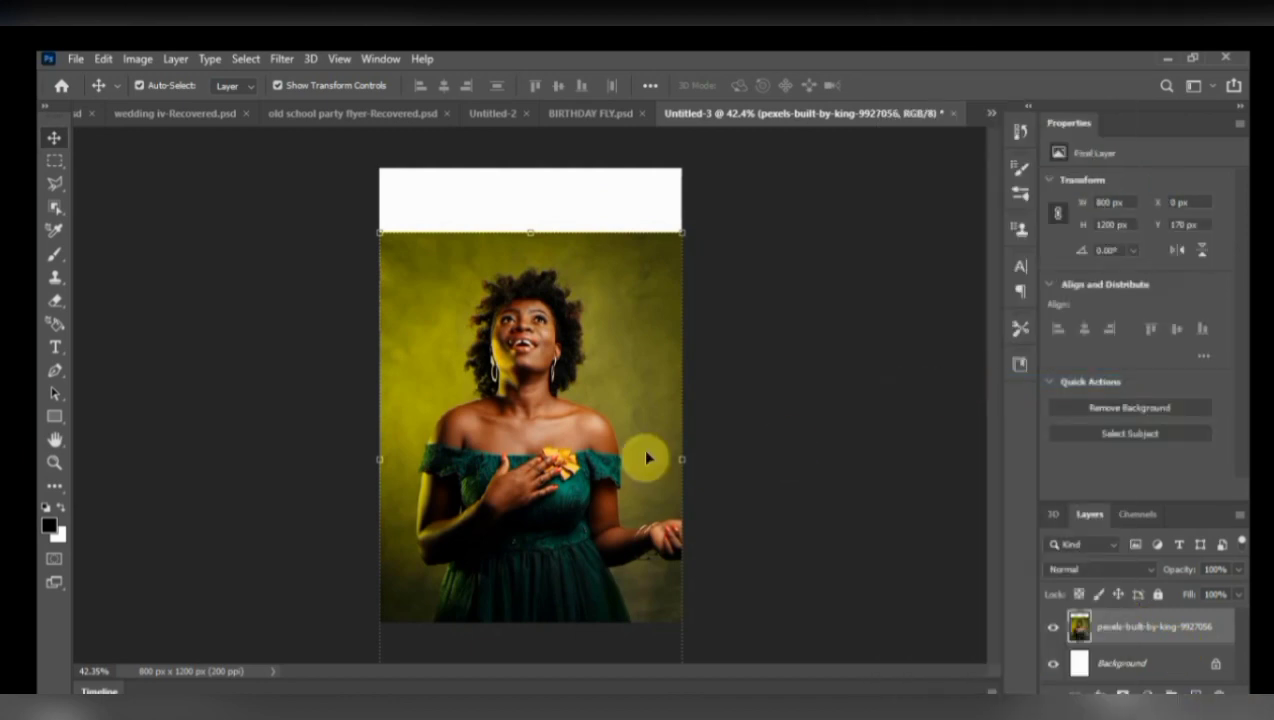
{"action": "mouse_move", "coordinate": [658, 466]}
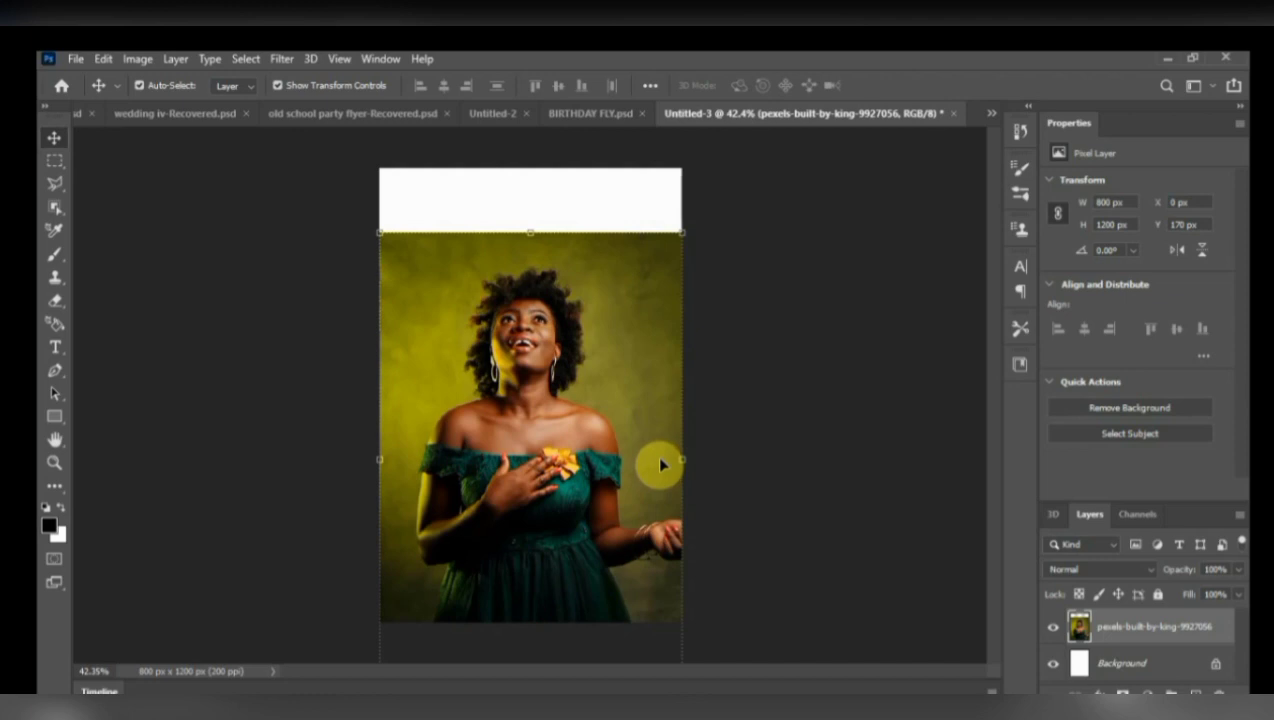
{"action": "mouse_move", "coordinate": [55, 237]}
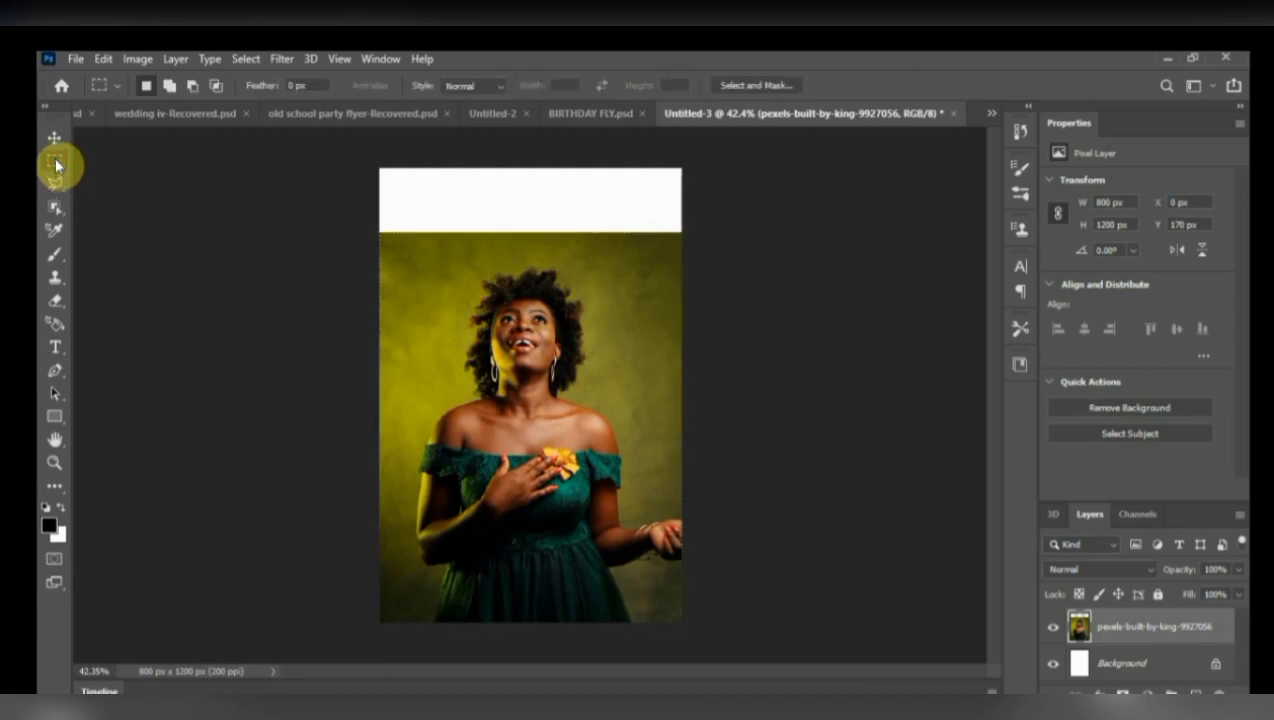
- Drag a rectangular marquee over the white strip at the top of the canvas
{"action": "right_click", "coordinate": [55, 162]}
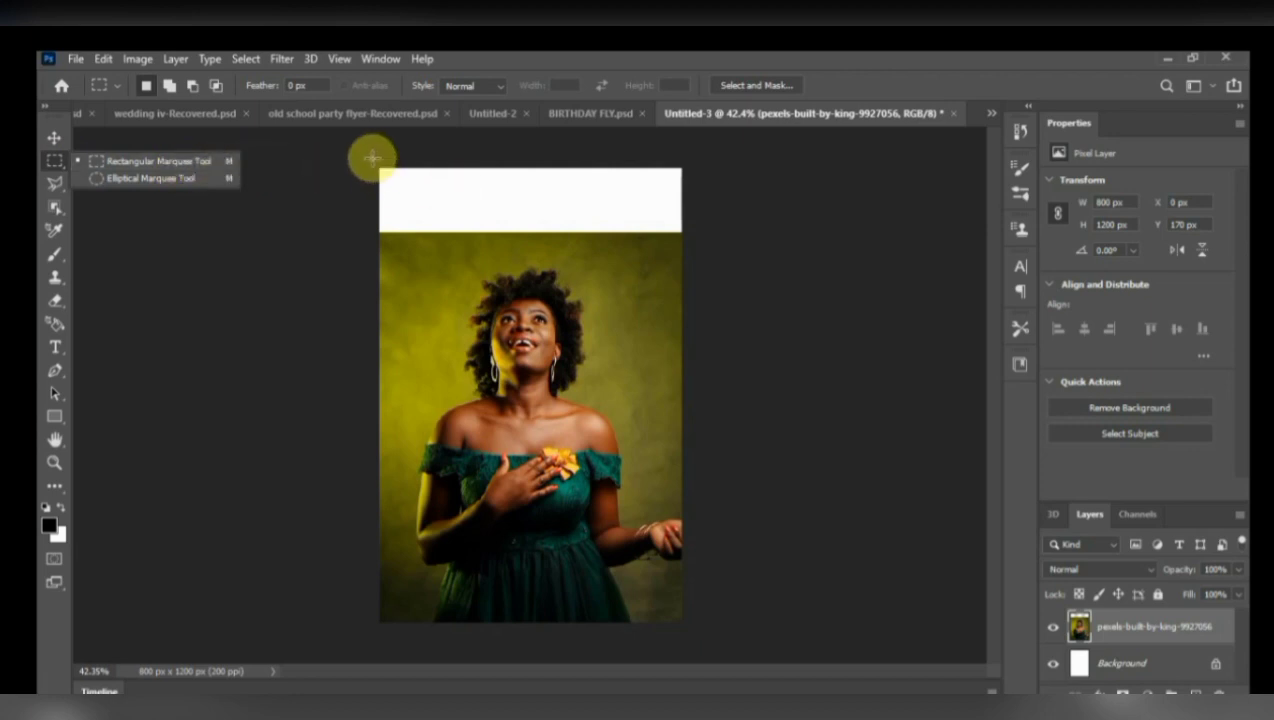
{"action": "left_click_drag", "start_coordinate": [378, 172], "coordinate": [685, 240]}
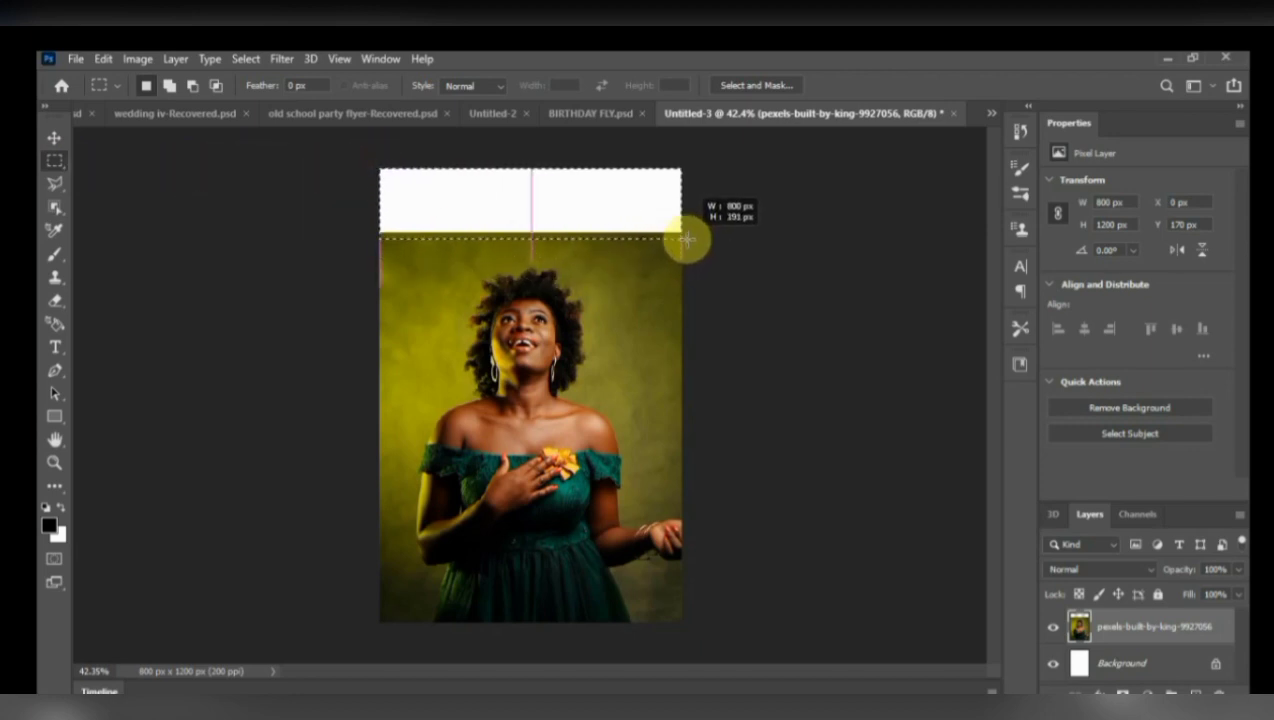
{"action": "left_click_drag", "start_coordinate": [685, 240], "coordinate": [555, 238]}
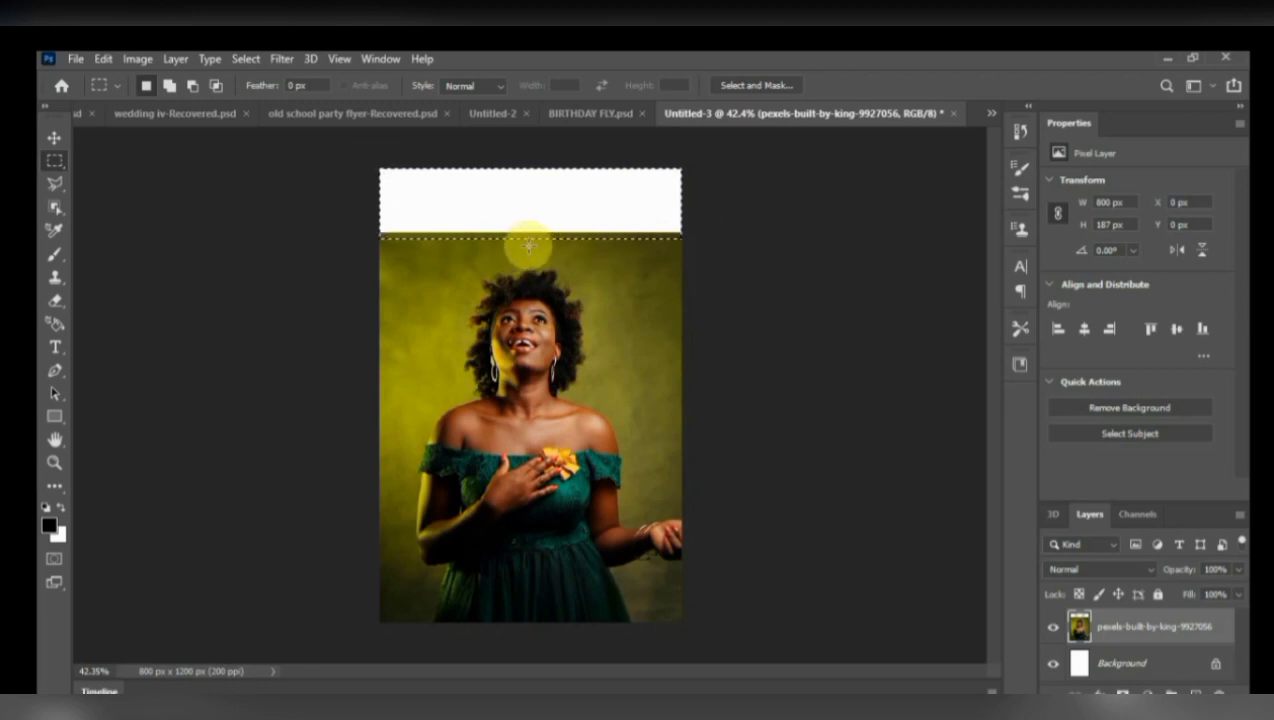
{"action": "mouse_move", "coordinate": [540, 208]}
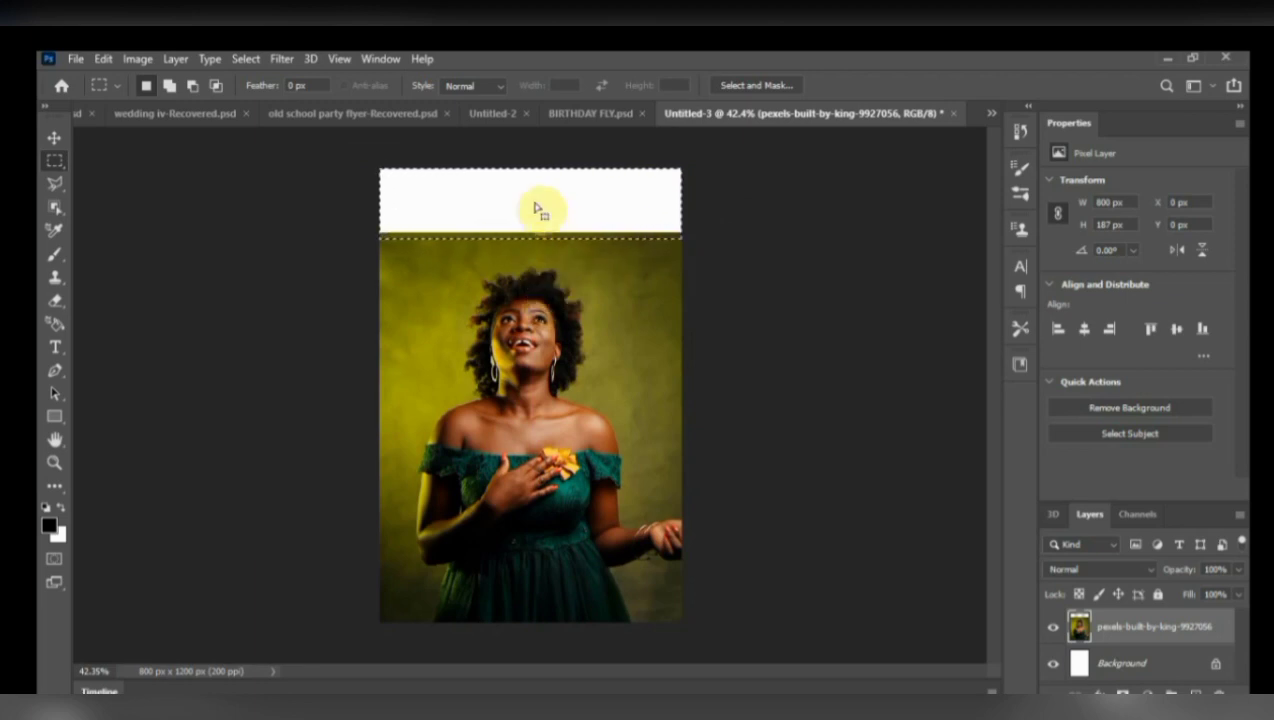
- Content-Aware Fill the selected top band to extend the olive-green backdrop
{"action": "right_click", "coordinate": [540, 210]}
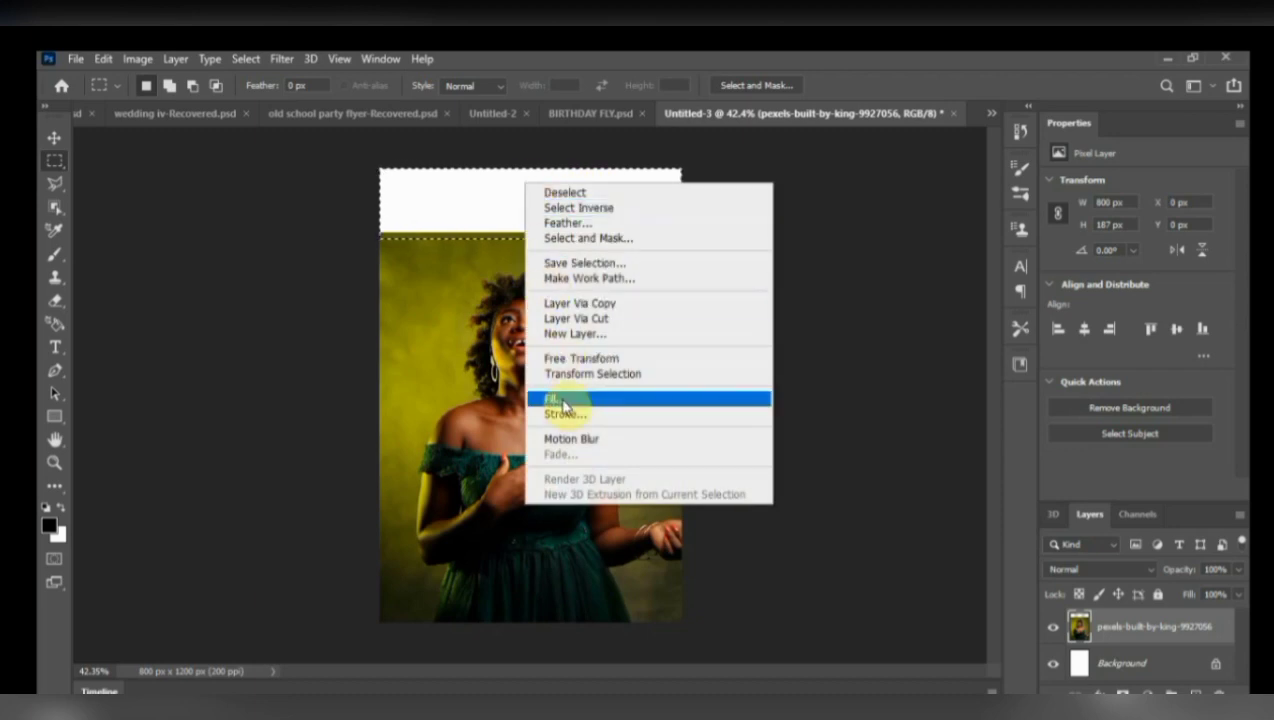
{"action": "left_click", "coordinate": [549, 398]}
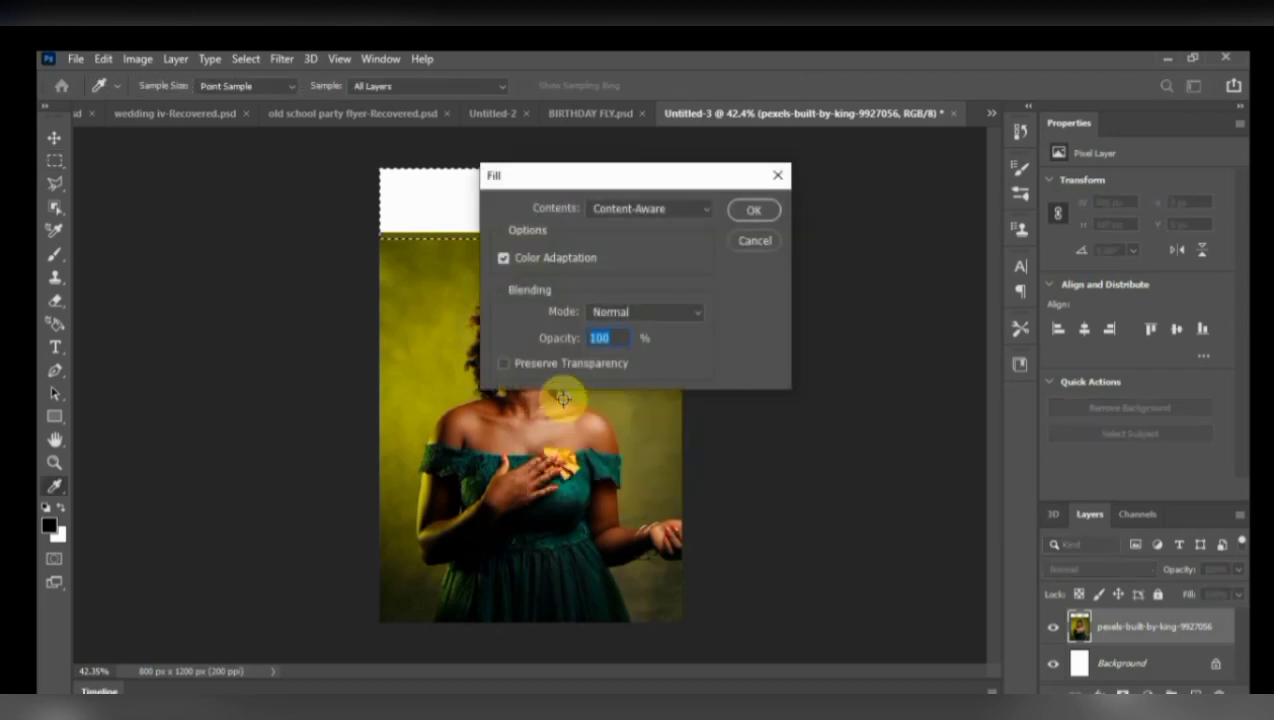
{"action": "mouse_move", "coordinate": [545, 390]}
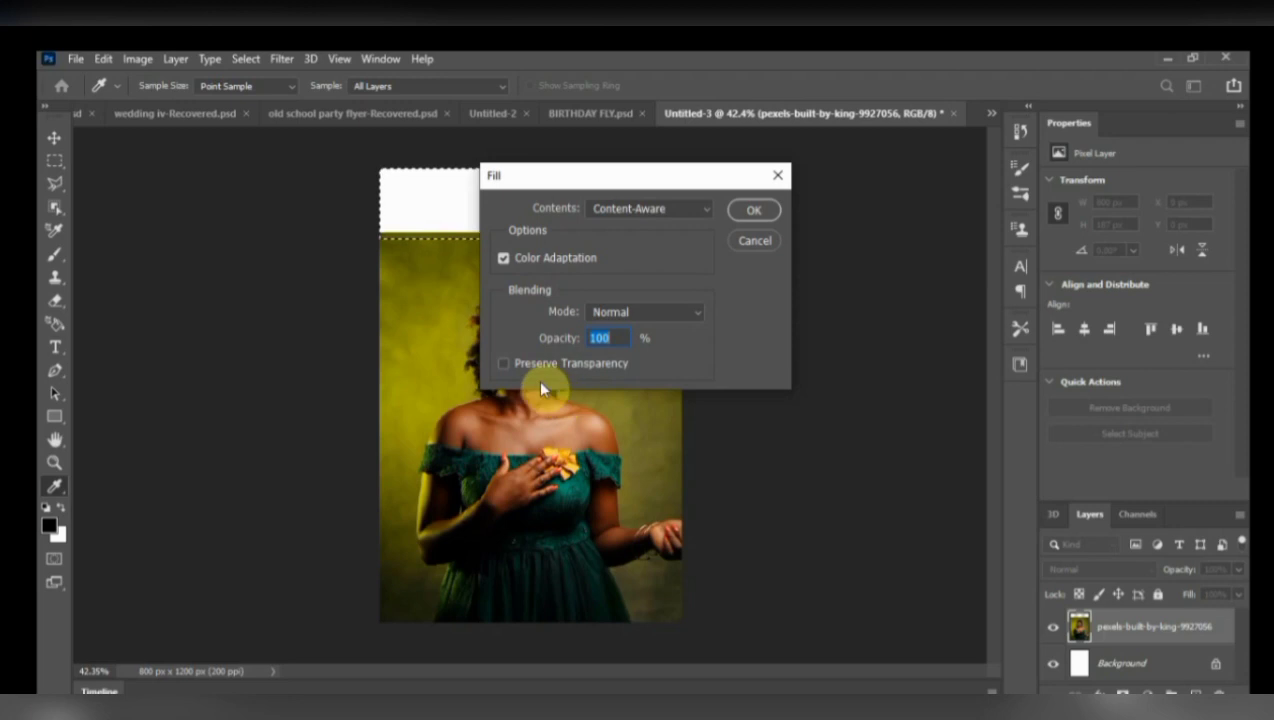
{"action": "mouse_move", "coordinate": [658, 230]}
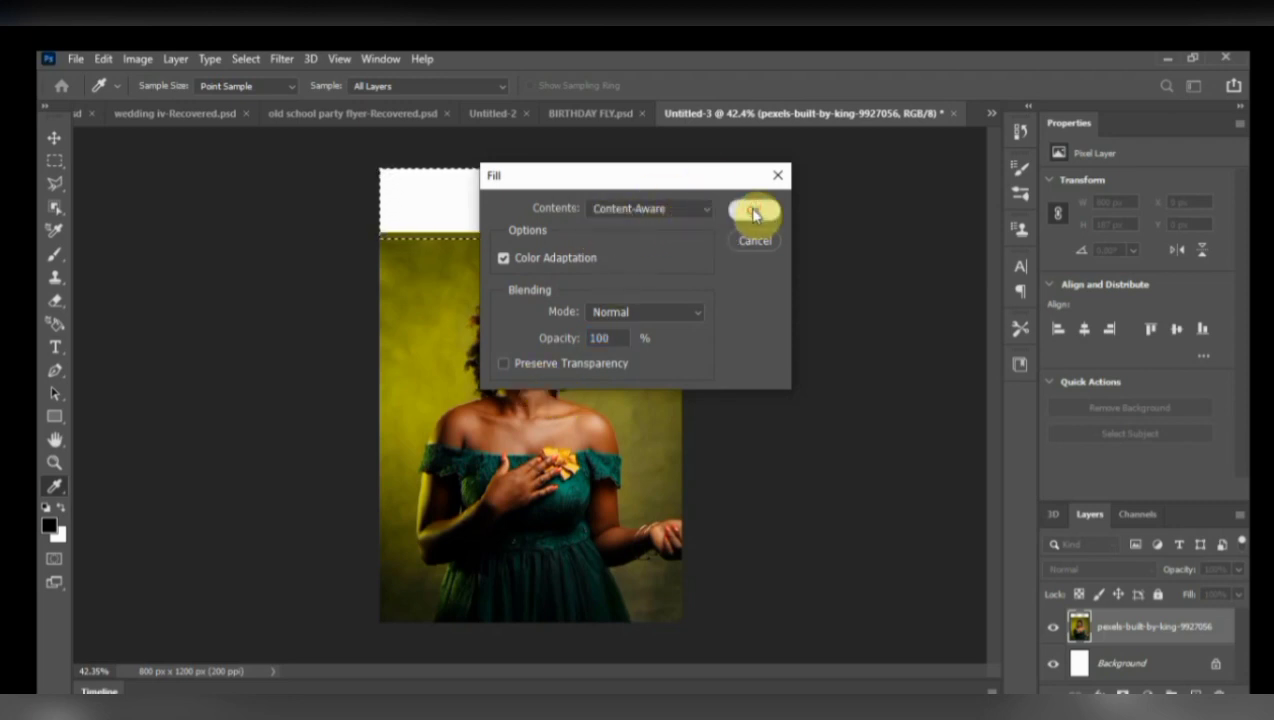
{"action": "left_click", "coordinate": [754, 212]}
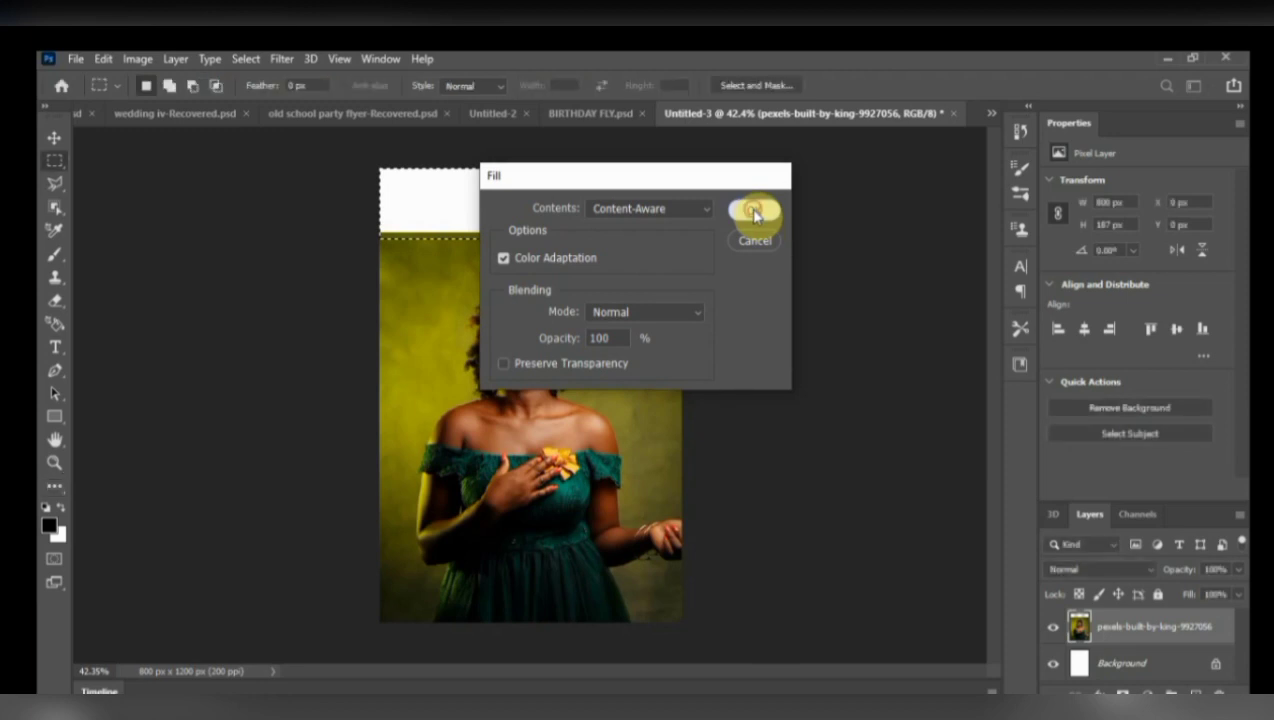
{"action": "left_click", "coordinate": [754, 213]}
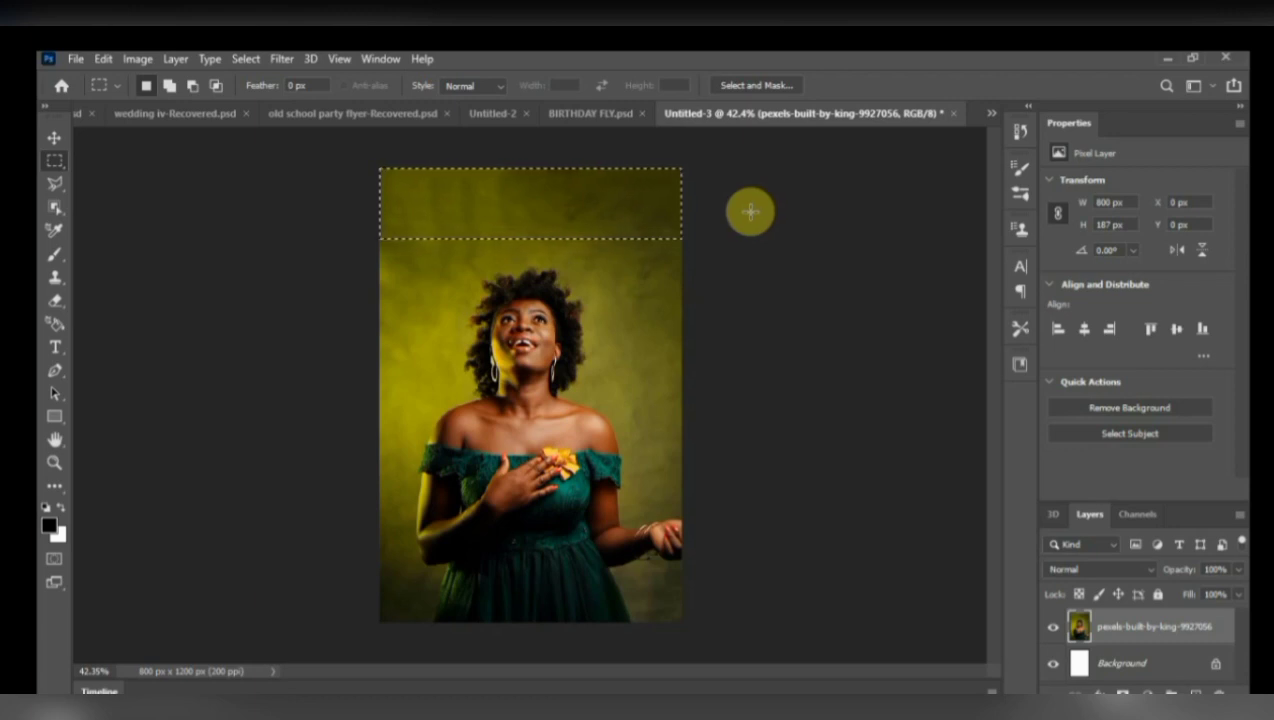
{"action": "mouse_move", "coordinate": [345, 237]}
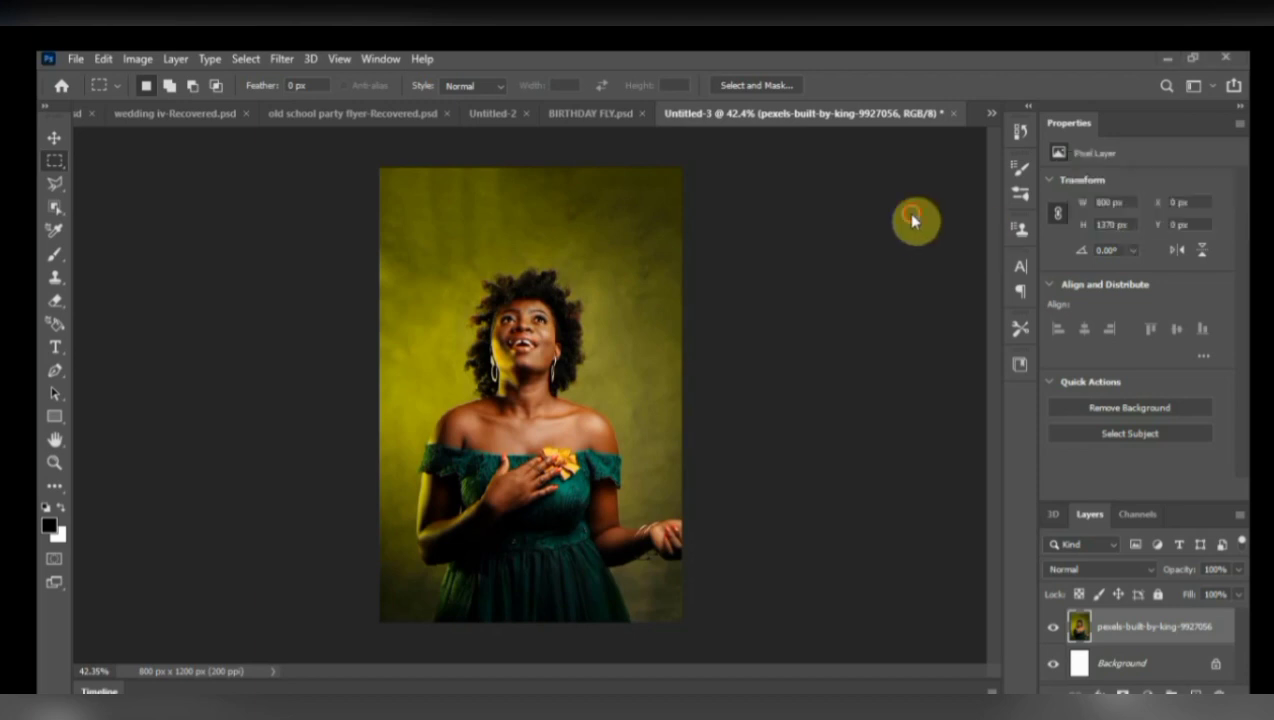
{"action": "mouse_move", "coordinate": [540, 277]}
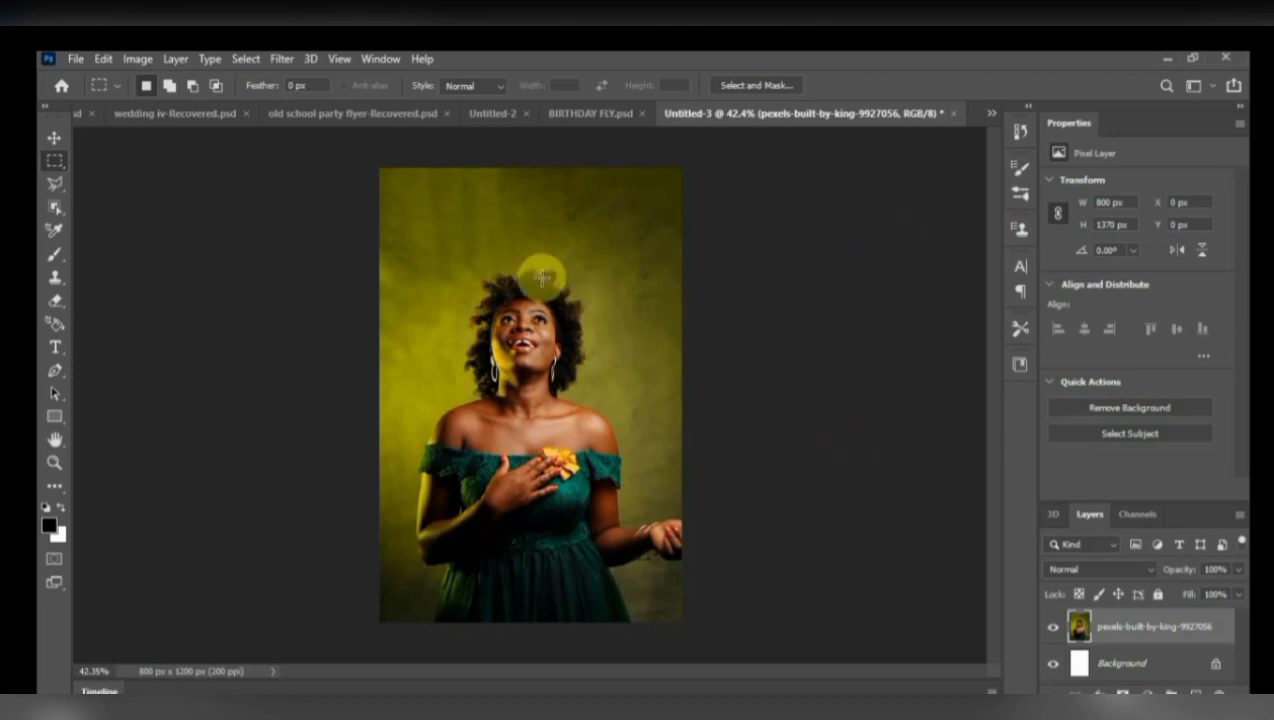
{"action": "mouse_move", "coordinate": [465, 255]}
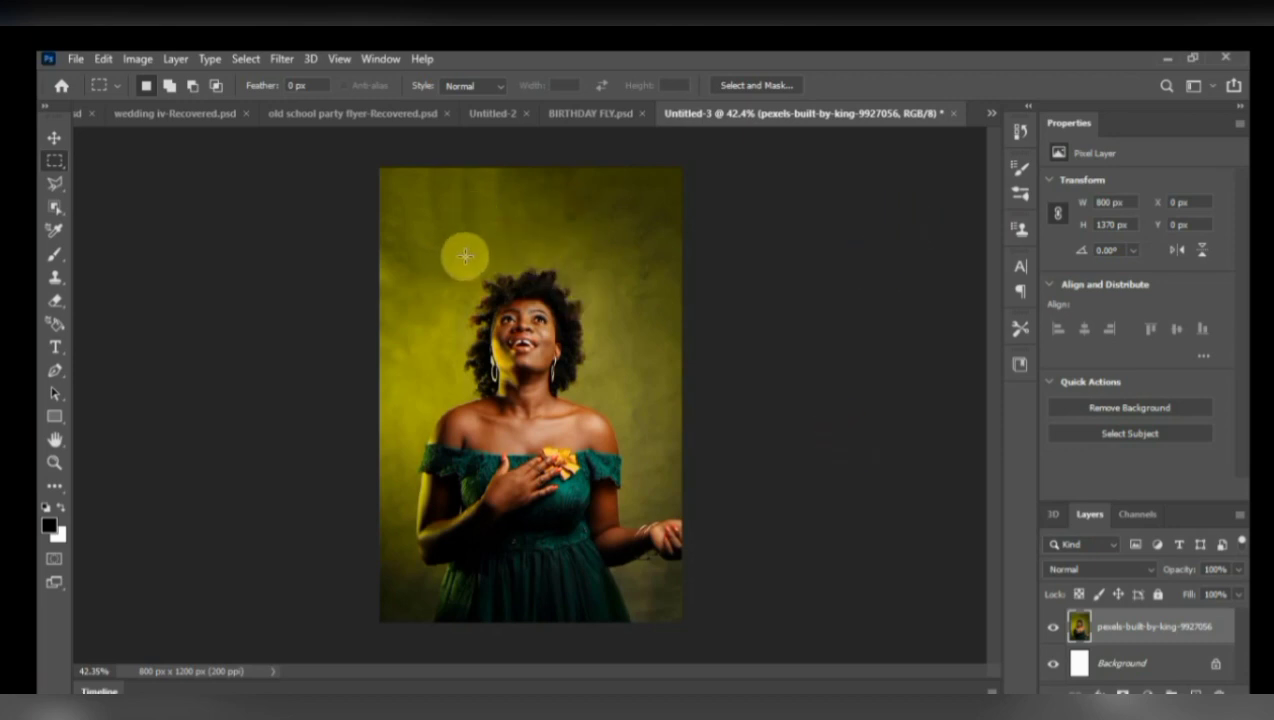
{"action": "mouse_move", "coordinate": [1147, 625]}
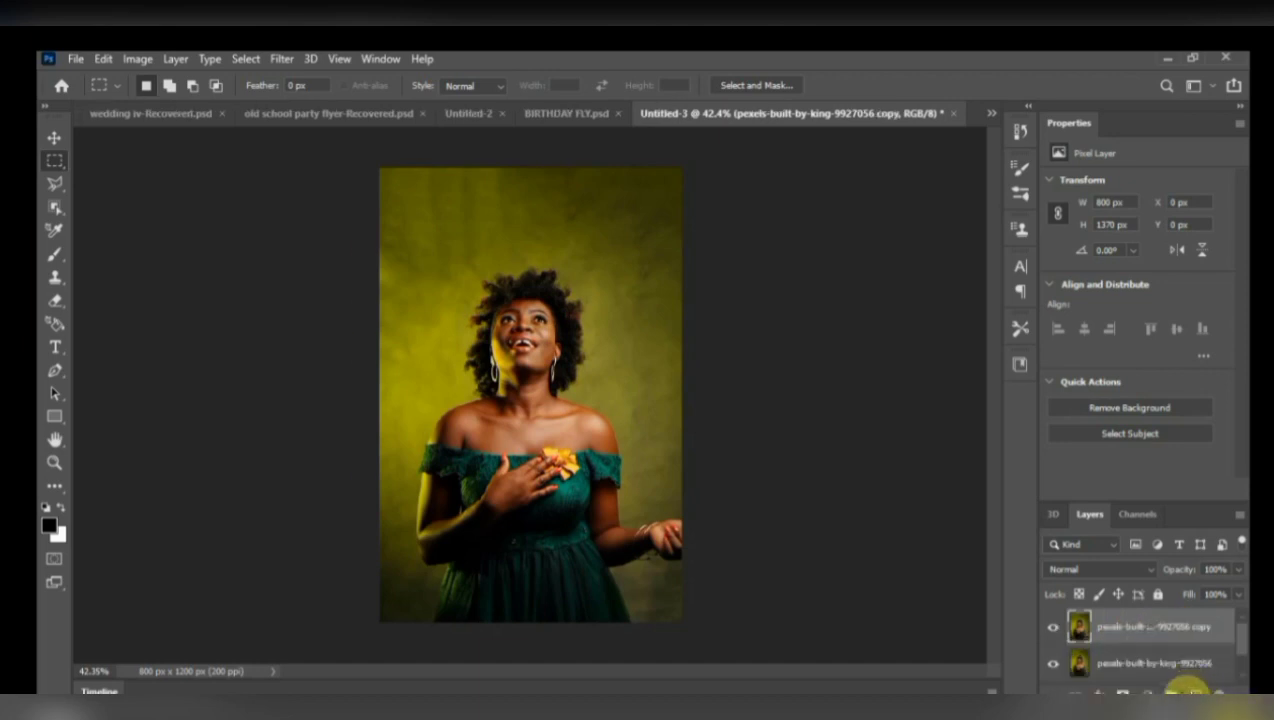
{"action": "right_click", "coordinate": [1145, 627]}
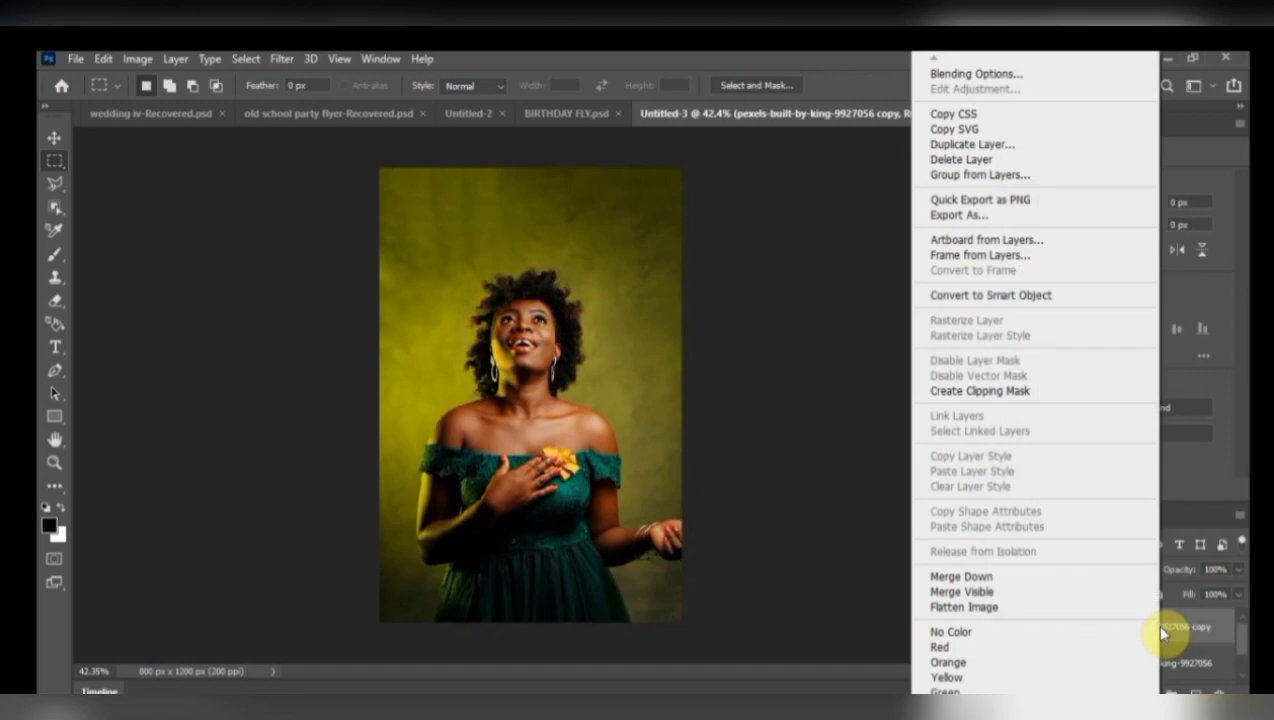
{"action": "mouse_move", "coordinate": [1030, 320]}
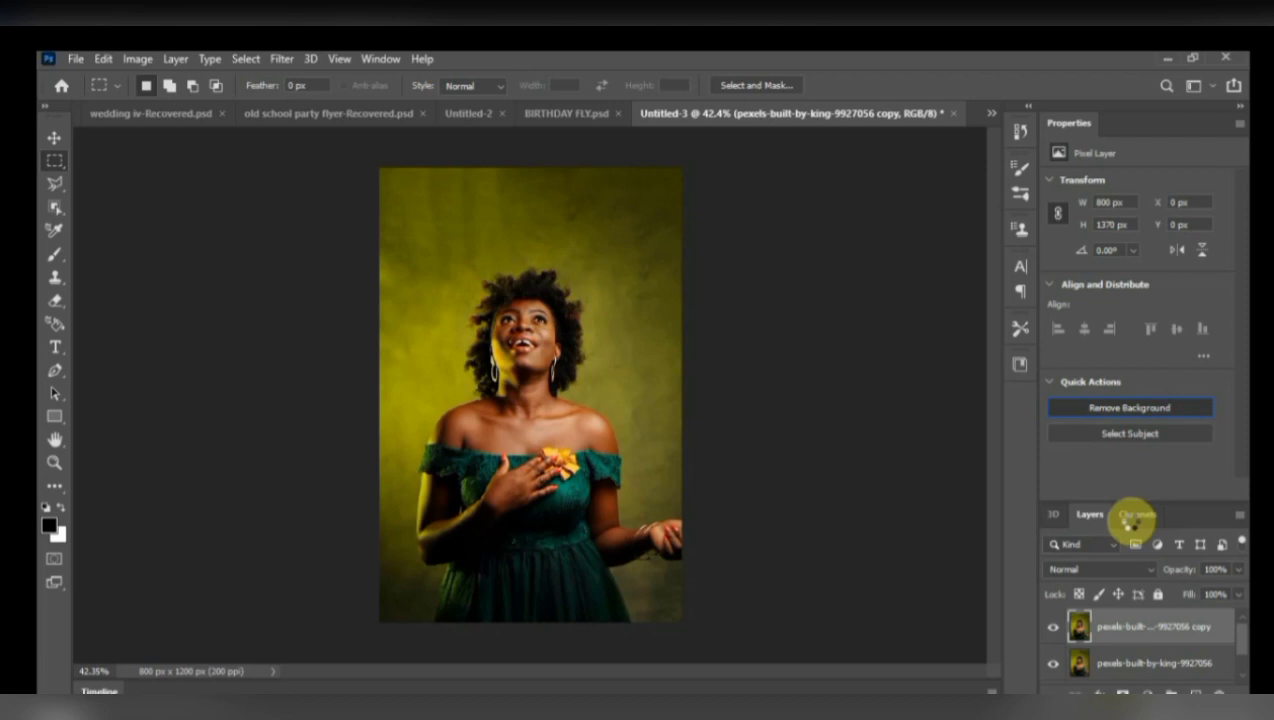
- Remove the duplicate layer's background, nudging the cutout aside and back to check the mask
{"action": "left_click", "coordinate": [1129, 433]}
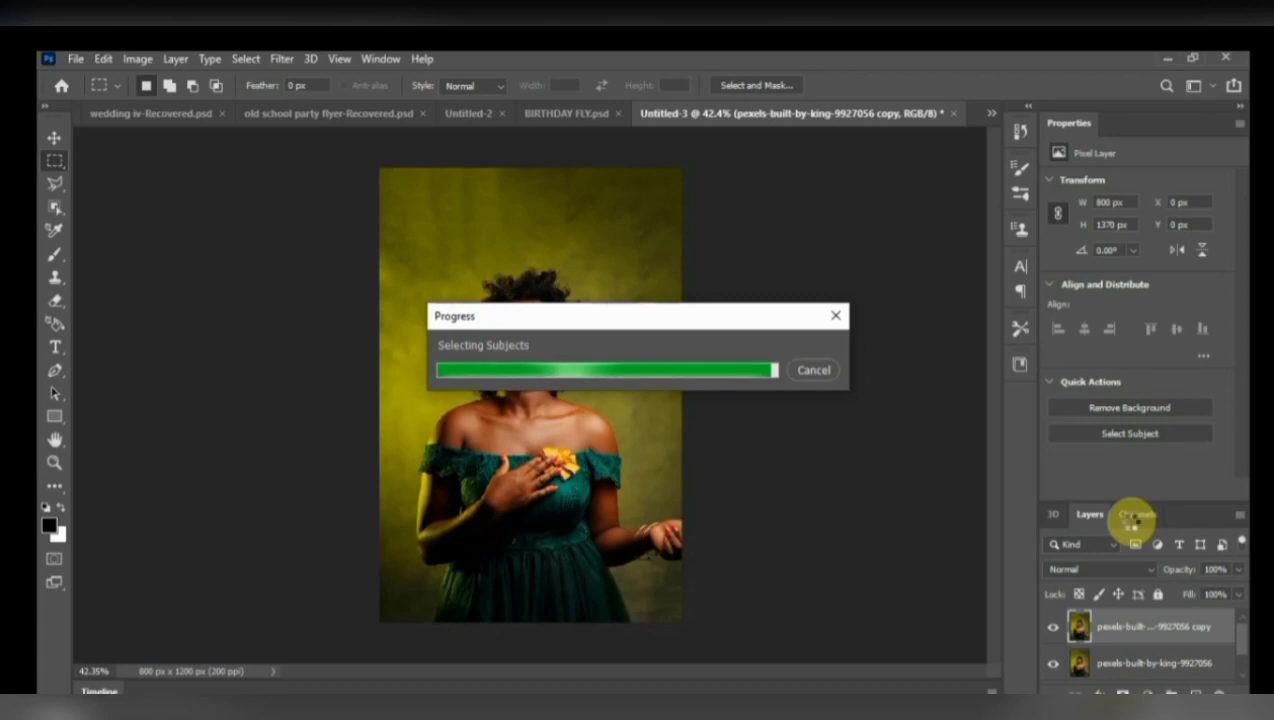
{"action": "mouse_move", "coordinate": [1023, 490]}
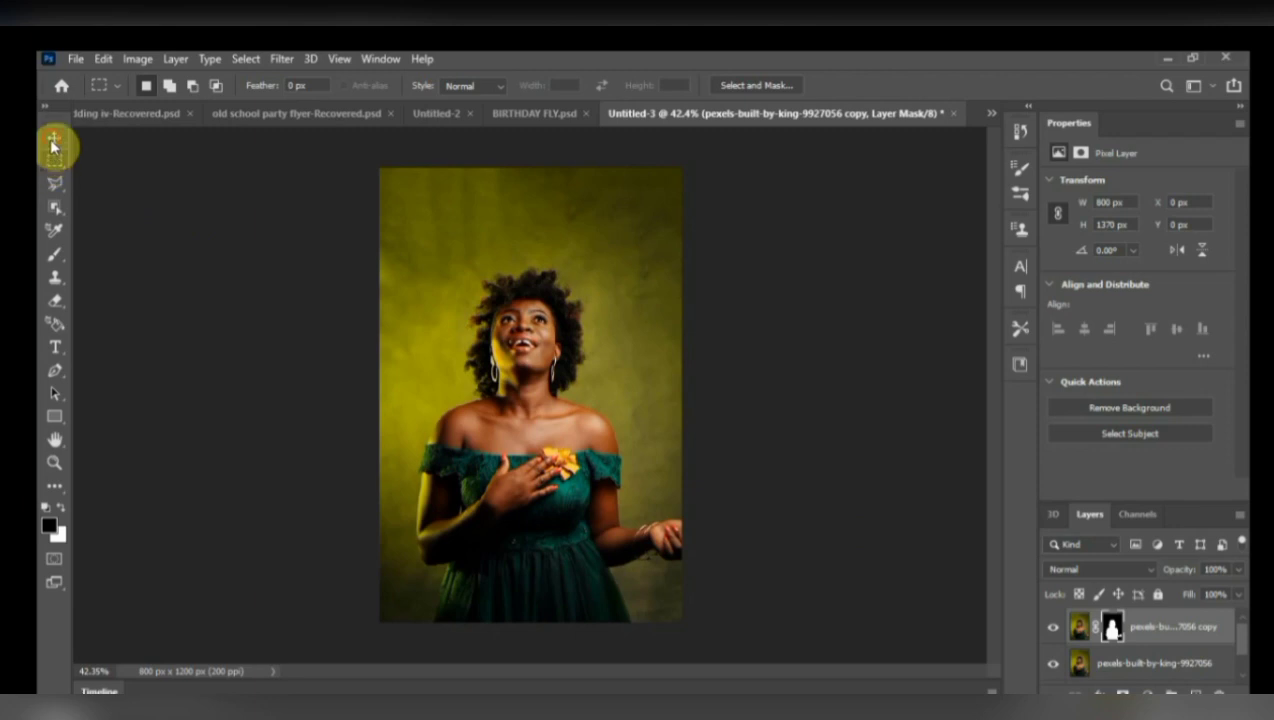
{"action": "left_click", "coordinate": [54, 137]}
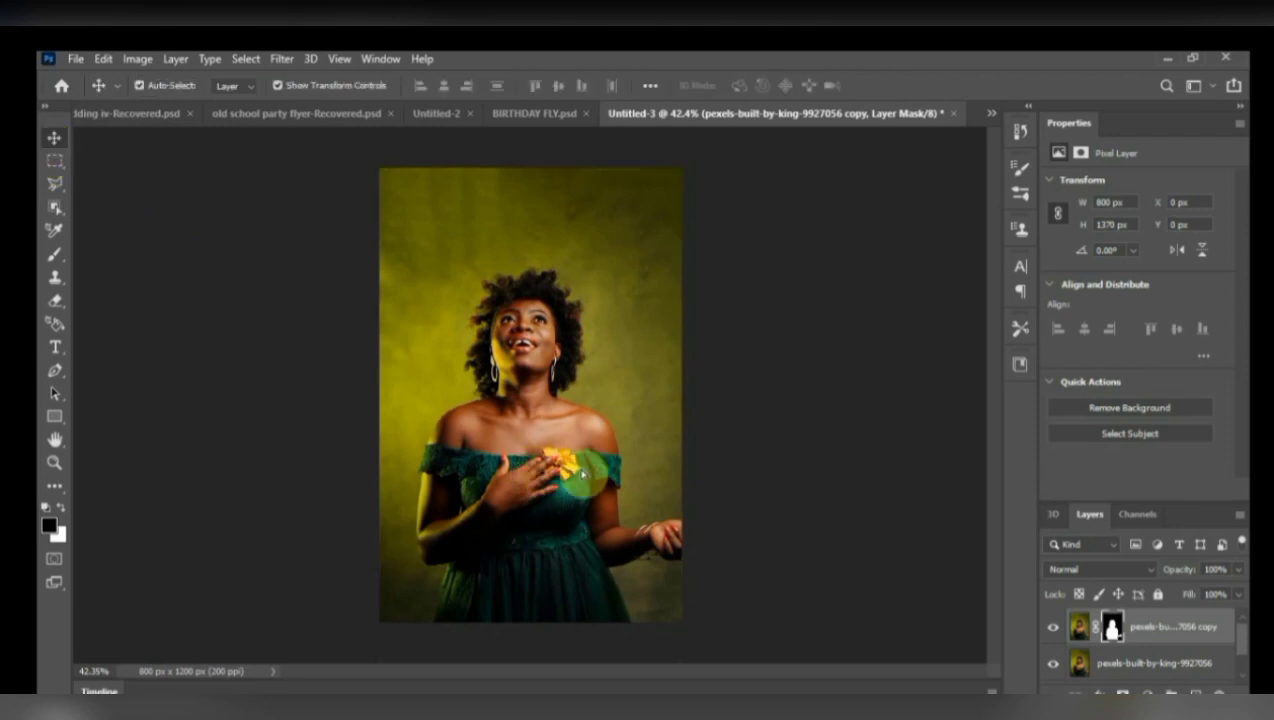
{"action": "left_click_drag", "start_coordinate": [540, 475], "coordinate": [620, 475]}
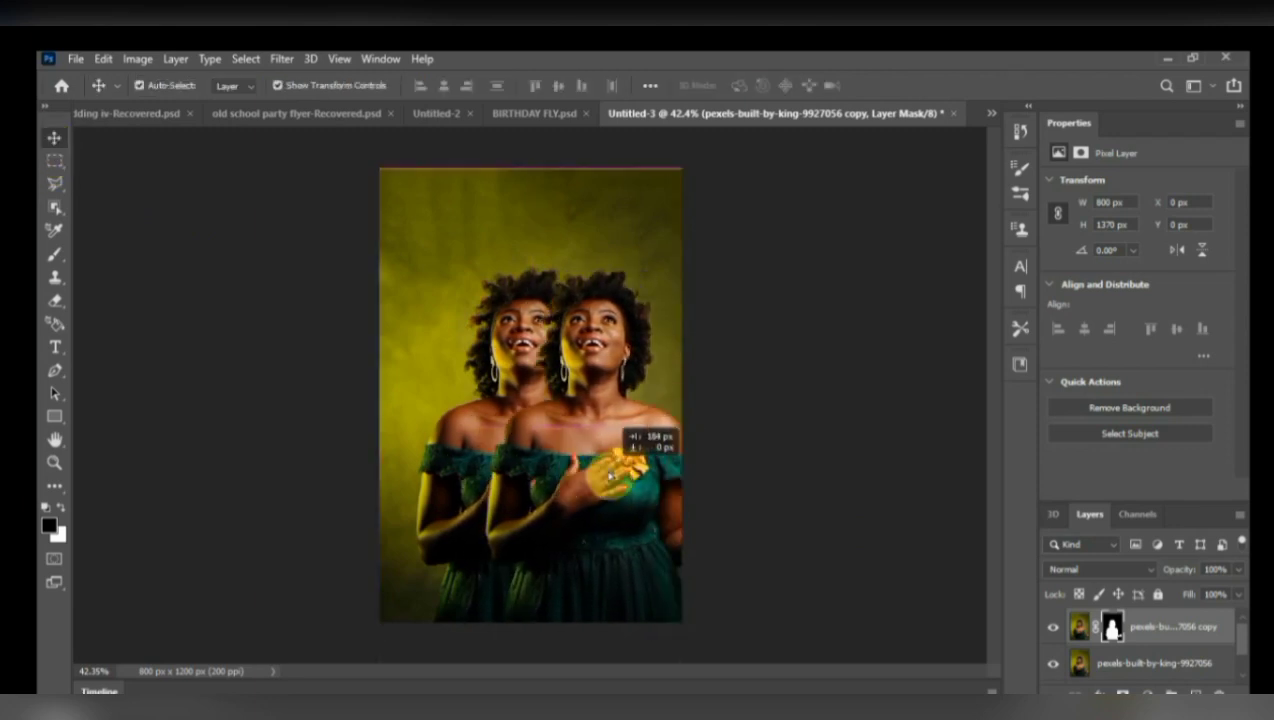
{"action": "left_click_drag", "start_coordinate": [600, 480], "coordinate": [640, 485]}
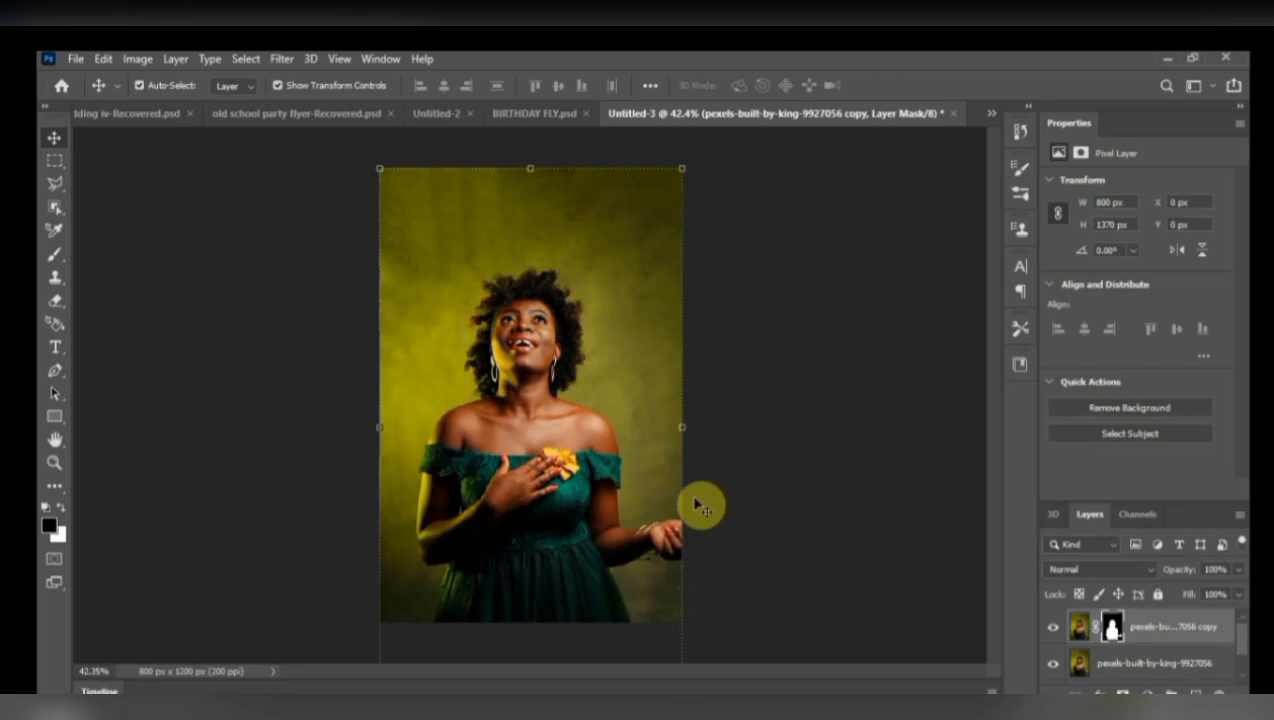
{"action": "mouse_move", "coordinate": [1145, 690]}
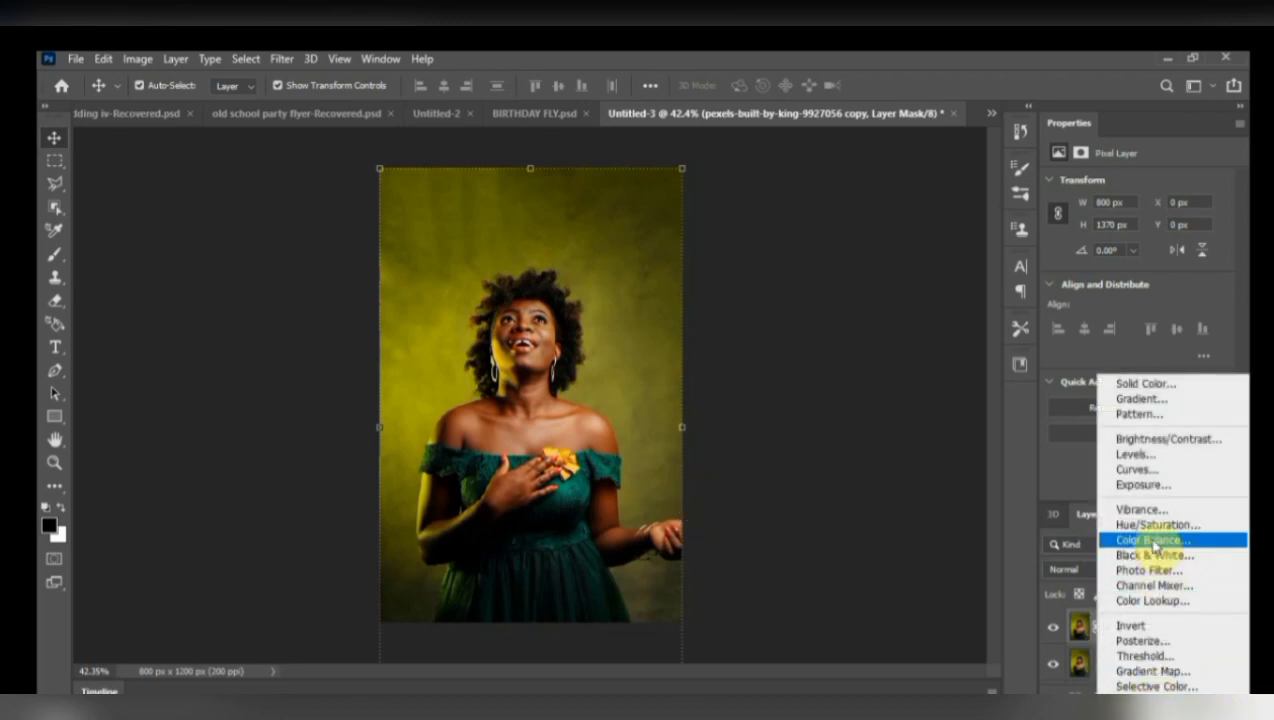
- Add a colorized Hue/Saturation adjustment, sliding Hue to about 113 for deep green
{"action": "left_click", "coordinate": [1157, 524]}
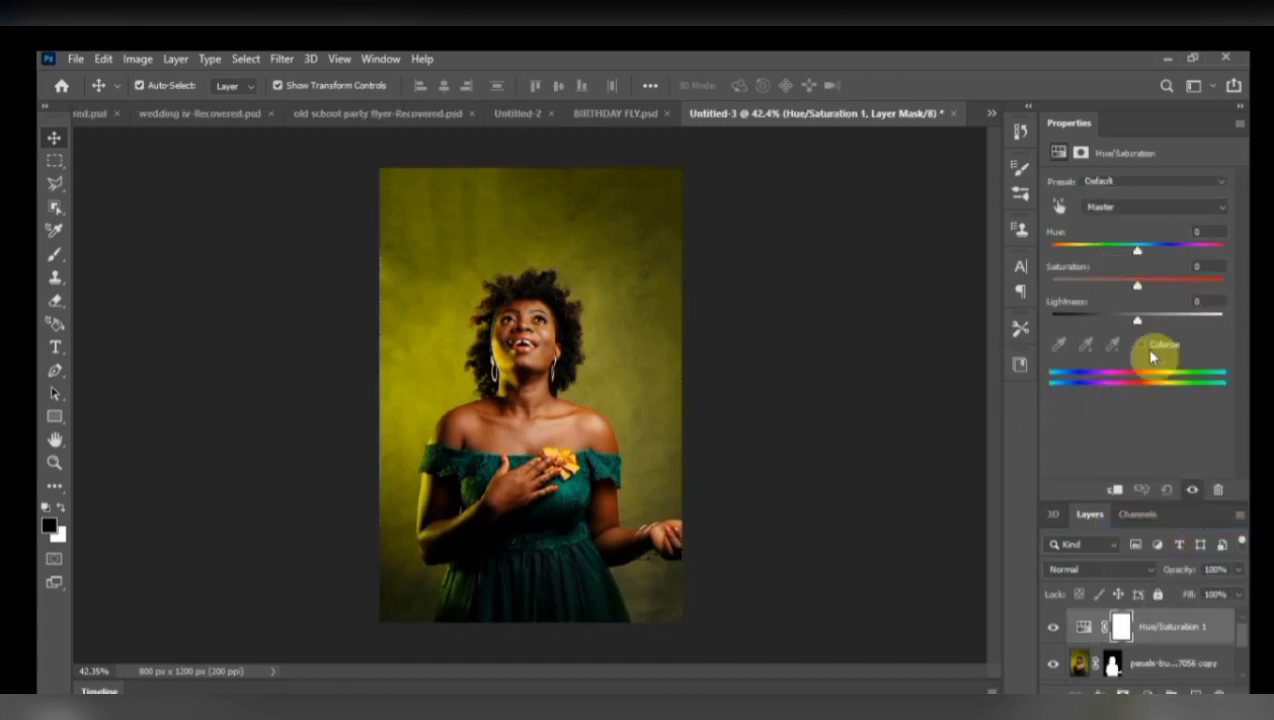
{"action": "left_click", "coordinate": [1142, 344]}
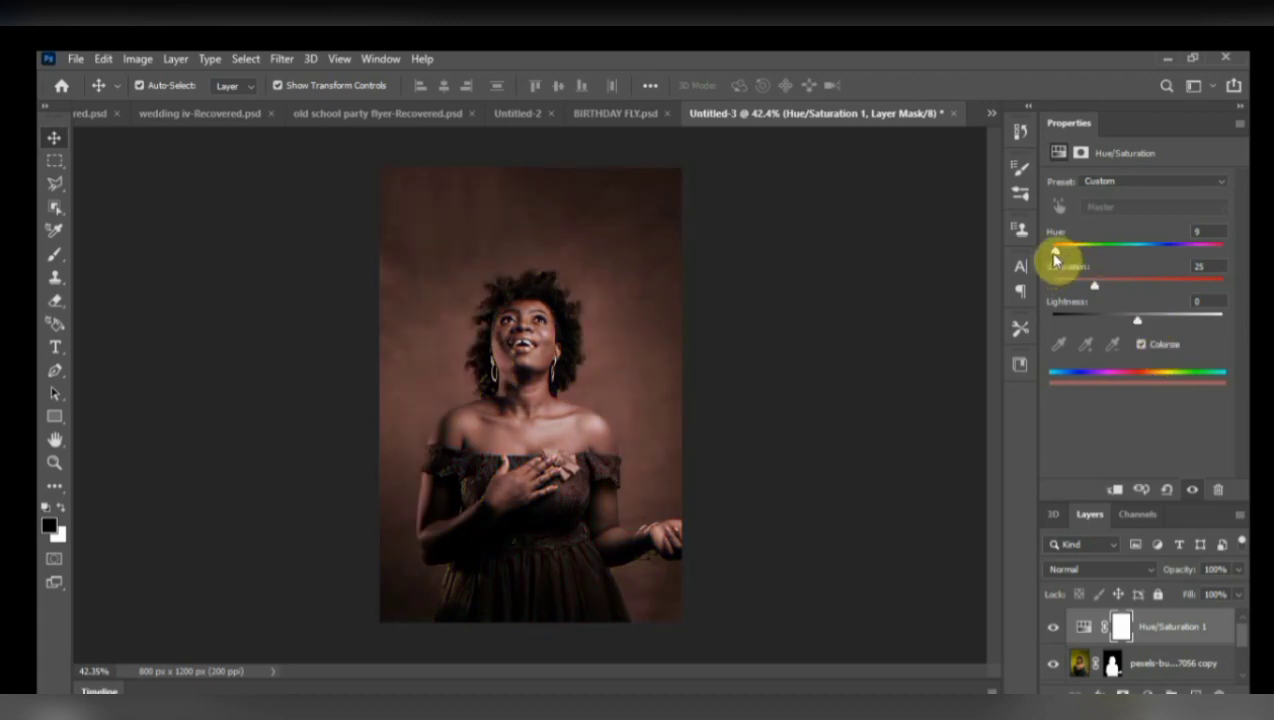
{"action": "left_click_drag", "start_coordinate": [1054, 248], "coordinate": [1080, 248]}
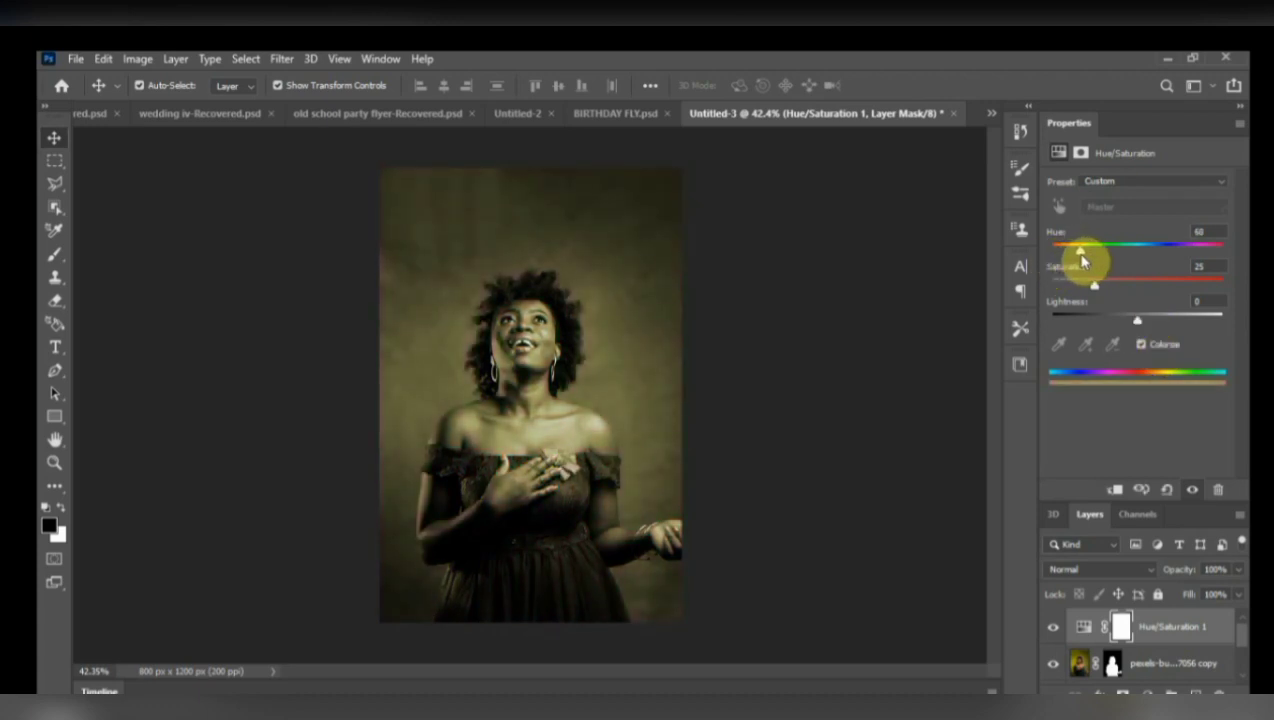
{"action": "left_click_drag", "start_coordinate": [1081, 247], "coordinate": [1088, 247]}
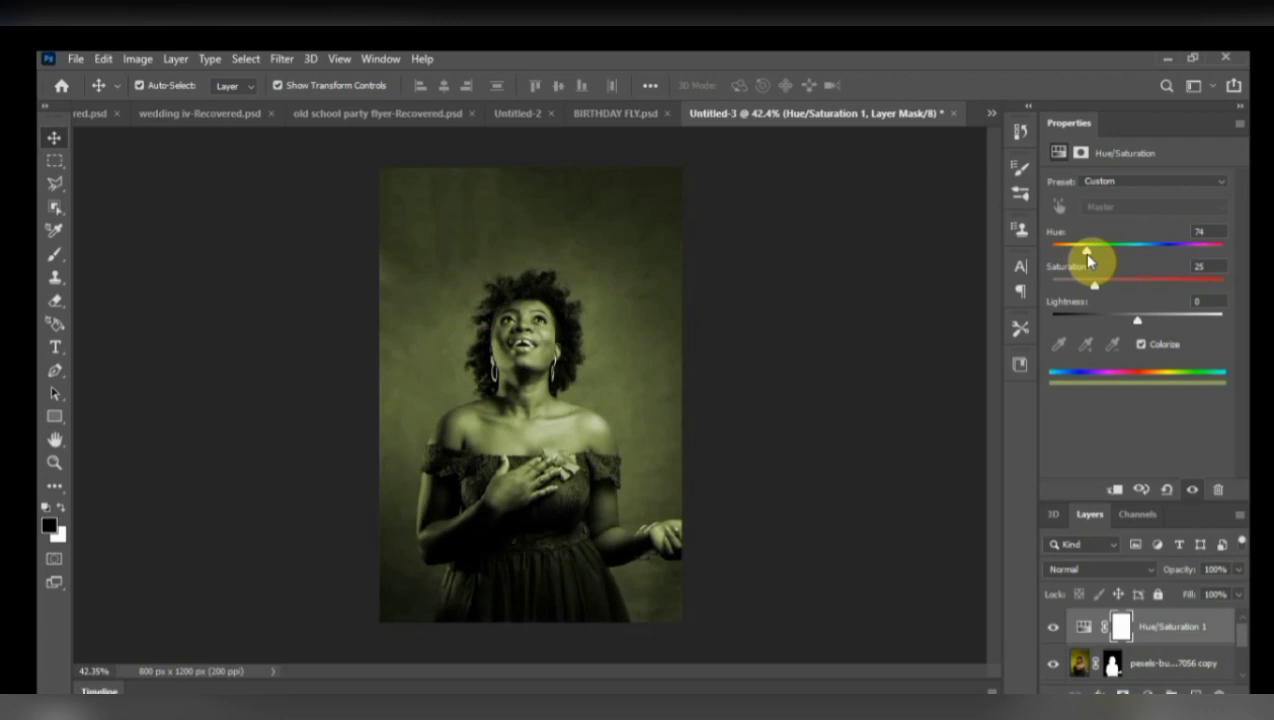
{"action": "left_click_drag", "start_coordinate": [1087, 245], "coordinate": [1093, 245]}
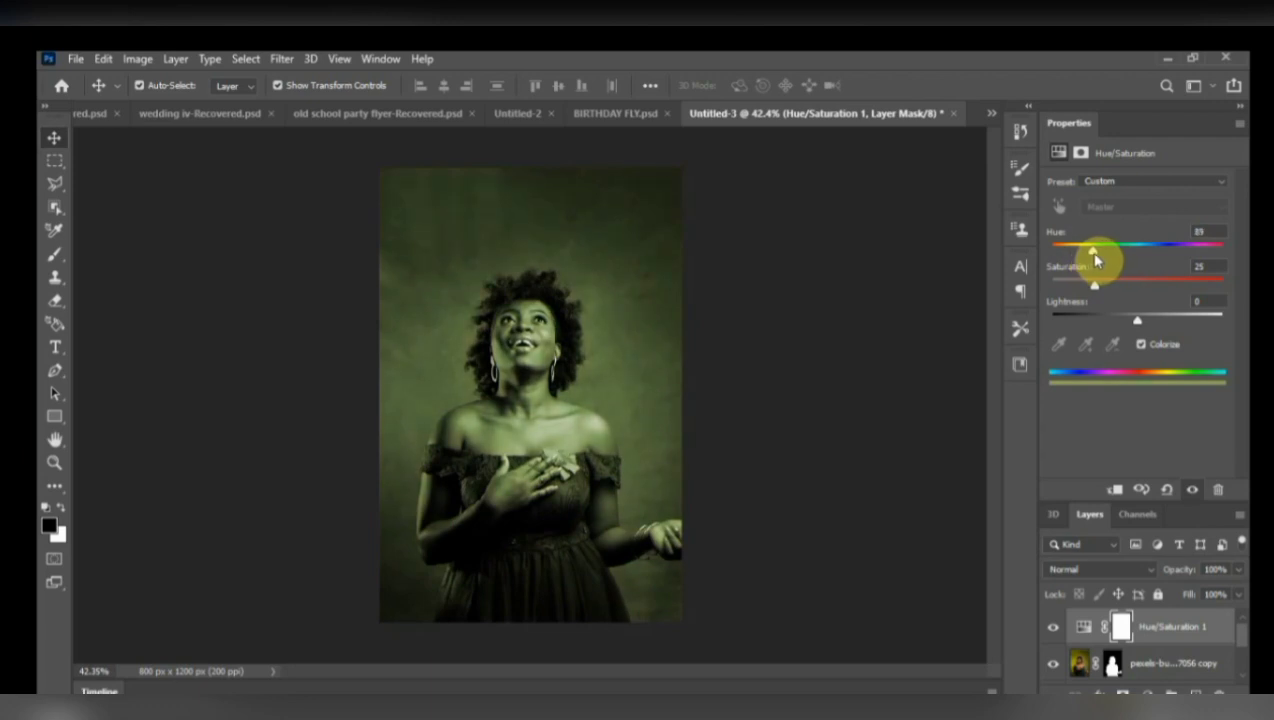
{"action": "left_click_drag", "start_coordinate": [1093, 251], "coordinate": [1102, 251]}
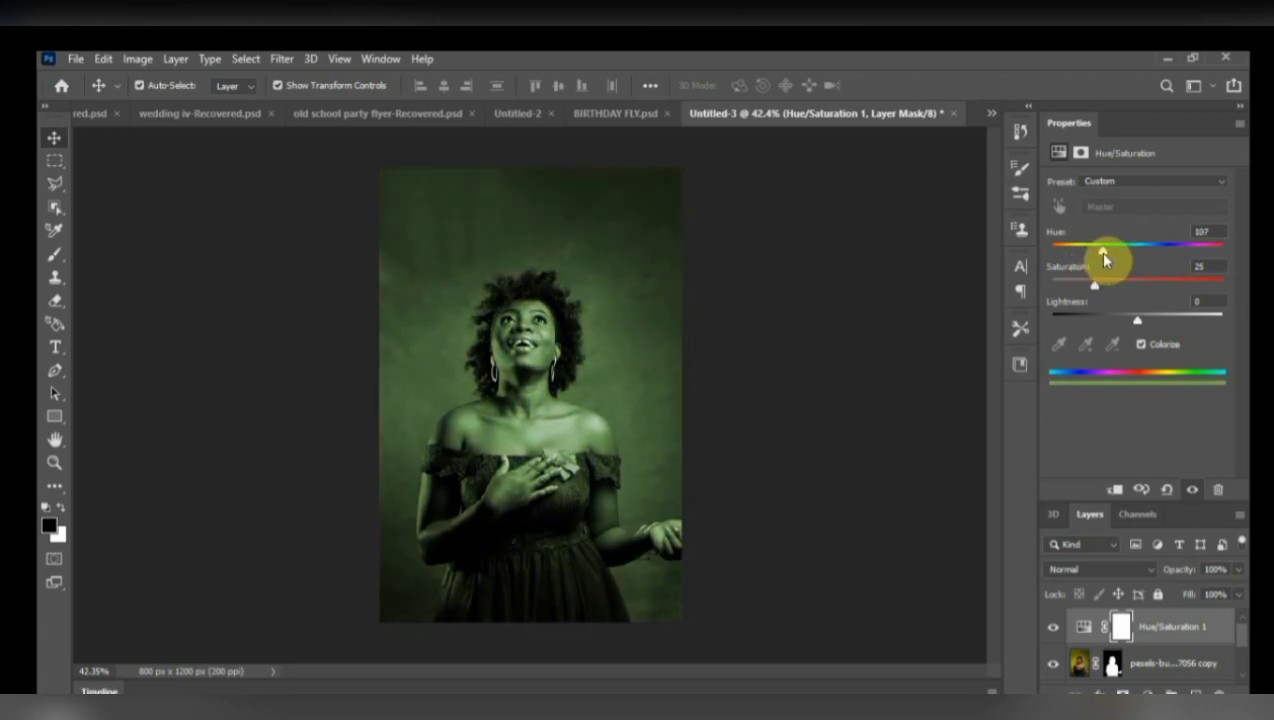
{"action": "left_click_drag", "start_coordinate": [1100, 245], "coordinate": [1107, 245]}
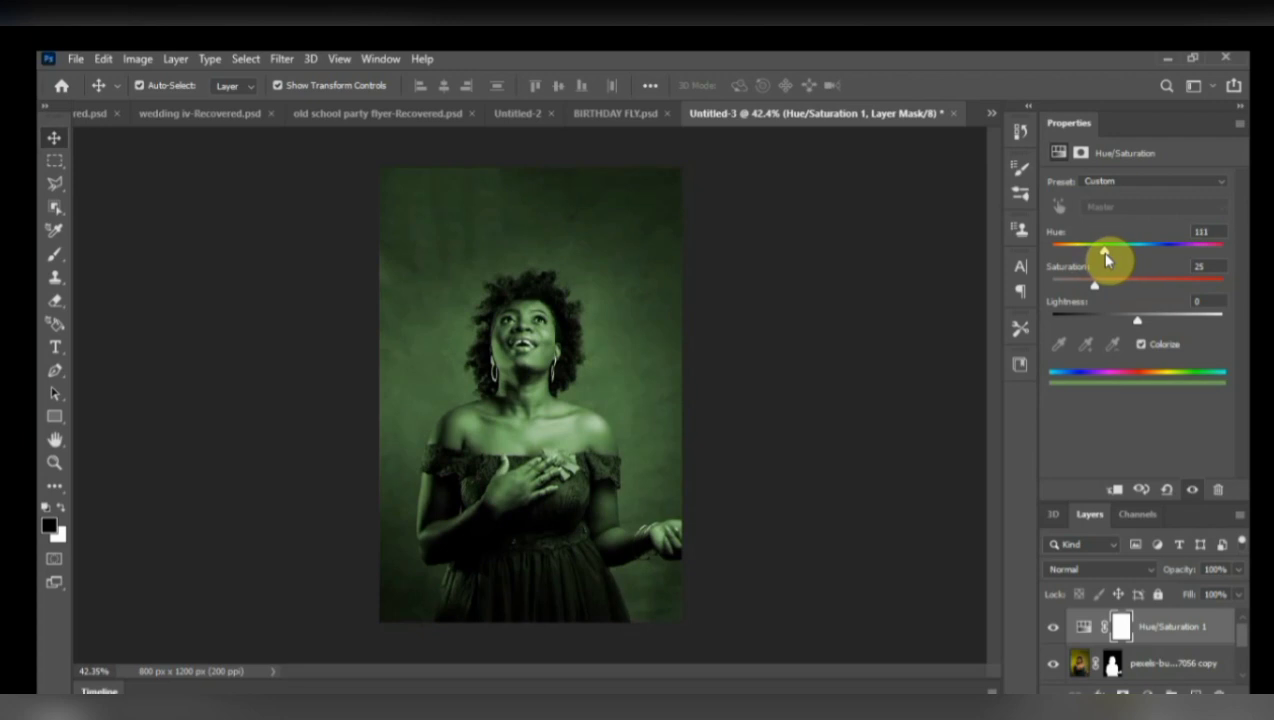
{"action": "left_click_drag", "start_coordinate": [1101, 245], "coordinate": [1117, 245]}
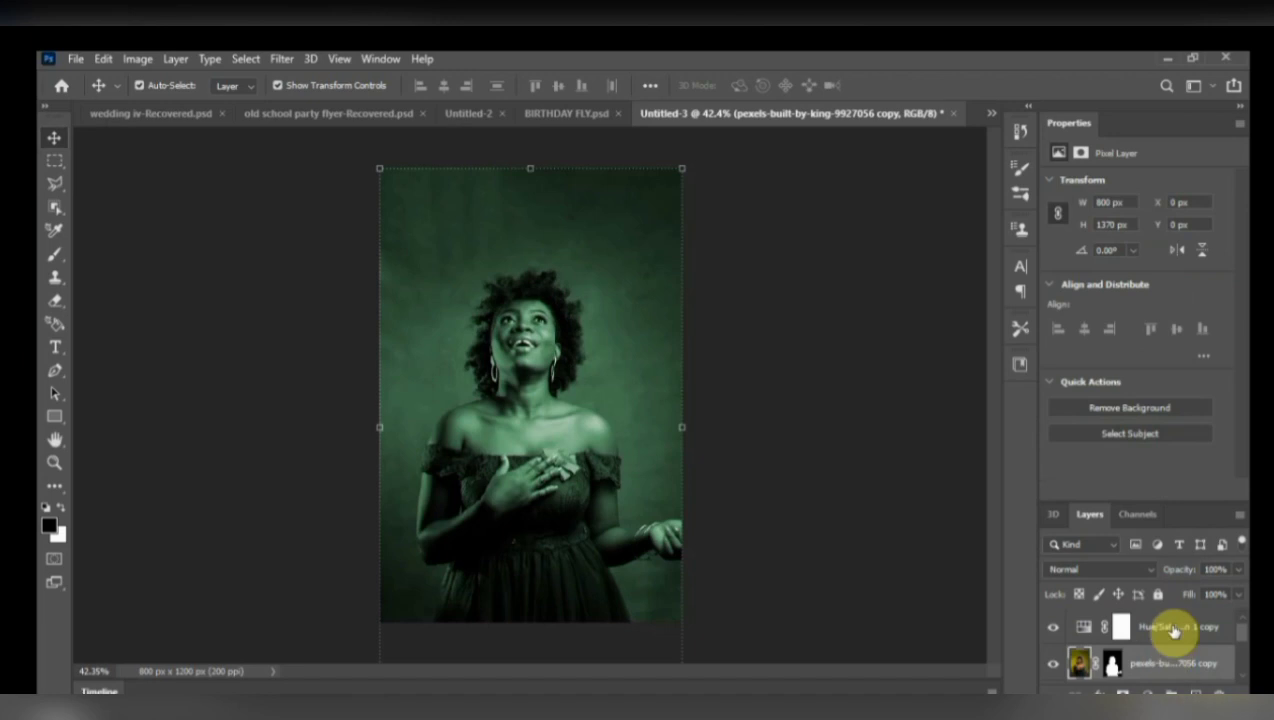
- Convert the copied green-tinted layers via Convert to Smart Object
{"action": "right_click", "coordinate": [1175, 627]}
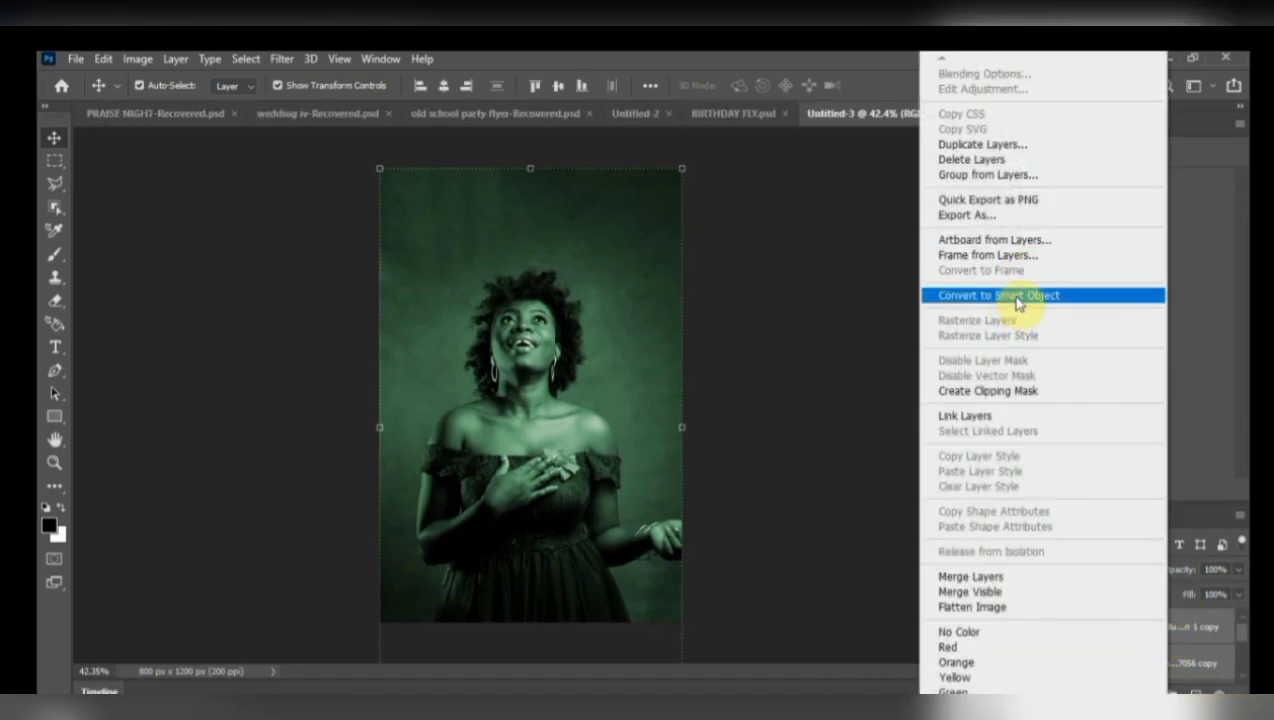
{"action": "left_click", "coordinate": [997, 294]}
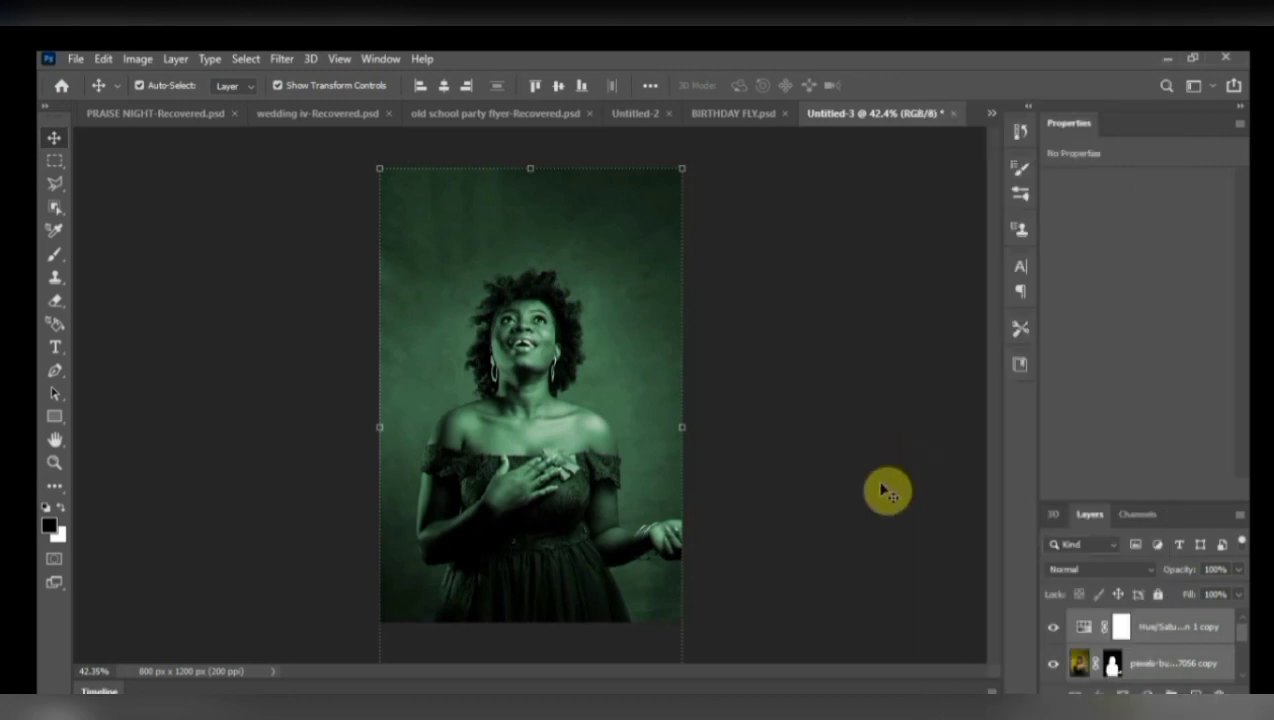
{"action": "right_click", "coordinate": [1180, 627]}
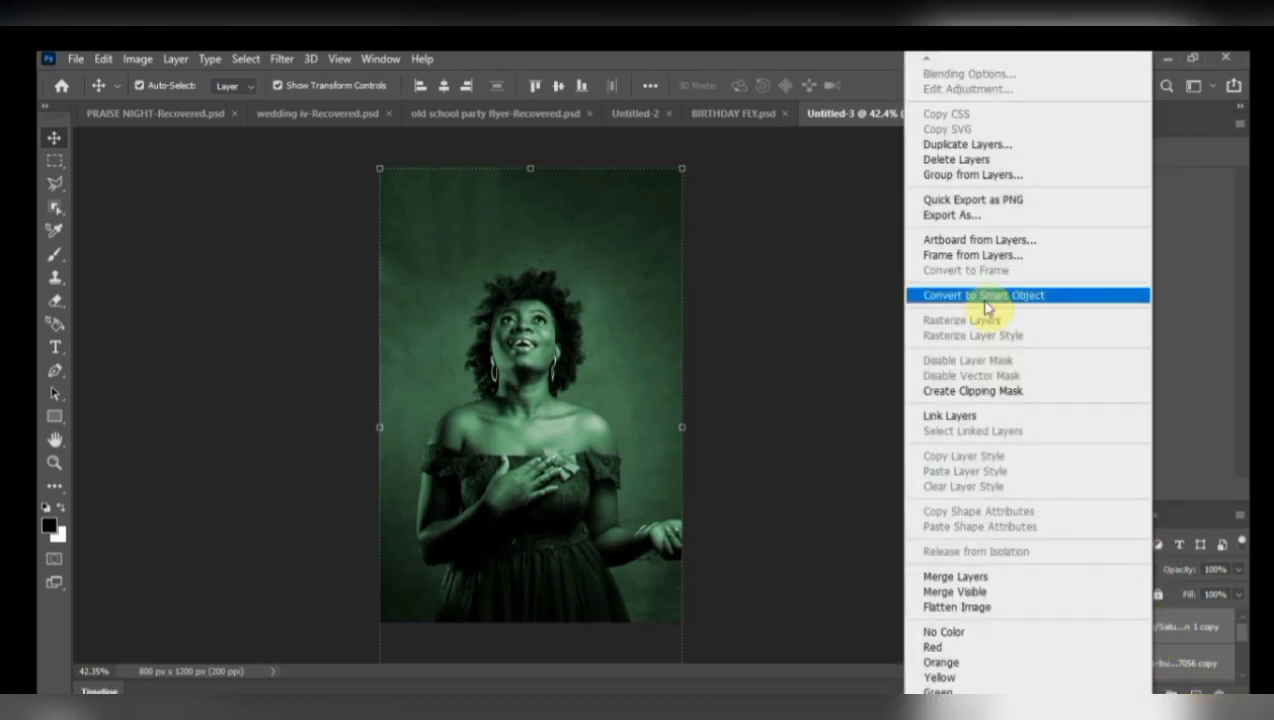
{"action": "left_click", "coordinate": [983, 294]}
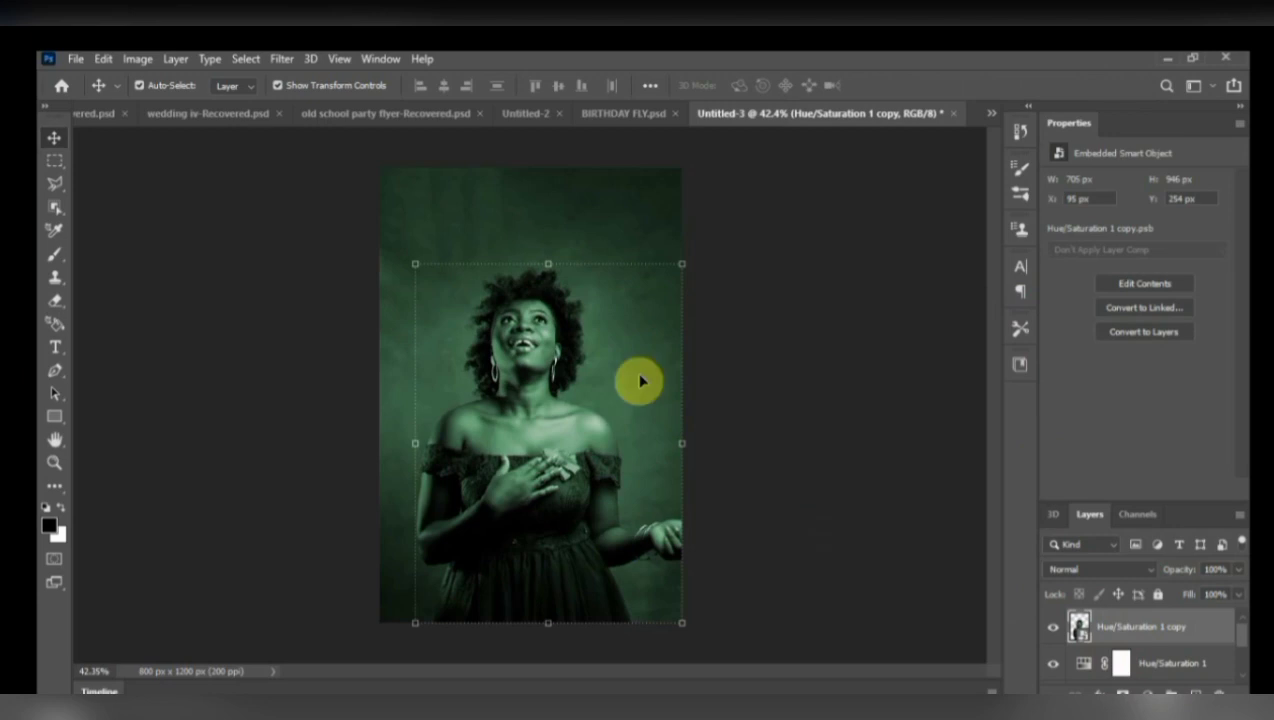
{"action": "mouse_move", "coordinate": [869, 469]}
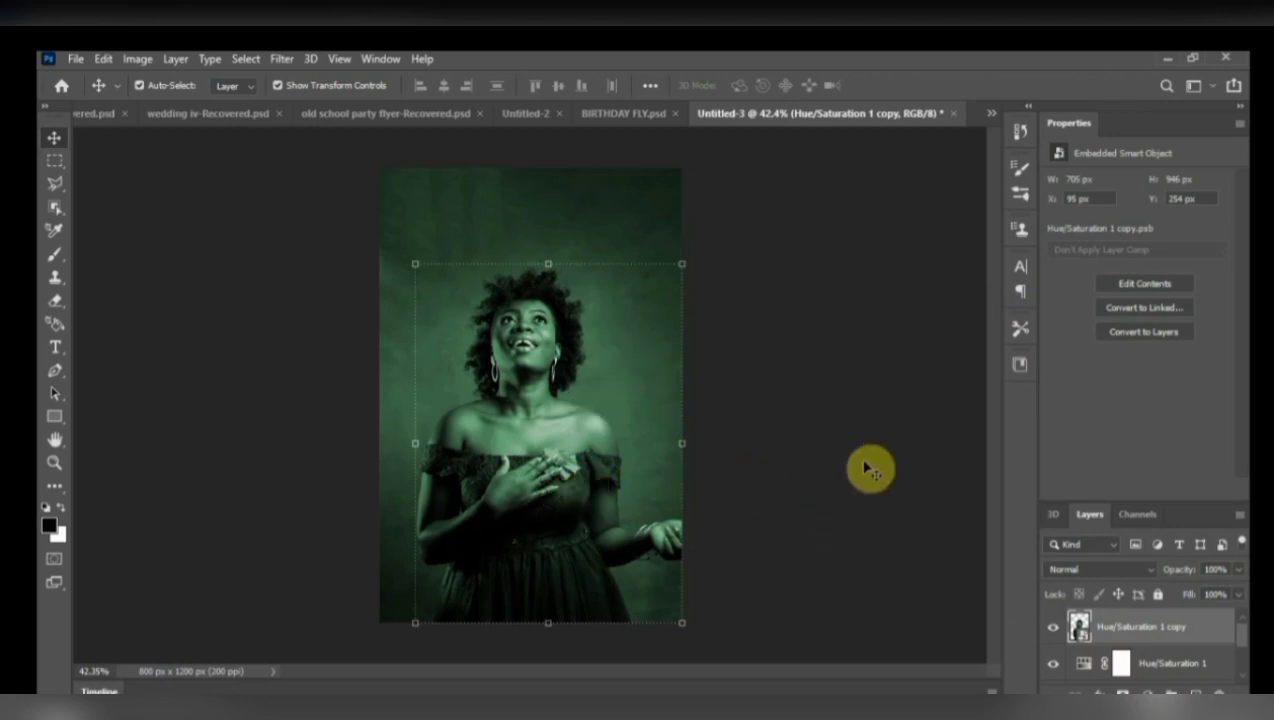
{"action": "mouse_move", "coordinate": [432, 437]}
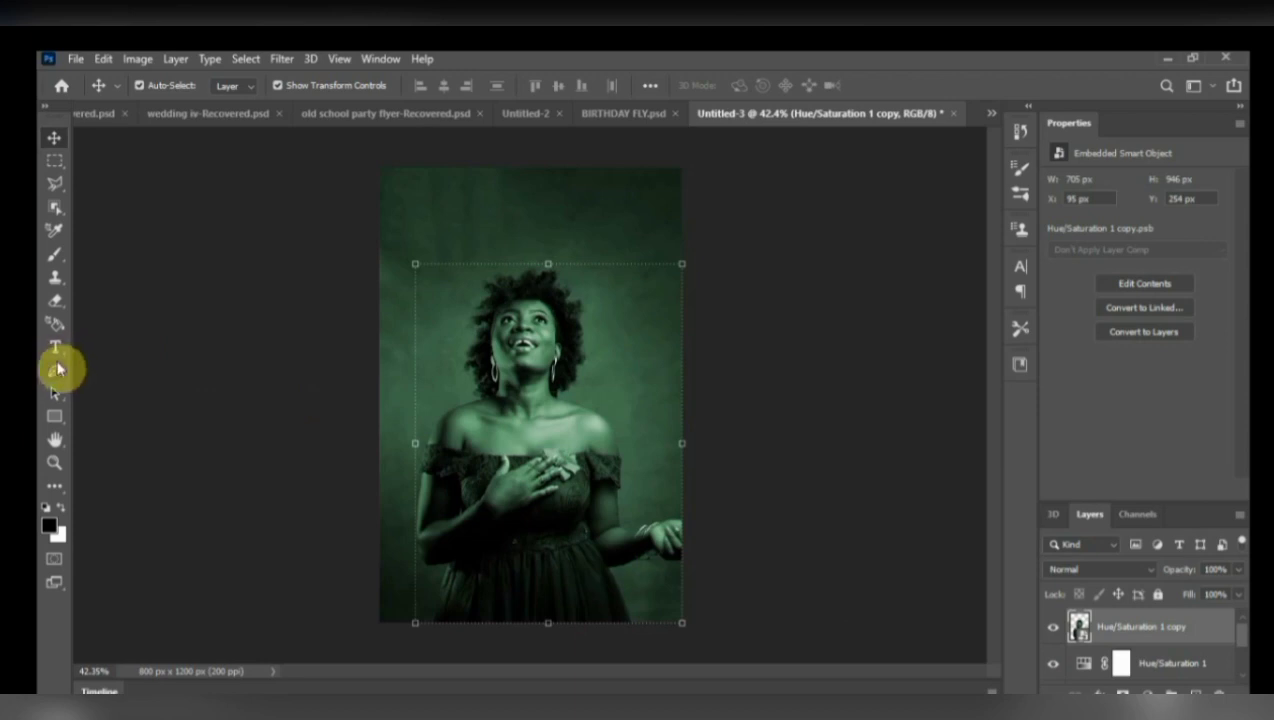
- Type a near-white MARIS LOUNGE title in a top text box and resize it
{"action": "left_click", "coordinate": [54, 347]}
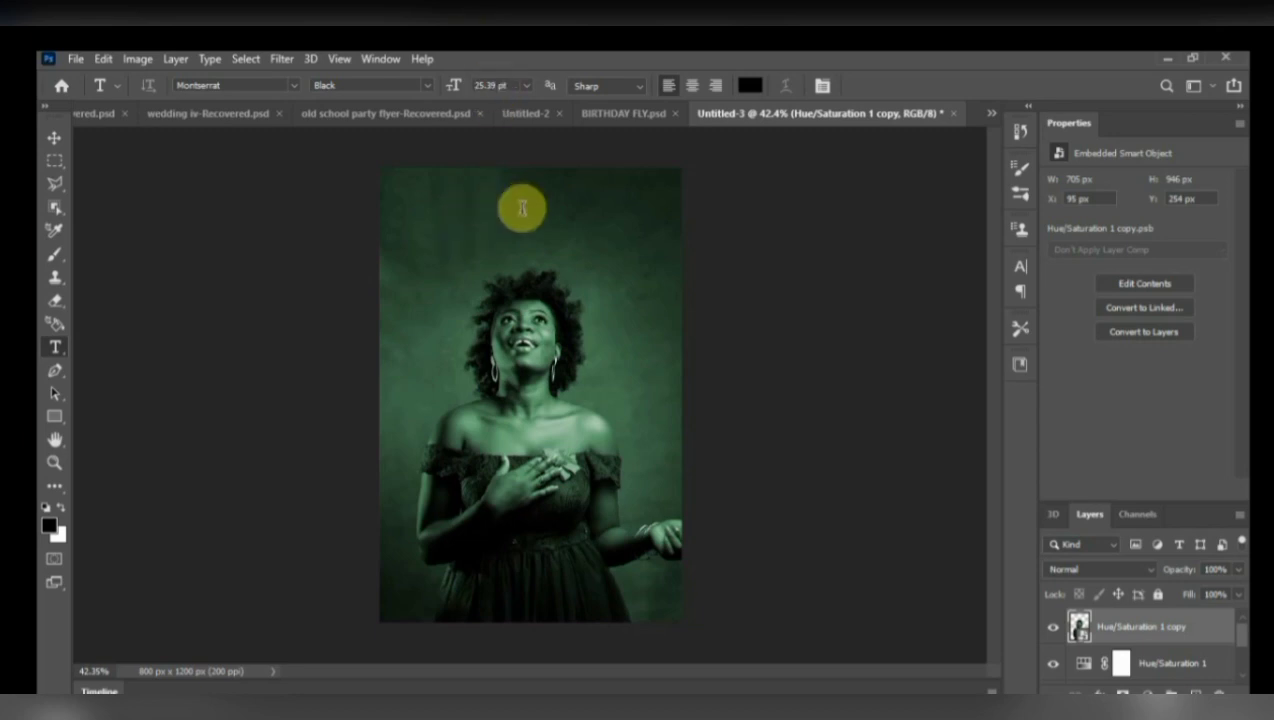
{"action": "left_click_drag", "start_coordinate": [458, 200], "coordinate": [648, 228]}
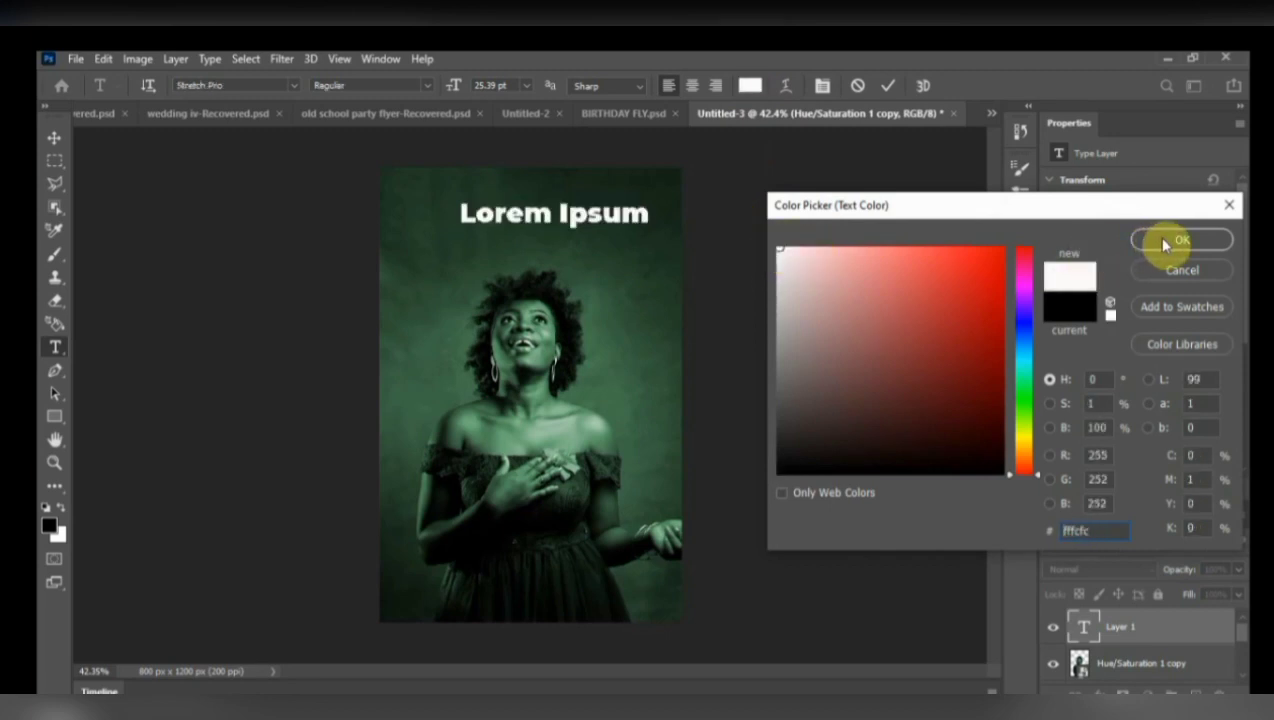
{"action": "left_click", "coordinate": [1182, 241]}
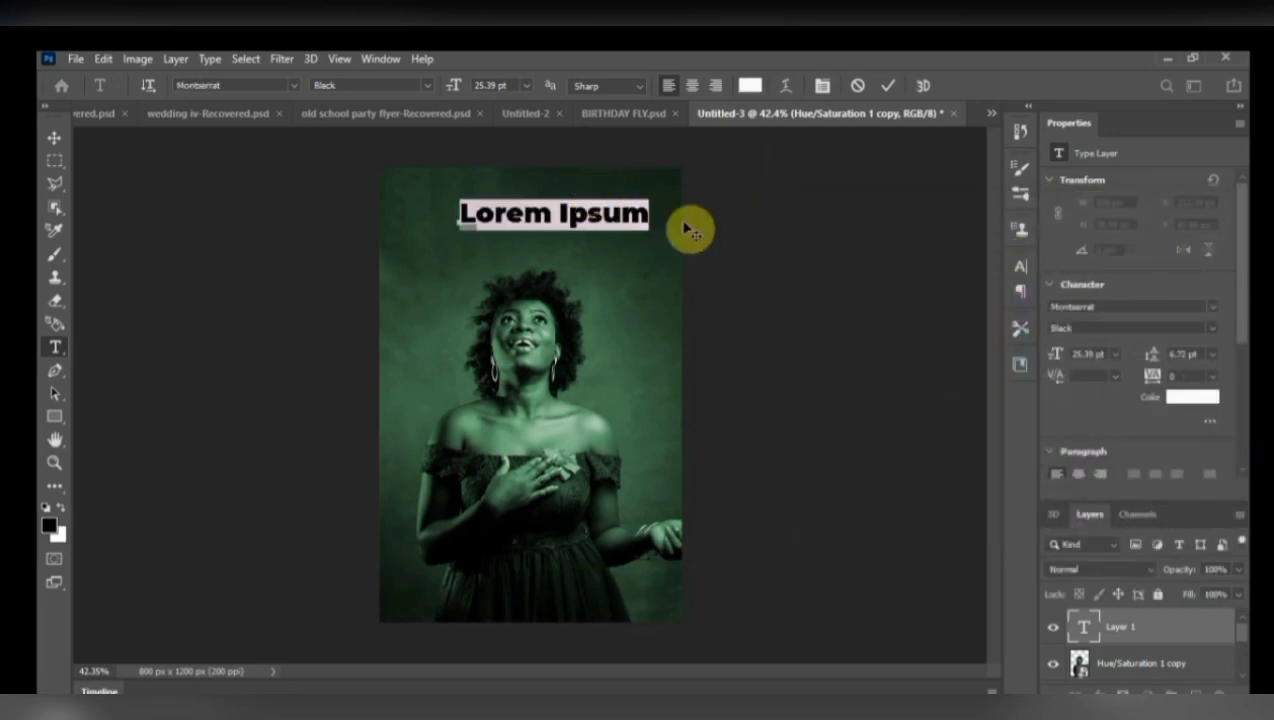
{"action": "type", "text": "M"}
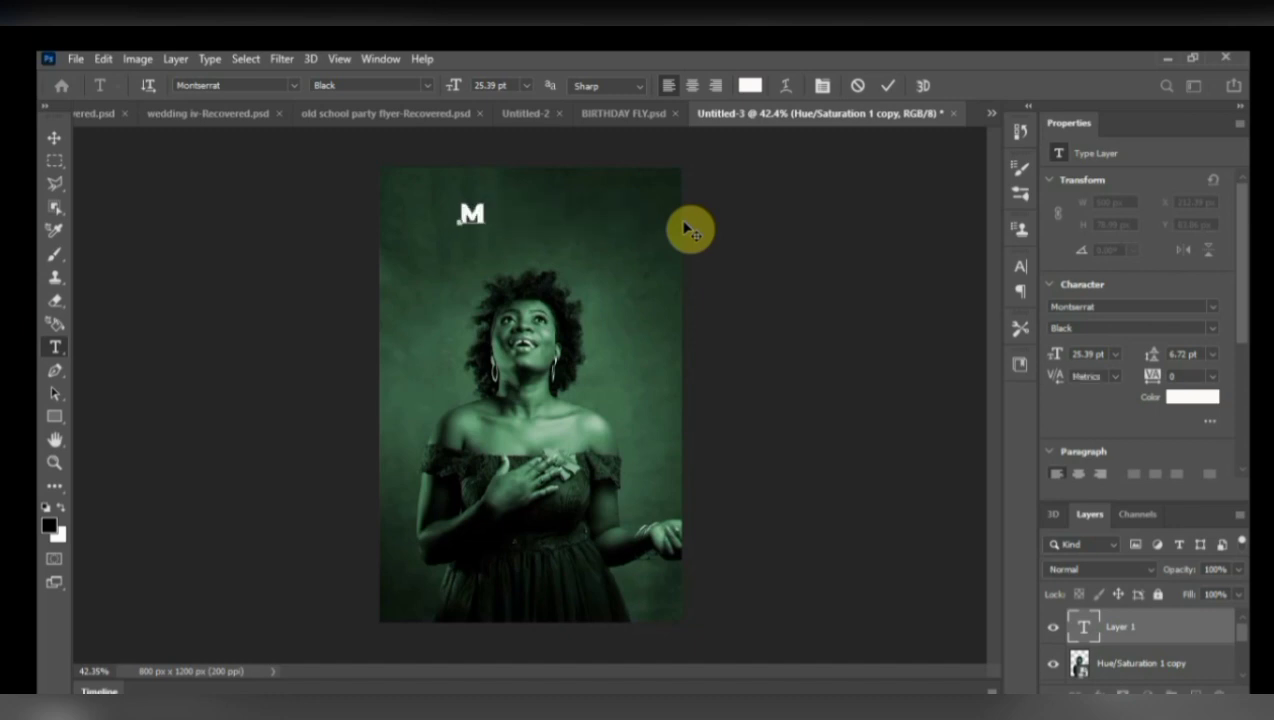
{"action": "type", "text": "ARIS"}
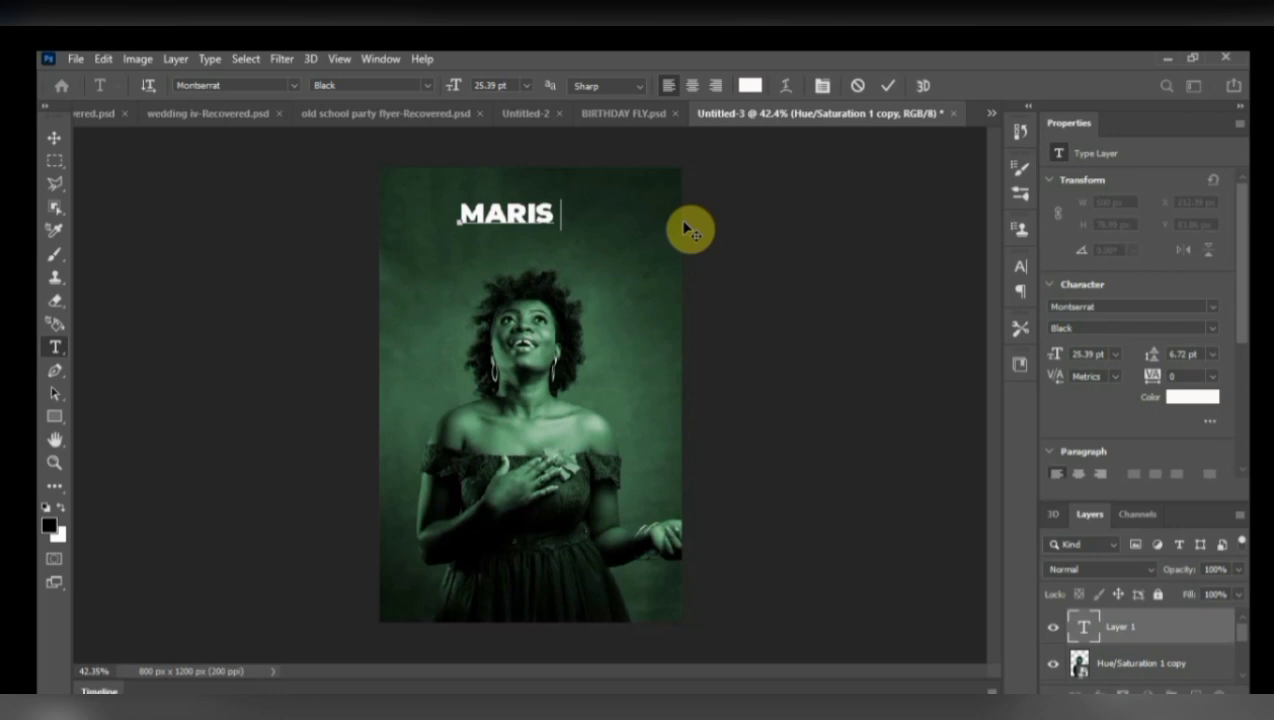
{"action": "type", "text": "LO"}
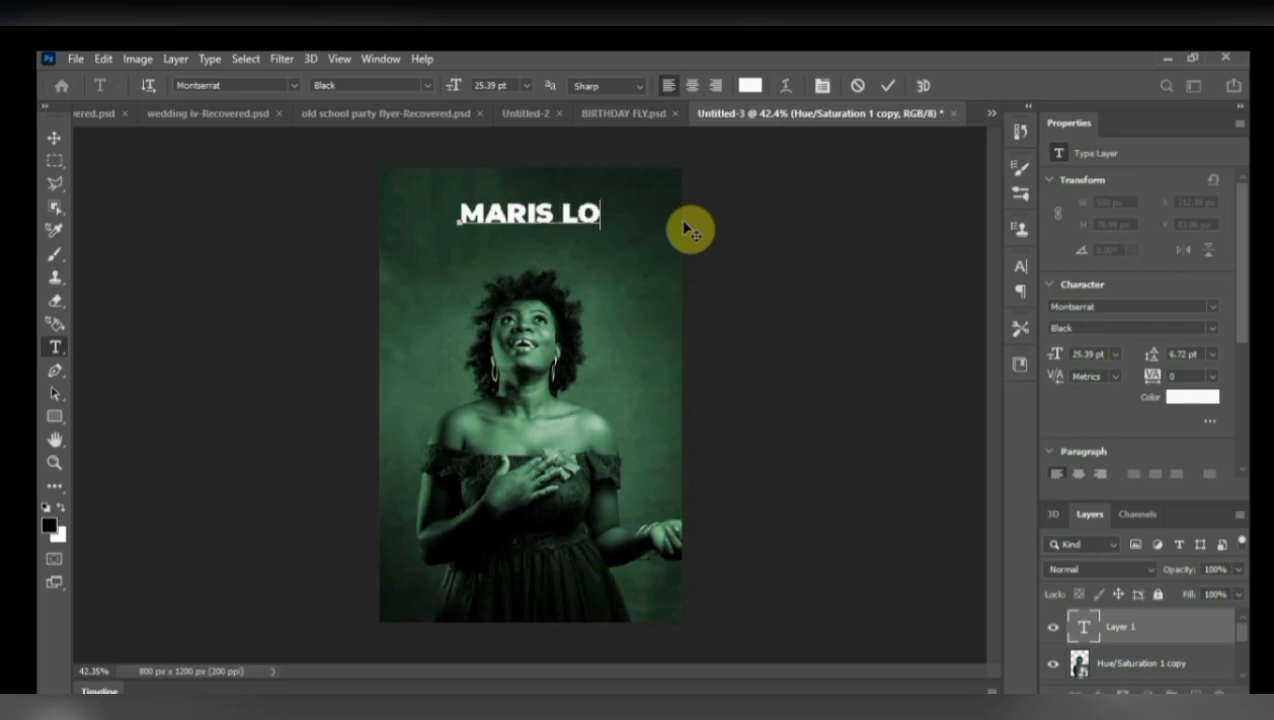
{"action": "type", "text": "UNGE"}
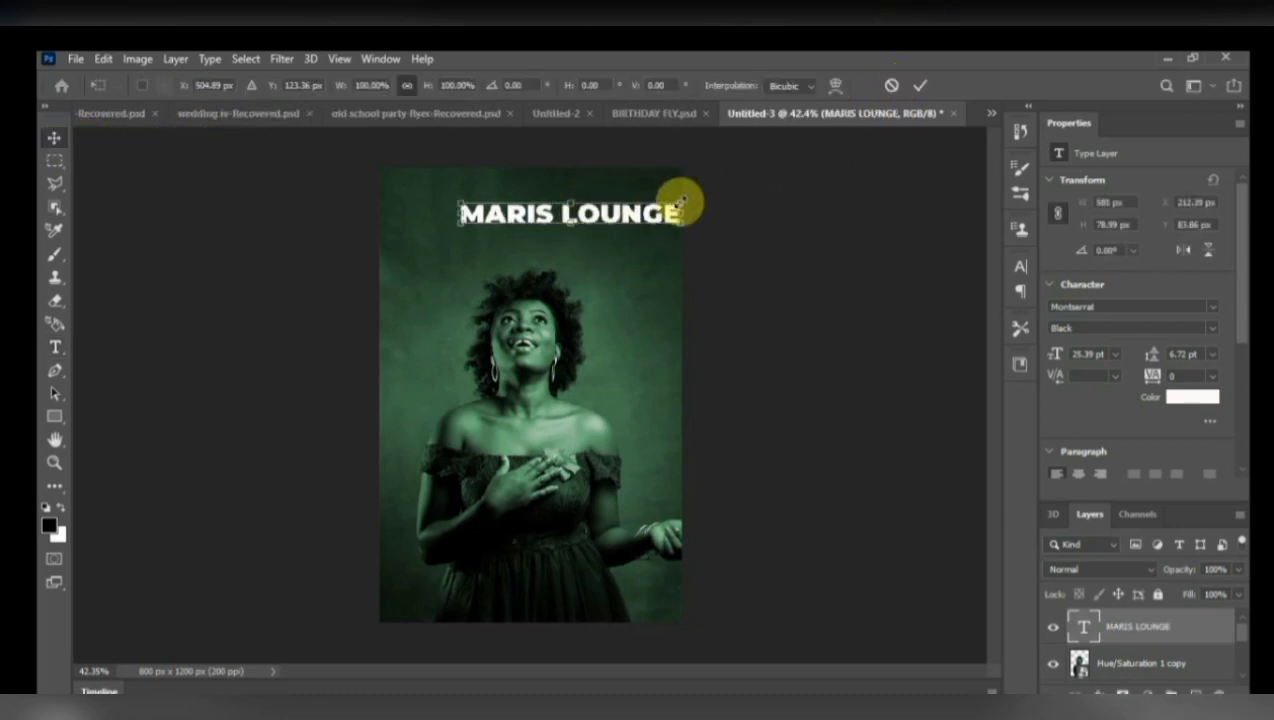
{"action": "left_click_drag", "start_coordinate": [680, 200], "coordinate": [520, 186]}
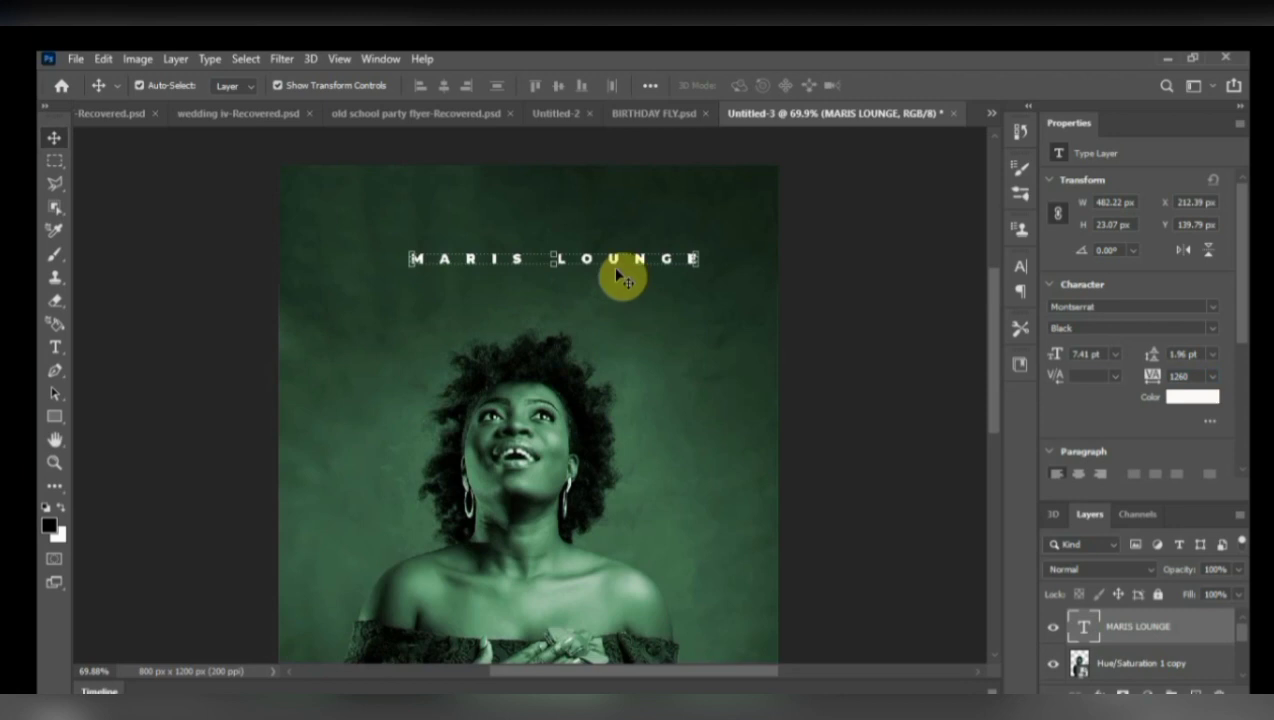
- Move MARIS LOUNGE higher and place a new text cursor below it
{"action": "left_click_drag", "start_coordinate": [620, 278], "coordinate": [597, 214]}
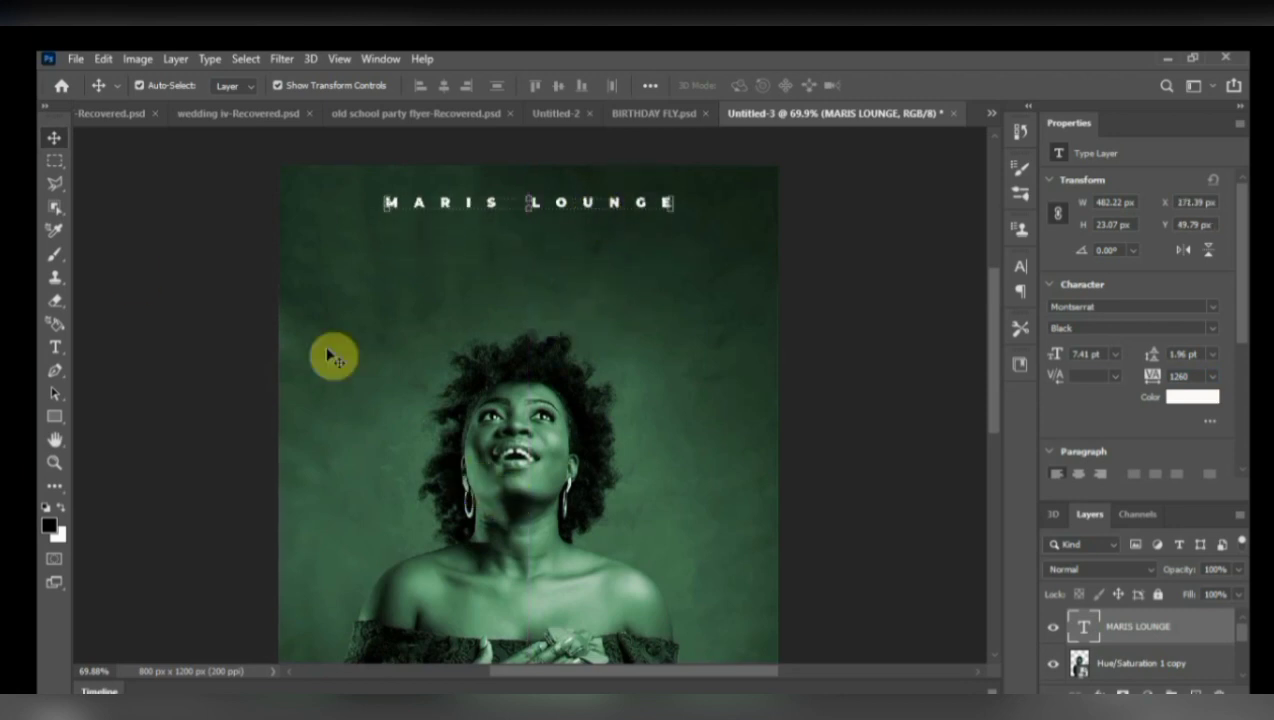
{"action": "left_click", "coordinate": [54, 347]}
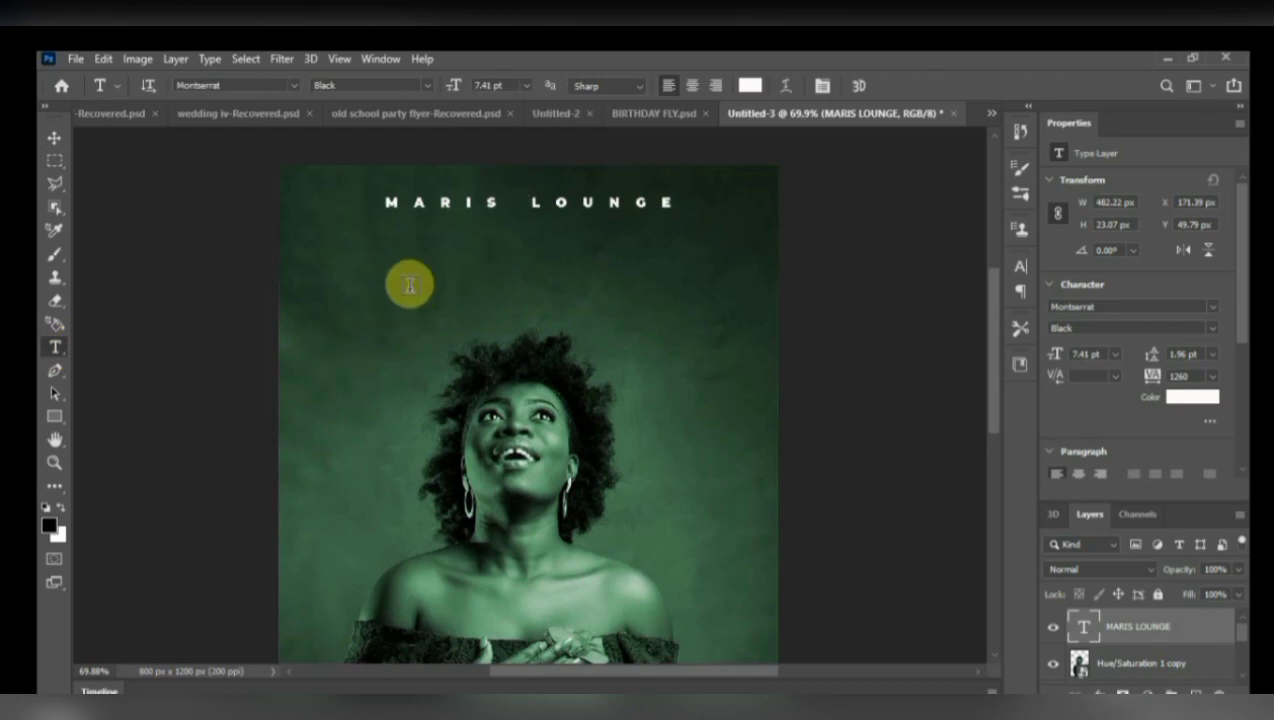
{"action": "left_click", "coordinate": [410, 285]}
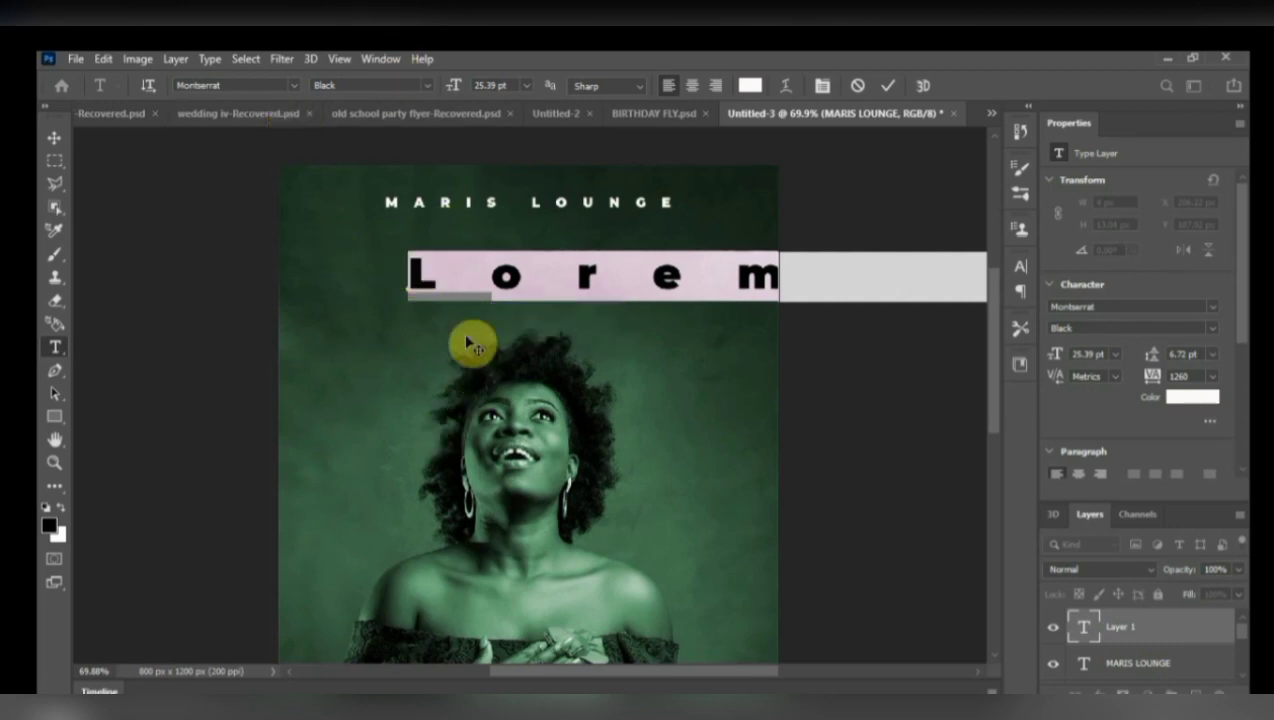
- Type BIRTH, fixing the BURT typo, commit it, then enlarge and raise it
{"action": "type", "text": "BURT"}
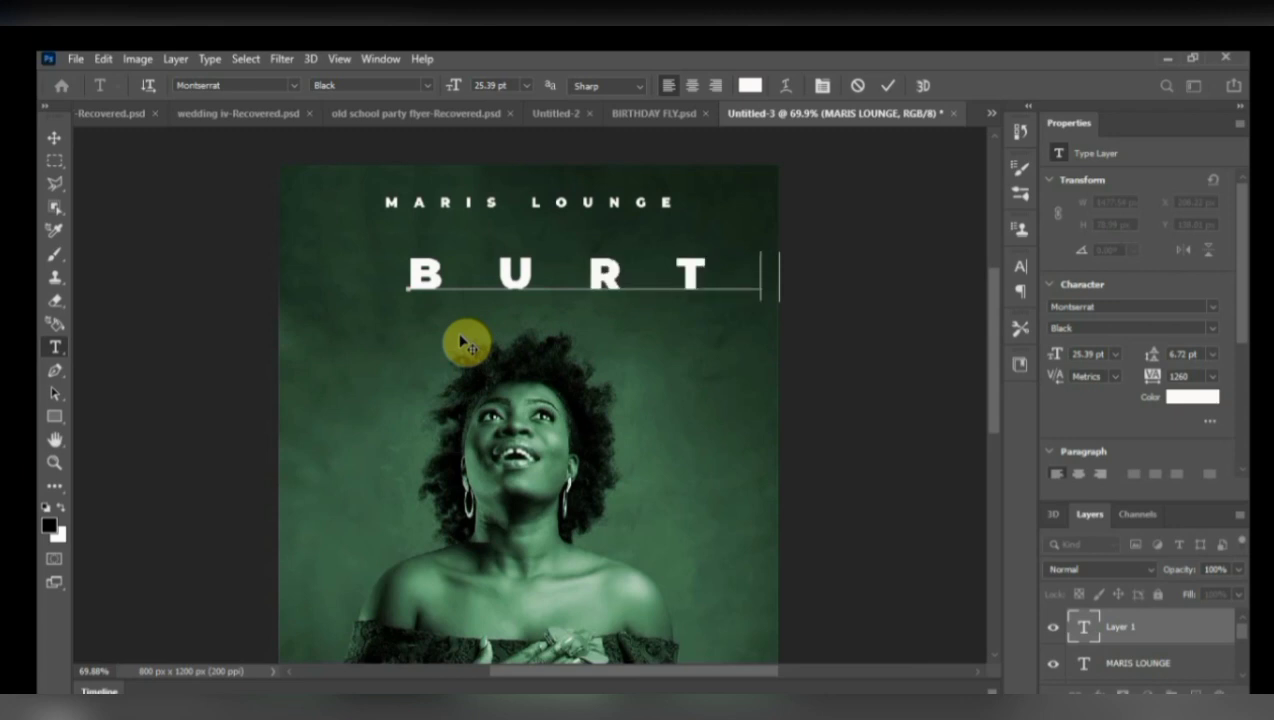
{"action": "triple_click", "coordinate": [585, 275]}
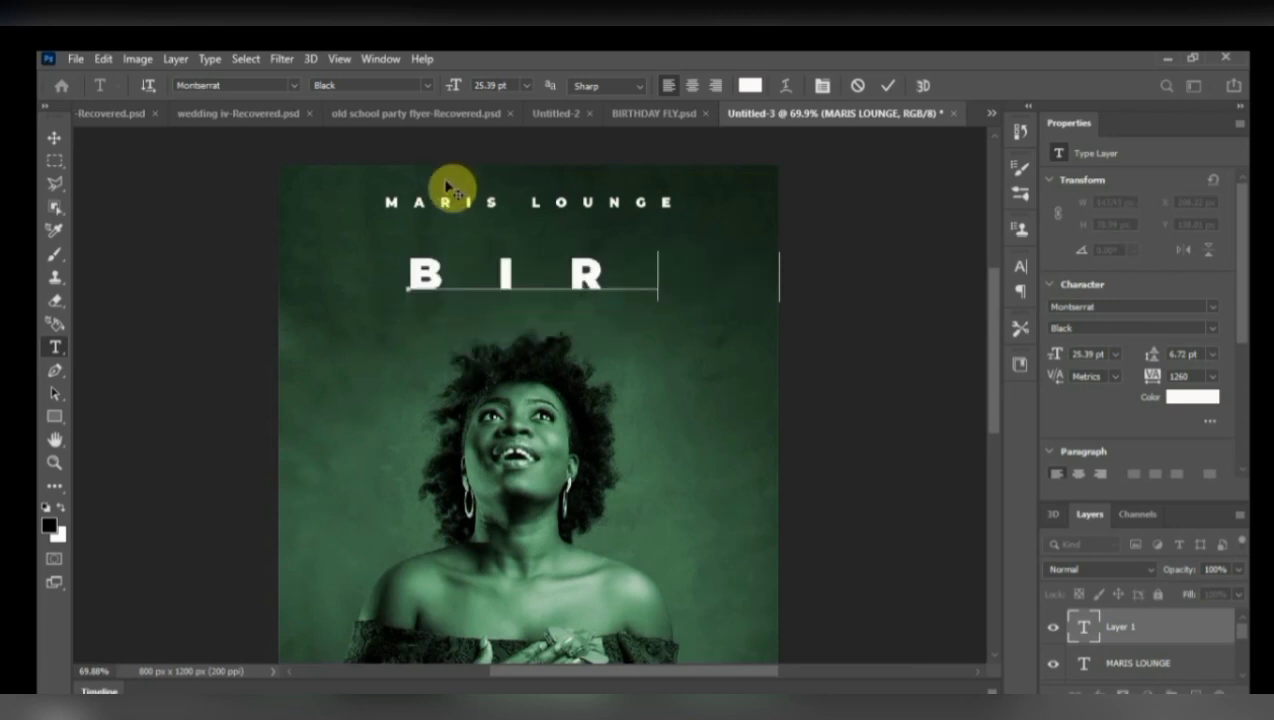
{"action": "type", "text": "TH"}
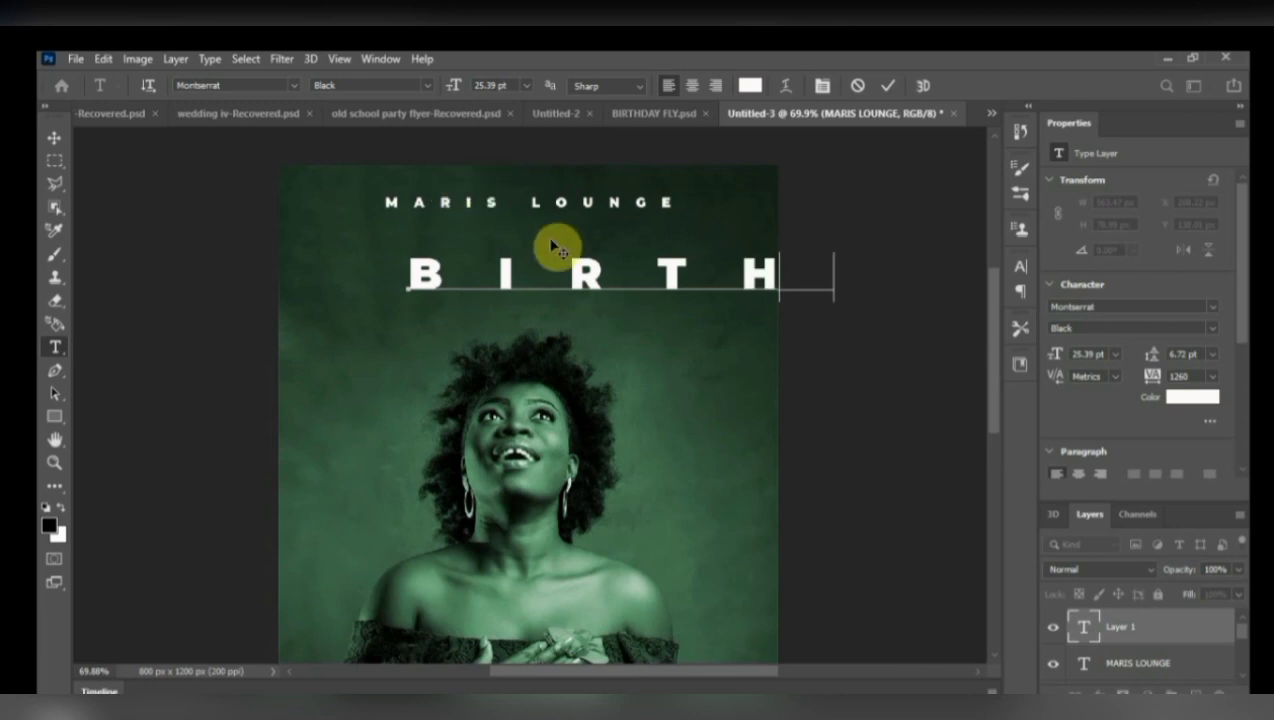
{"action": "mouse_move", "coordinate": [937, 71]}
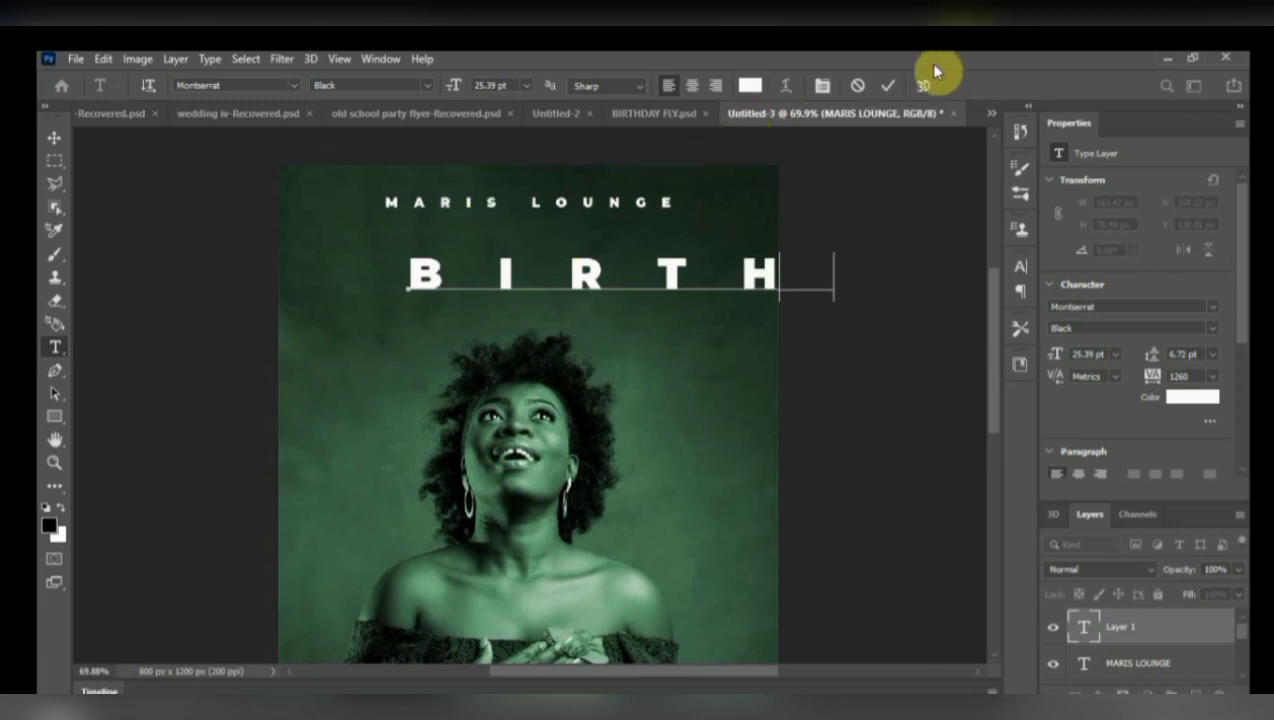
{"action": "left_click", "coordinate": [887, 85]}
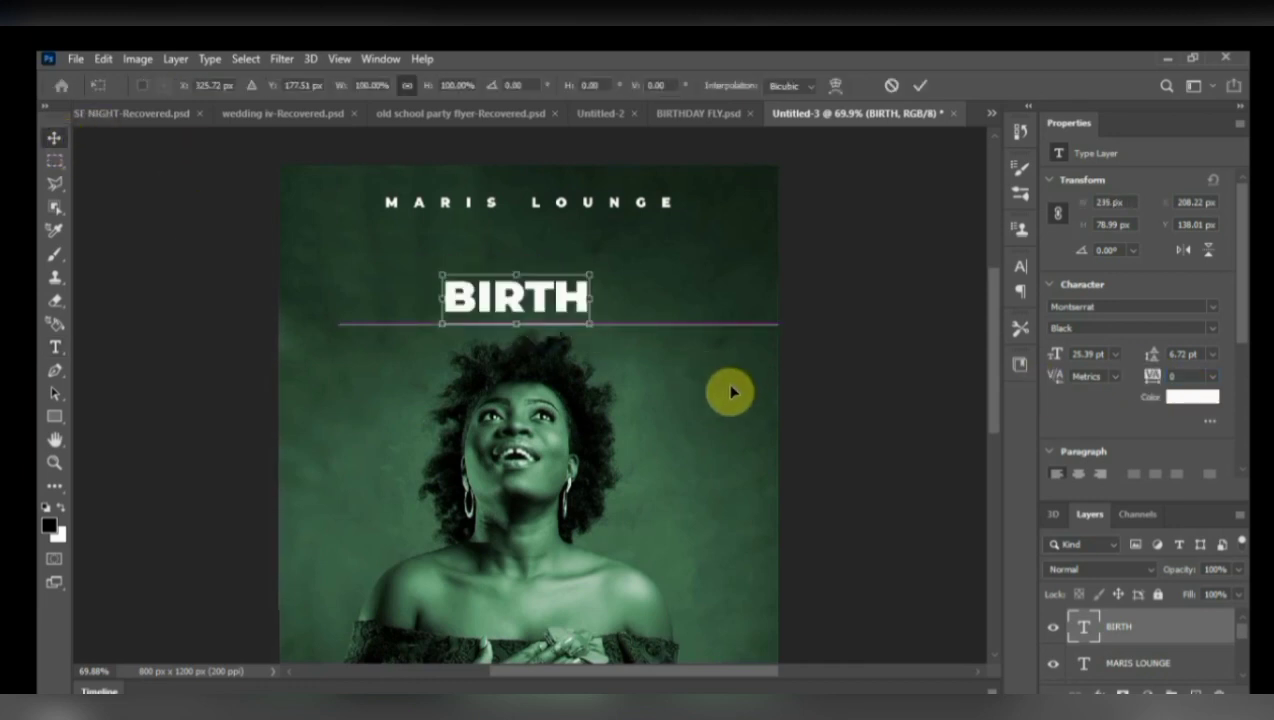
{"action": "left_click_drag", "start_coordinate": [730, 392], "coordinate": [650, 297]}
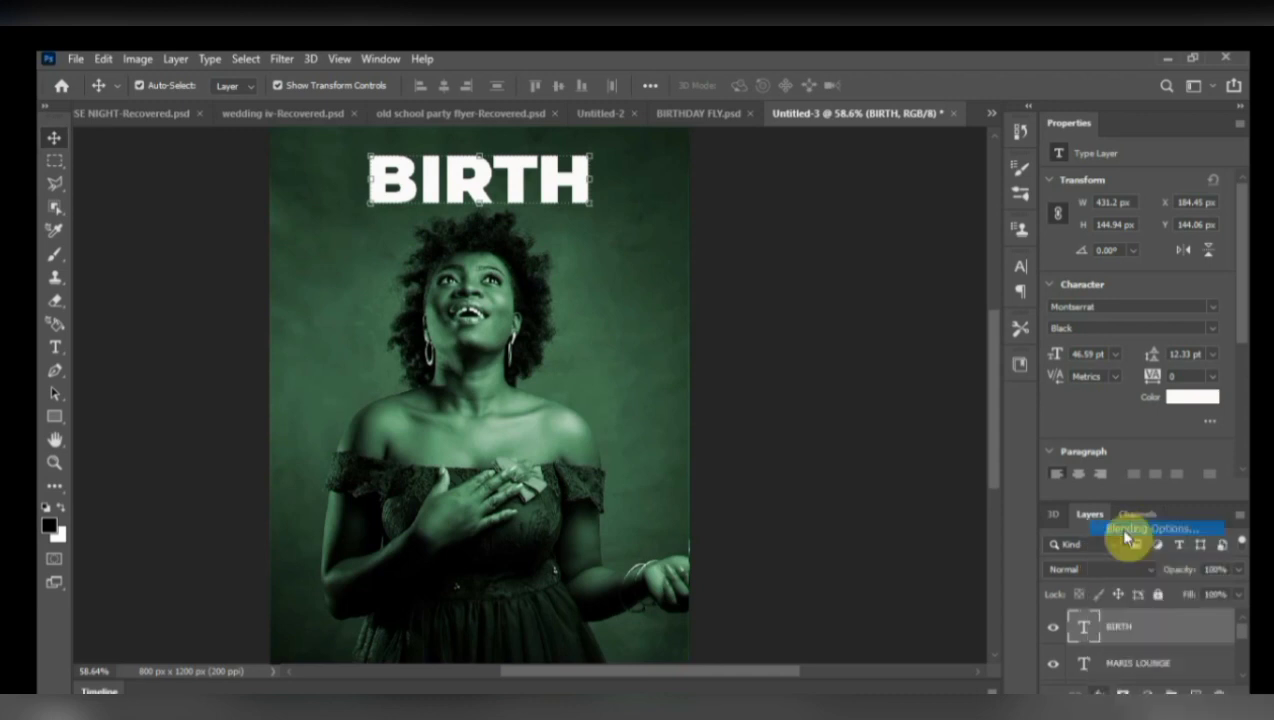
- Enable a Gradient Overlay in BIRTH's Blending Options and open the Gradient Editor
{"action": "left_click", "coordinate": [1155, 528]}
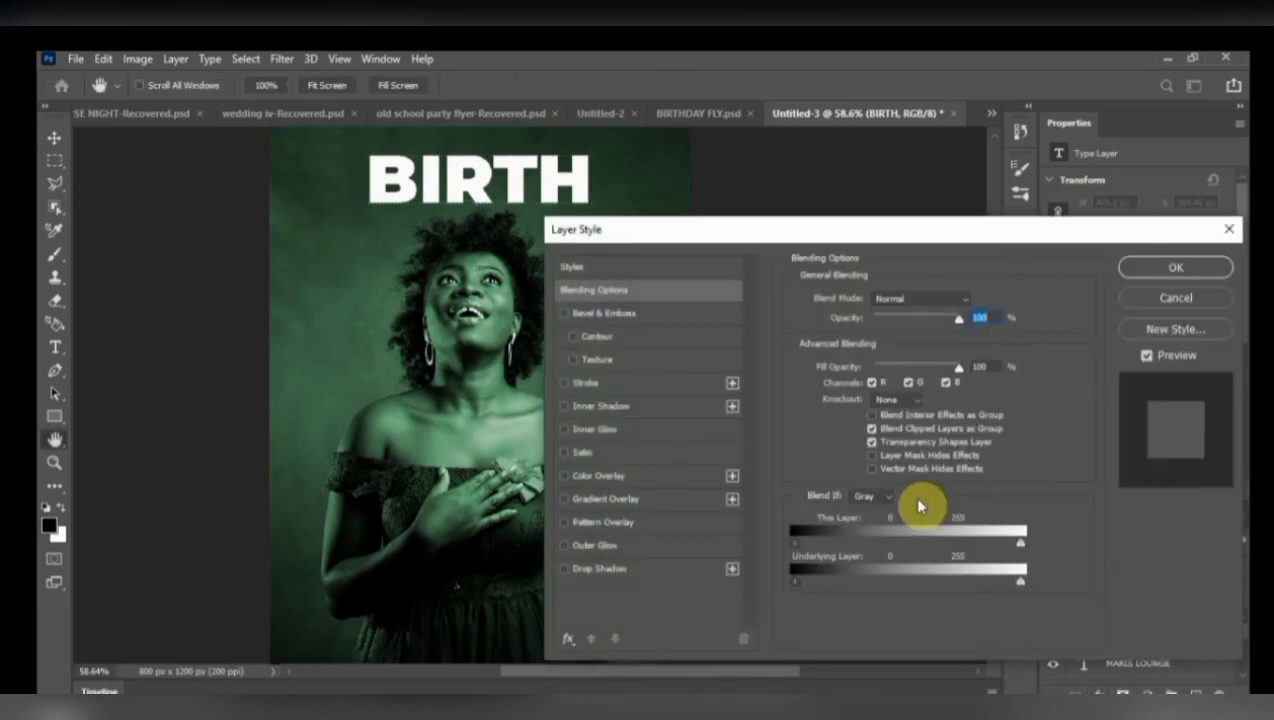
{"action": "left_click", "coordinate": [606, 498]}
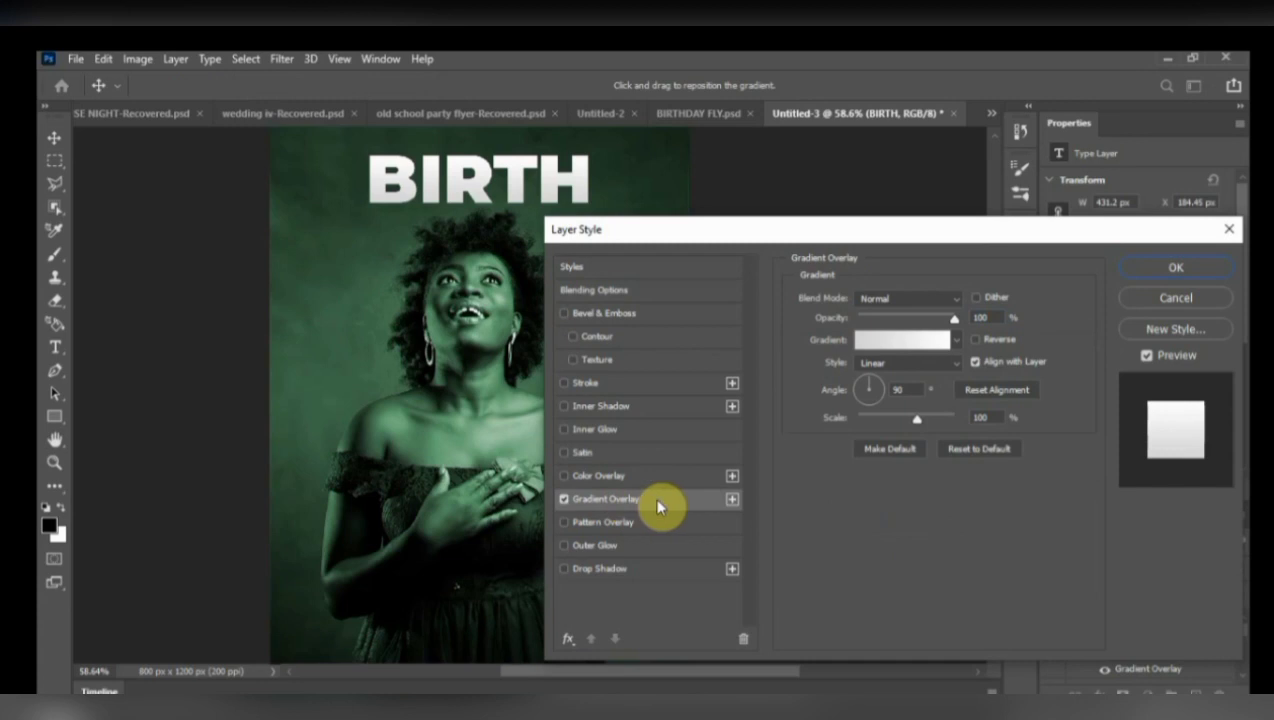
{"action": "mouse_move", "coordinate": [893, 347]}
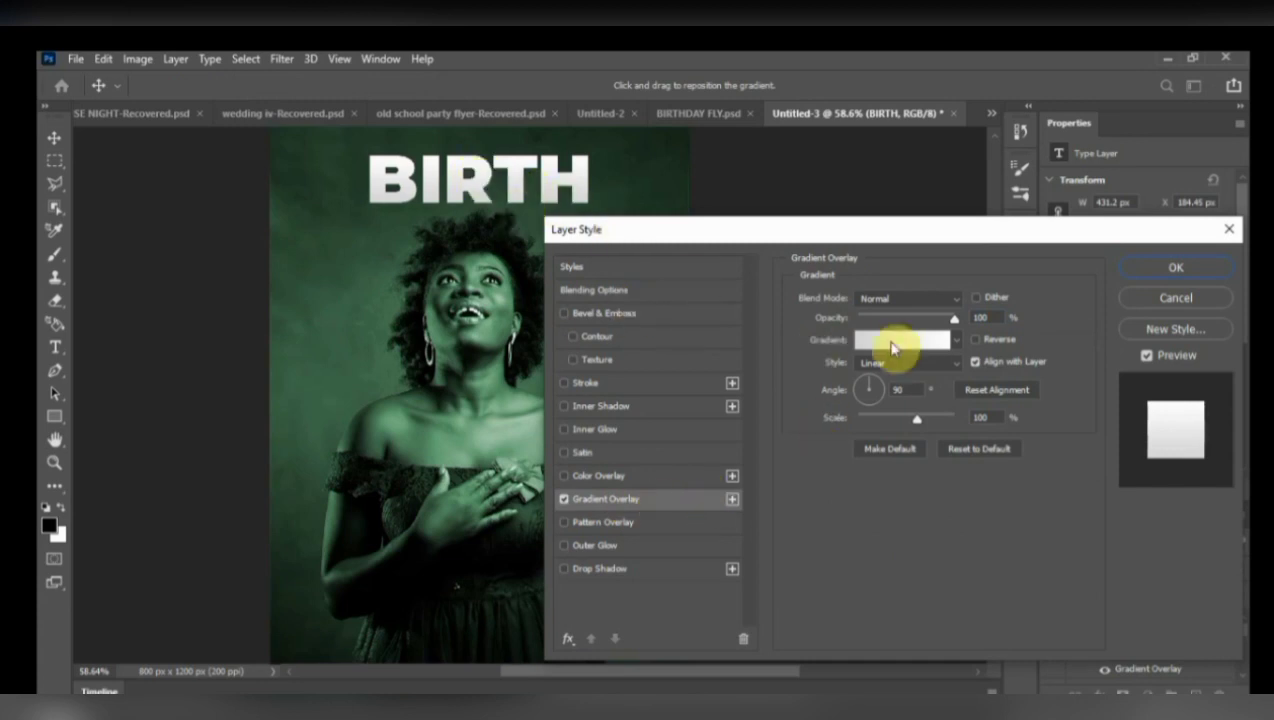
{"action": "left_click", "coordinate": [903, 339]}
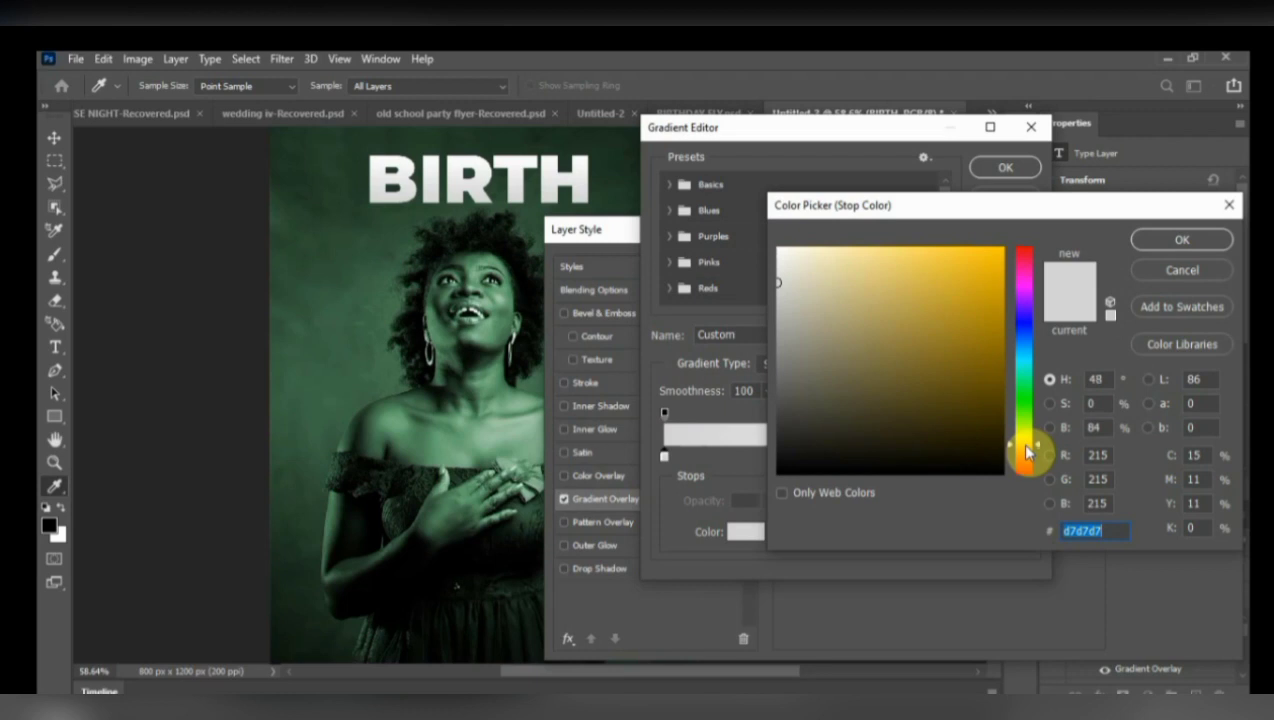
- Set BIRTH's gradient stops to orange-gold and saturated yellow (f6de17)
{"action": "left_click", "coordinate": [1025, 455]}
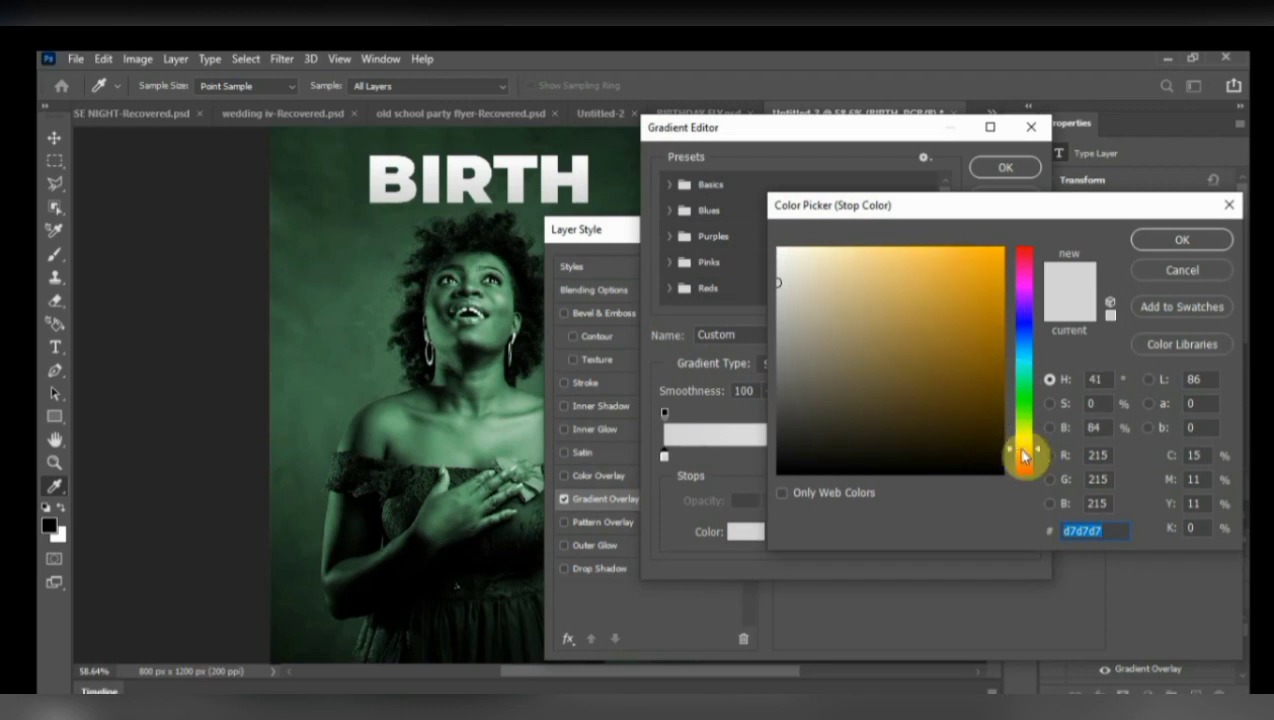
{"action": "left_click", "coordinate": [1000, 275]}
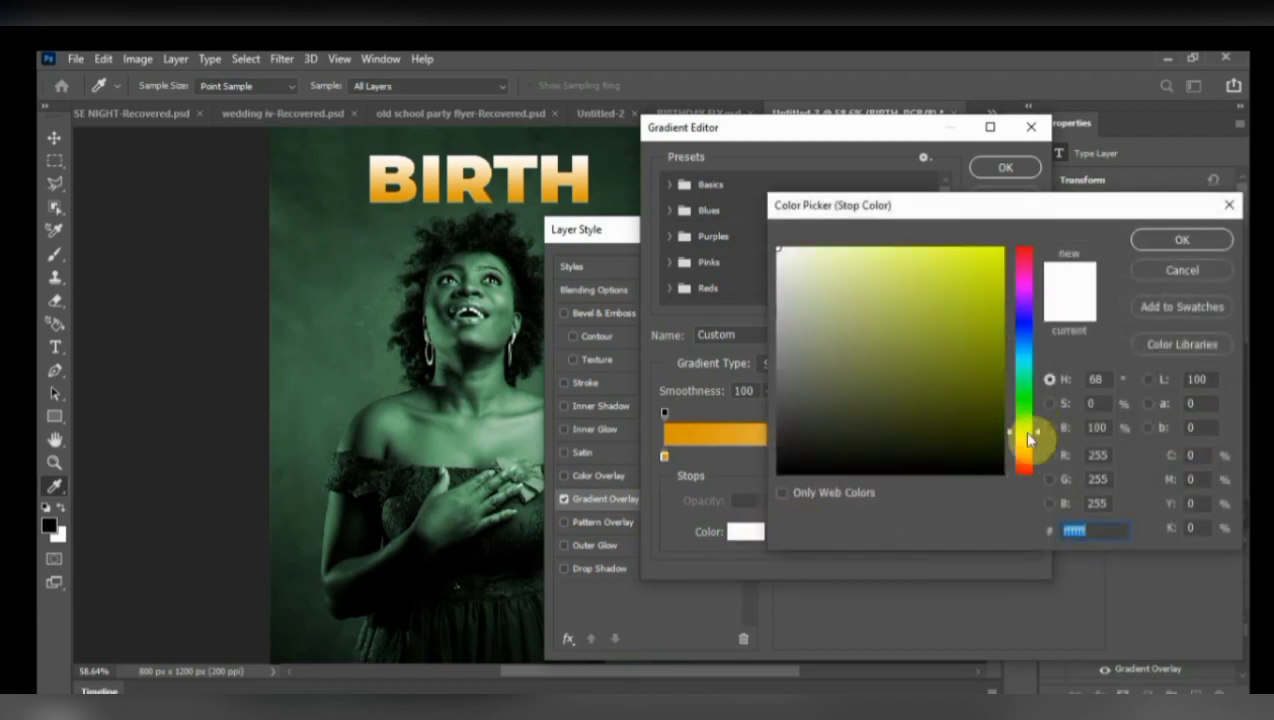
{"action": "left_click", "coordinate": [987, 259]}
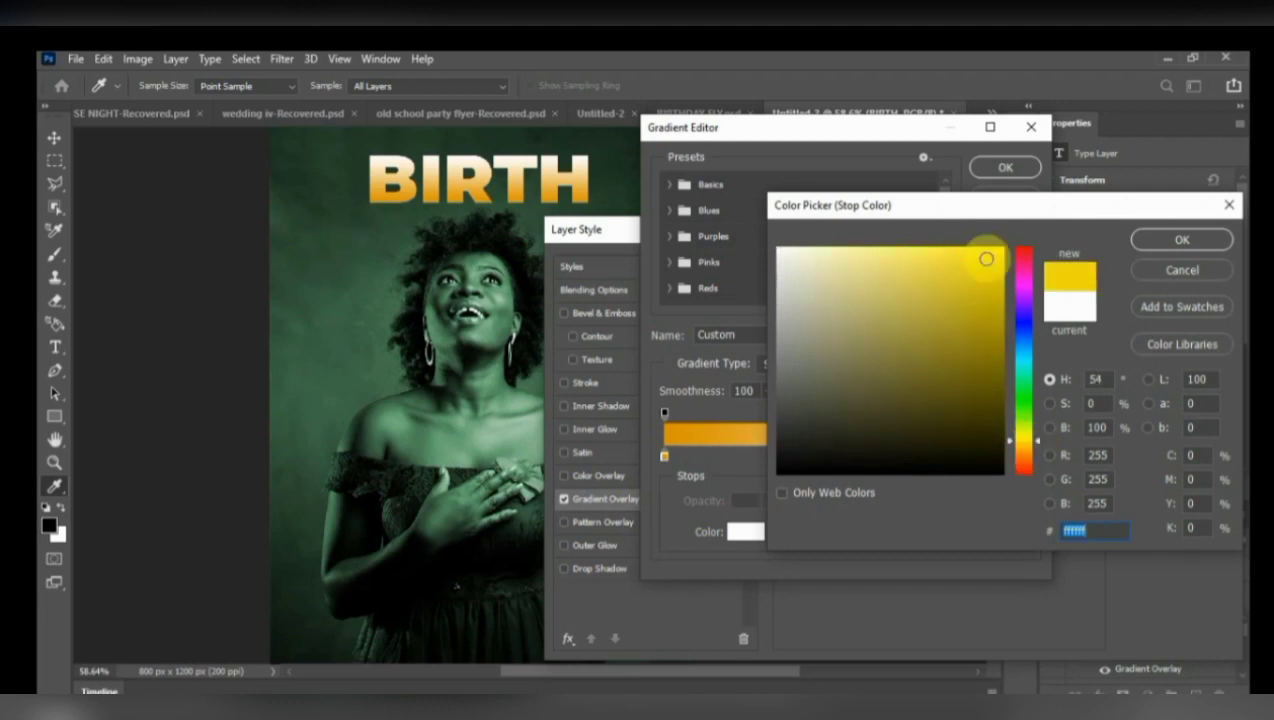
{"action": "left_click", "coordinate": [995, 298]}
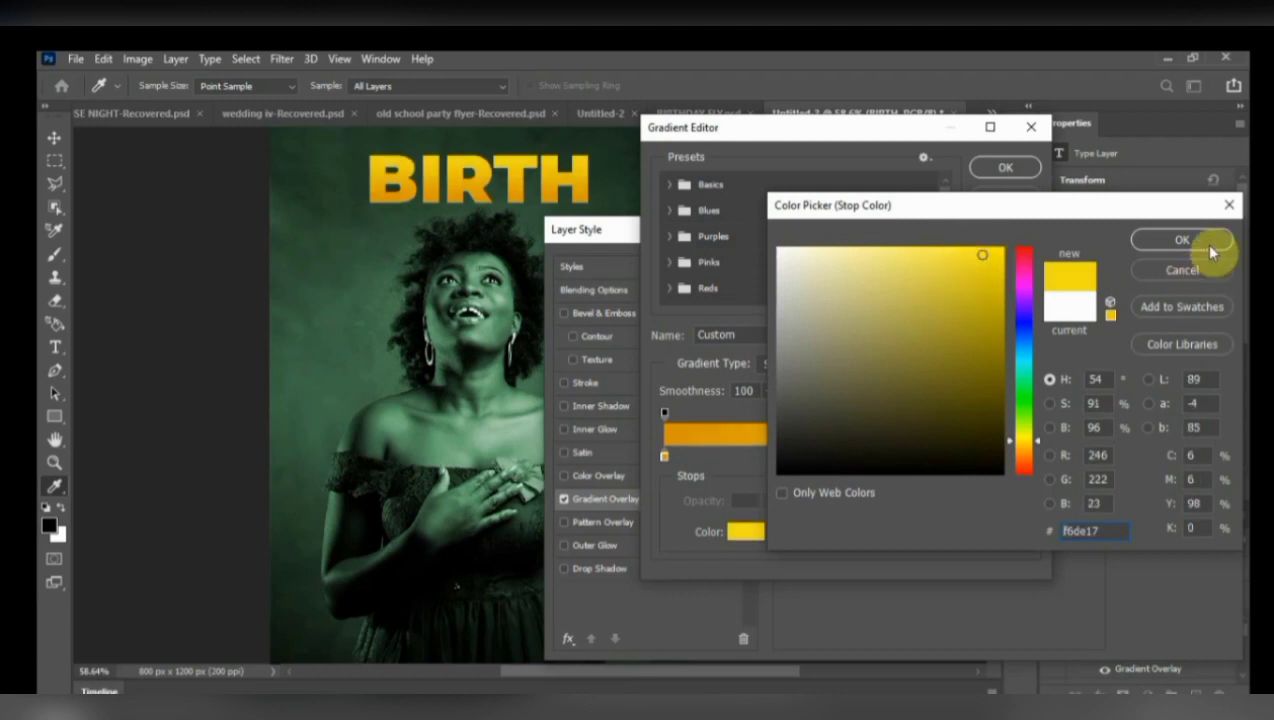
{"action": "left_click", "coordinate": [1183, 240]}
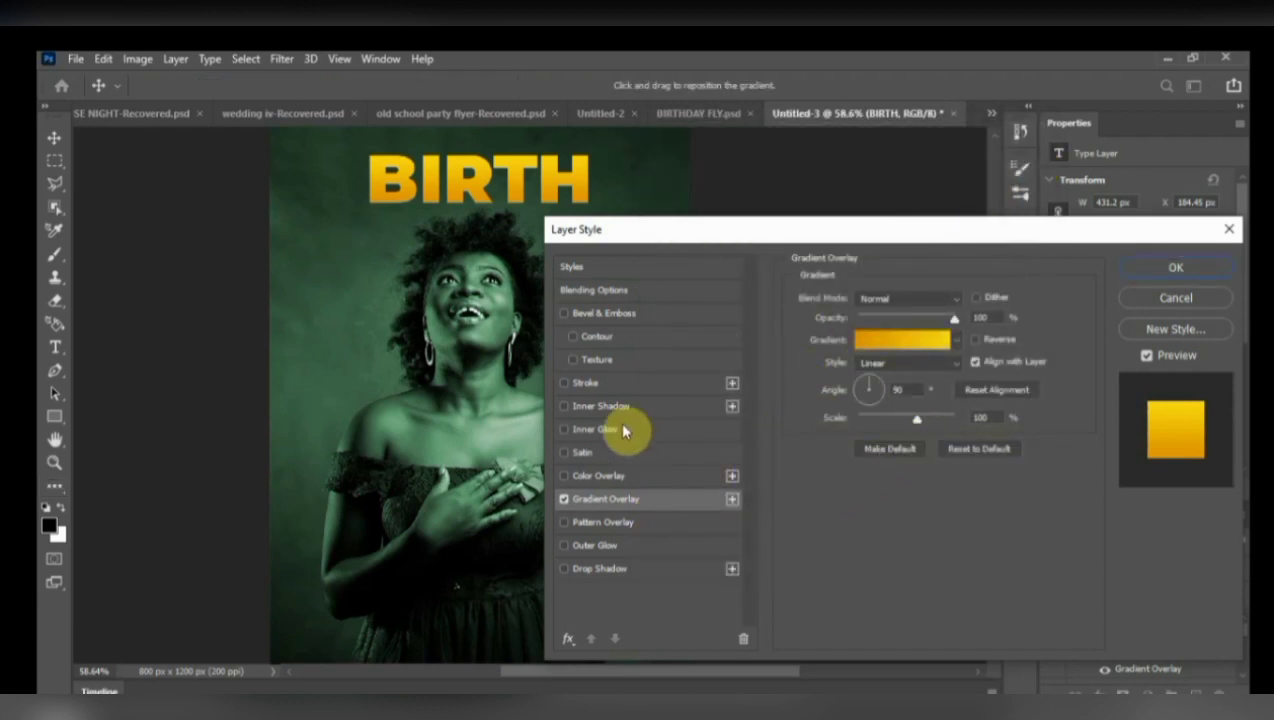
- Add a Bevel & Emboss with smaller size and 2 px soften to BIRTH, and apply the style
{"action": "left_click", "coordinate": [565, 312]}
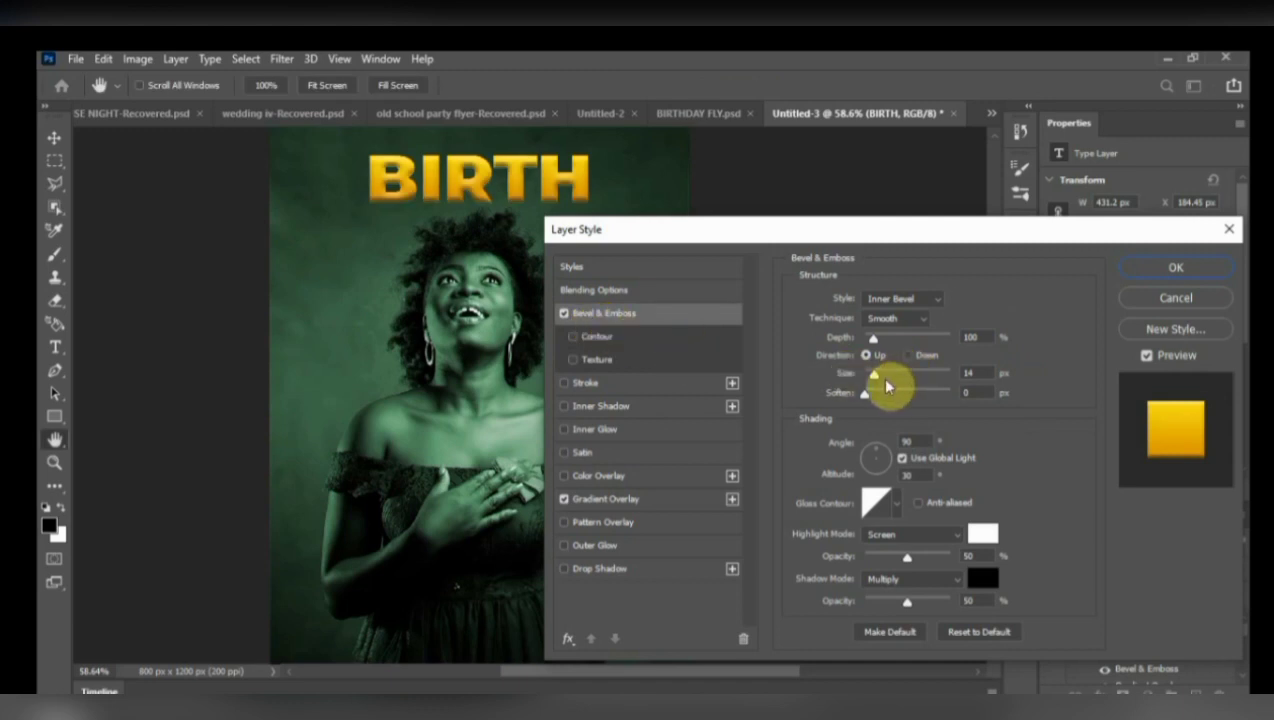
{"action": "mouse_move", "coordinate": [878, 382]}
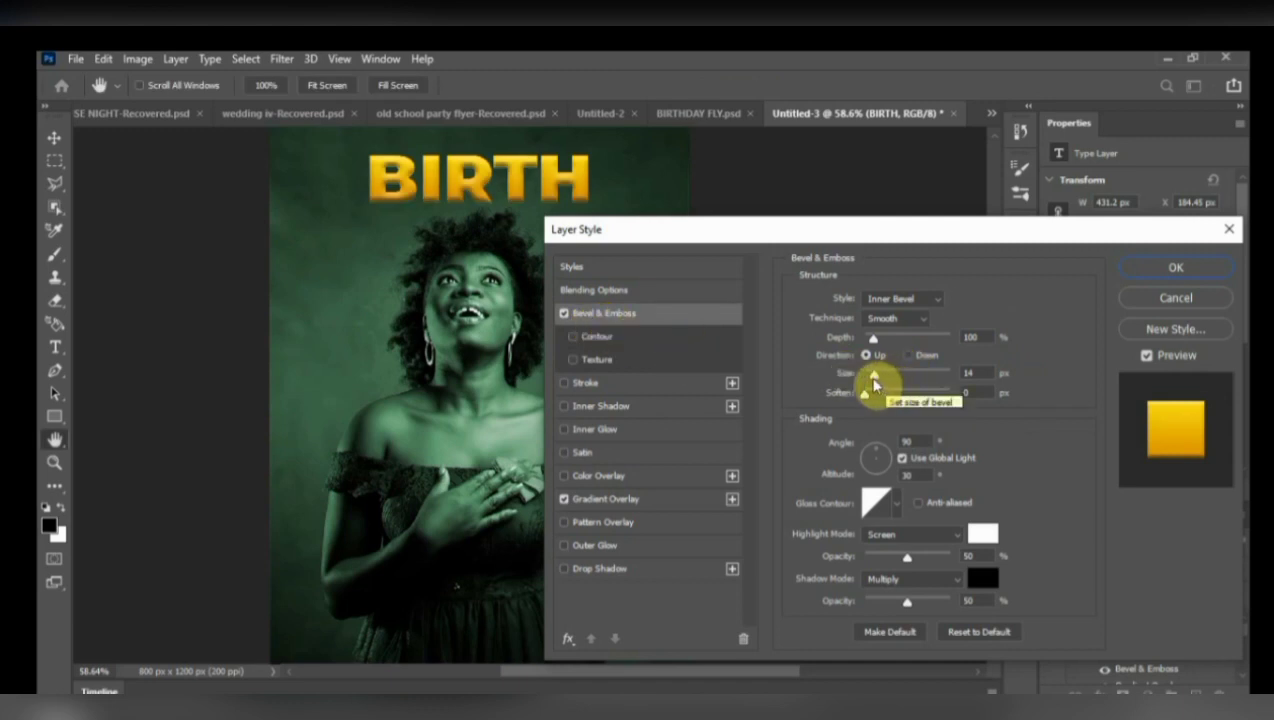
{"action": "left_click_drag", "start_coordinate": [920, 372], "coordinate": [870, 372]}
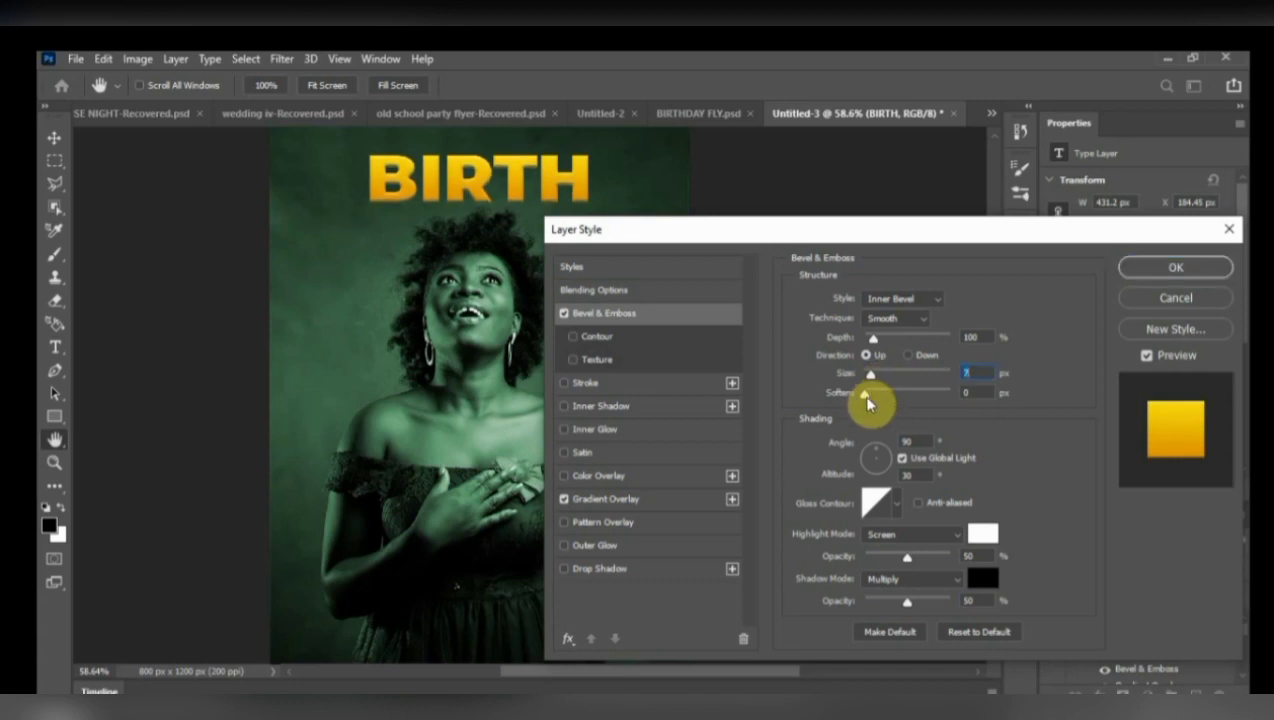
{"action": "left_click_drag", "start_coordinate": [870, 392], "coordinate": [873, 378]}
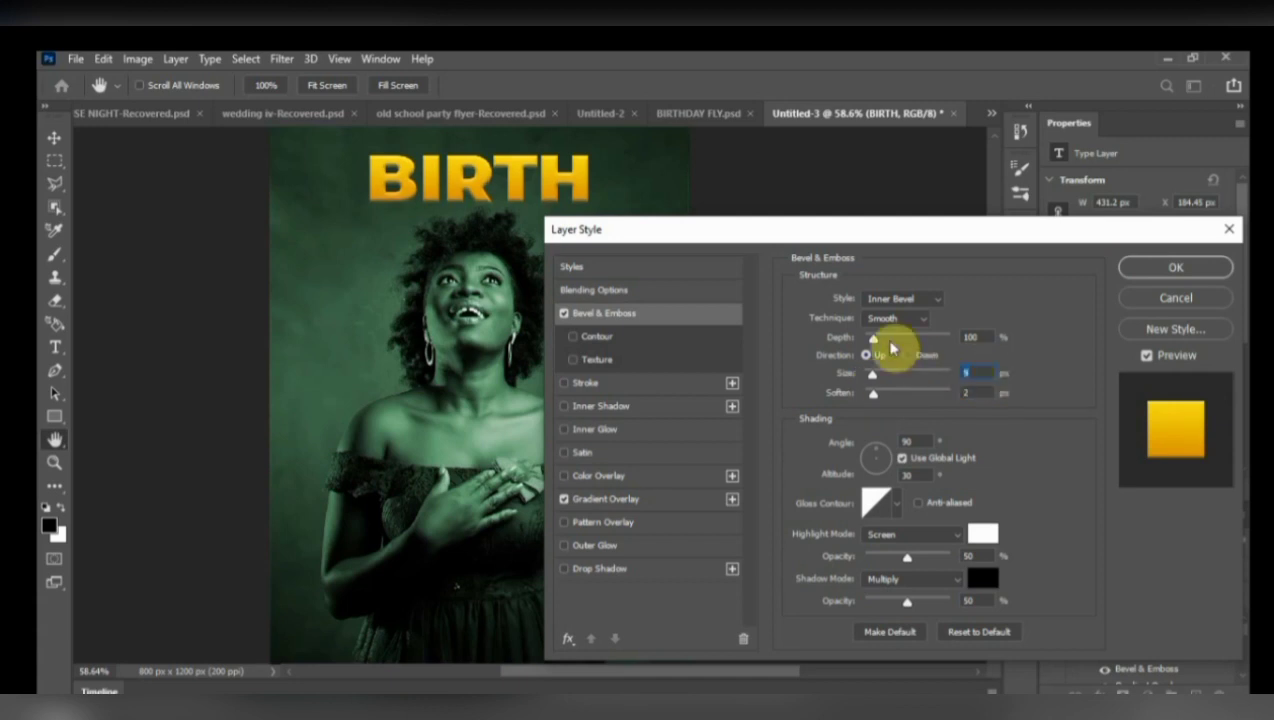
{"action": "left_click", "coordinate": [1175, 267]}
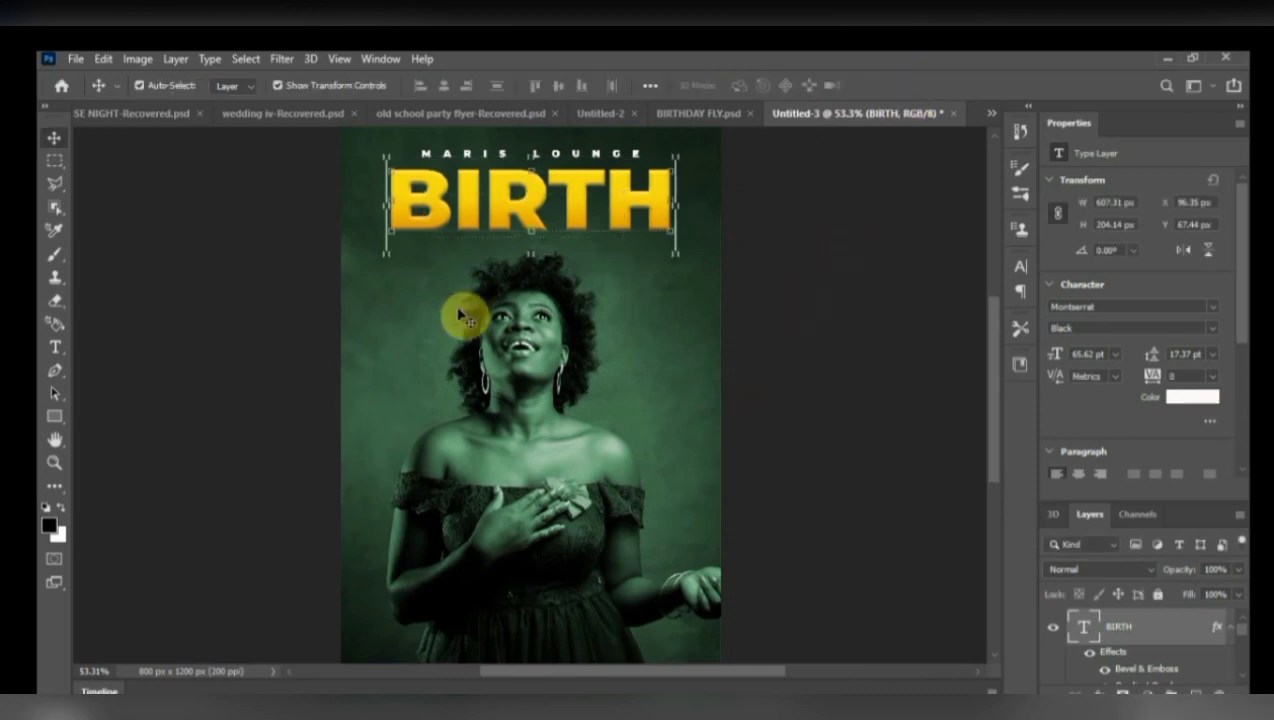
{"action": "mouse_move", "coordinate": [1040, 380]}
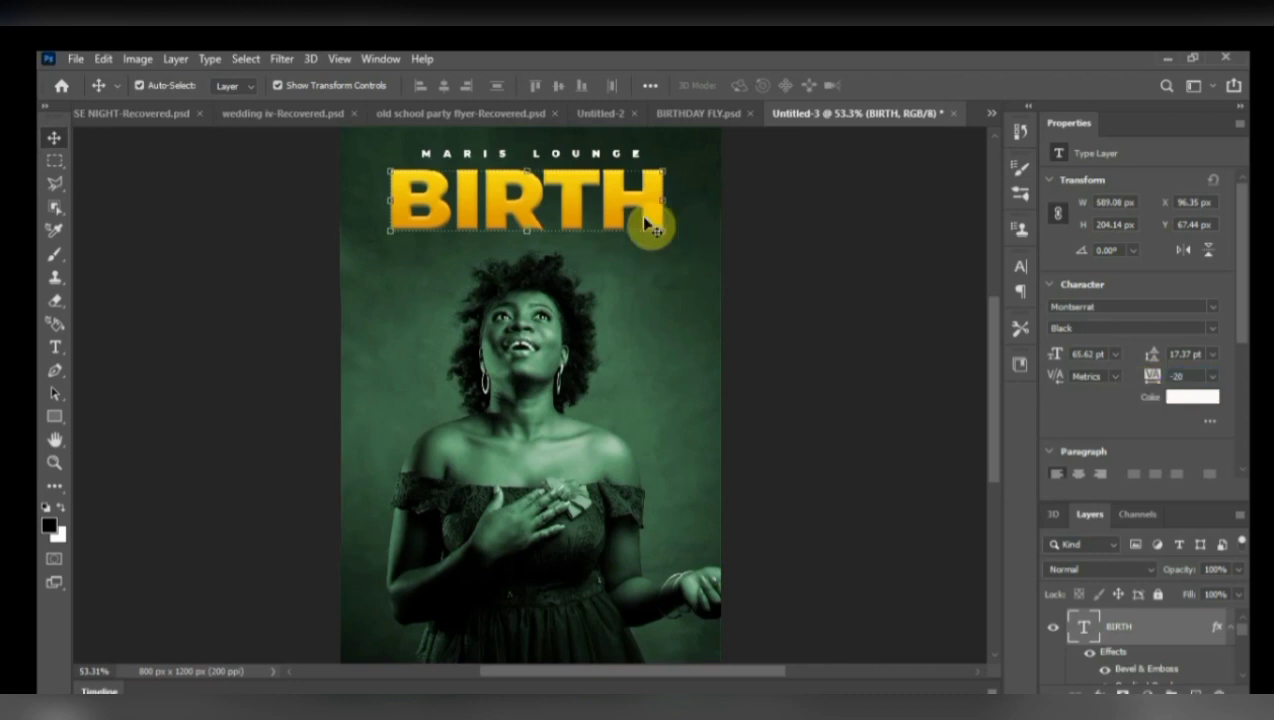
{"action": "mouse_move", "coordinate": [580, 190]}
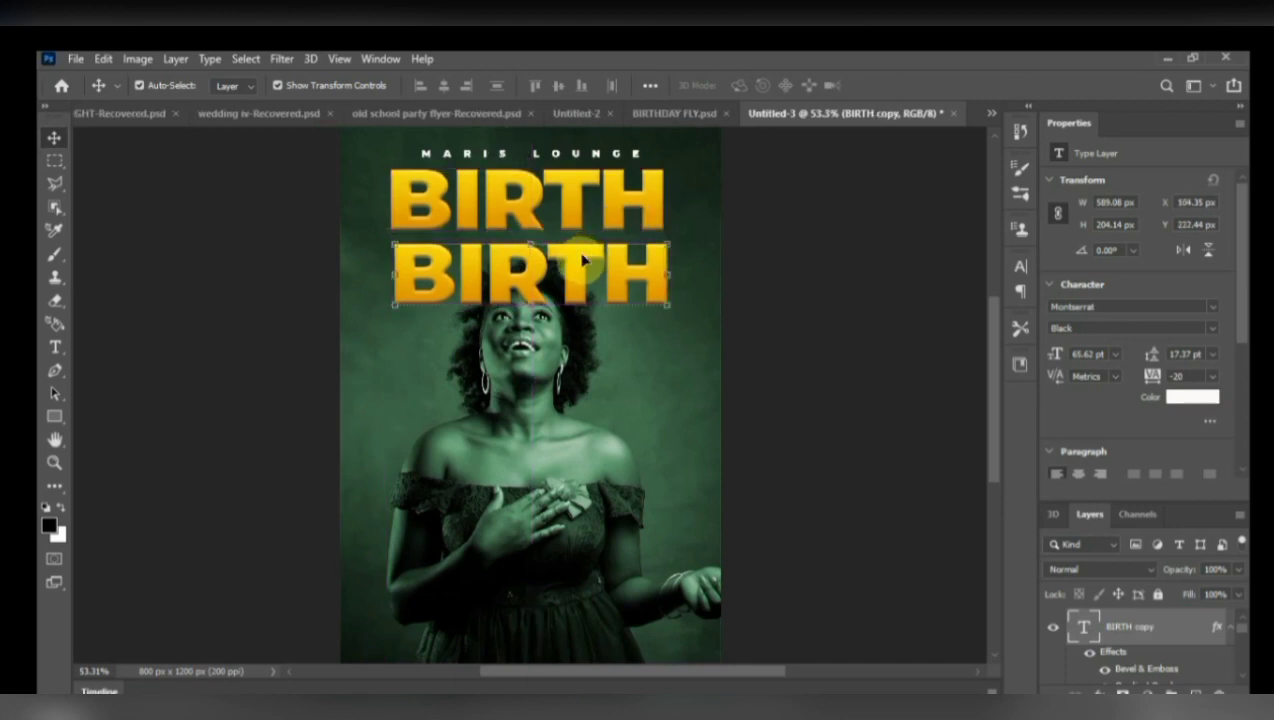
- Change the duplicated title's text to DAY and enlarge it to roughly double size
{"action": "double_click", "coordinate": [530, 278]}
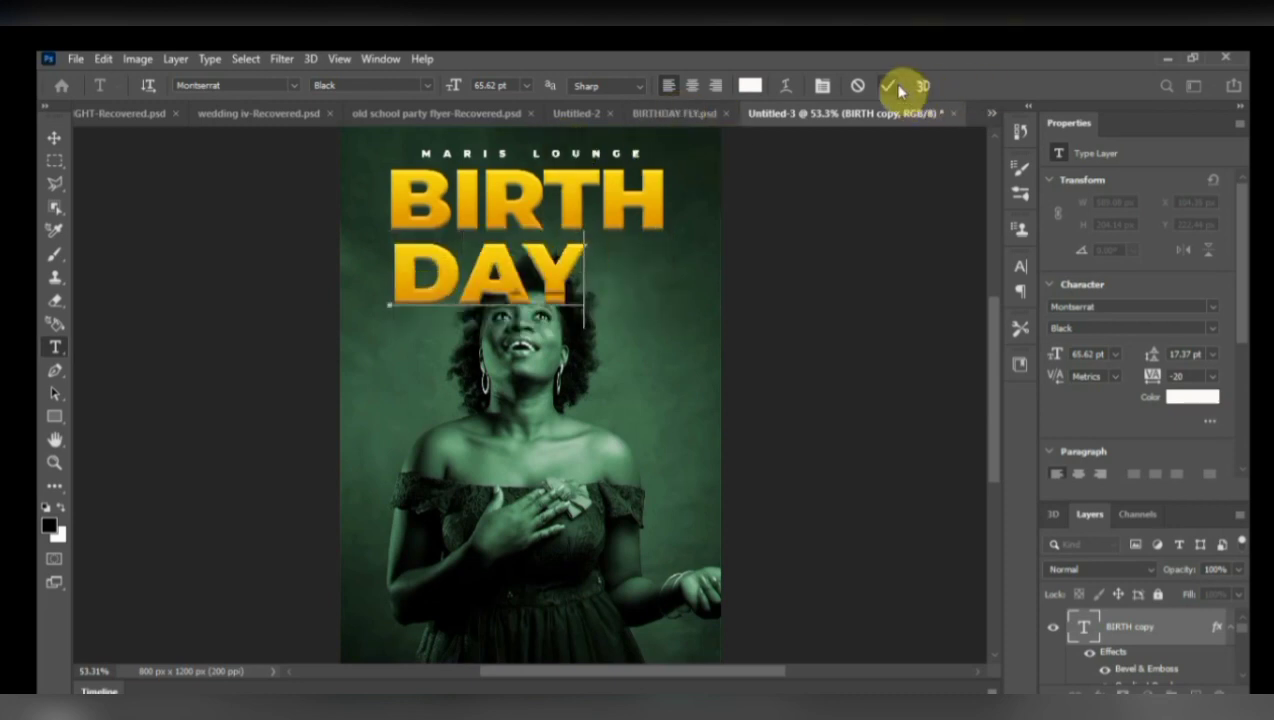
{"action": "left_click", "coordinate": [889, 85]}
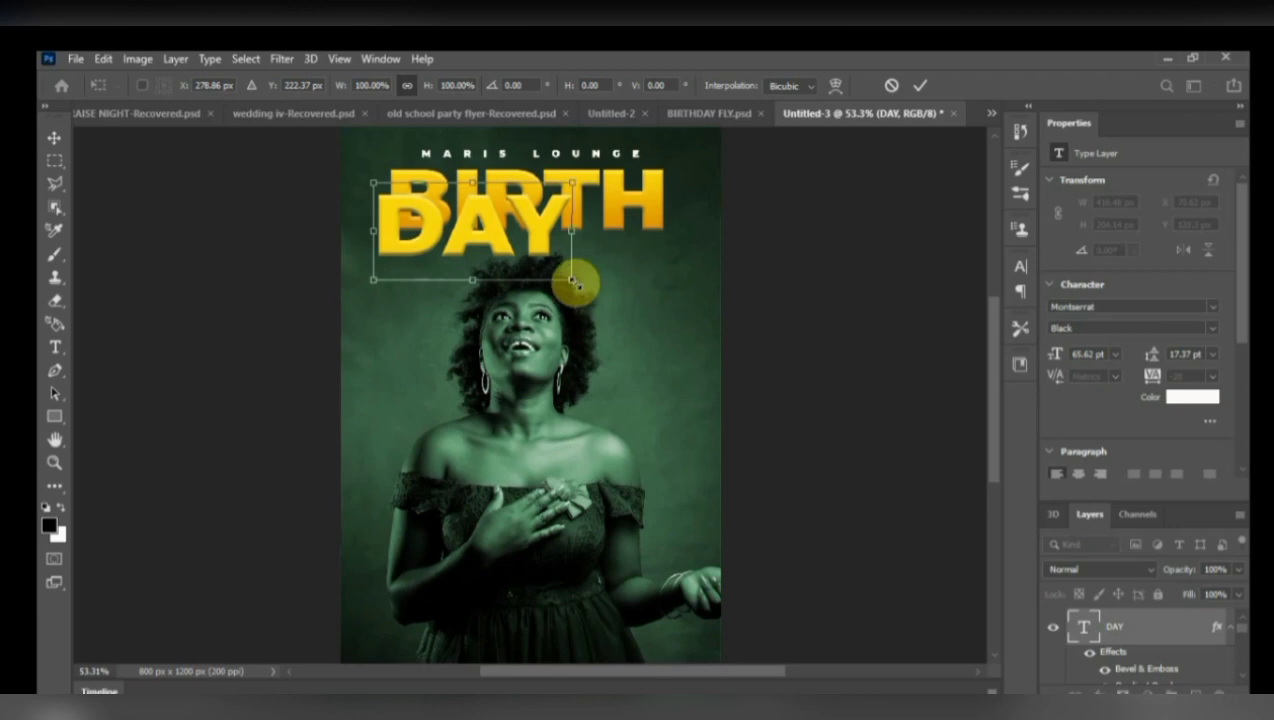
{"action": "left_click_drag", "start_coordinate": [575, 280], "coordinate": [650, 315]}
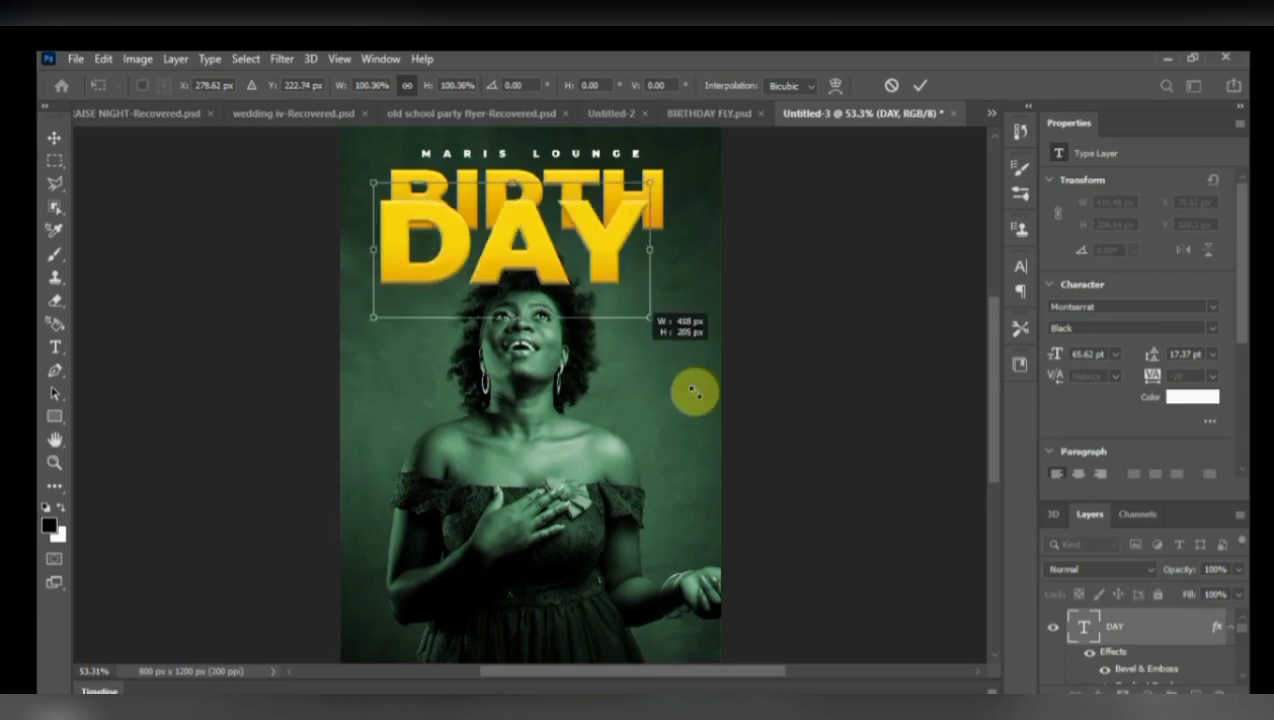
{"action": "left_click_drag", "start_coordinate": [650, 315], "coordinate": [735, 357]}
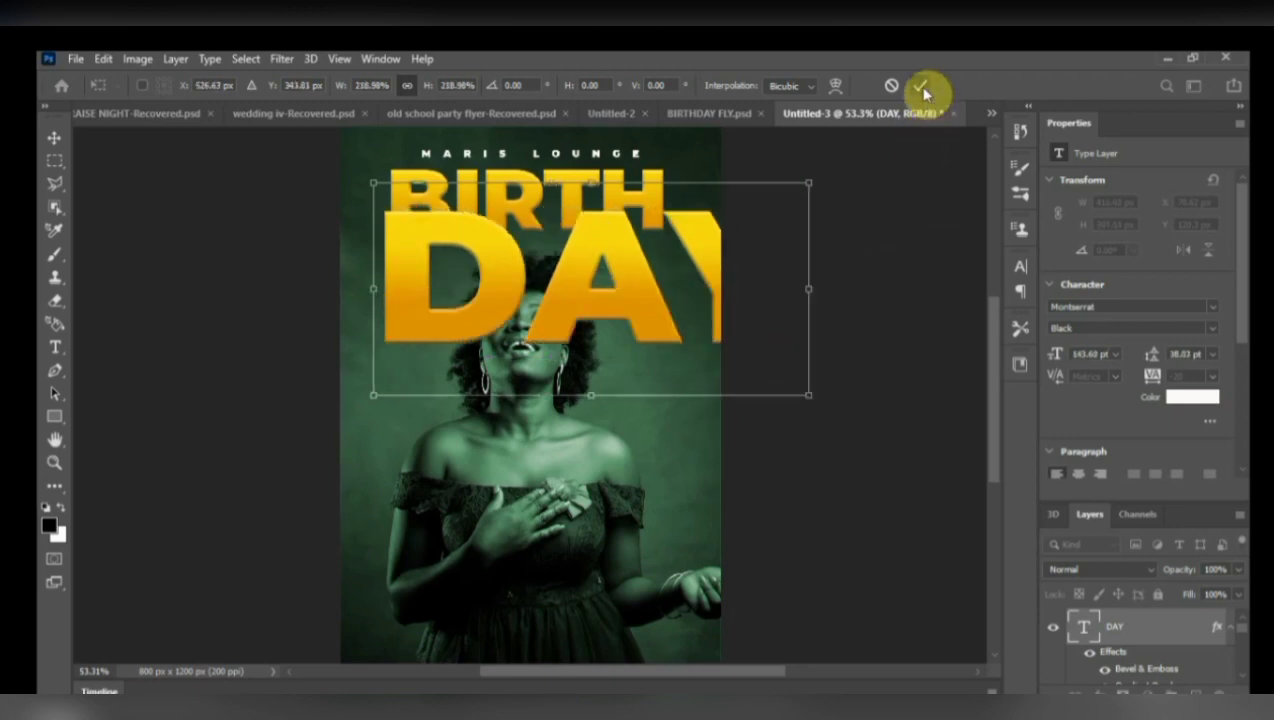
{"action": "left_click", "coordinate": [922, 90]}
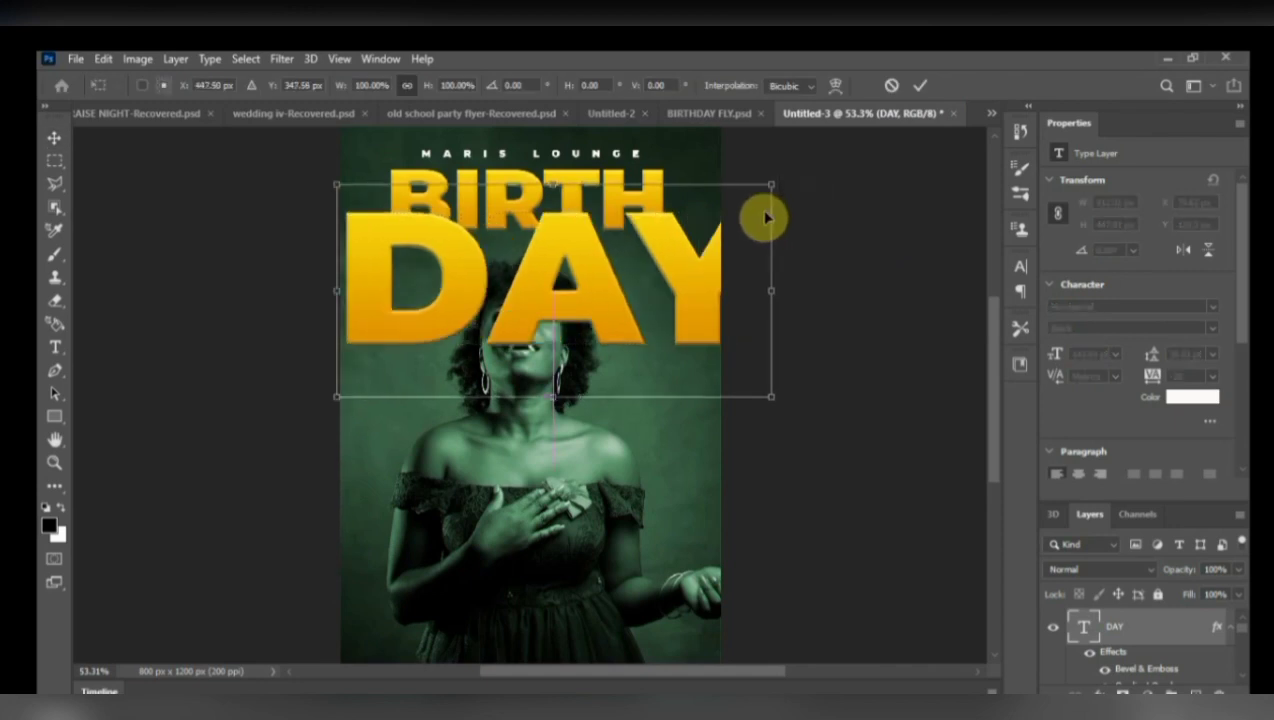
- Shrink DAY to fit the page width and position it just under BIRTH
{"action": "left_click_drag", "start_coordinate": [770, 217], "coordinate": [723, 208]}
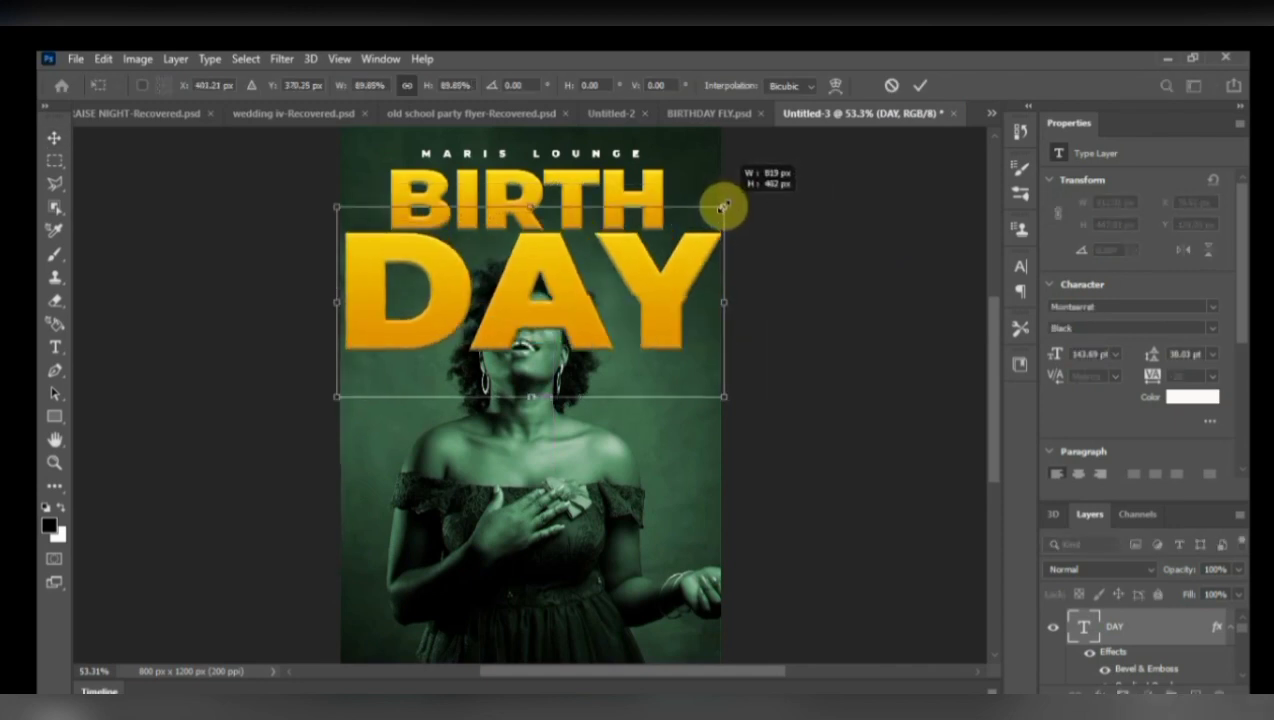
{"action": "left_click_drag", "start_coordinate": [723, 208], "coordinate": [703, 213]}
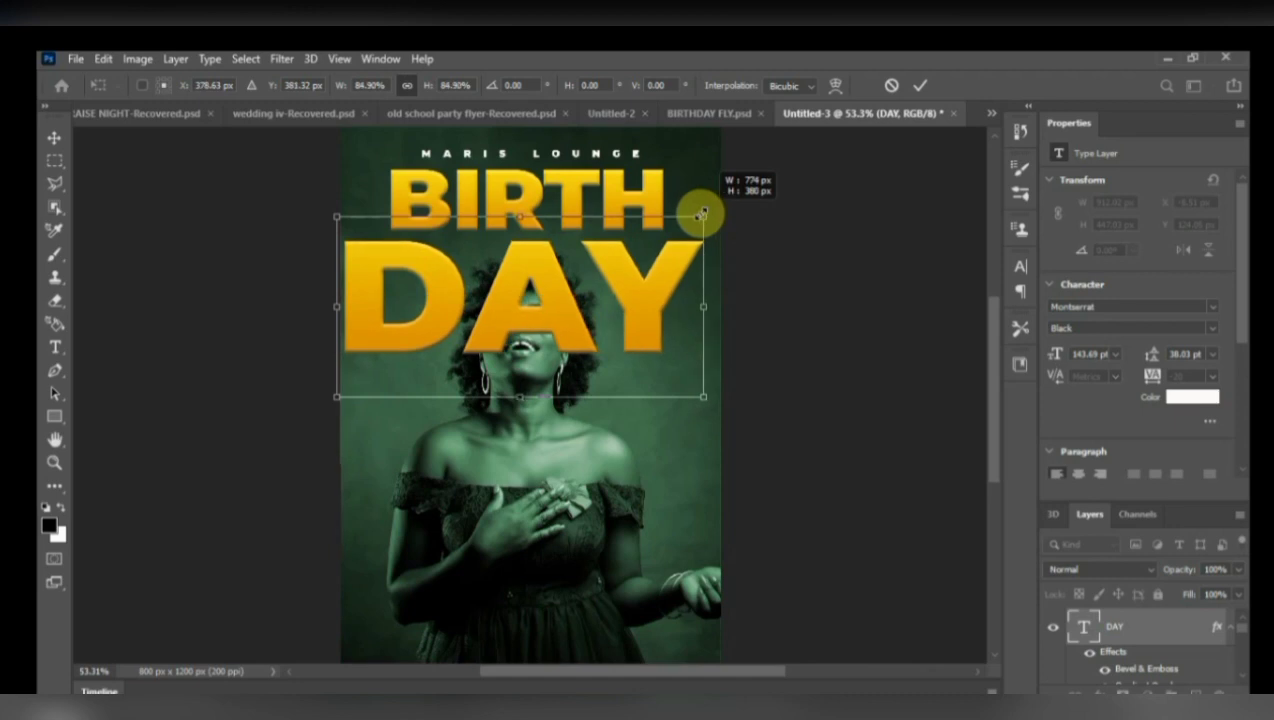
{"action": "left_click_drag", "start_coordinate": [702, 213], "coordinate": [695, 222]}
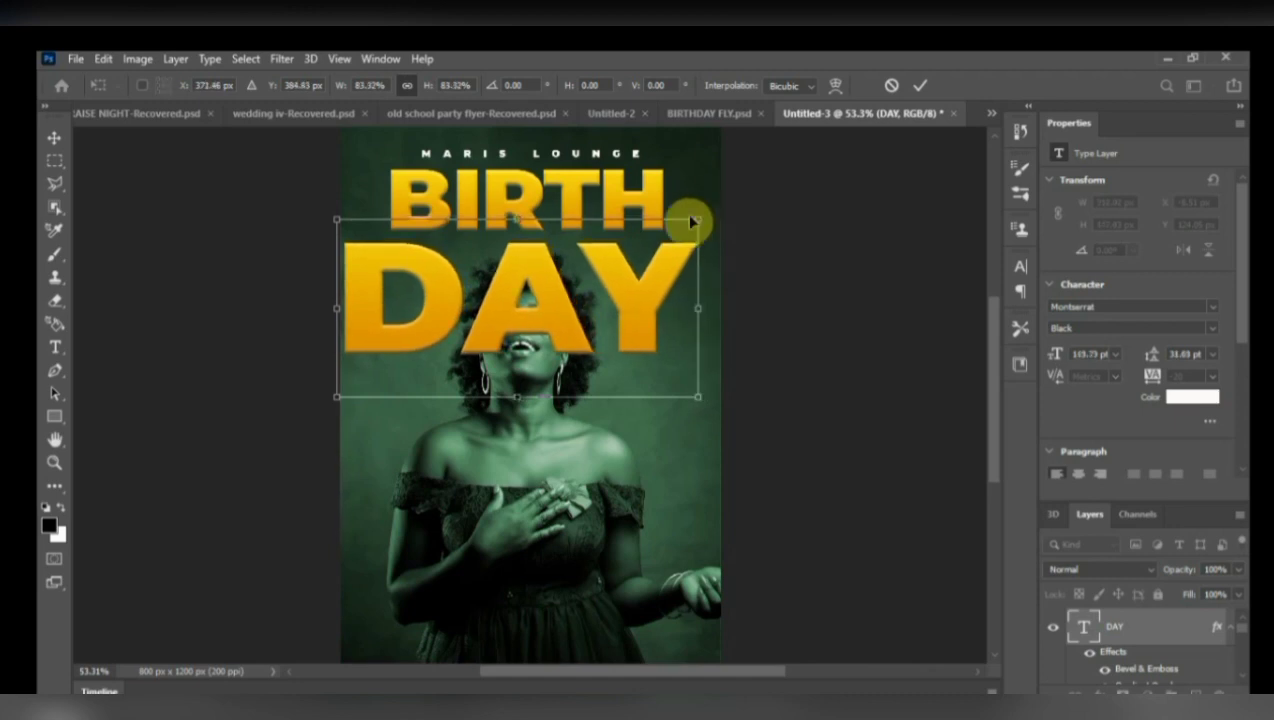
{"action": "left_click_drag", "start_coordinate": [693, 222], "coordinate": [665, 305]}
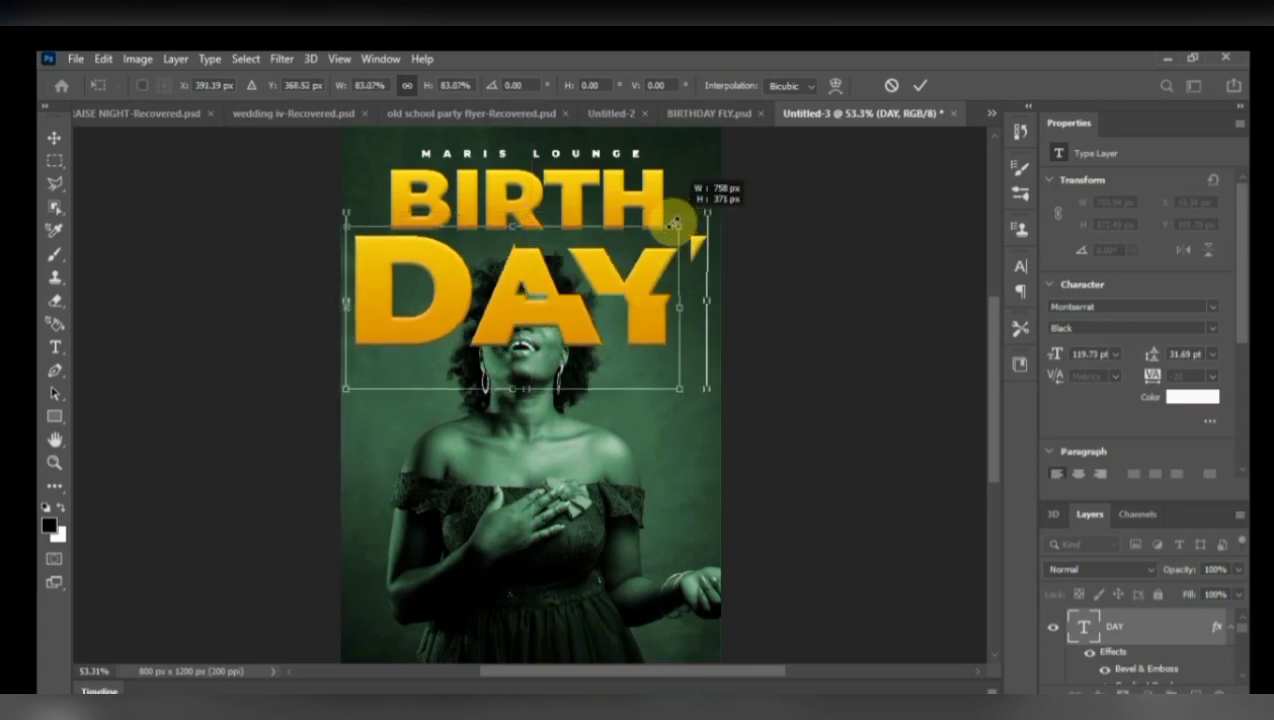
{"action": "left_click_drag", "start_coordinate": [680, 220], "coordinate": [680, 230]}
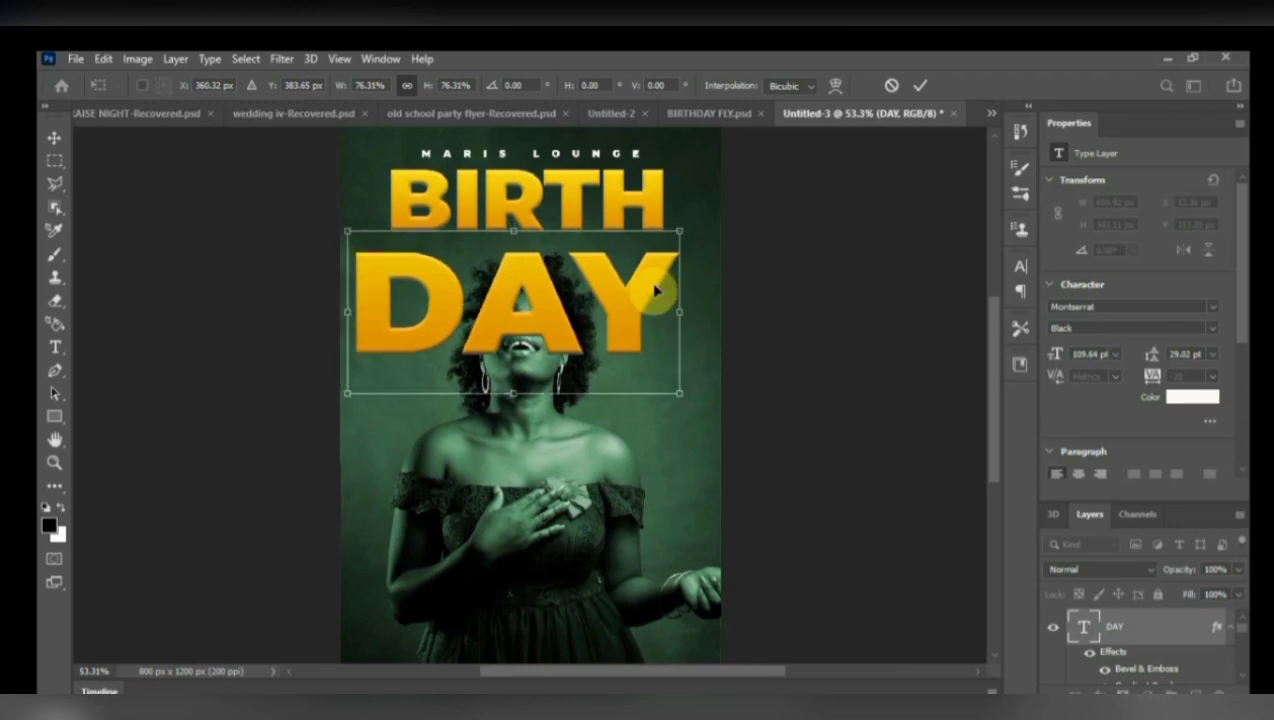
{"action": "left_click_drag", "start_coordinate": [513, 310], "coordinate": [513, 293]}
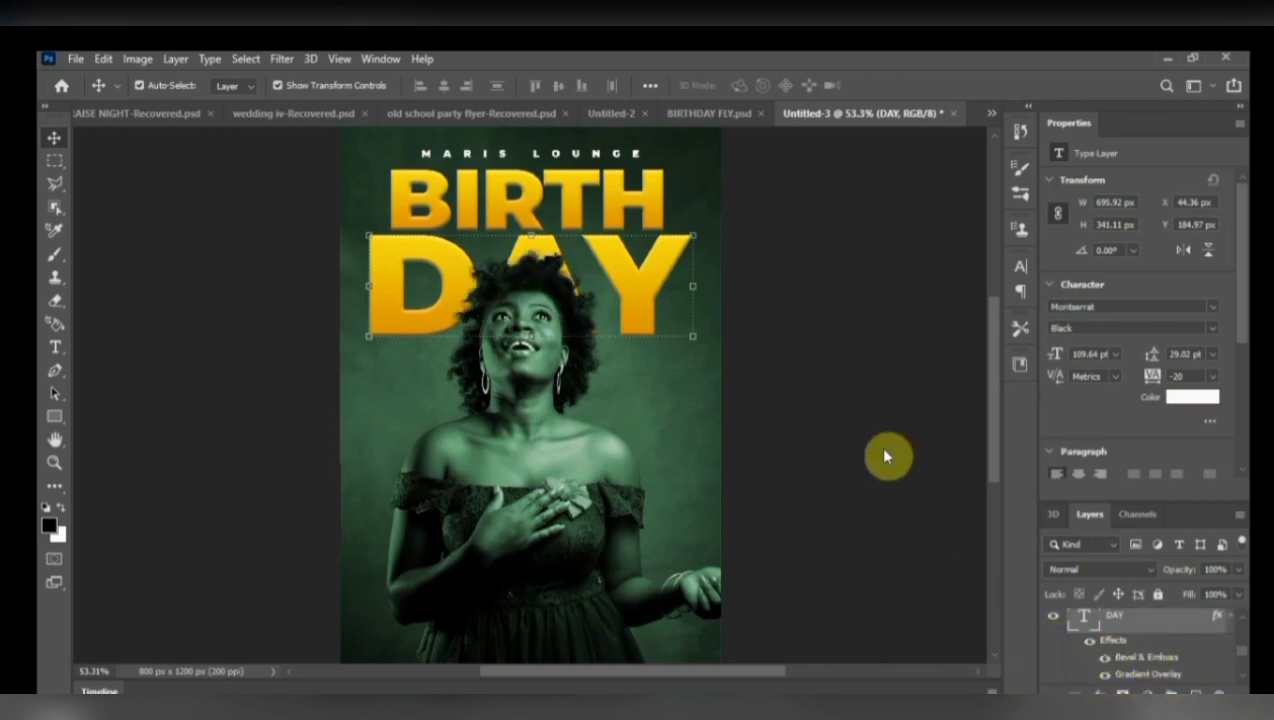
{"action": "mouse_move", "coordinate": [648, 285]}
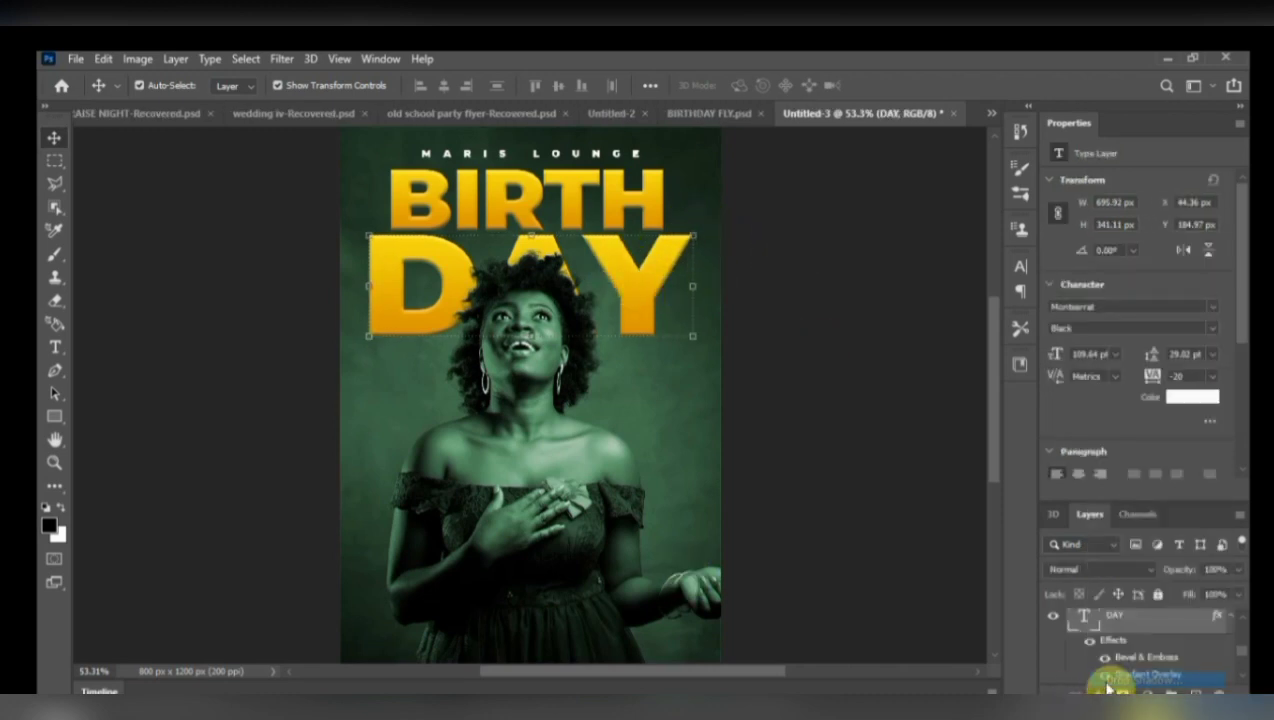
- Open the DAY layer's effects in the Layer Style dialog
{"action": "double_click", "coordinate": [1155, 675]}
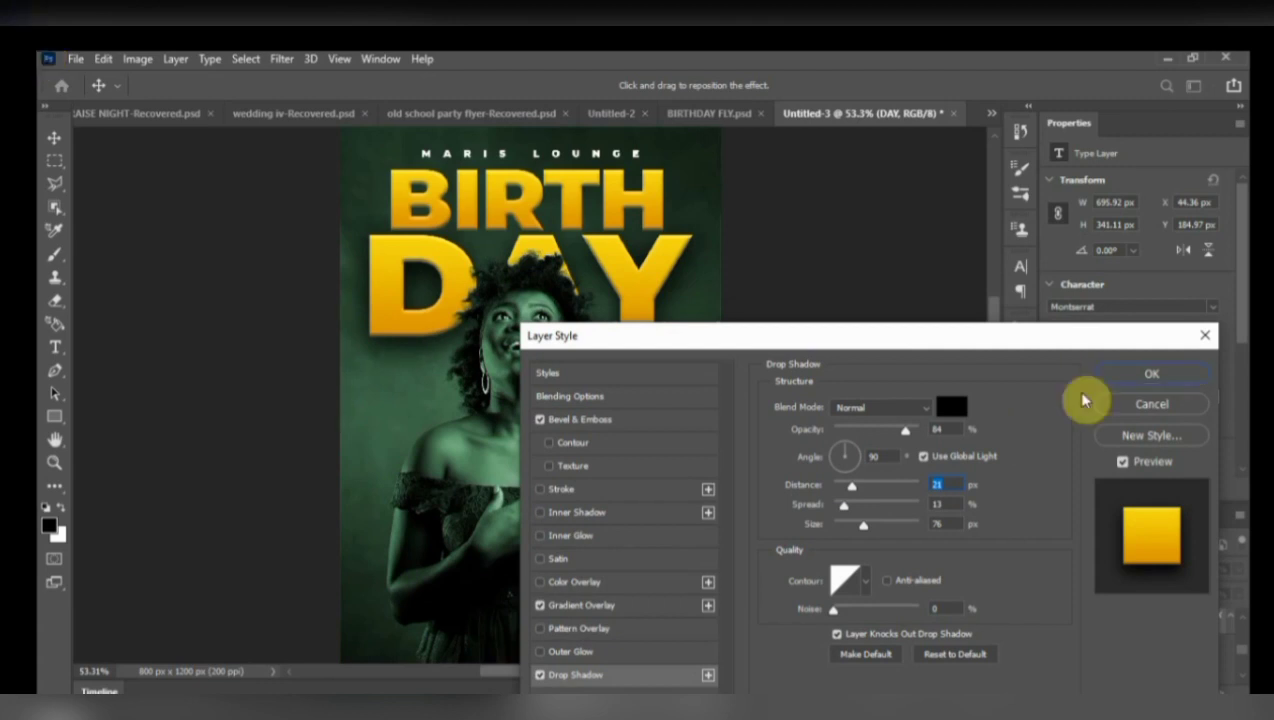
- Apply DAY's drop shadow: opacity 84%, distance 21, spread 13, size 76
{"action": "left_click", "coordinate": [1151, 373]}
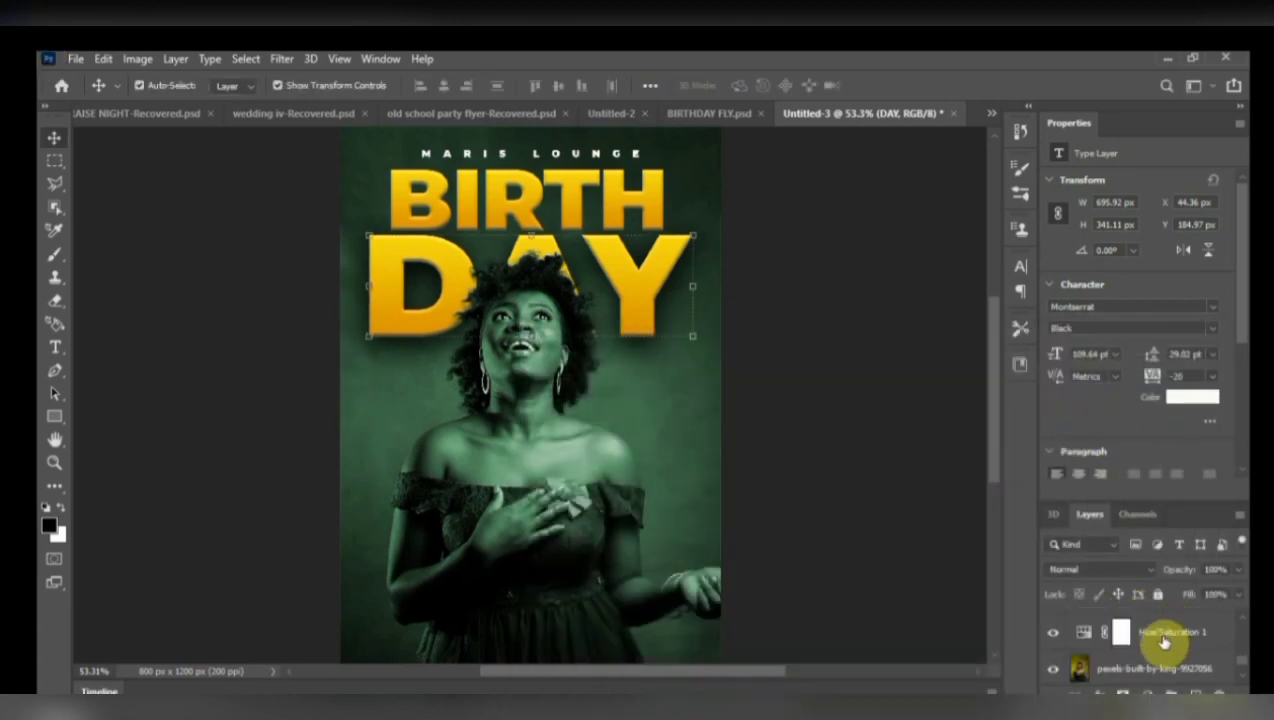
- Add a drop shadow matching DAY to the BIRTH title, then deselect the layer
{"action": "left_click", "coordinate": [1105, 631]}
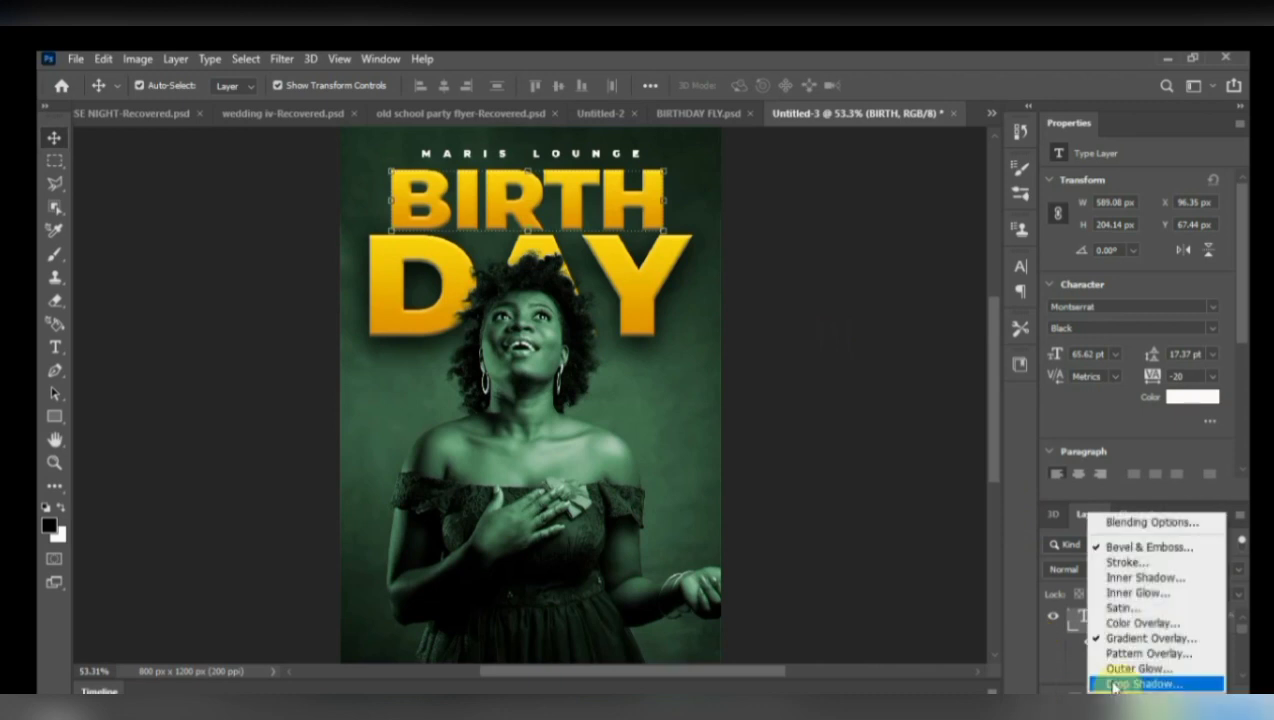
{"action": "left_click", "coordinate": [1145, 684]}
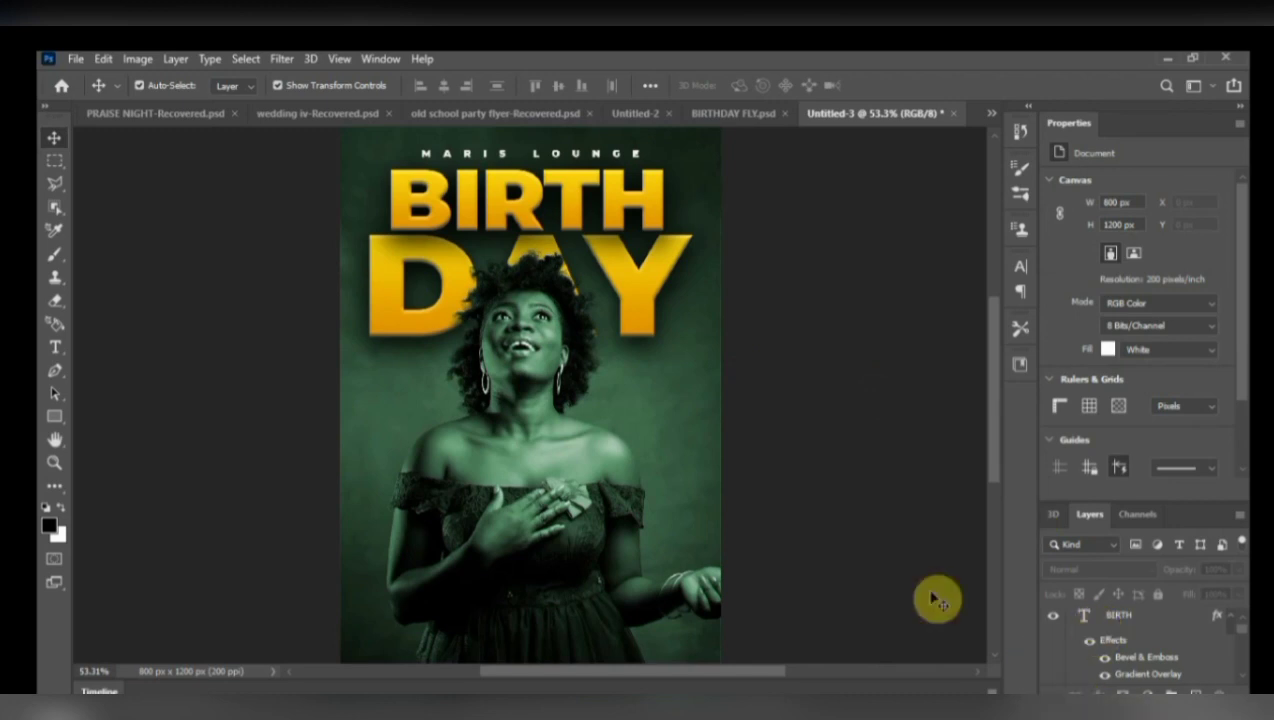
{"action": "mouse_move", "coordinate": [630, 348]}
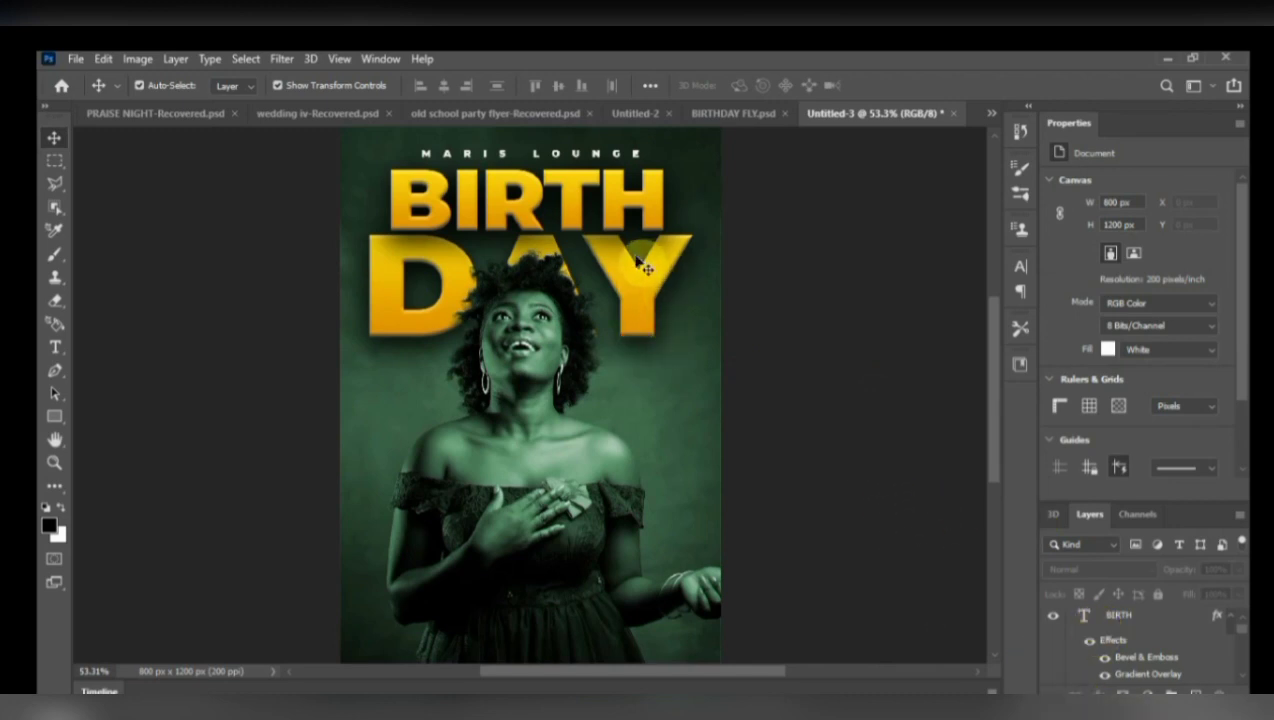
{"action": "left_click", "coordinate": [1118, 615]}
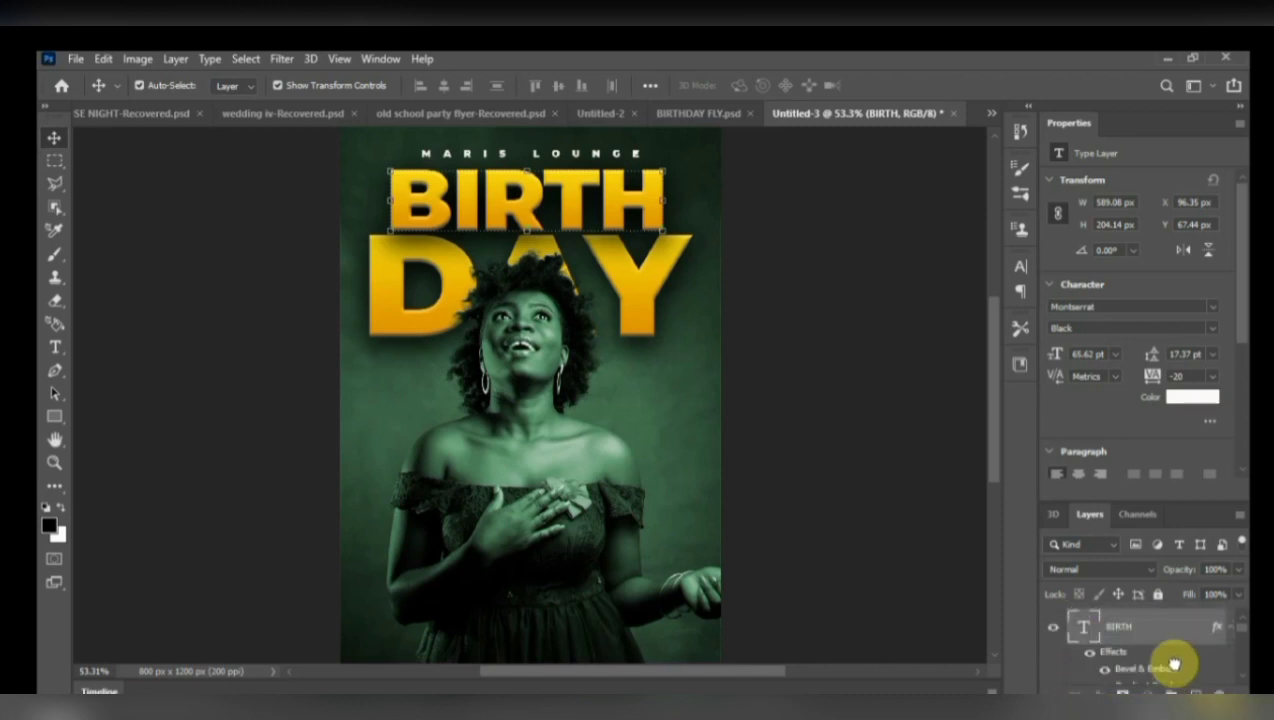
{"action": "mouse_move", "coordinate": [1168, 578]}
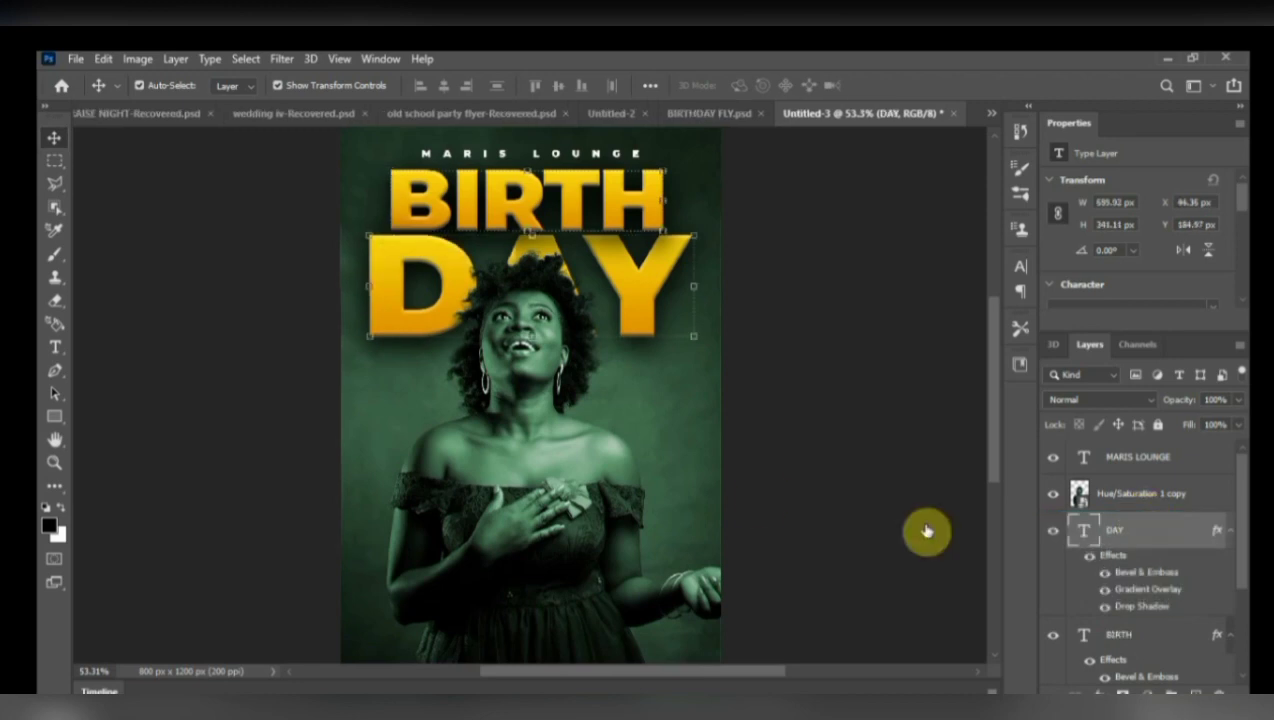
{"action": "left_click", "coordinate": [757, 393]}
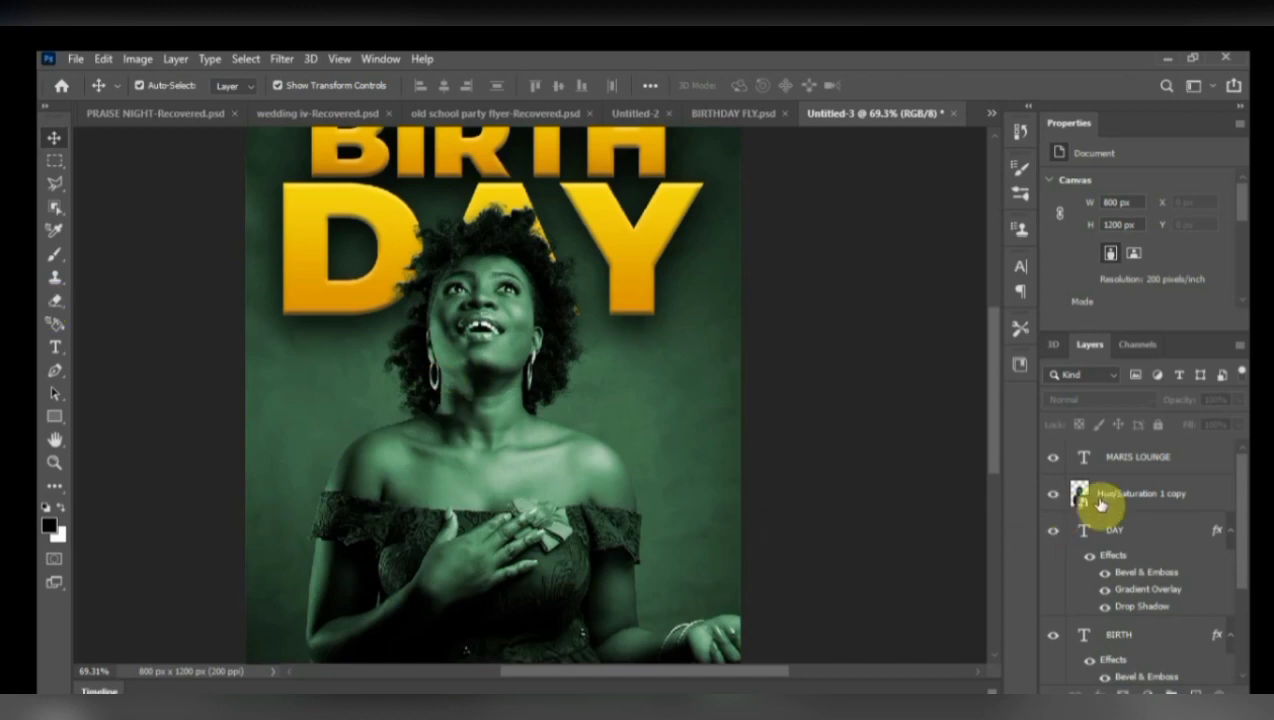
- Draw a red rectangle below the Y of DAY
{"action": "left_click", "coordinate": [1137, 456]}
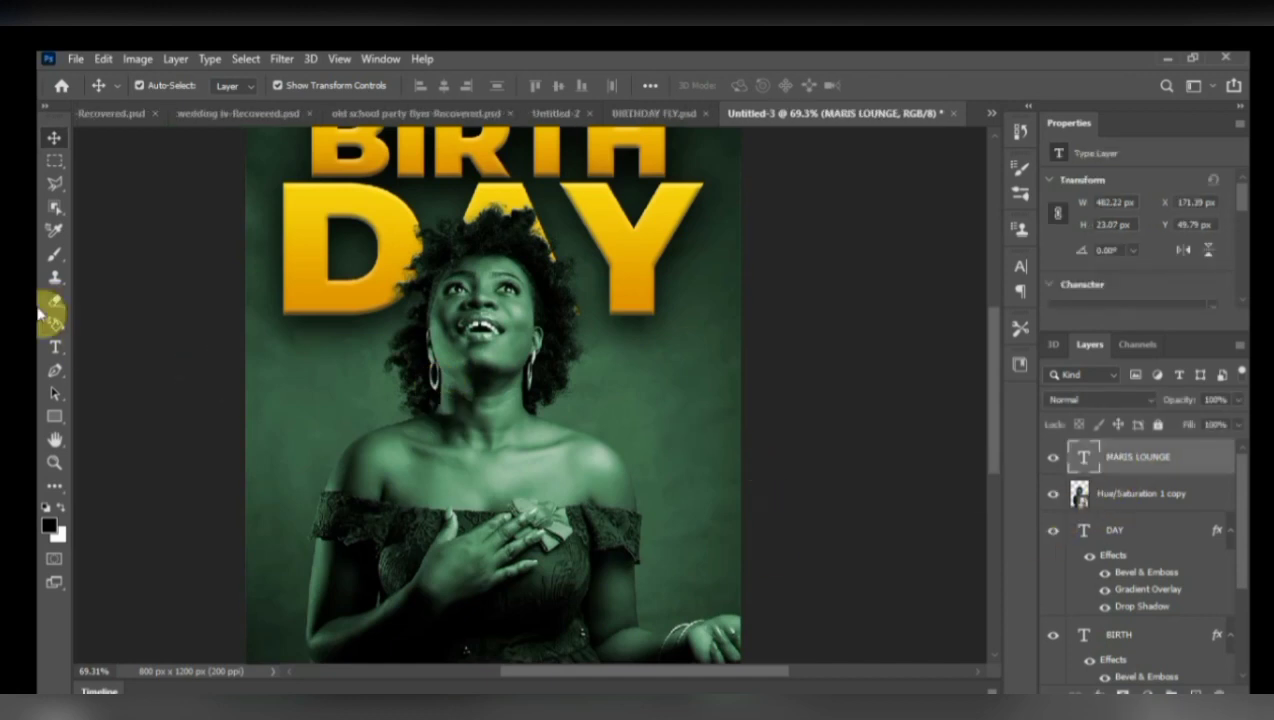
{"action": "left_click", "coordinate": [54, 305]}
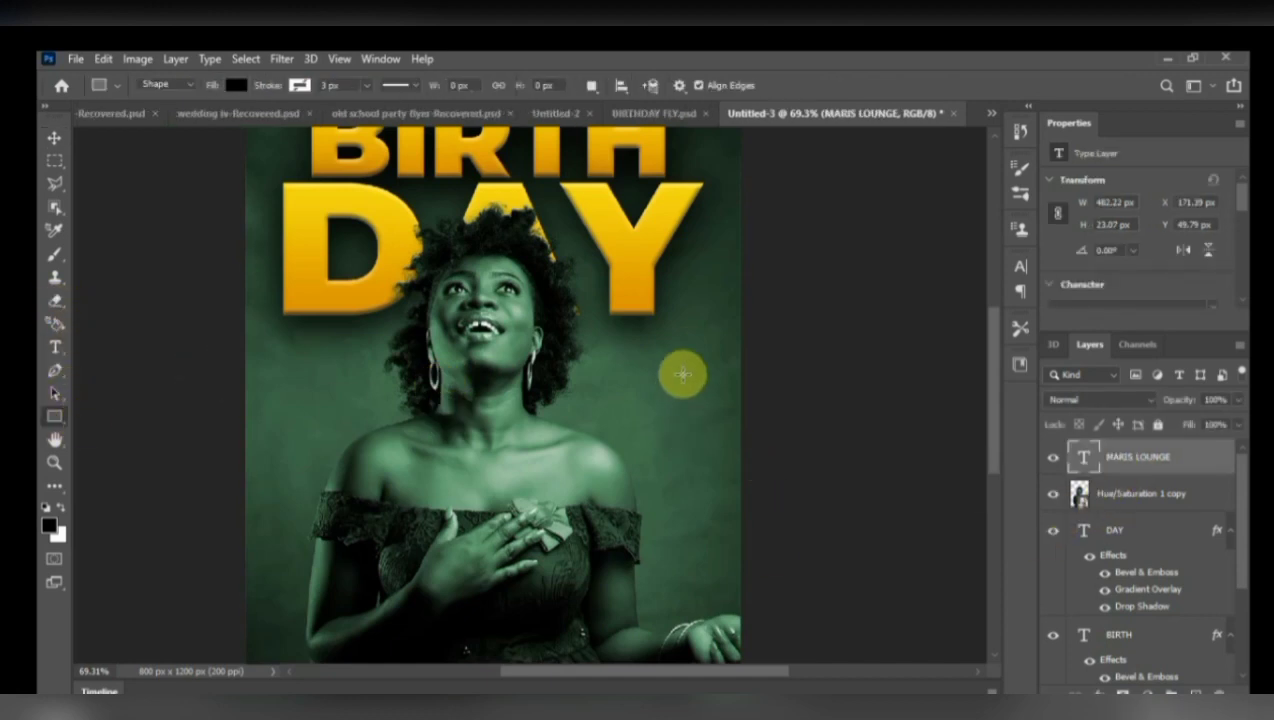
{"action": "left_click_drag", "start_coordinate": [600, 320], "coordinate": [690, 355]}
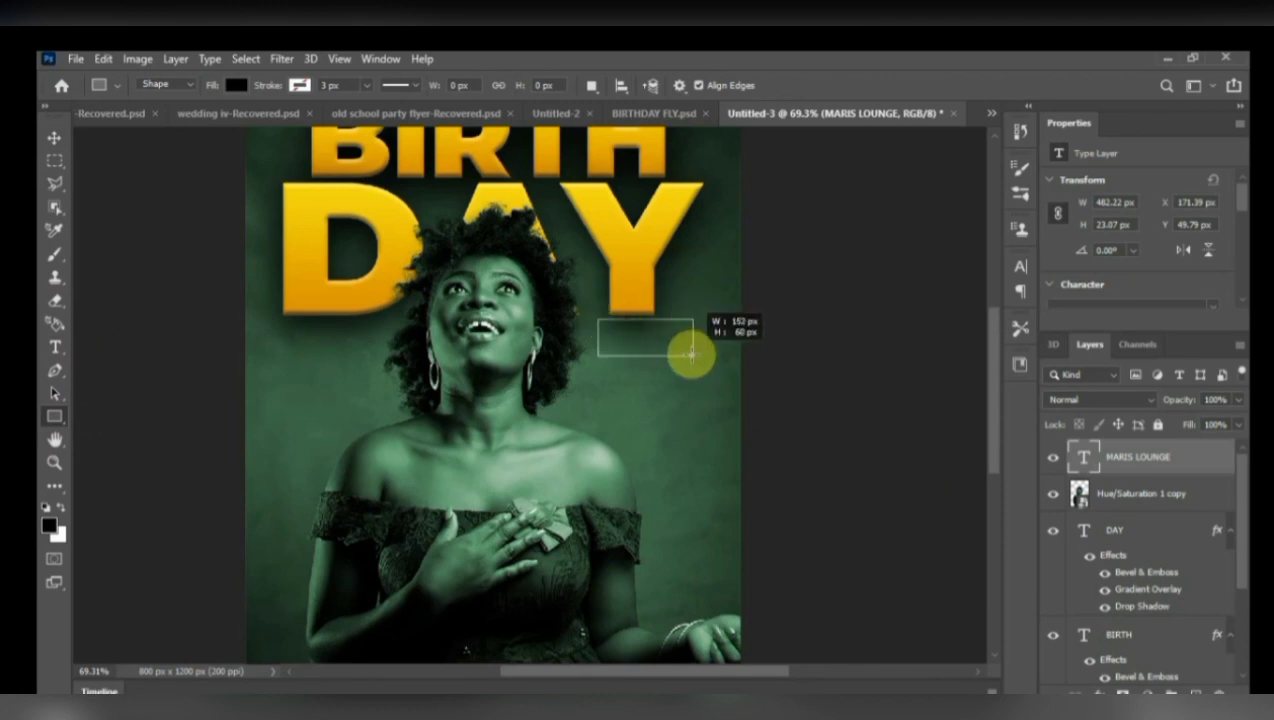
{"action": "left_click_drag", "start_coordinate": [695, 355], "coordinate": [685, 352]}
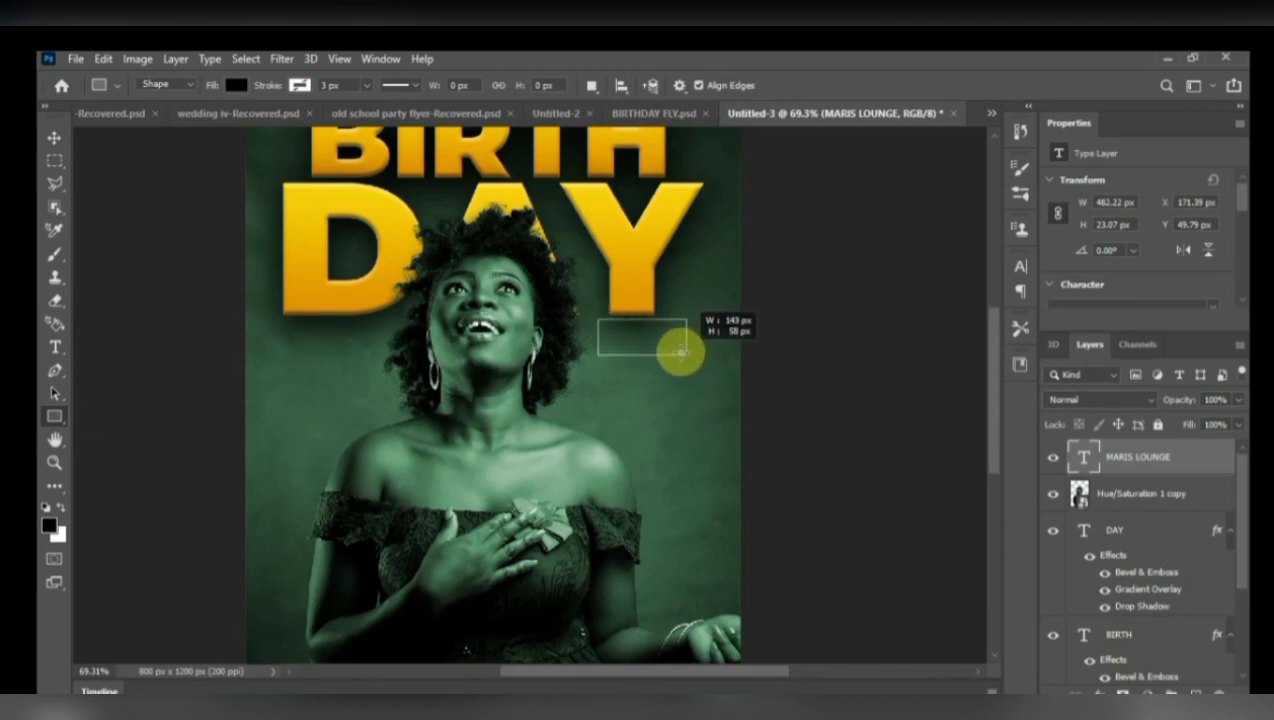
{"action": "left_click_drag", "start_coordinate": [600, 320], "coordinate": [690, 360]}
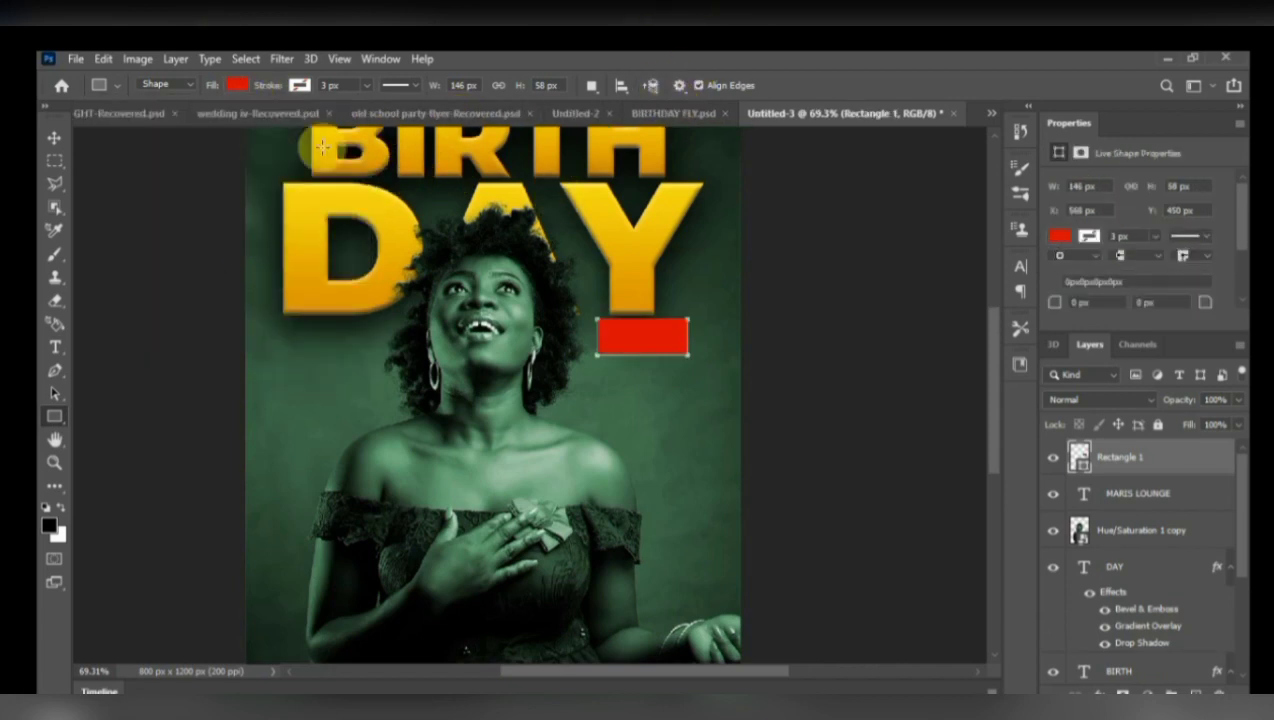
- Move the red rectangle slightly left under the Y and shrink it a little
{"action": "left_click", "coordinate": [54, 138]}
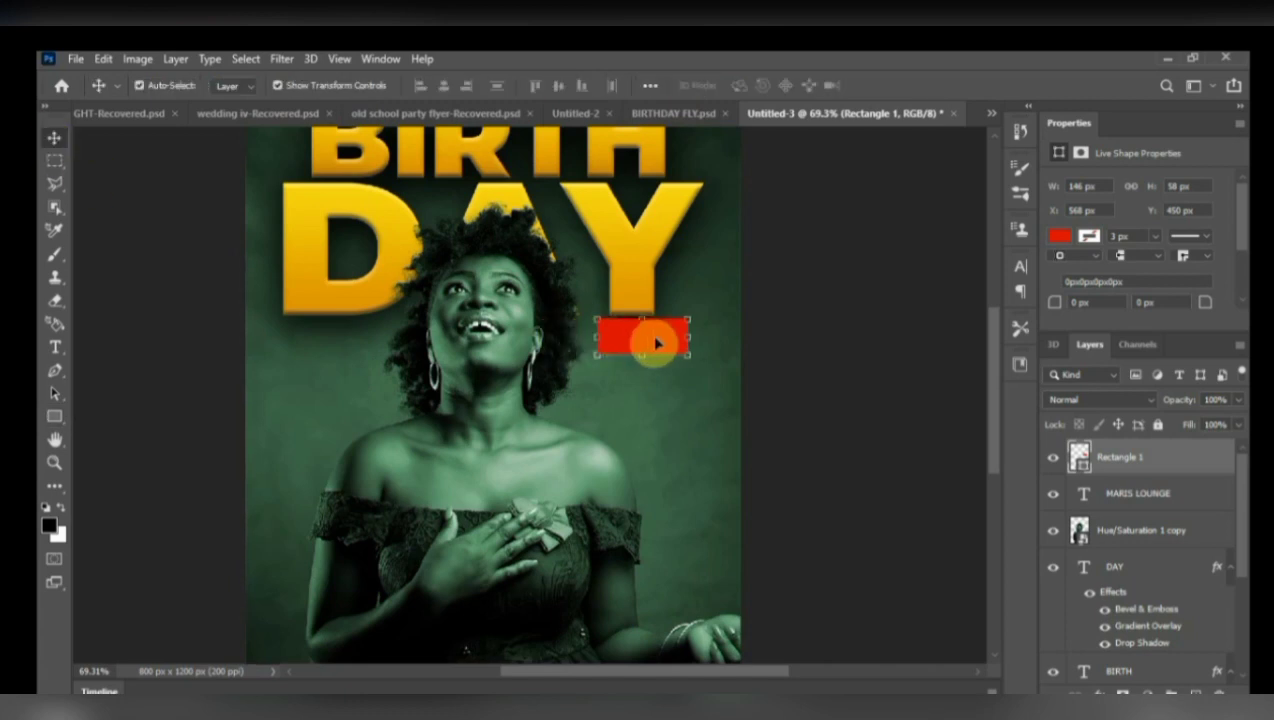
{"action": "left_click_drag", "start_coordinate": [655, 337], "coordinate": [635, 335]}
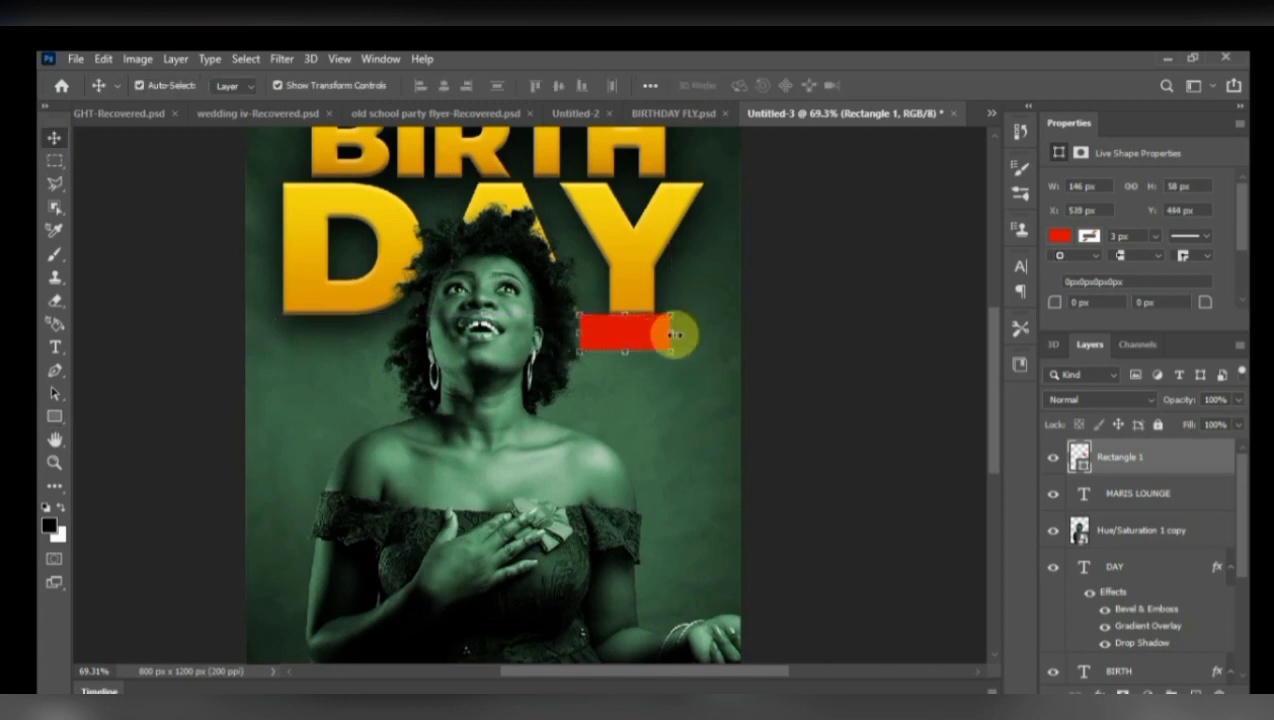
{"action": "left_click_drag", "start_coordinate": [640, 335], "coordinate": [665, 345]}
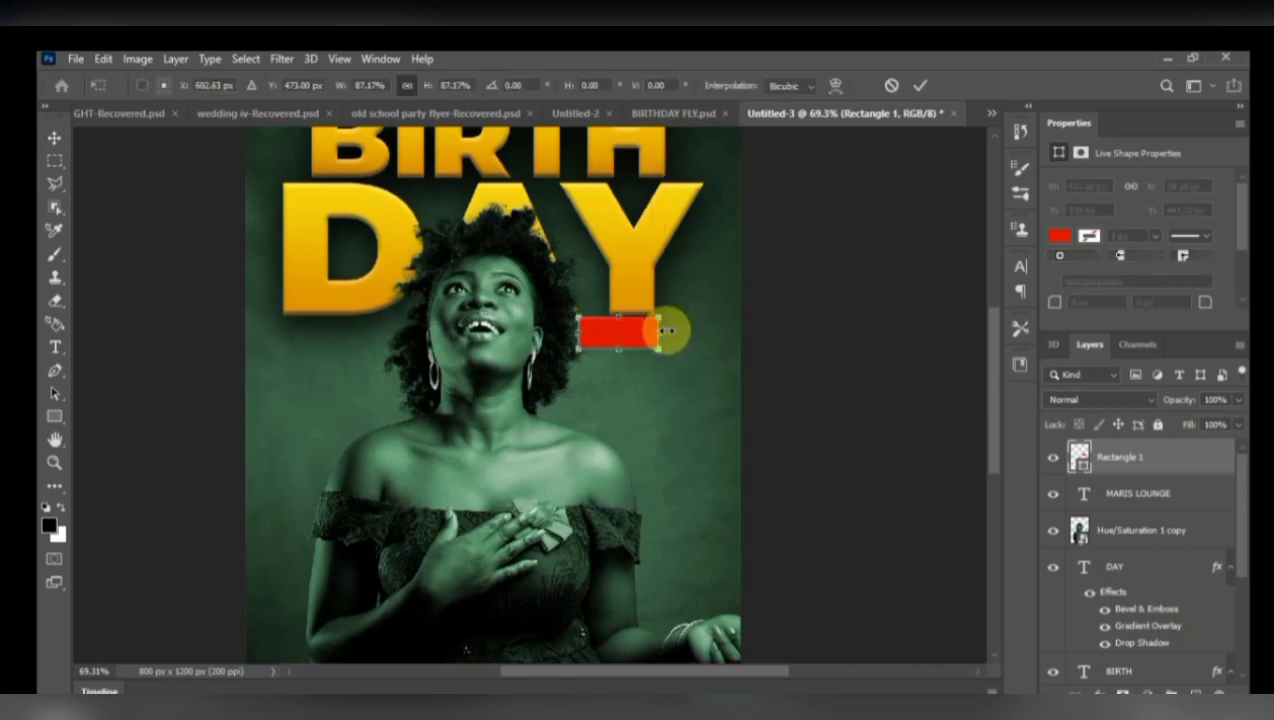
{"action": "left_click", "coordinate": [54, 138]}
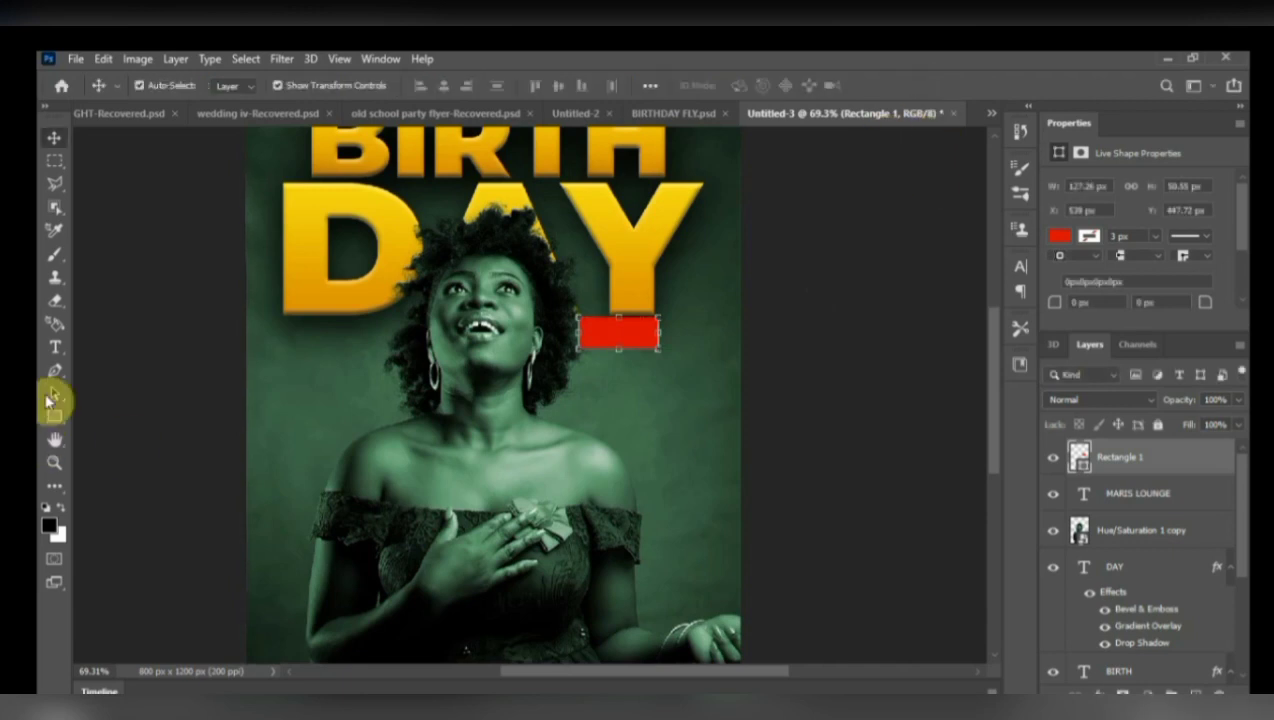
{"action": "left_click", "coordinate": [54, 347]}
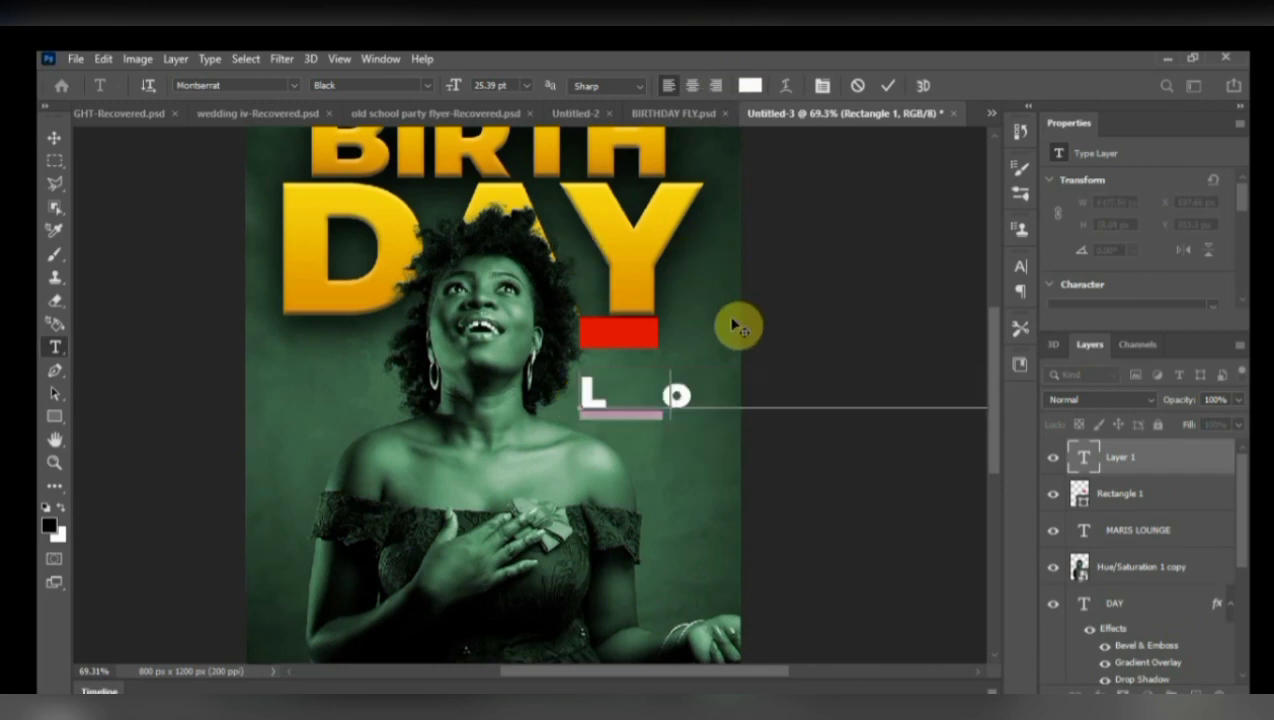
- Type the white word HANGOUT and set its tracking to 0
{"action": "type", "text": "H"}
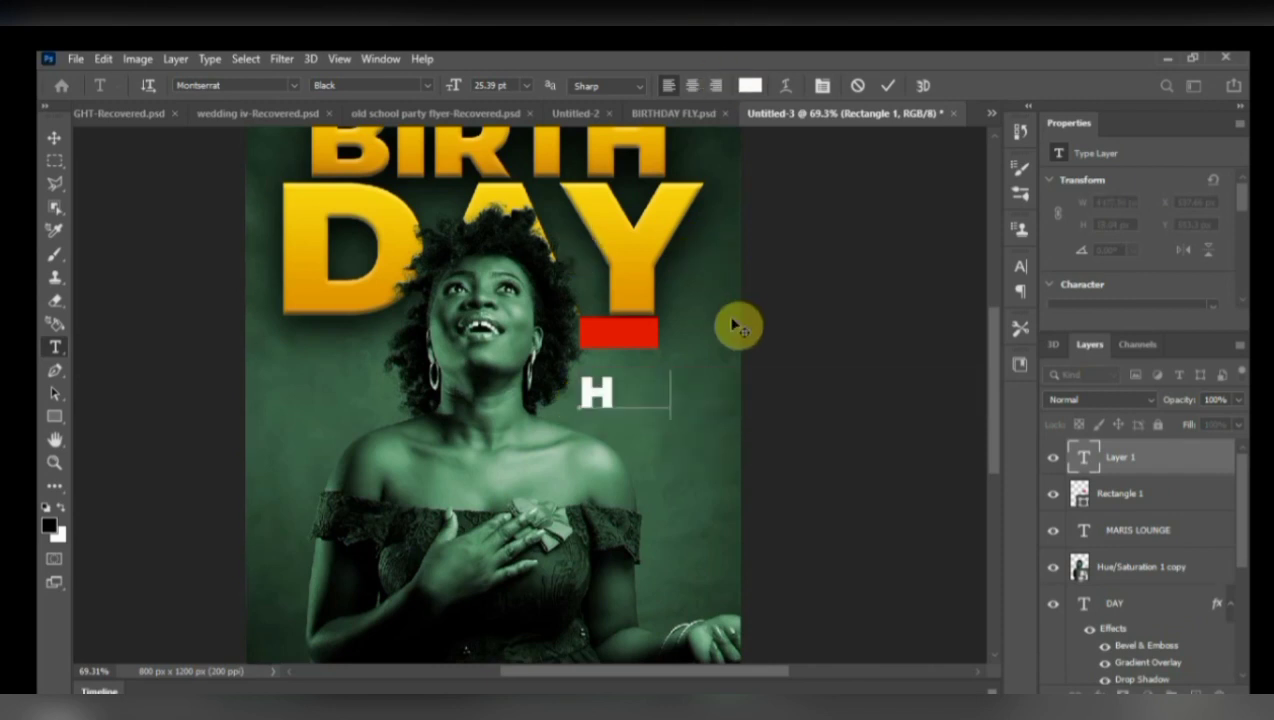
{"action": "type", "text": "A"}
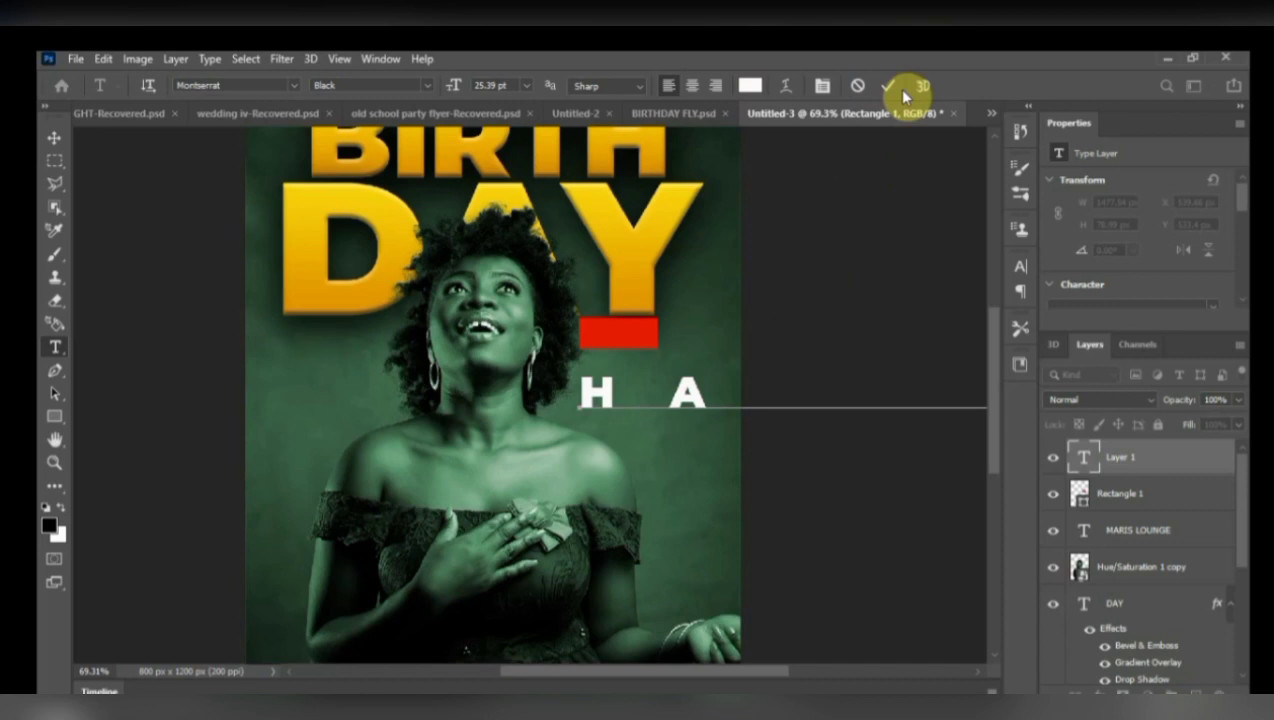
{"action": "left_click", "coordinate": [887, 85]}
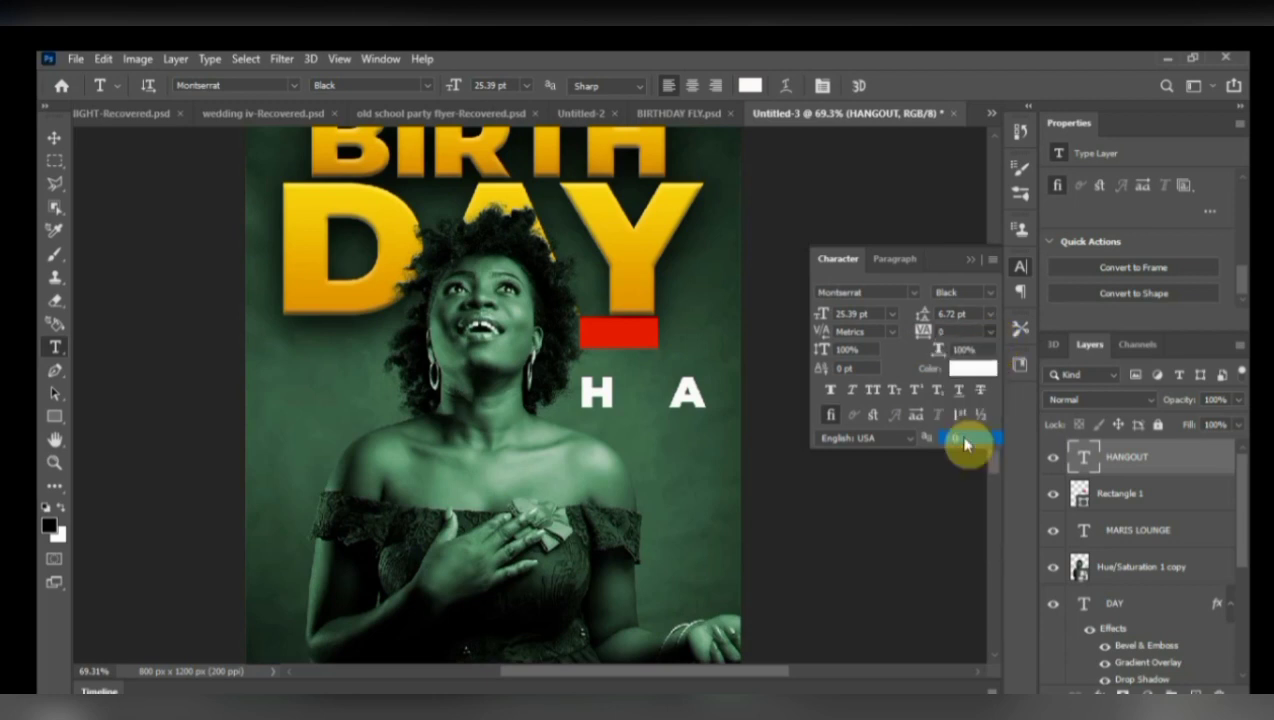
{"action": "left_click", "coordinate": [967, 438]}
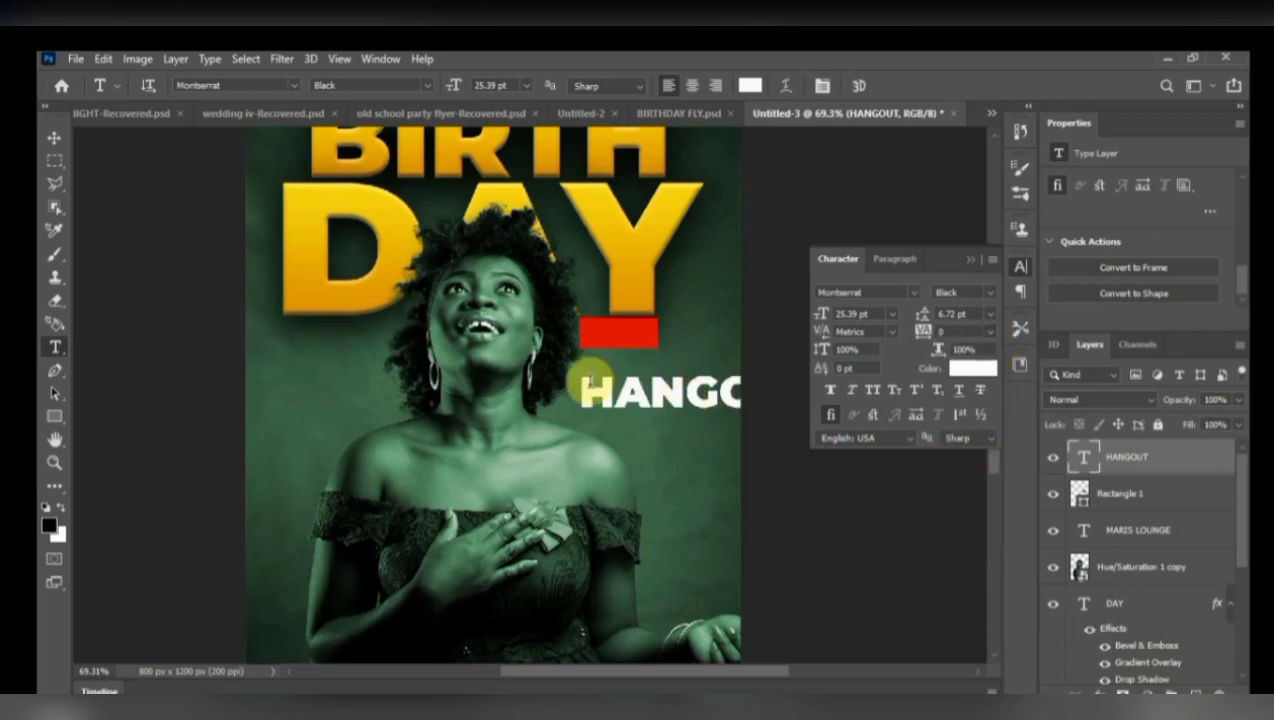
{"action": "left_click", "coordinate": [54, 138]}
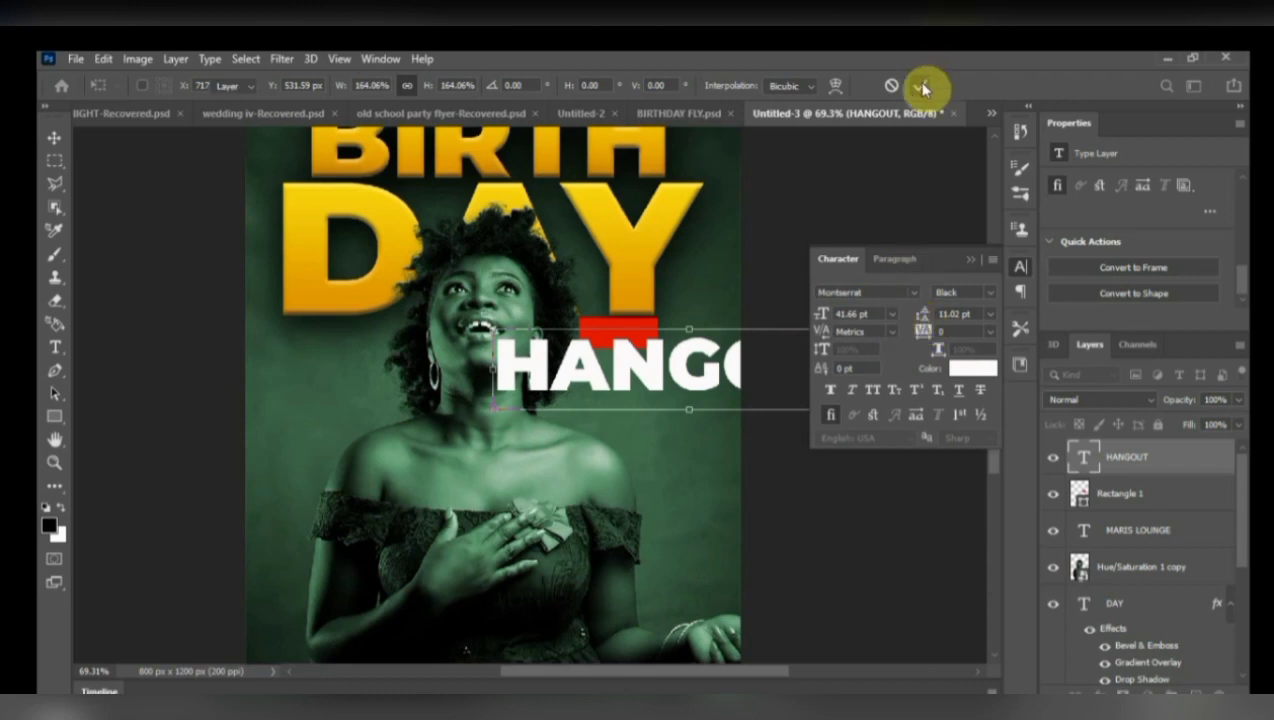
- Commit HANGOUT's smaller size and move it onto the red rectangle
{"action": "left_click", "coordinate": [892, 314]}
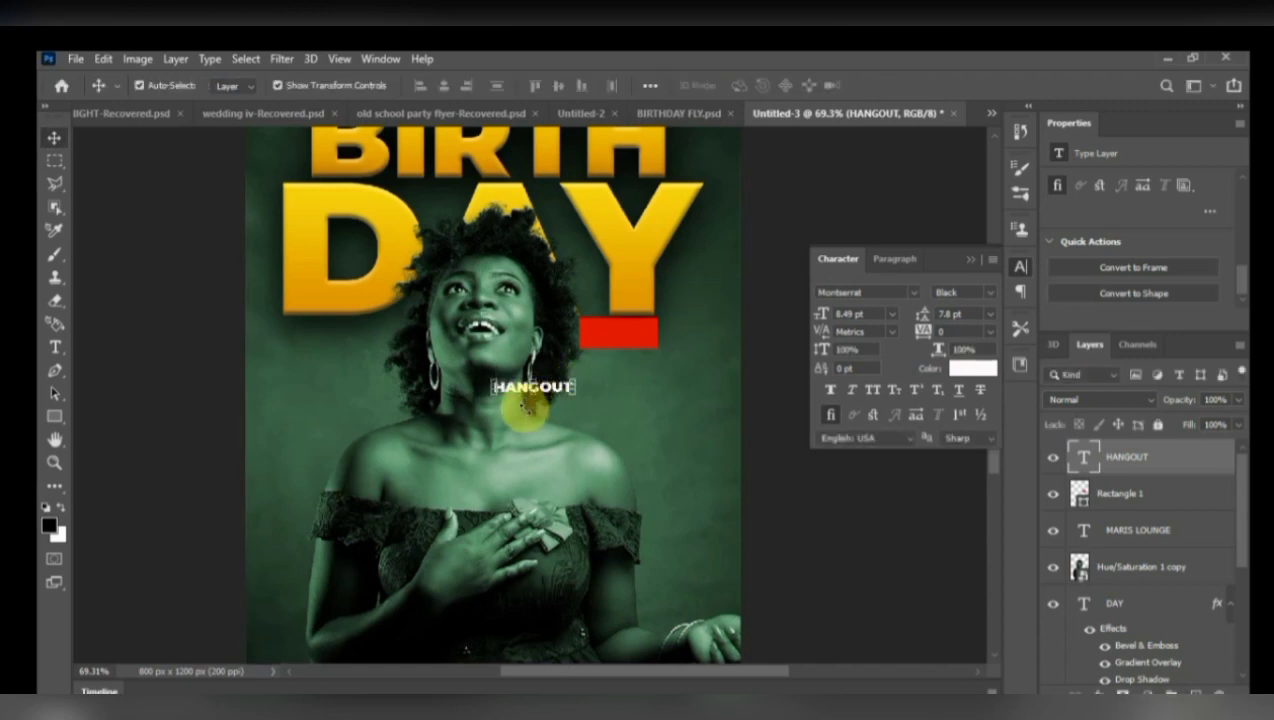
{"action": "left_click_drag", "start_coordinate": [533, 387], "coordinate": [623, 344]}
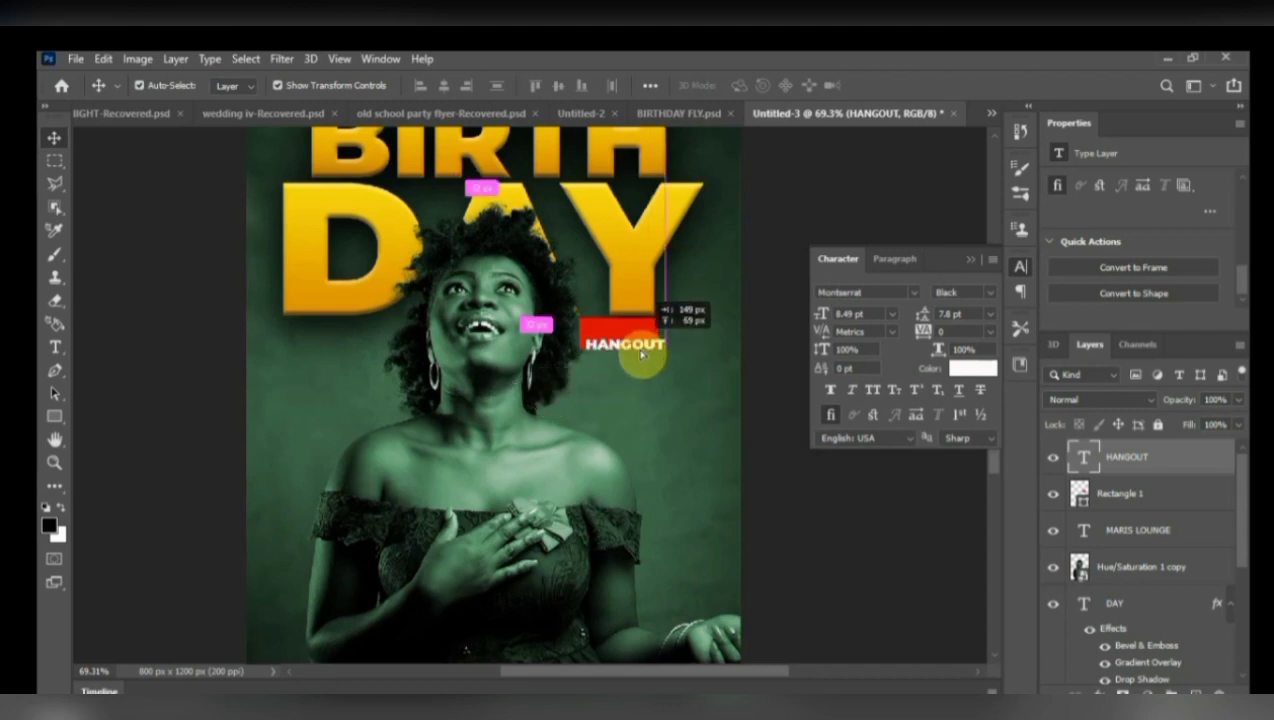
{"action": "left_click_drag", "start_coordinate": [625, 345], "coordinate": [618, 333]}
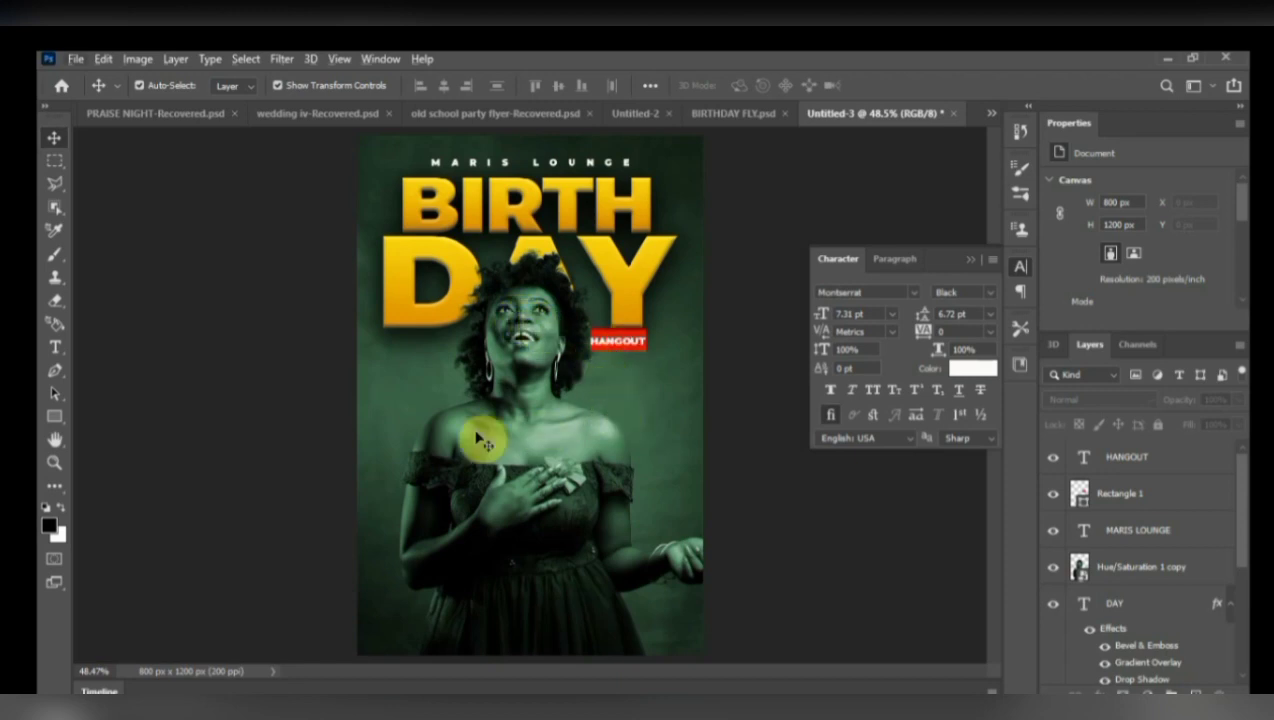
{"action": "left_click", "coordinate": [54, 346]}
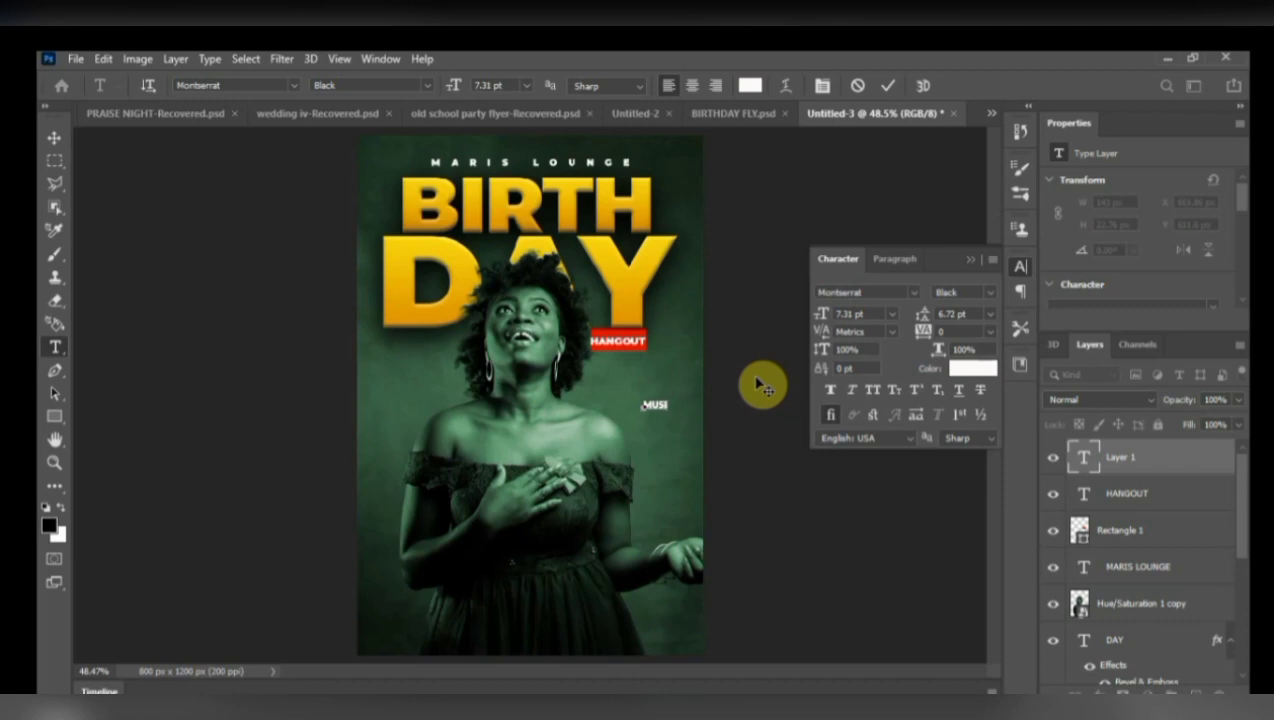
{"action": "mouse_move", "coordinate": [805, 57]}
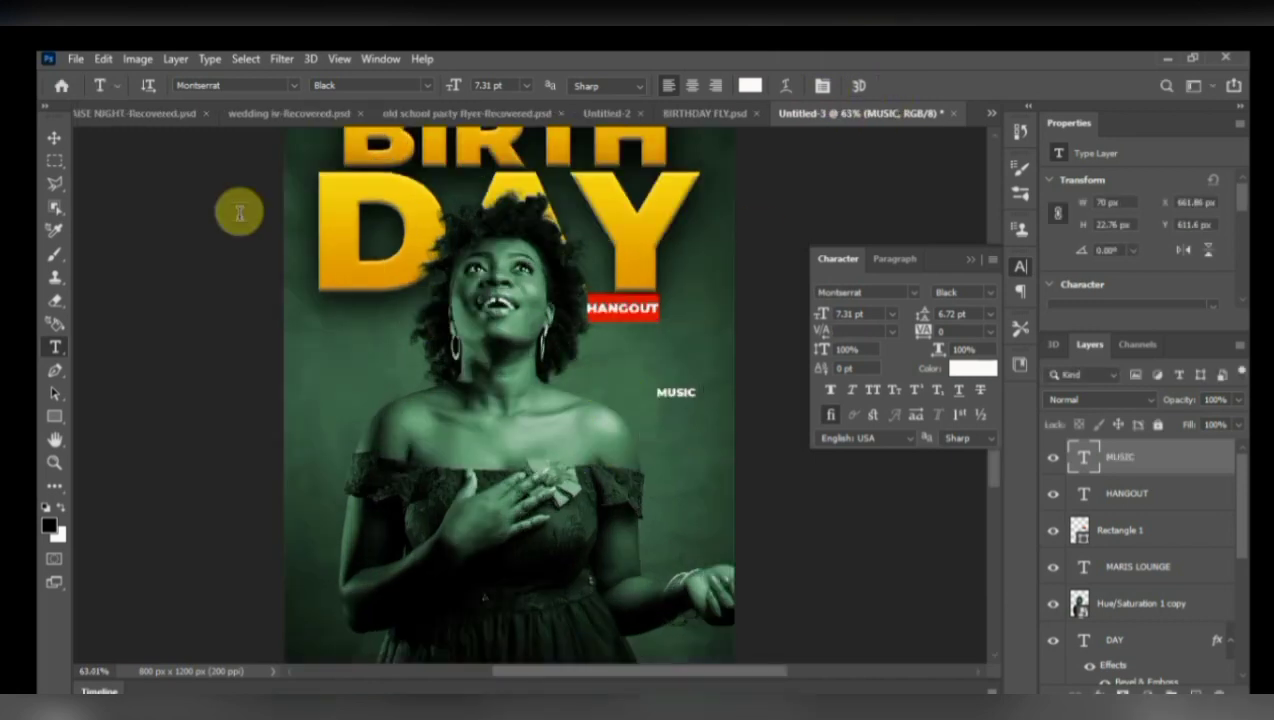
- Duplicate the MUSIC text just below itself and retype it as DH MAX / DJ LEXI
{"action": "left_click", "coordinate": [54, 137]}
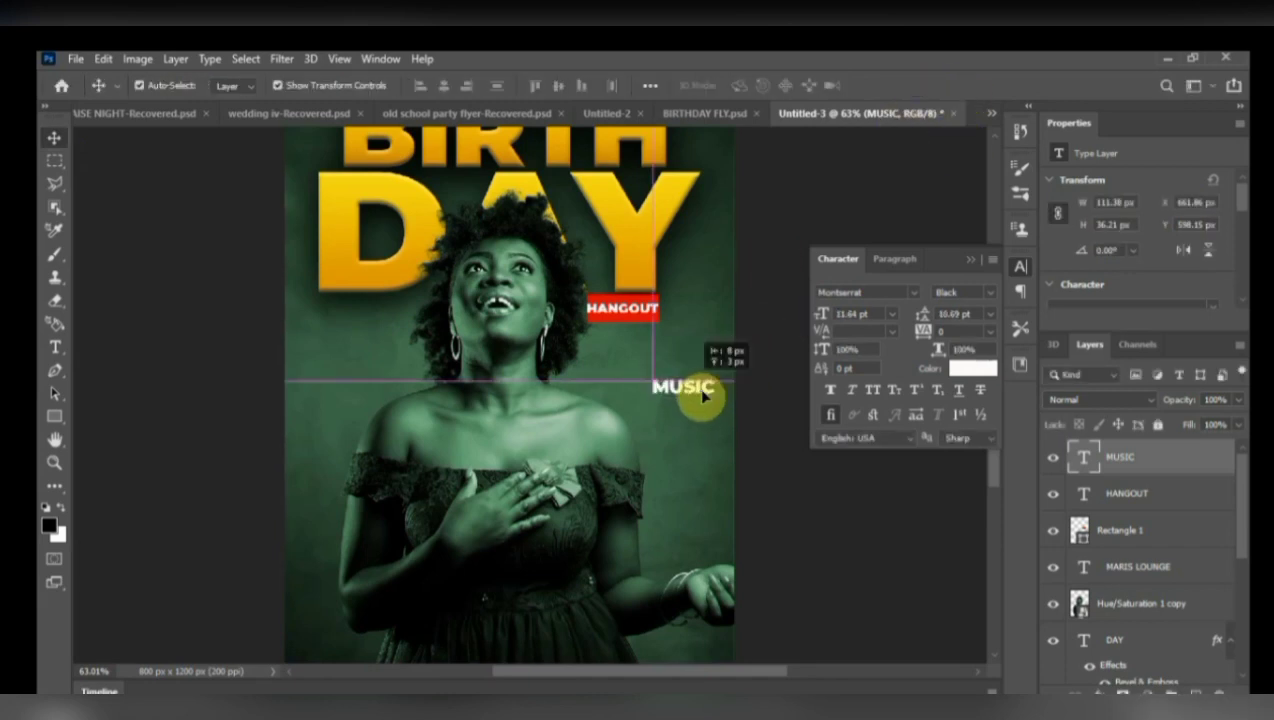
{"action": "left_click_drag", "start_coordinate": [683, 387], "coordinate": [670, 372]}
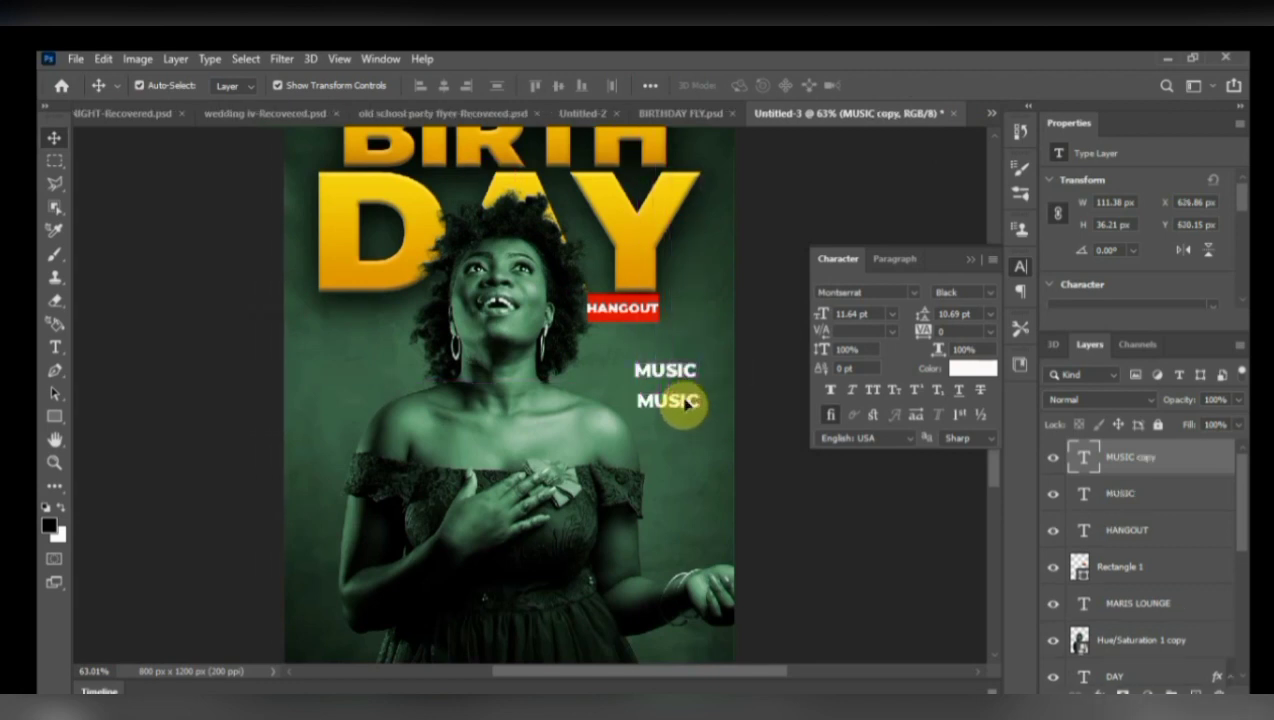
{"action": "double_click", "coordinate": [668, 400]}
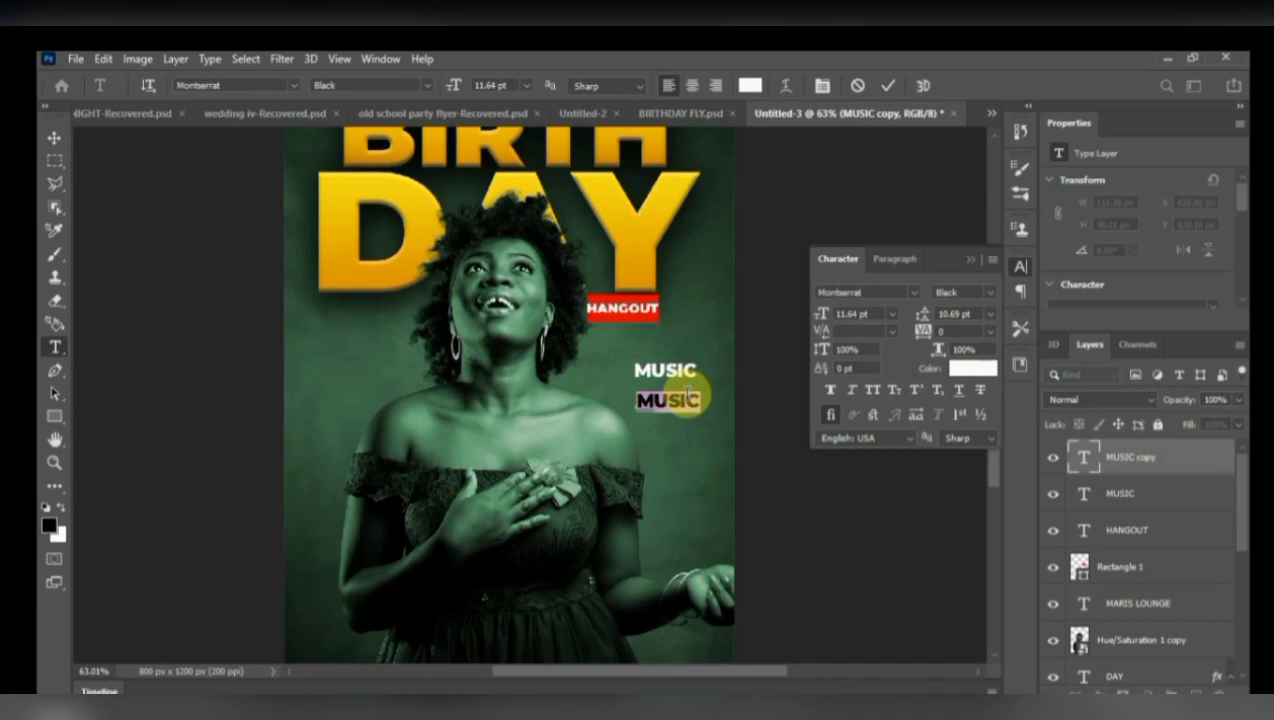
{"action": "type", "text": "DH"}
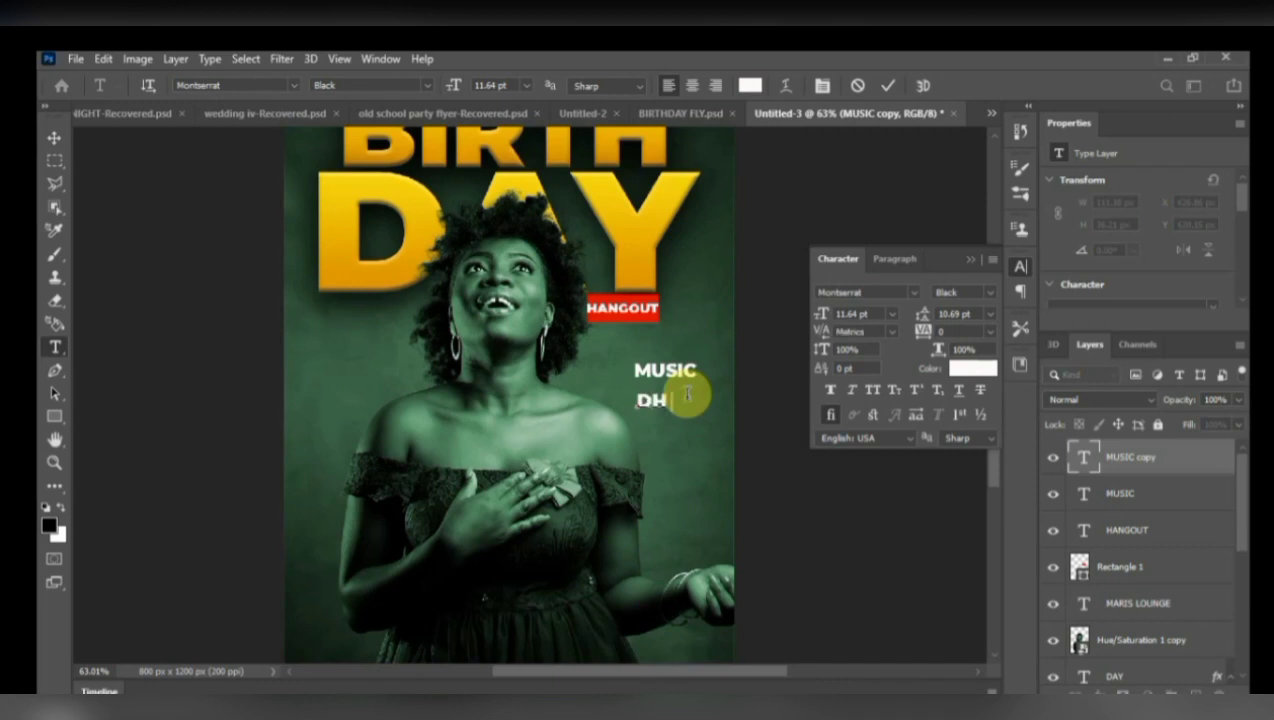
{"action": "type", "text": "MAX"}
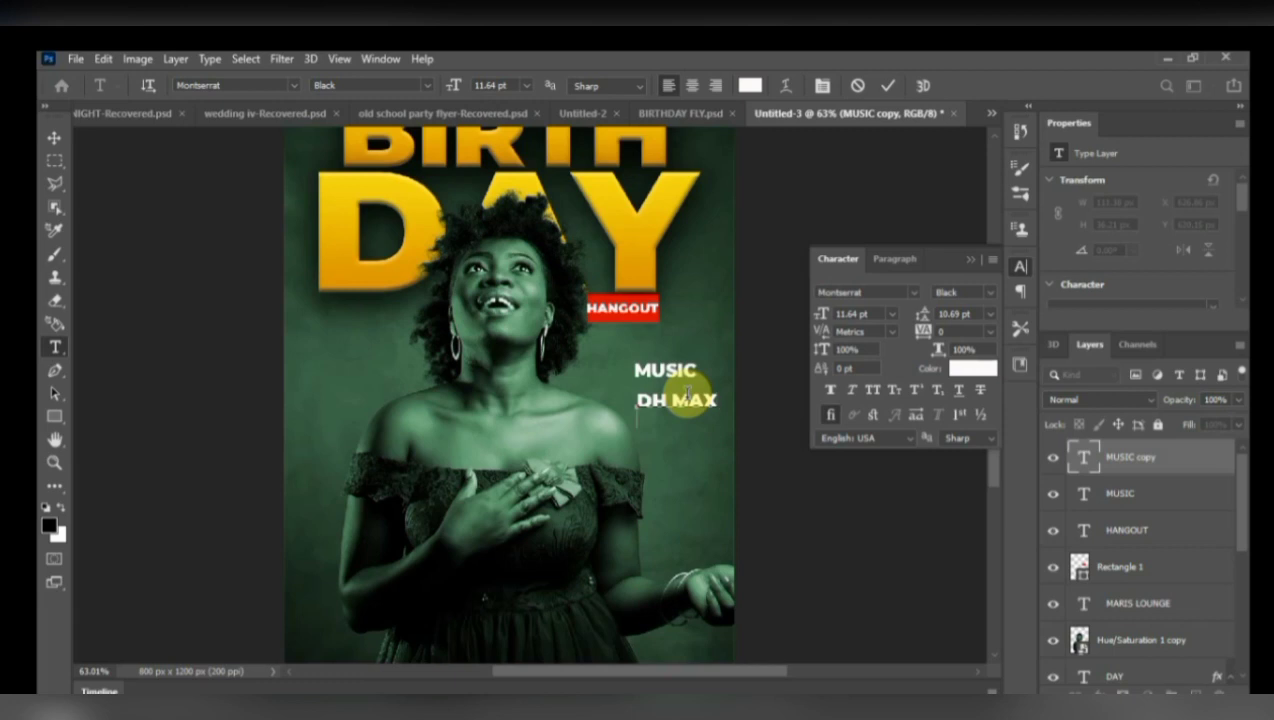
{"action": "type", "text": "DJ"}
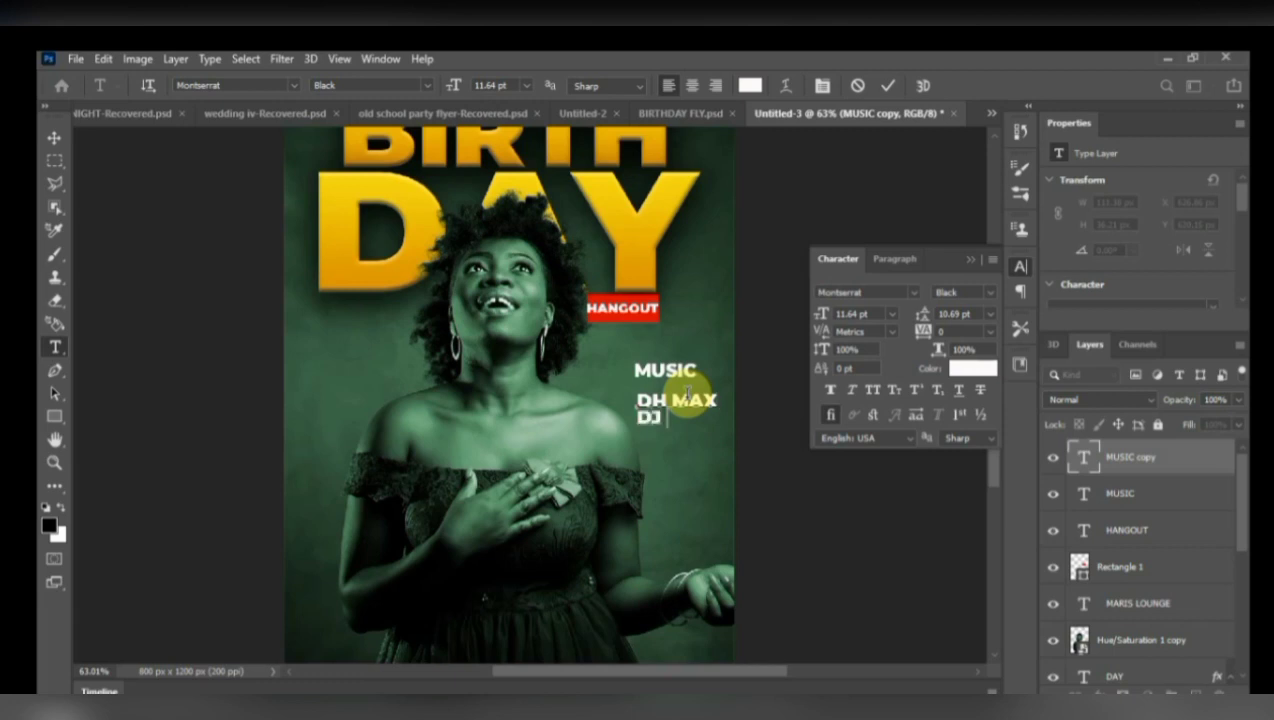
{"action": "type", "text": "LEXI"}
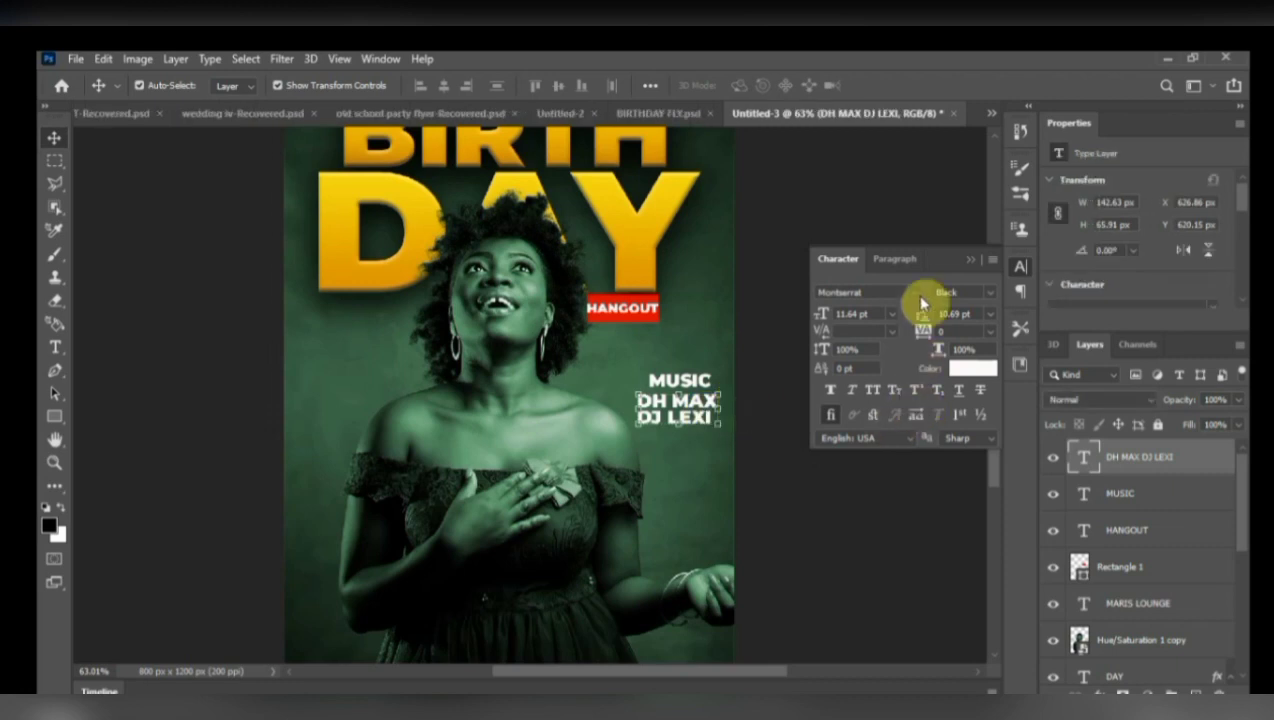
- Right-align the DH MAX / DJ LEXI lines and set the MUSIC label to Light weight
{"action": "left_click", "coordinate": [895, 259]}
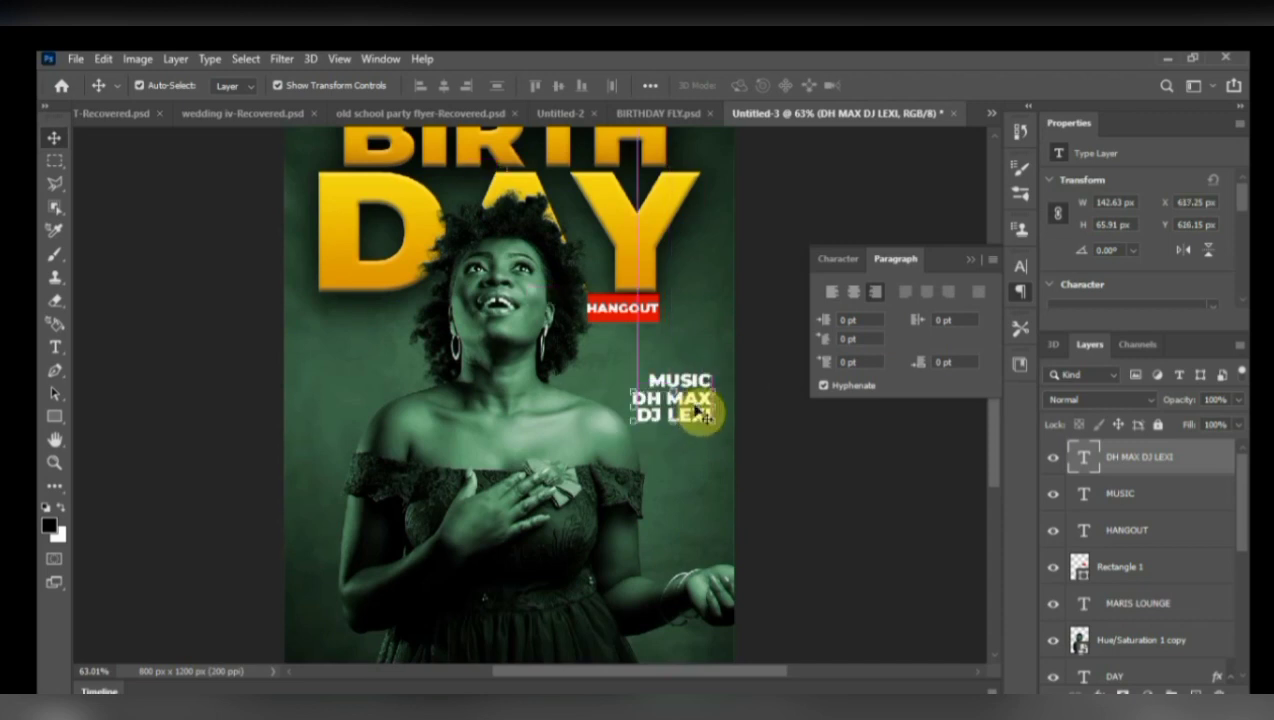
{"action": "left_click", "coordinate": [1120, 493]}
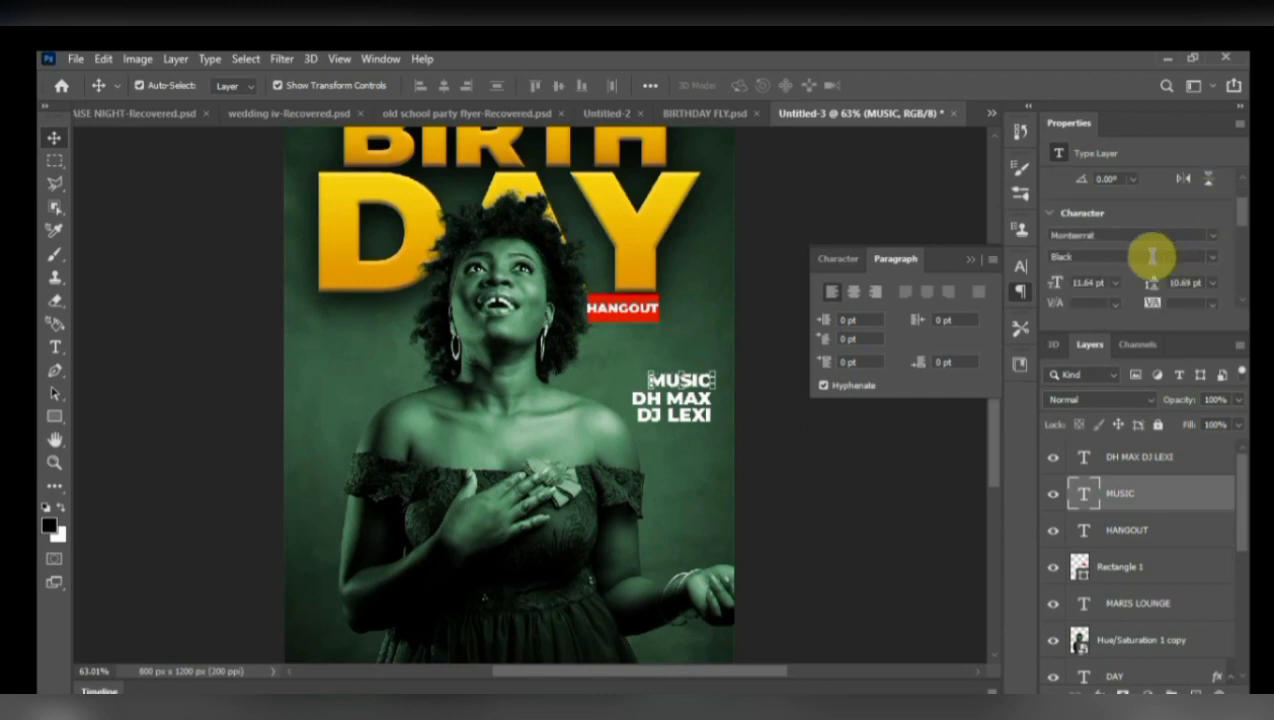
{"action": "mouse_move", "coordinate": [1090, 248]}
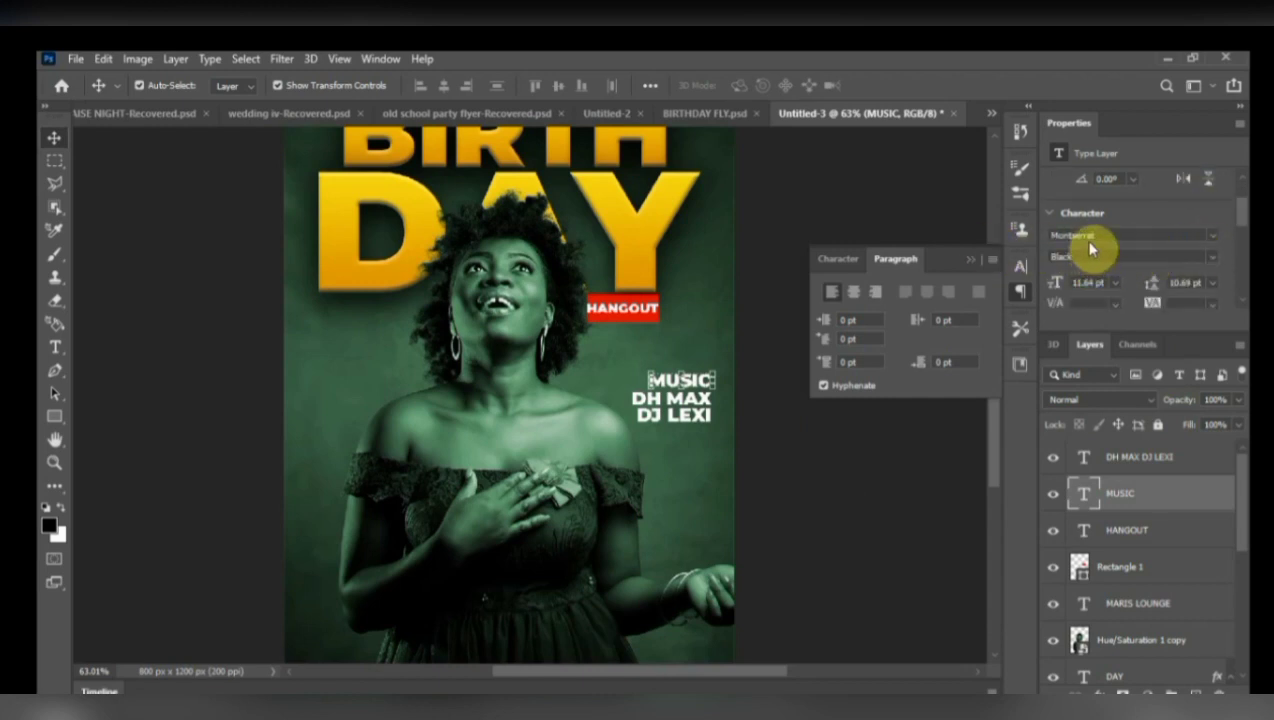
{"action": "mouse_move", "coordinate": [1197, 260]}
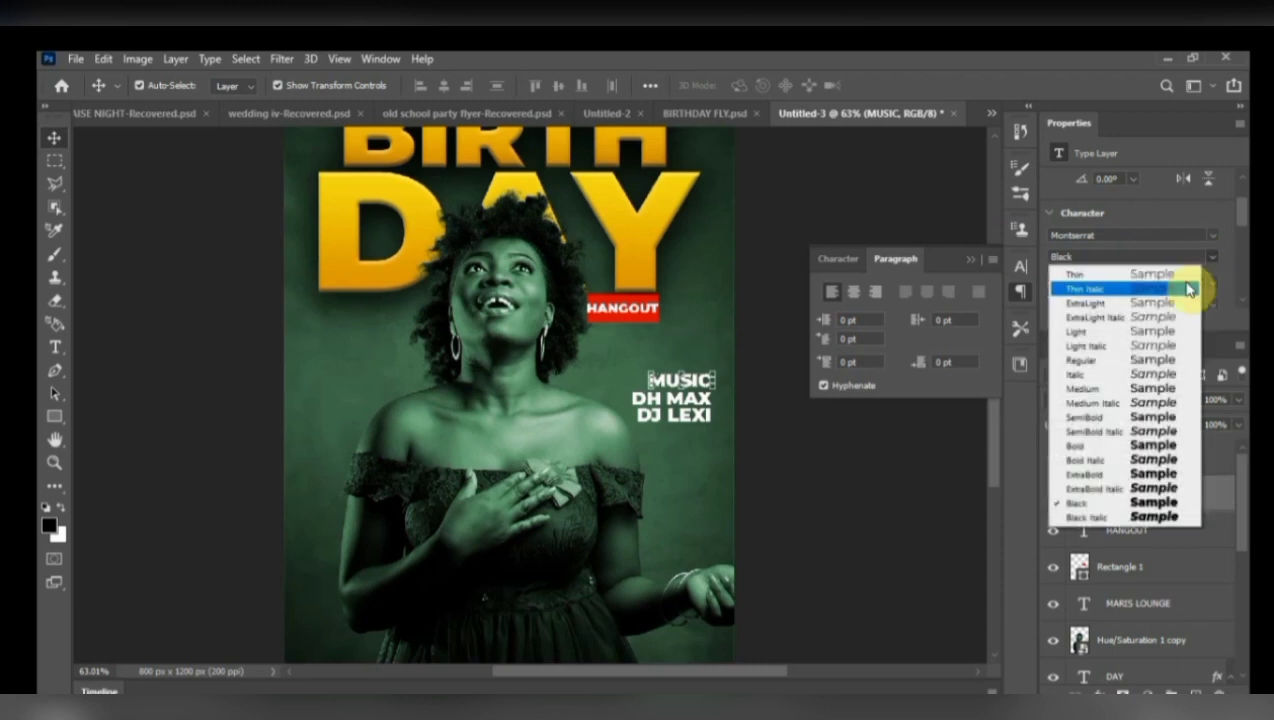
{"action": "mouse_move", "coordinate": [1160, 388]}
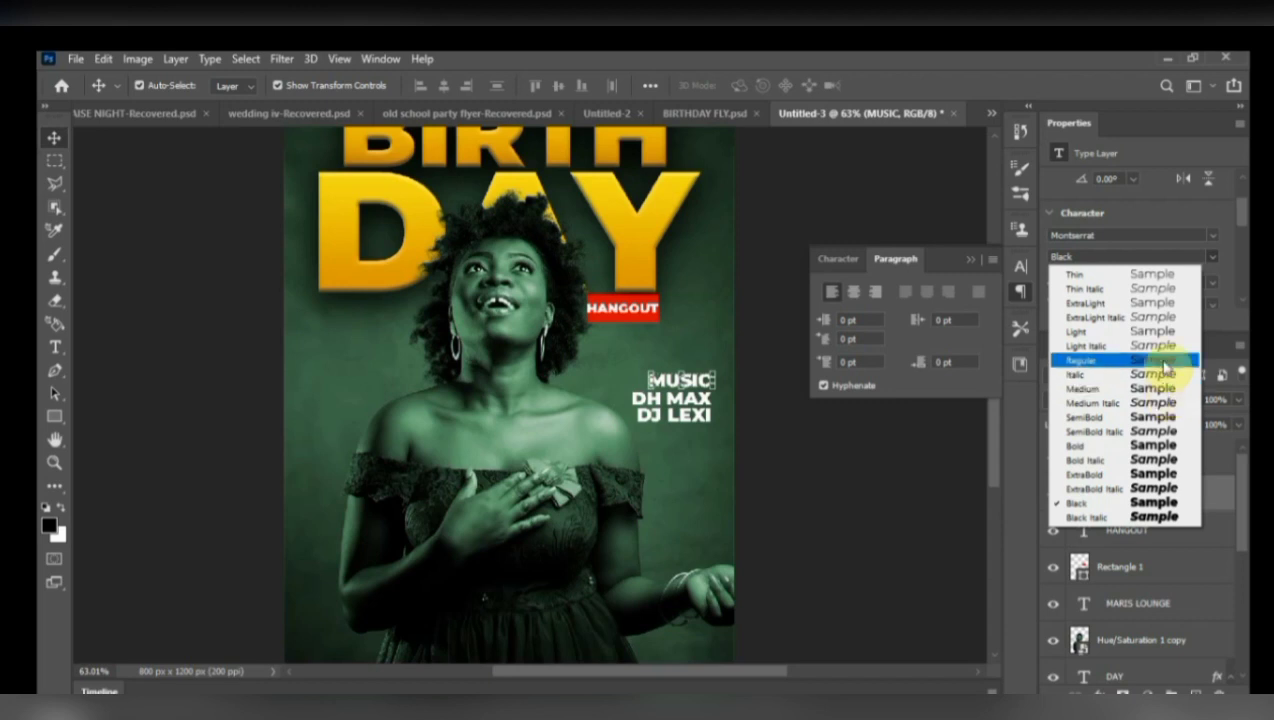
{"action": "mouse_move", "coordinate": [1078, 331]}
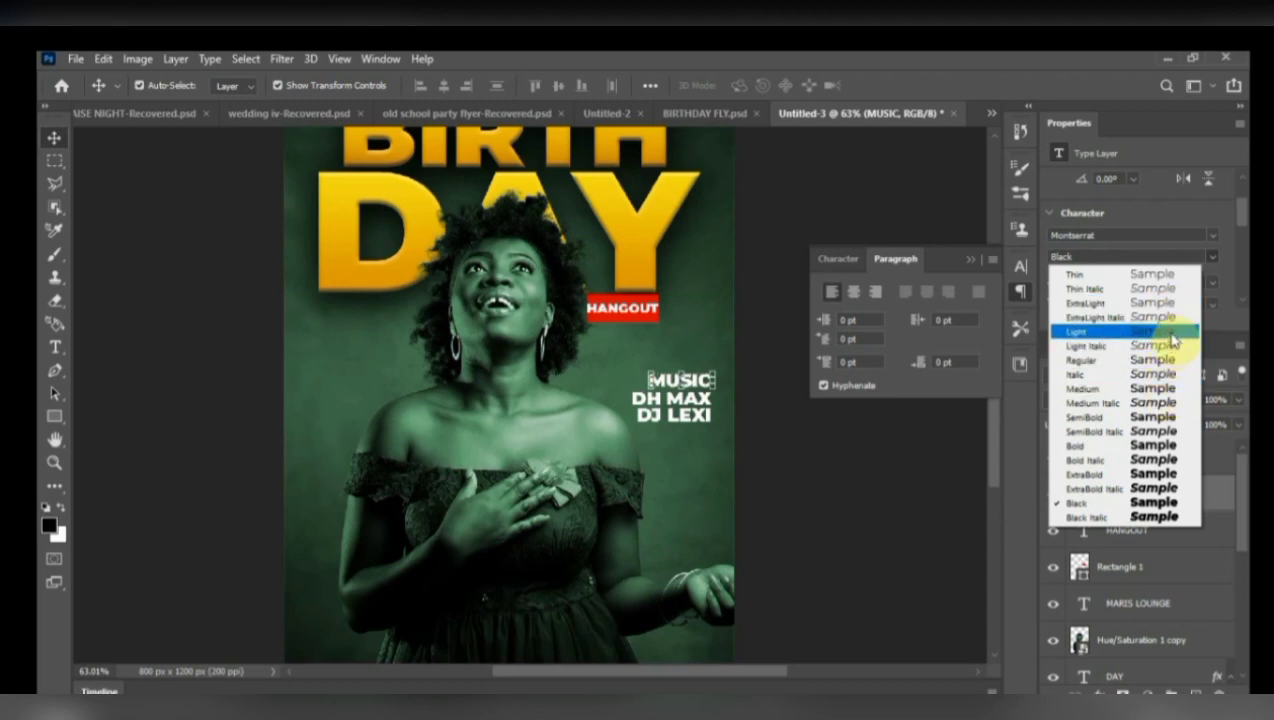
{"action": "left_click", "coordinate": [1078, 331]}
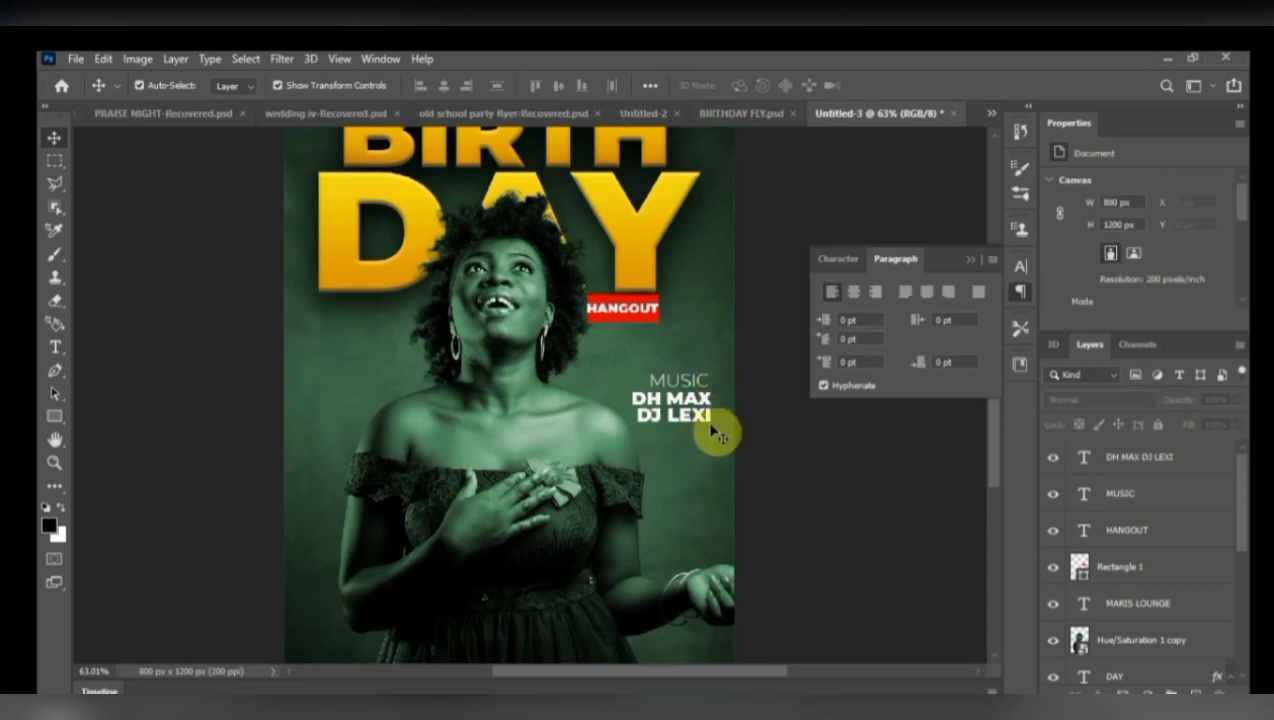
{"action": "mouse_move", "coordinate": [710, 418]}
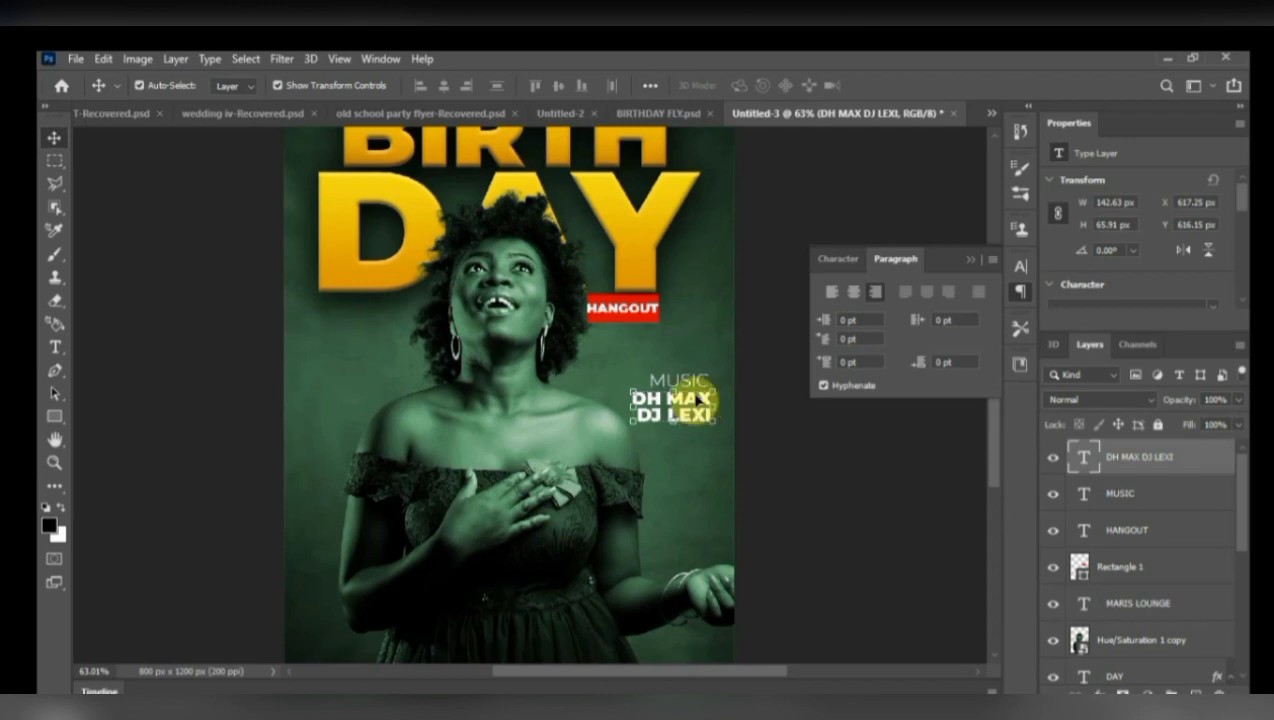
- Copy the DJ line-up to the left, change it to 14, then enlarge and position it
{"action": "left_click_drag", "start_coordinate": [670, 405], "coordinate": [345, 410]}
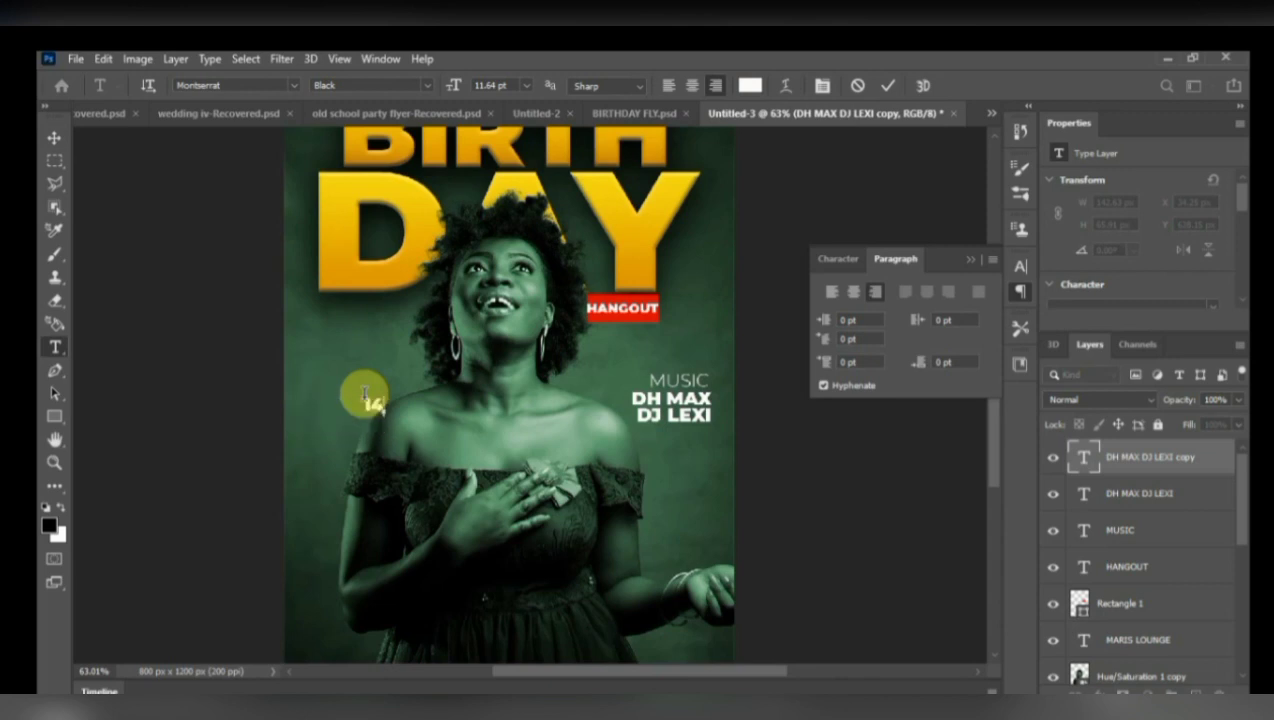
{"action": "left_click", "coordinate": [887, 85]}
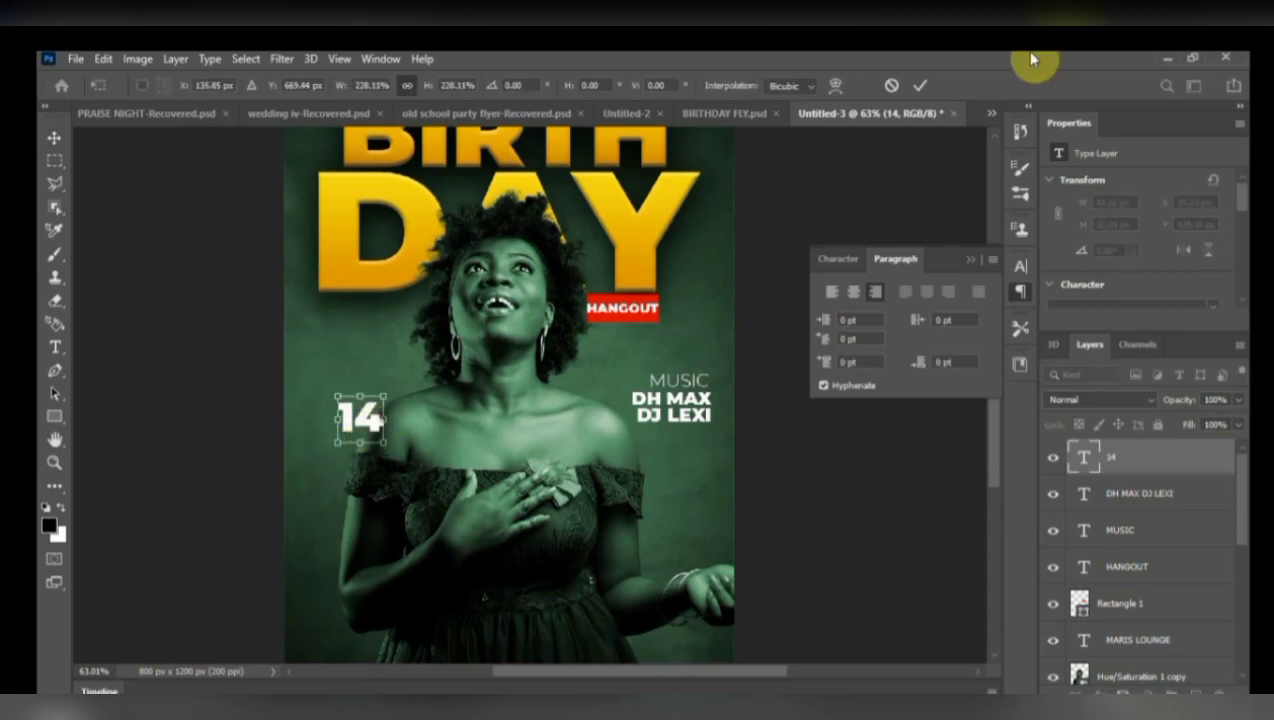
{"action": "left_click_drag", "start_coordinate": [358, 418], "coordinate": [362, 412]}
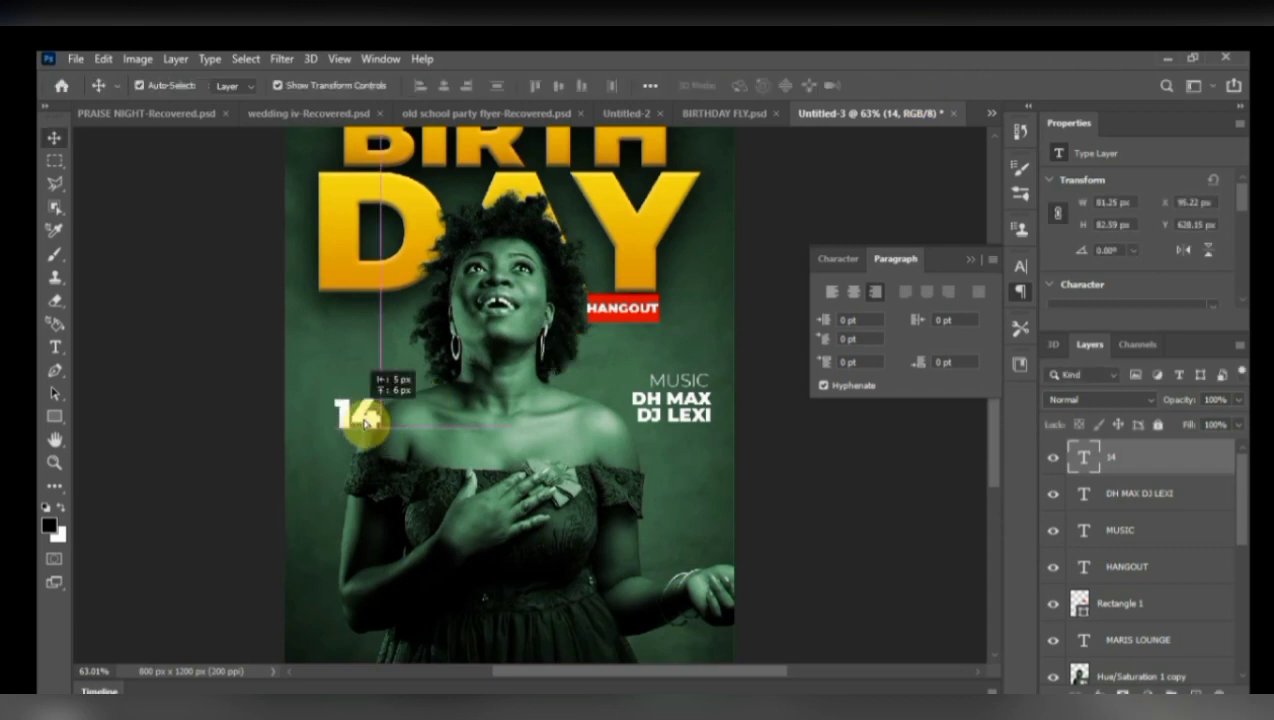
{"action": "left_click_drag", "start_coordinate": [360, 420], "coordinate": [355, 410]}
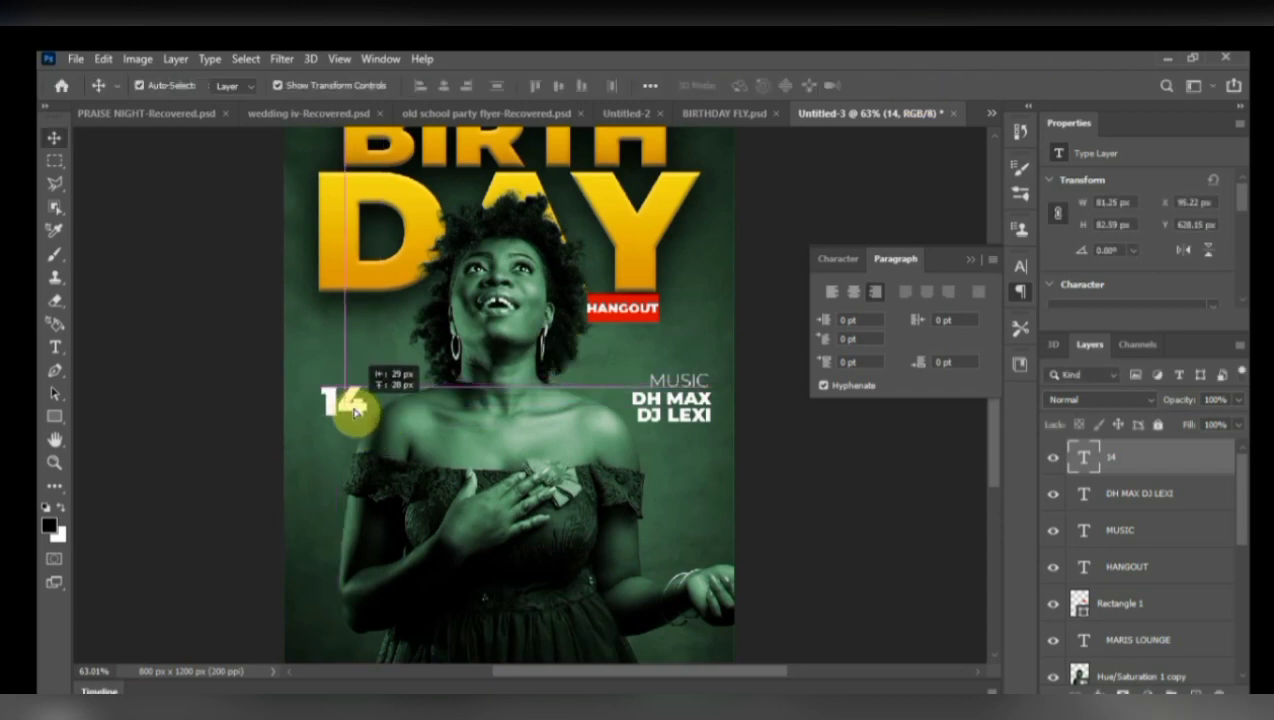
{"action": "left_click_drag", "start_coordinate": [355, 415], "coordinate": [355, 410]}
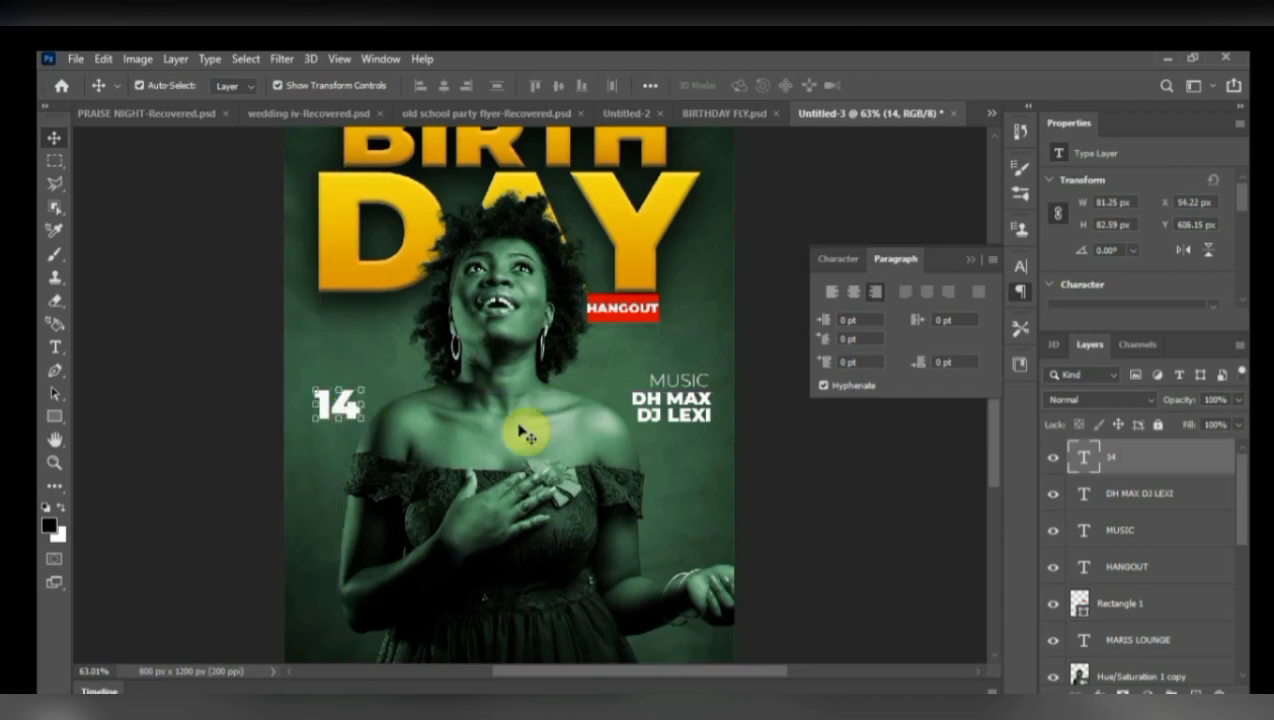
{"action": "left_click", "coordinate": [1120, 530]}
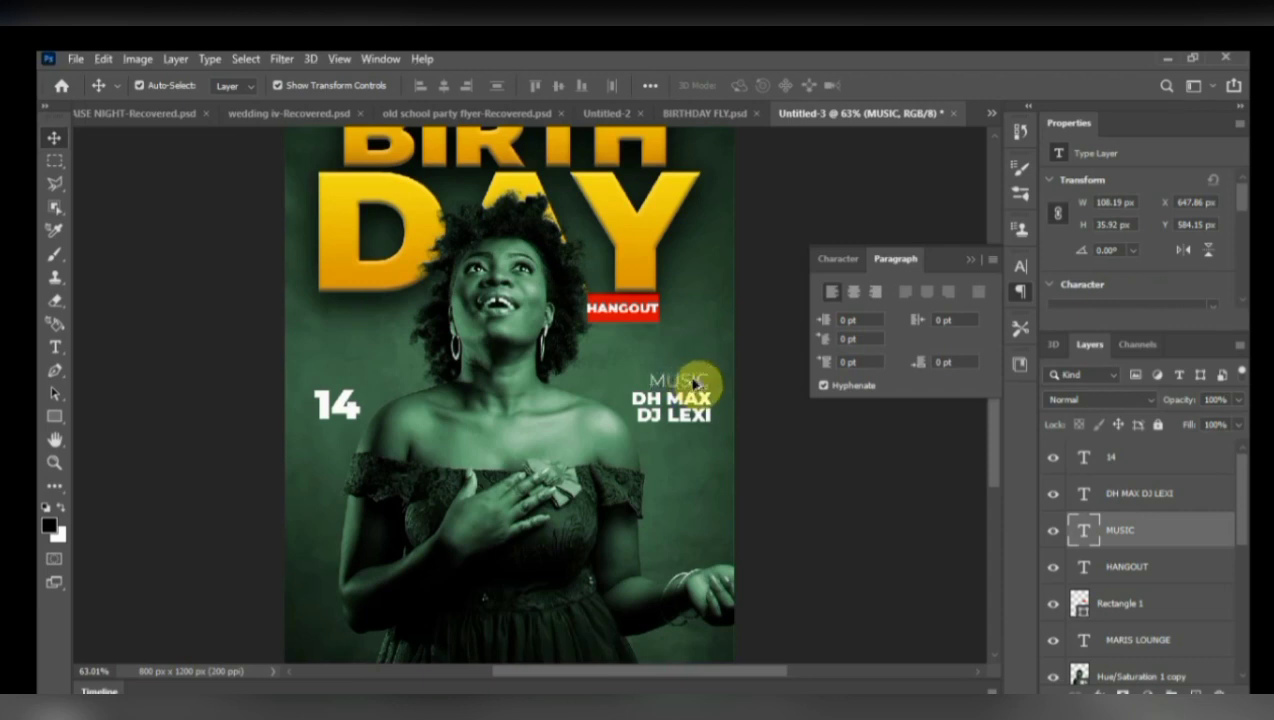
- Copy the MUSIC label to the left to make THUR and FEB. around the 14
{"action": "left_click_drag", "start_coordinate": [680, 380], "coordinate": [345, 380]}
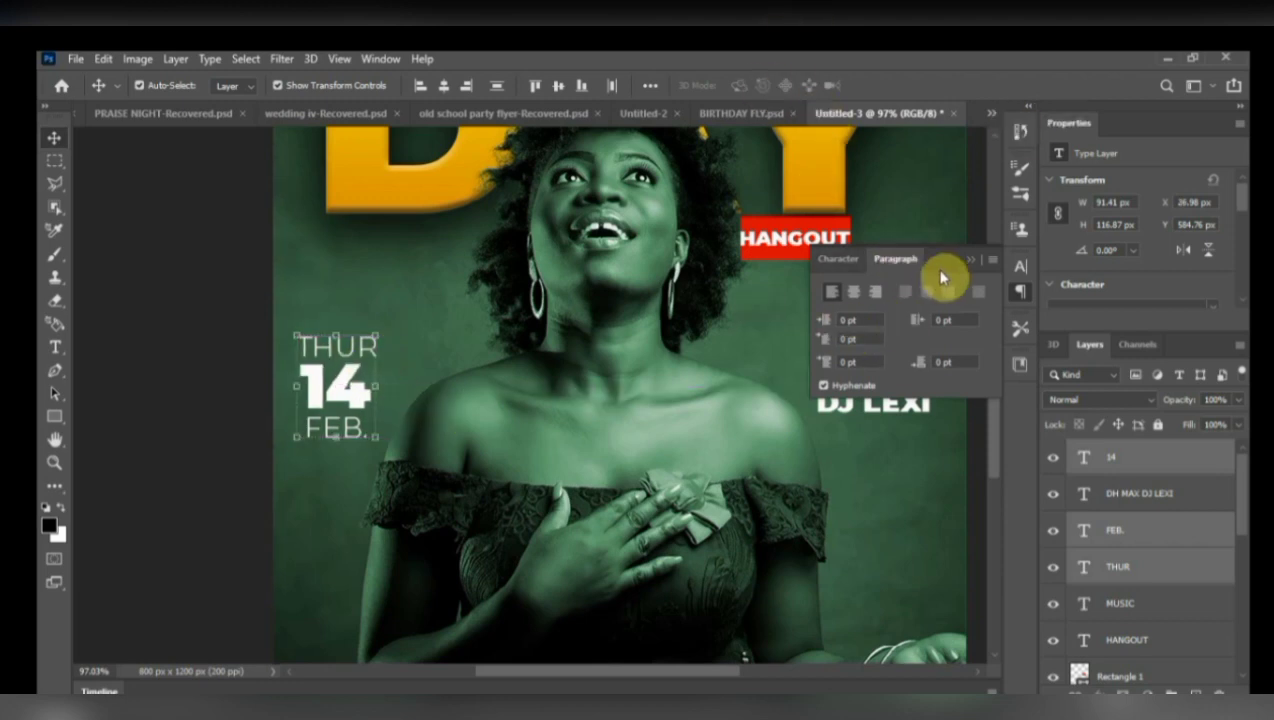
{"action": "left_click", "coordinate": [965, 260]}
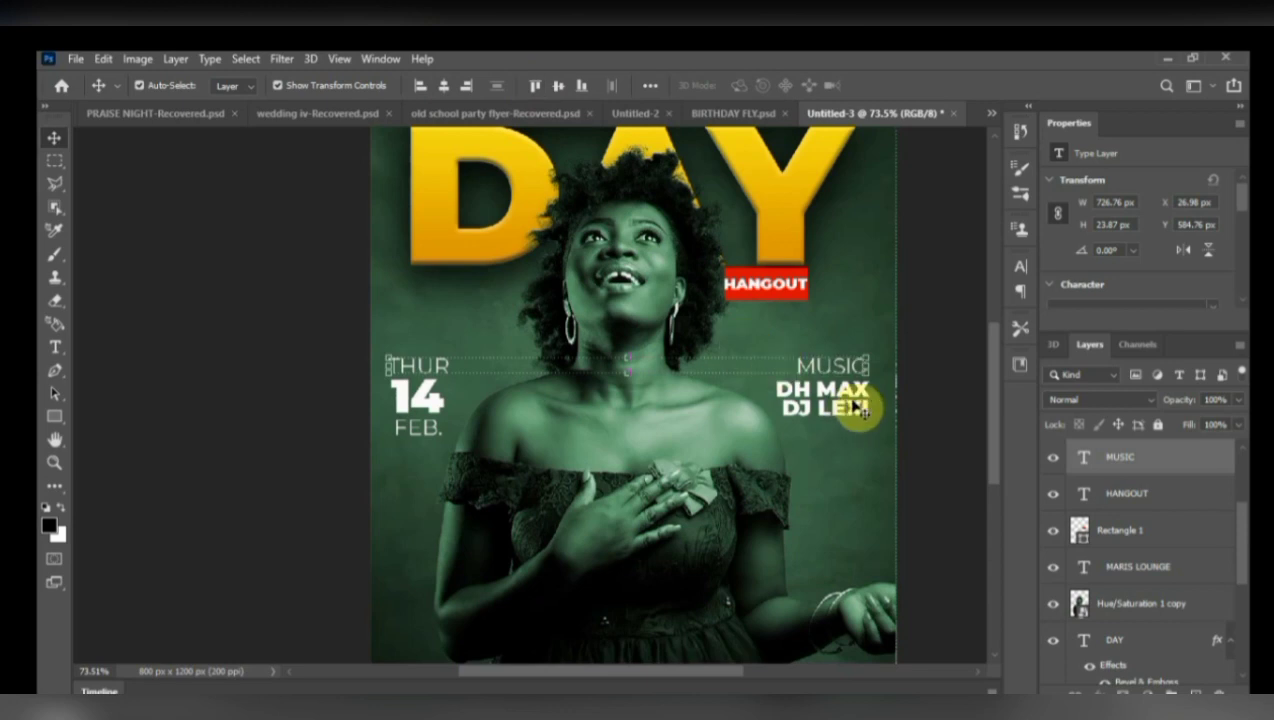
{"action": "left_click", "coordinate": [860, 410]}
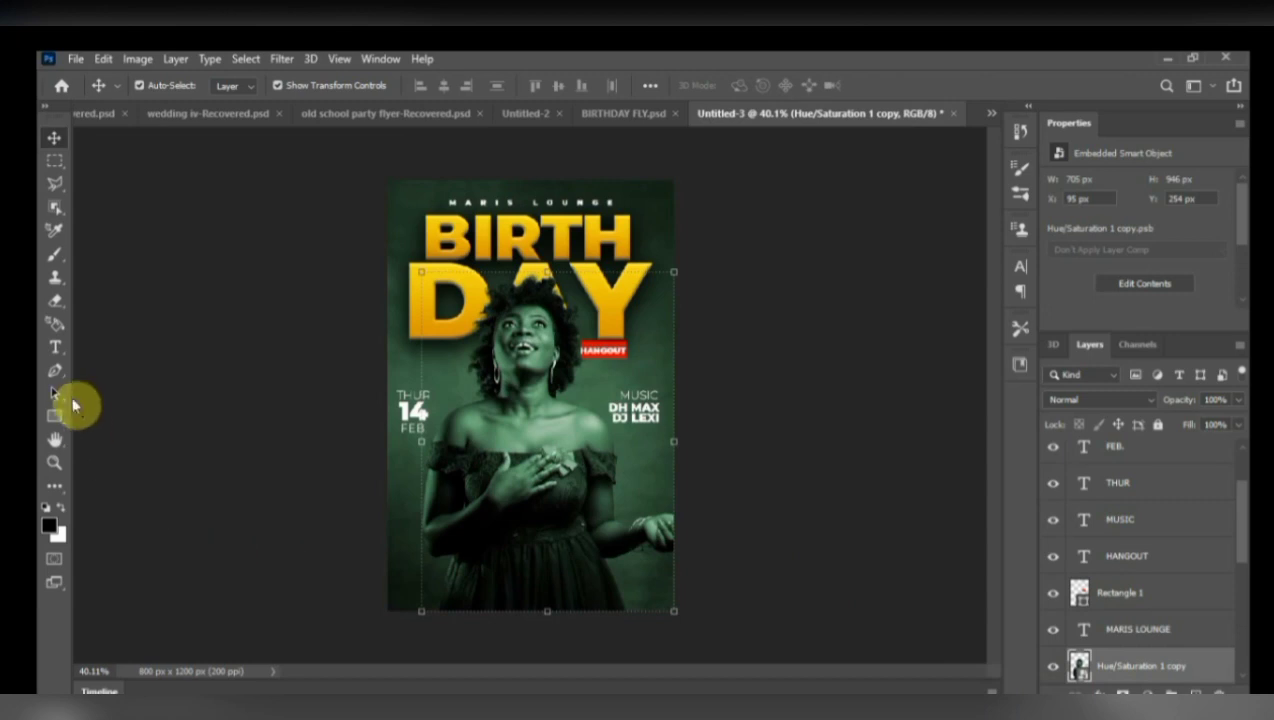
{"action": "mouse_move", "coordinate": [452, 515]}
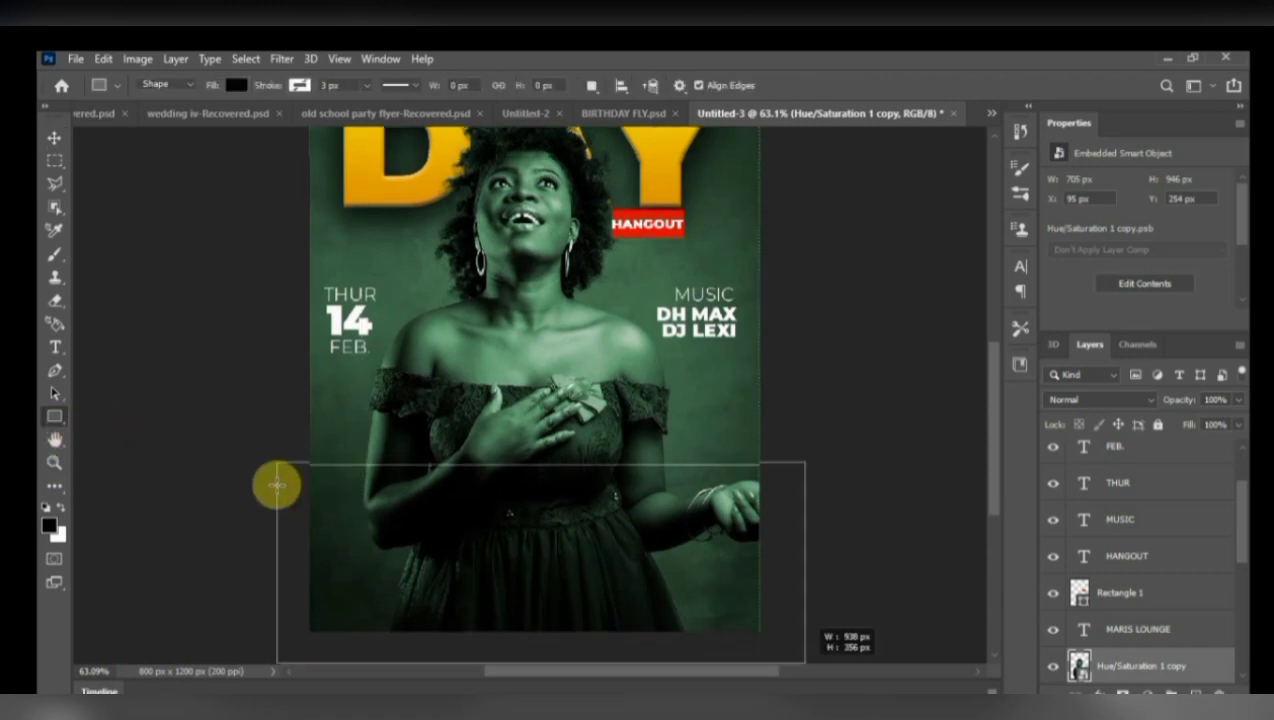
- Draw a black rectangle across the flyer's bottom and fade it upward with a gradient mask
{"action": "left_click_drag", "start_coordinate": [278, 460], "coordinate": [805, 630]}
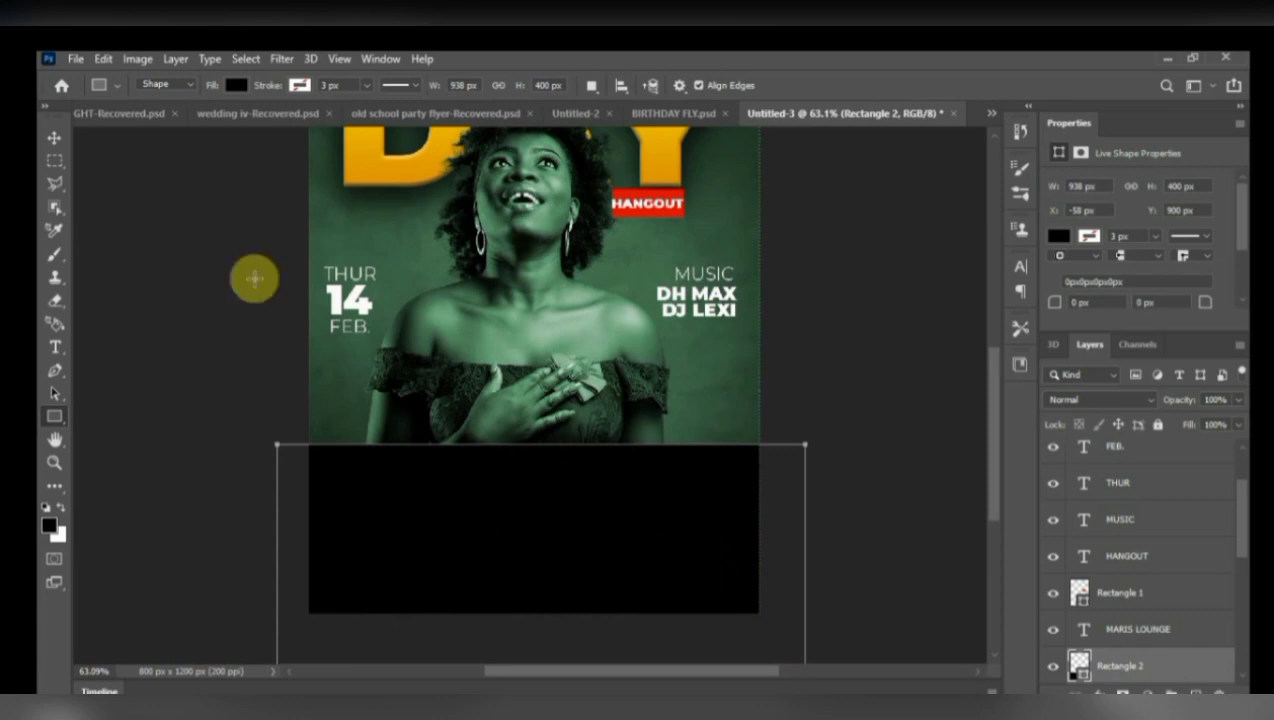
{"action": "left_click", "coordinate": [54, 137]}
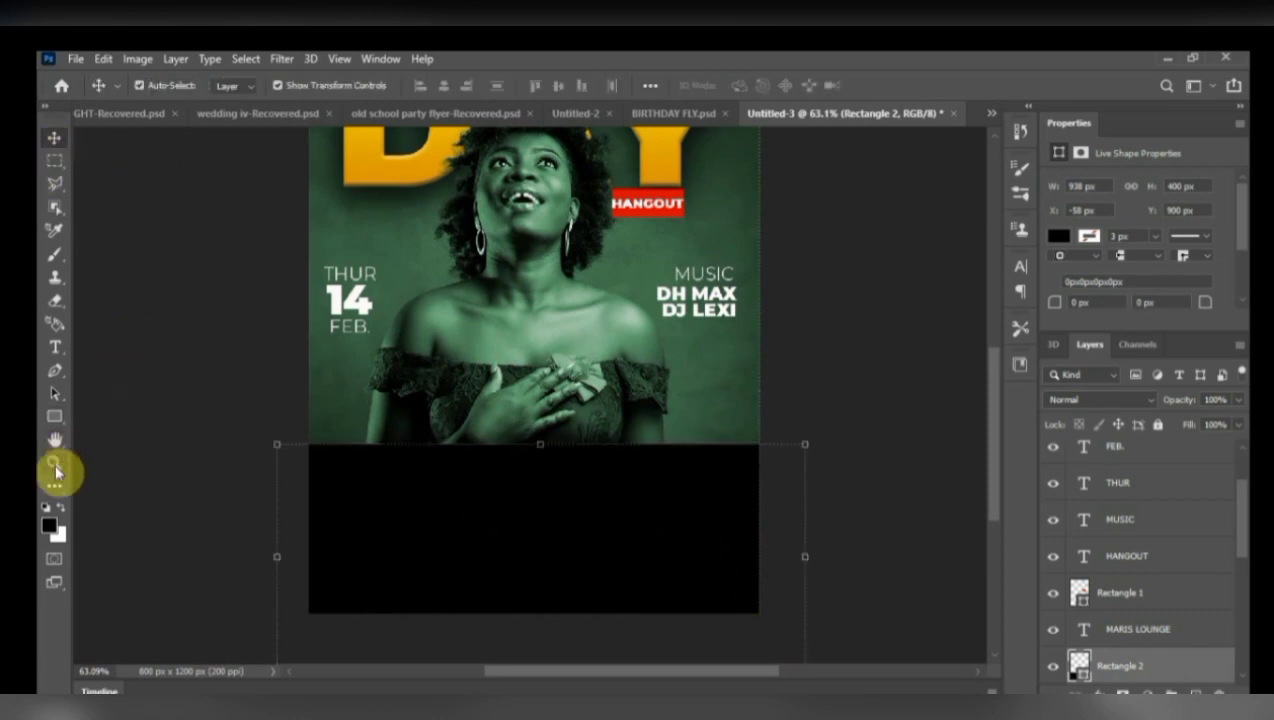
{"action": "left_click", "coordinate": [55, 485]}
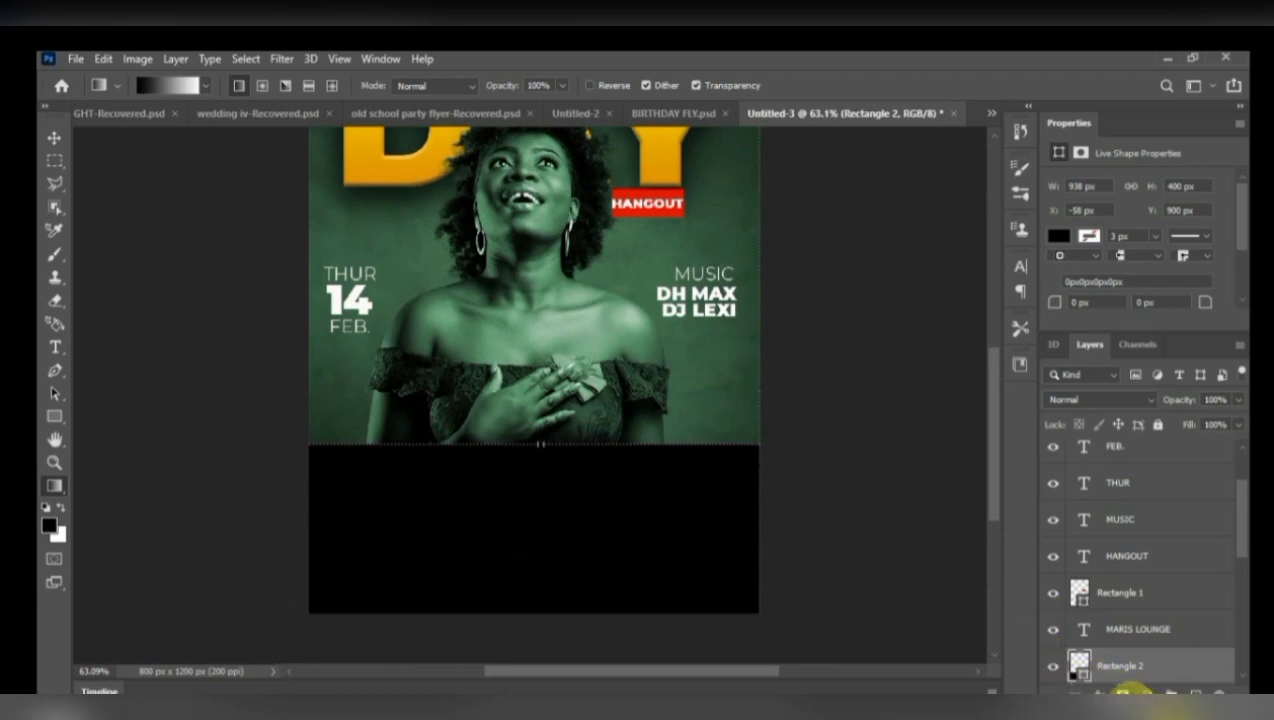
{"action": "left_click", "coordinate": [1140, 693]}
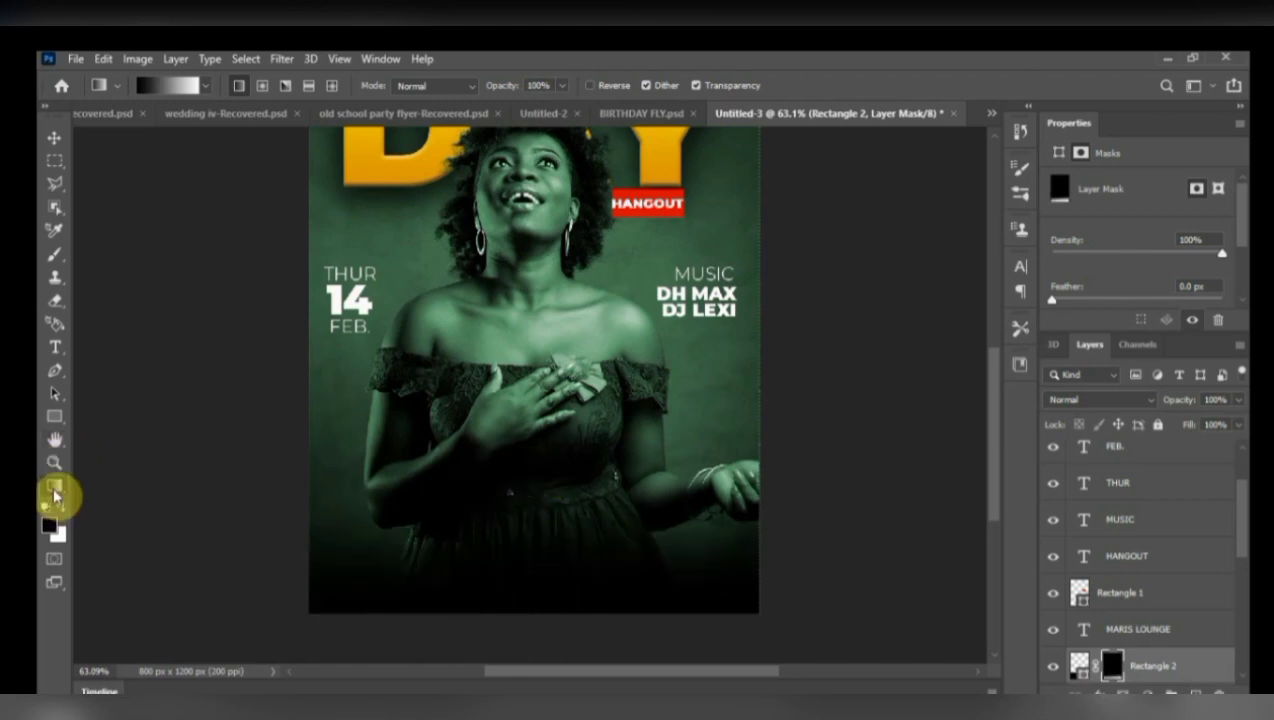
{"action": "mouse_move", "coordinate": [55, 488]}
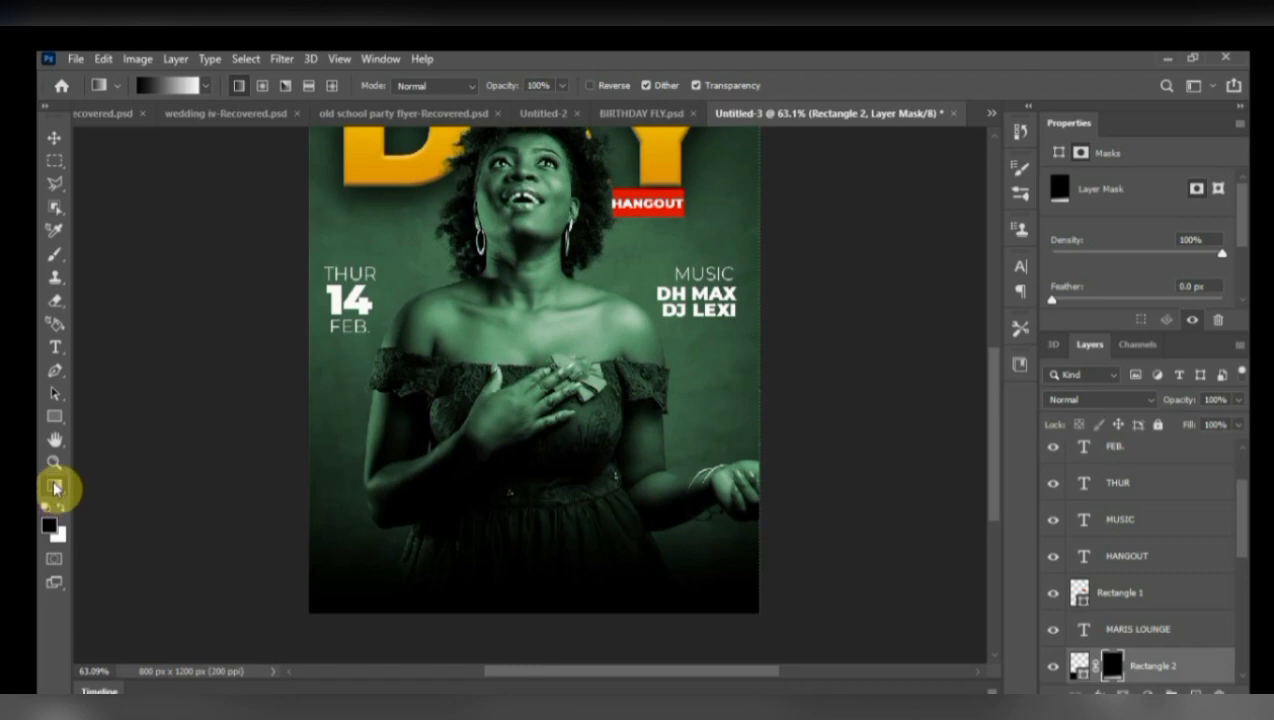
{"action": "left_click", "coordinate": [55, 488]}
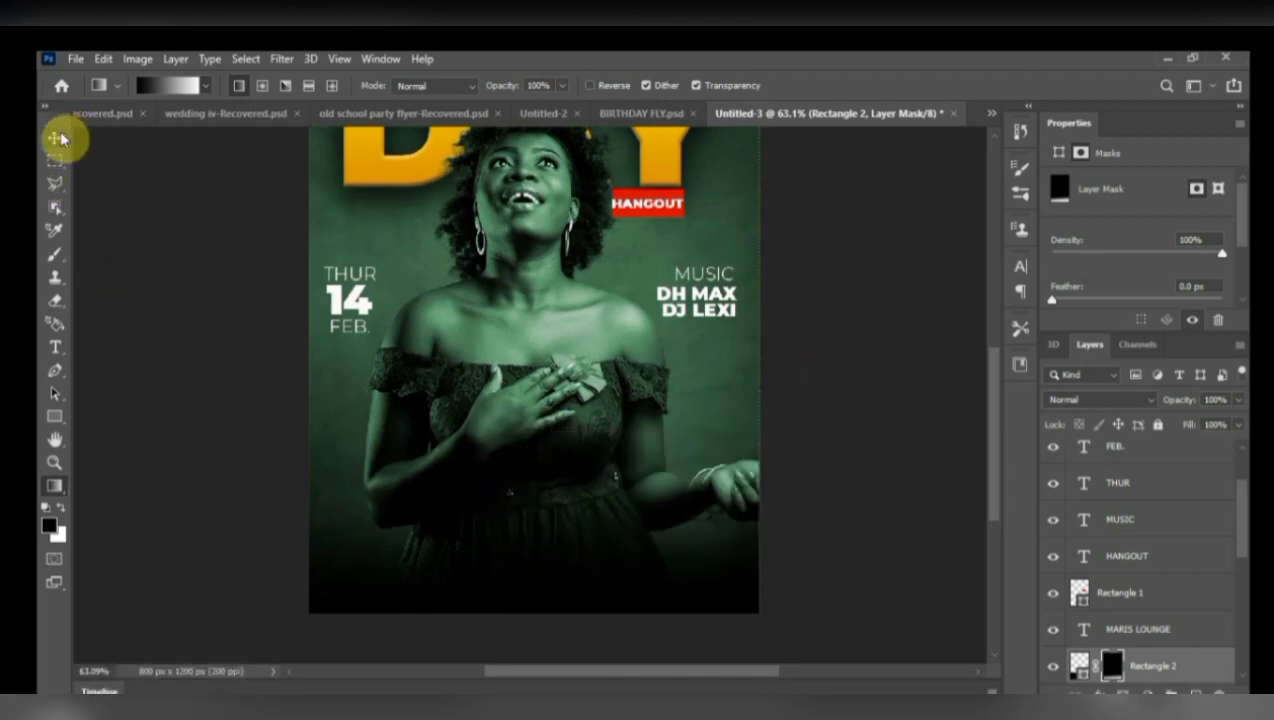
- Stretch the top of the black fade upward until it nears the woman's face
{"action": "left_click", "coordinate": [54, 138]}
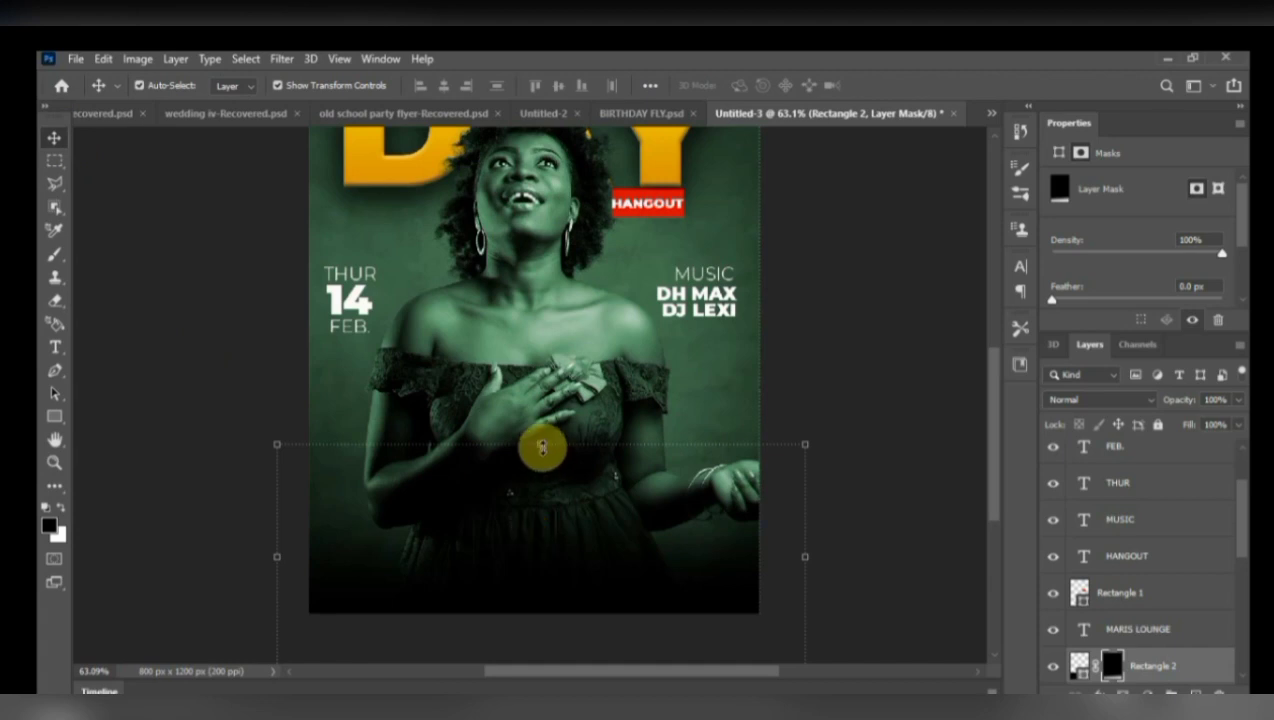
{"action": "left_click_drag", "start_coordinate": [541, 445], "coordinate": [558, 333]}
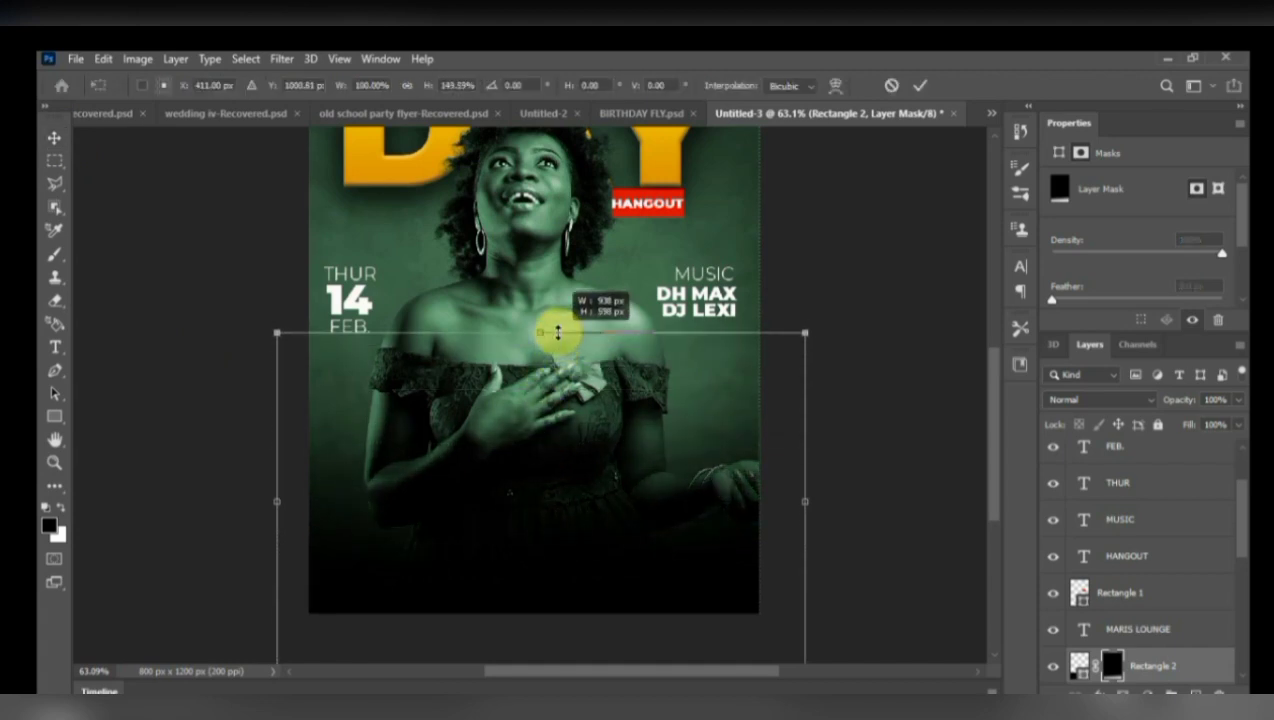
{"action": "left_click_drag", "start_coordinate": [557, 332], "coordinate": [557, 302]}
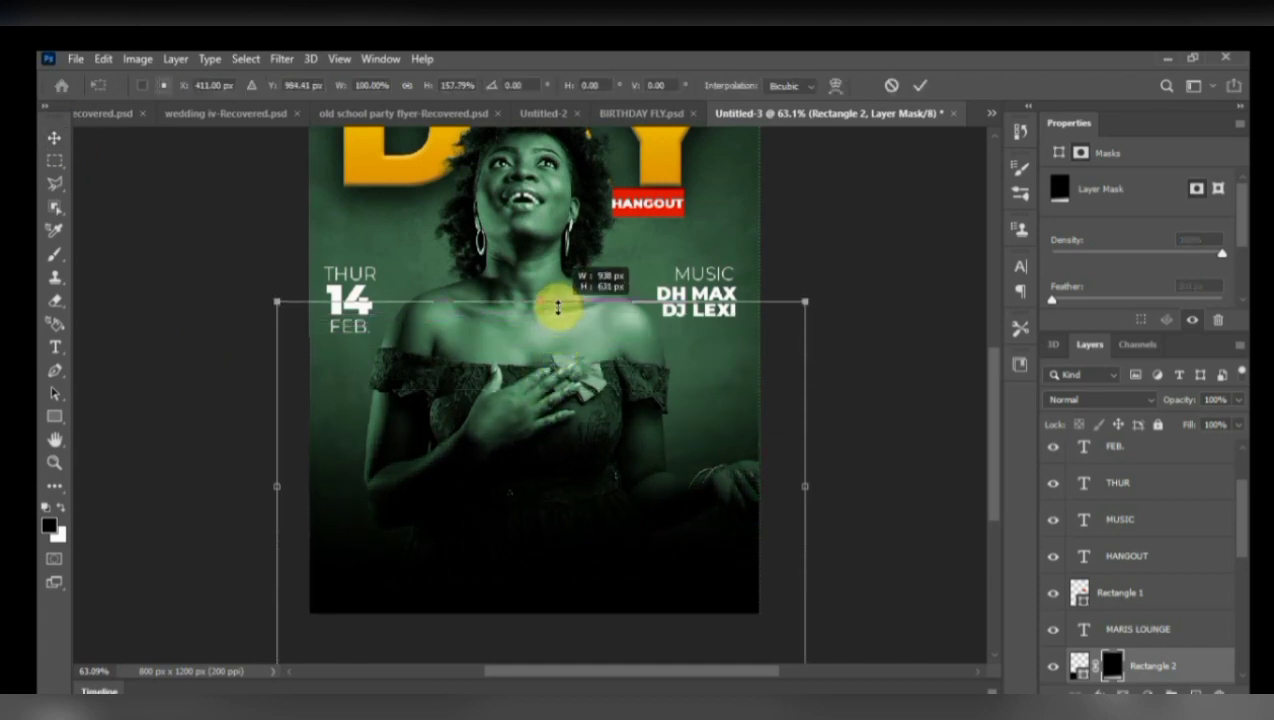
{"action": "left_click_drag", "start_coordinate": [557, 307], "coordinate": [557, 257]}
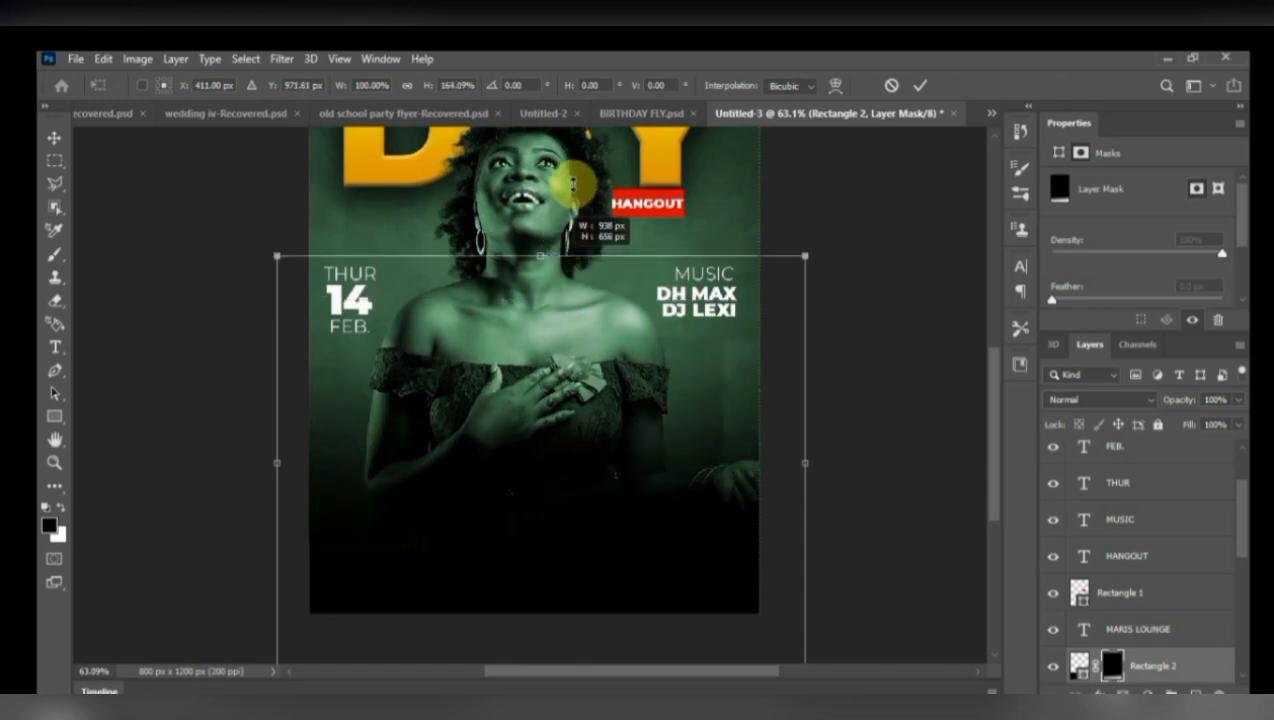
{"action": "left_click_drag", "start_coordinate": [540, 255], "coordinate": [540, 188]}
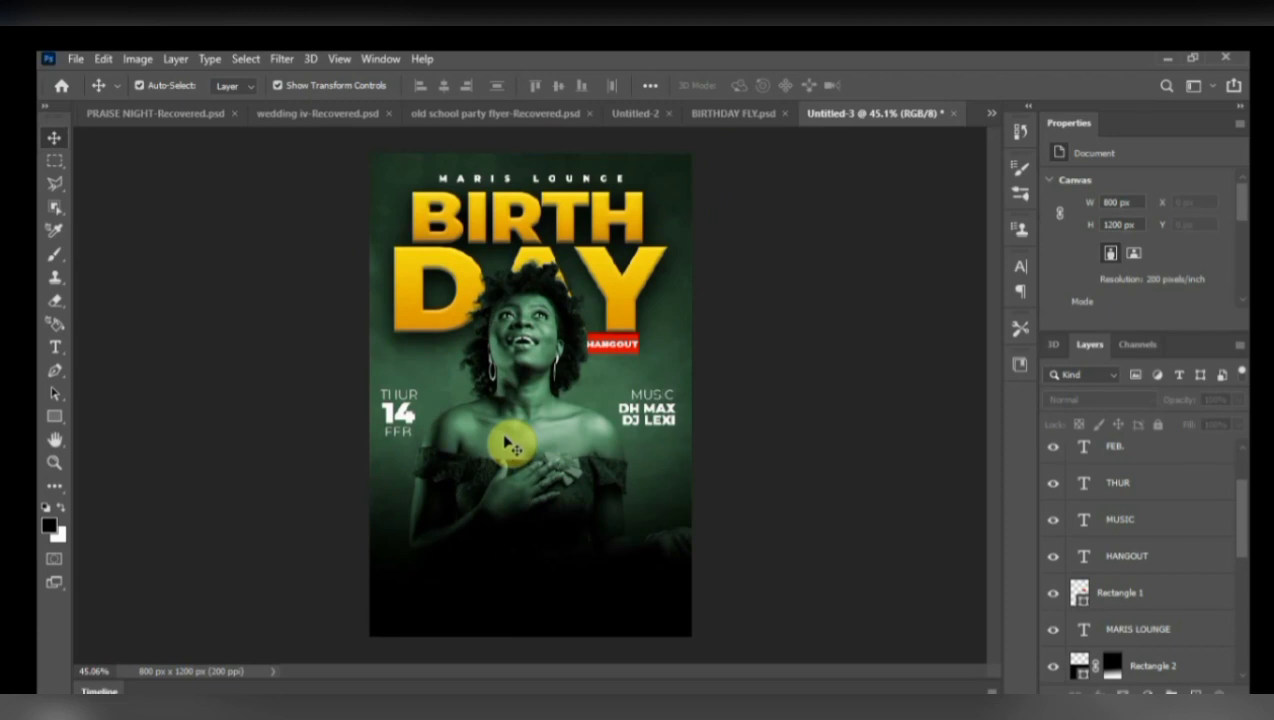
{"action": "mouse_move", "coordinate": [555, 455]}
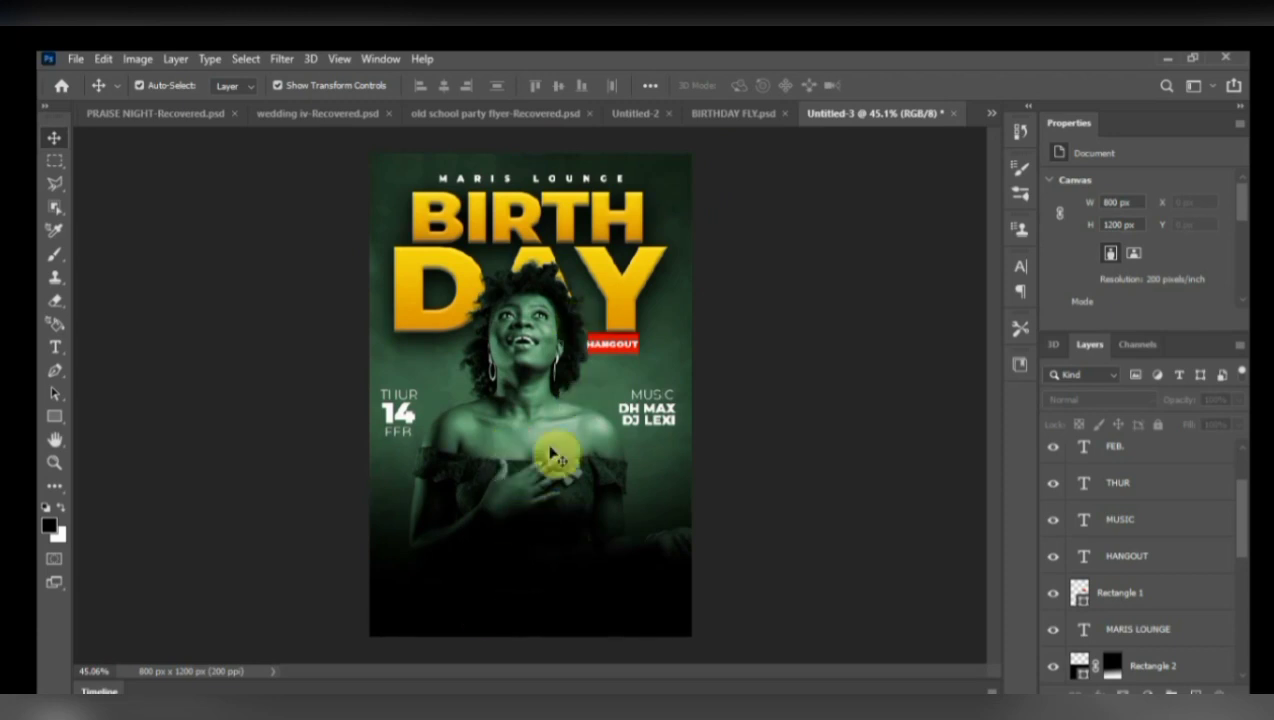
{"action": "mouse_move", "coordinate": [448, 617]}
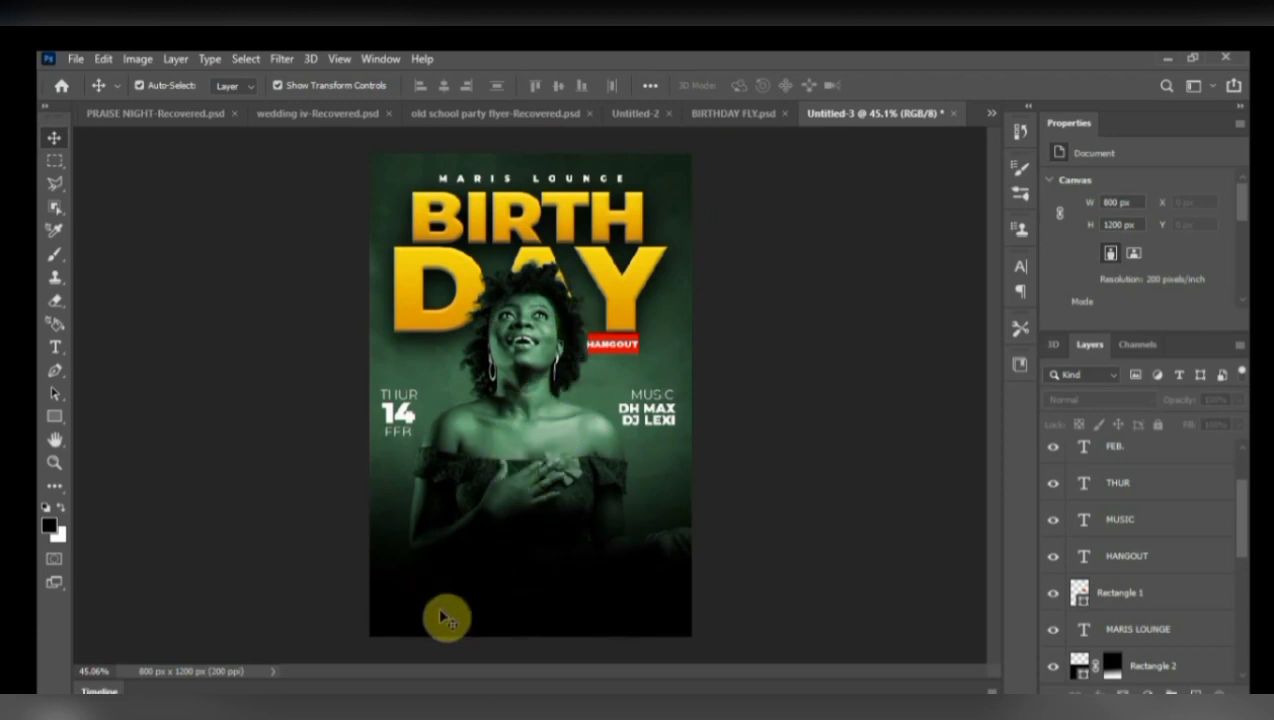
{"action": "mouse_move", "coordinate": [489, 565]}
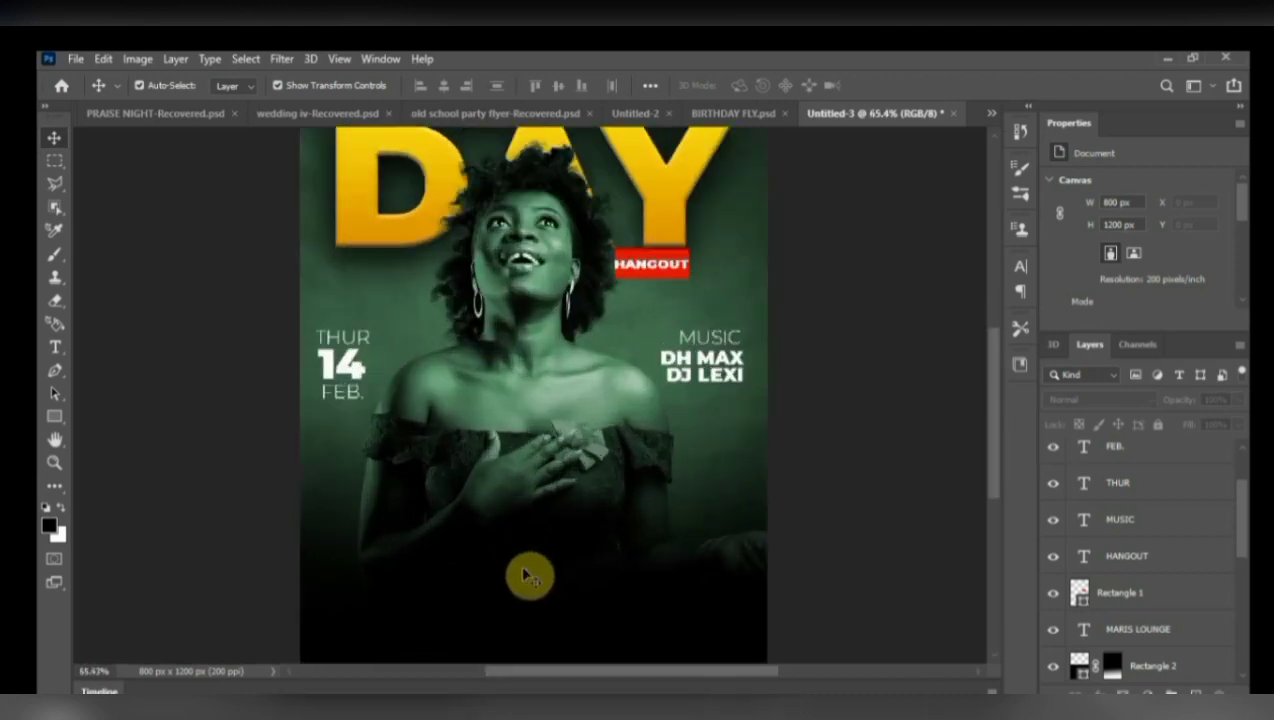
{"action": "scroll", "scroll_direction": "down", "scroll_amount": 3}
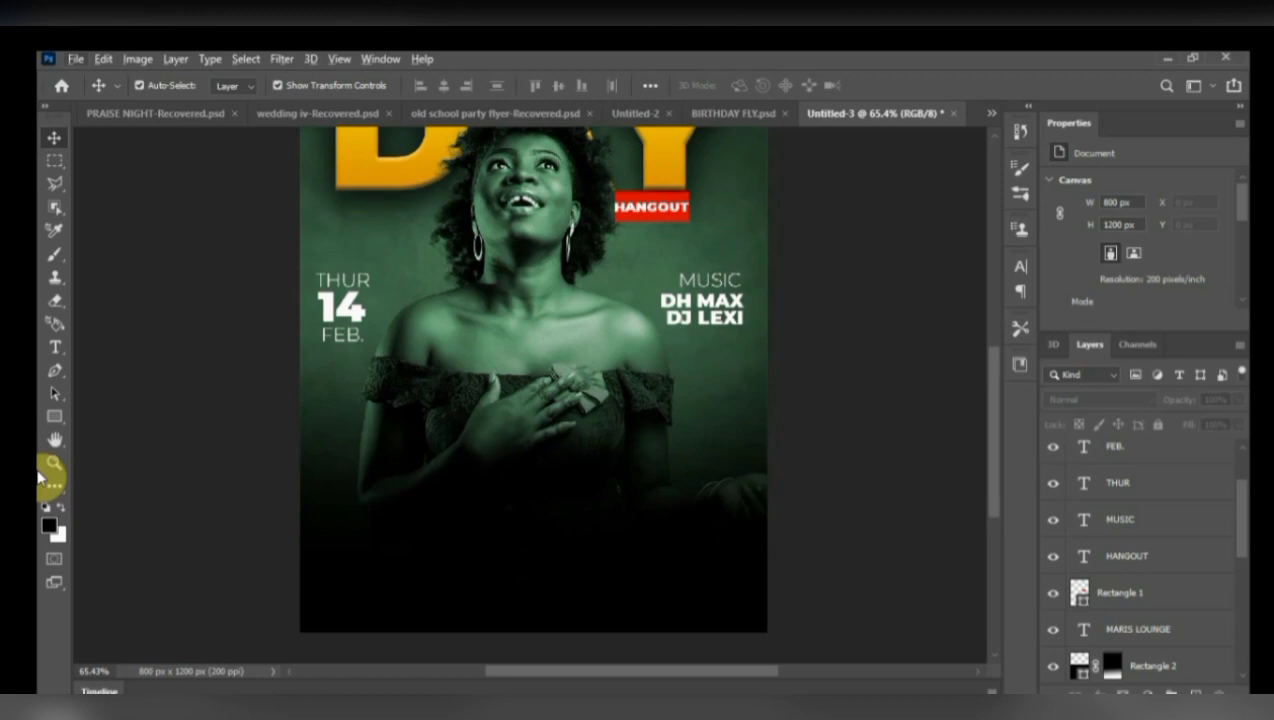
{"action": "left_click", "coordinate": [54, 347]}
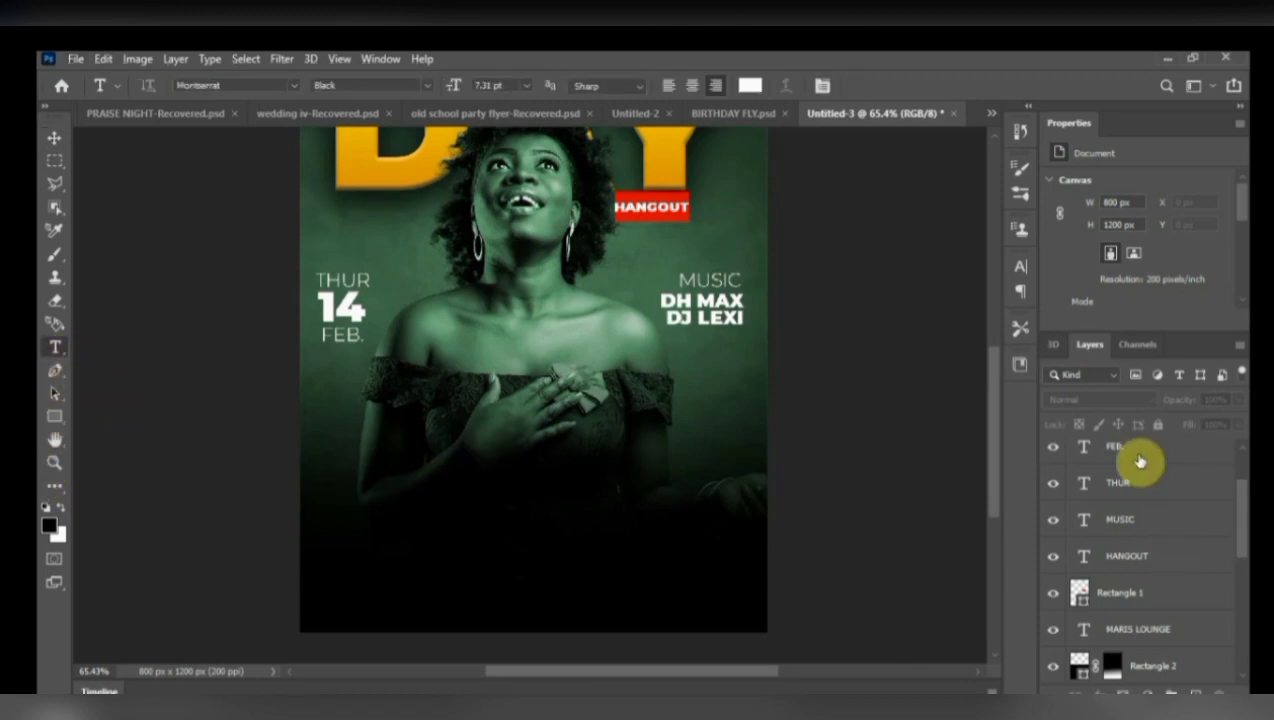
- Type With below the hands and set it in the Amostely Signature font
{"action": "left_click", "coordinate": [1140, 456]}
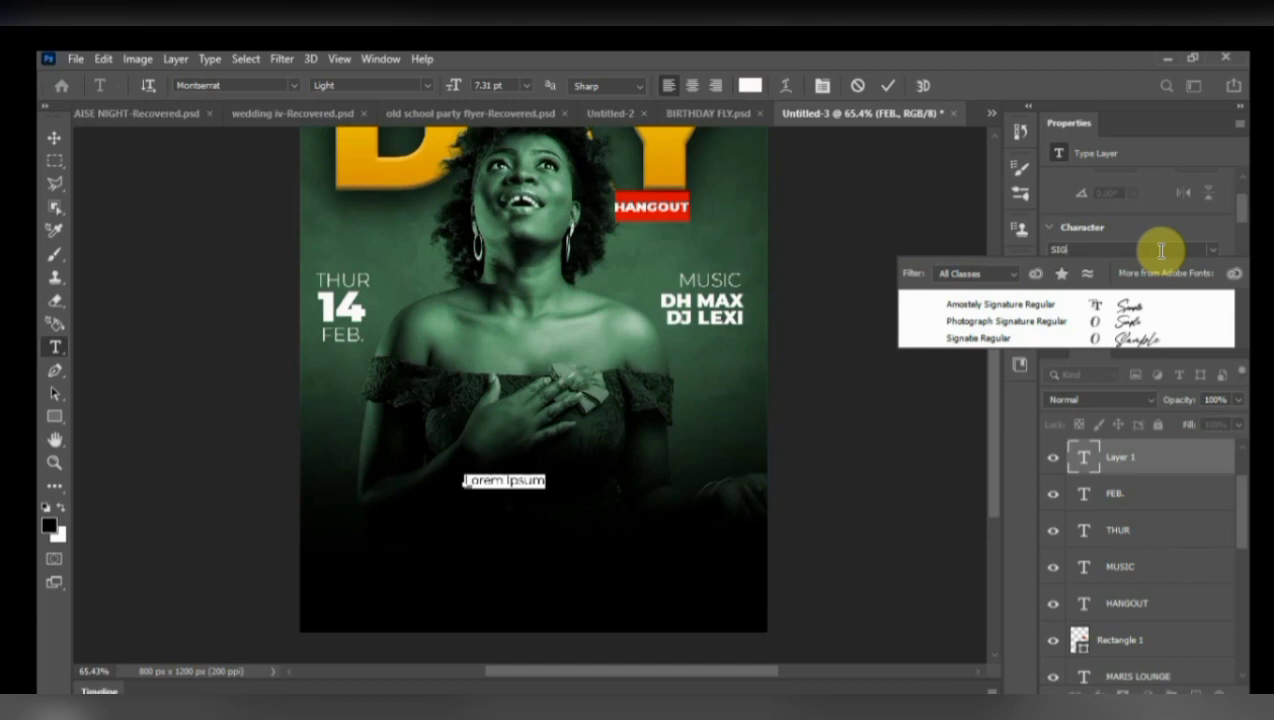
{"action": "left_click", "coordinate": [1000, 303]}
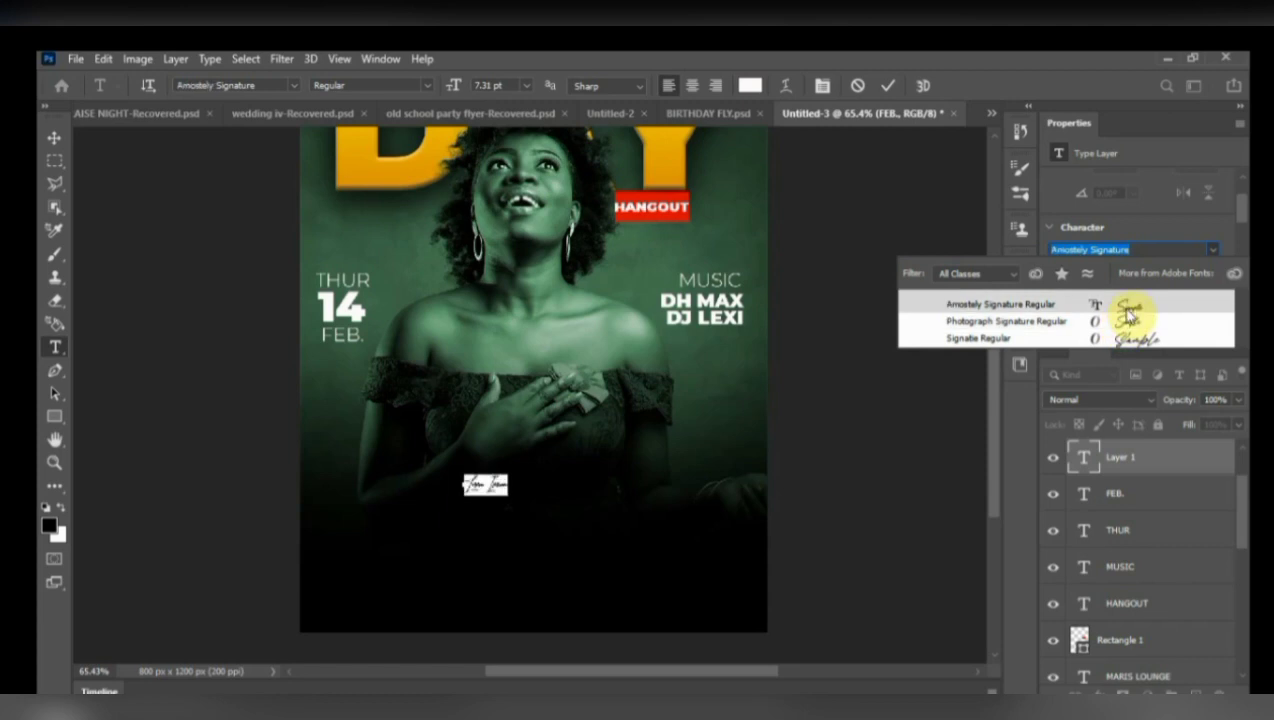
{"action": "left_click", "coordinate": [977, 337]}
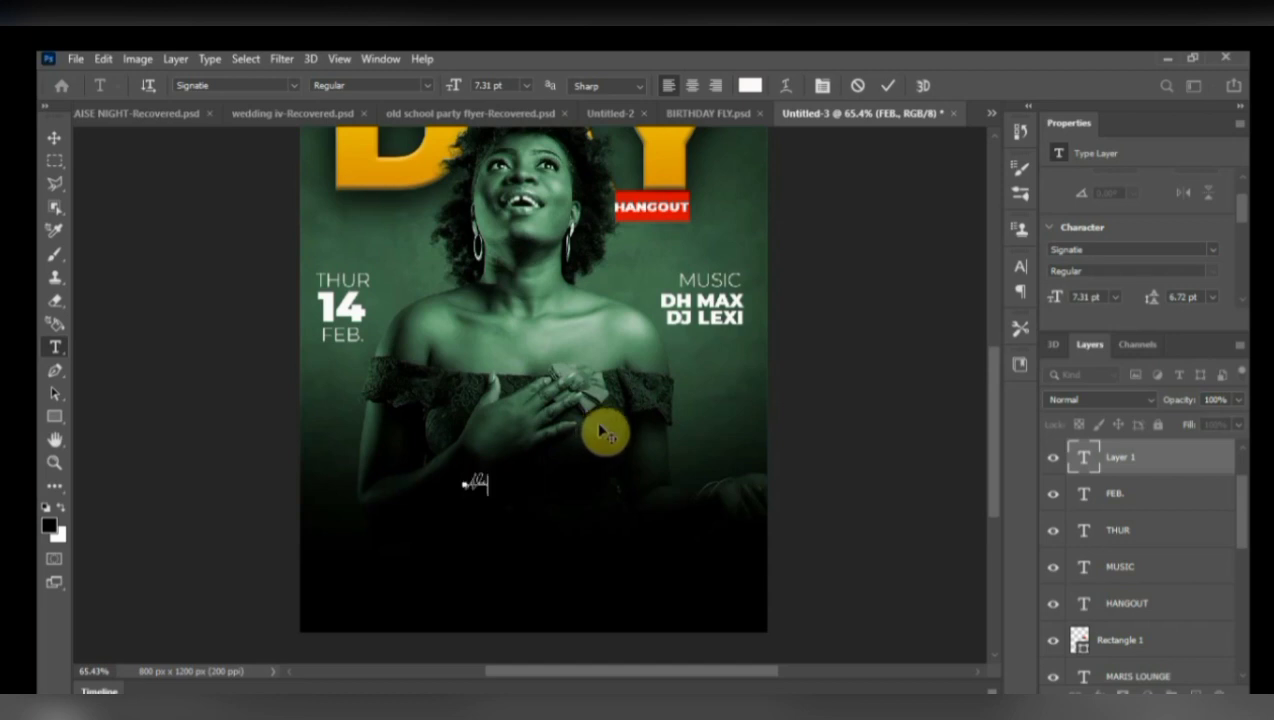
{"action": "left_click", "coordinate": [888, 85]}
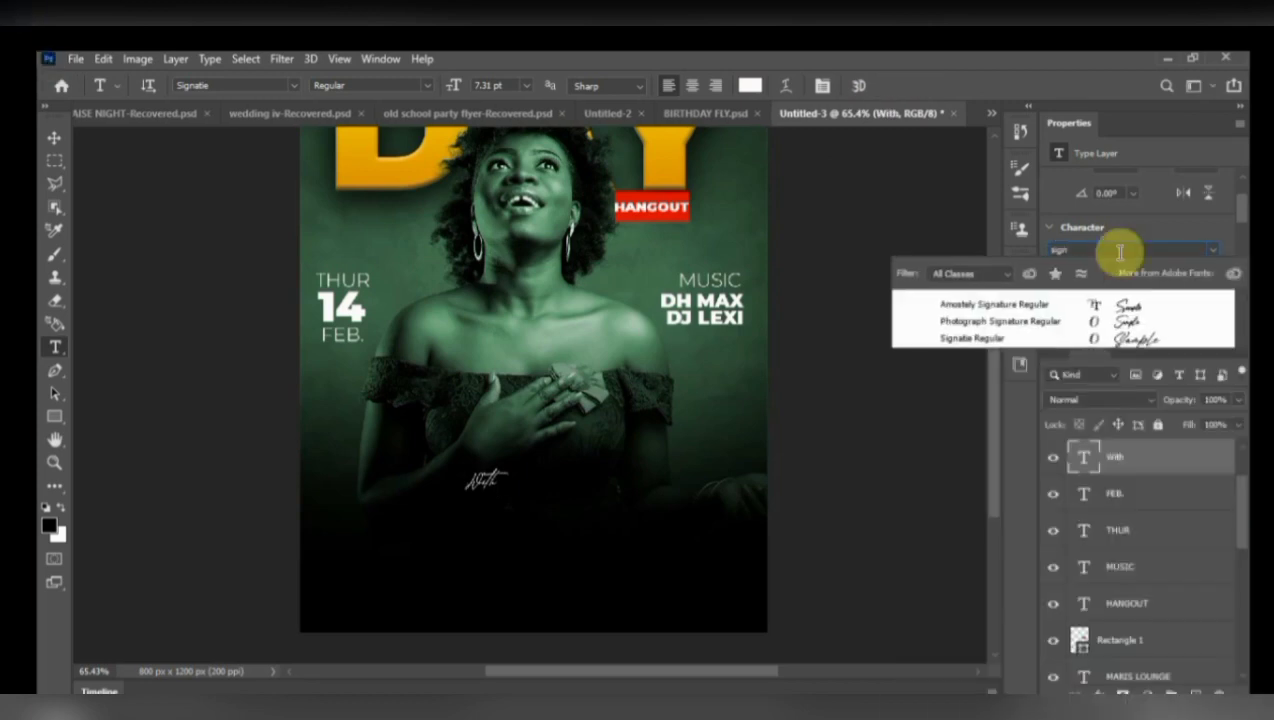
{"action": "left_click", "coordinate": [995, 303]}
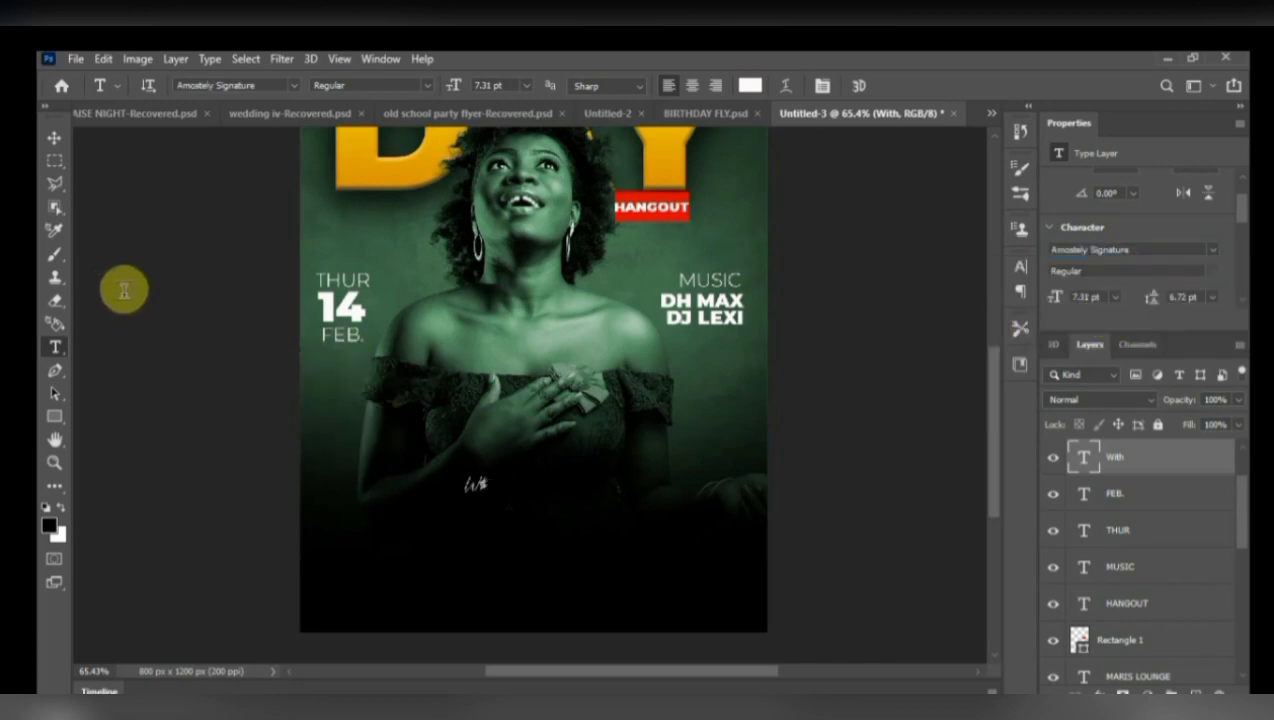
{"action": "mouse_move", "coordinate": [140, 300]}
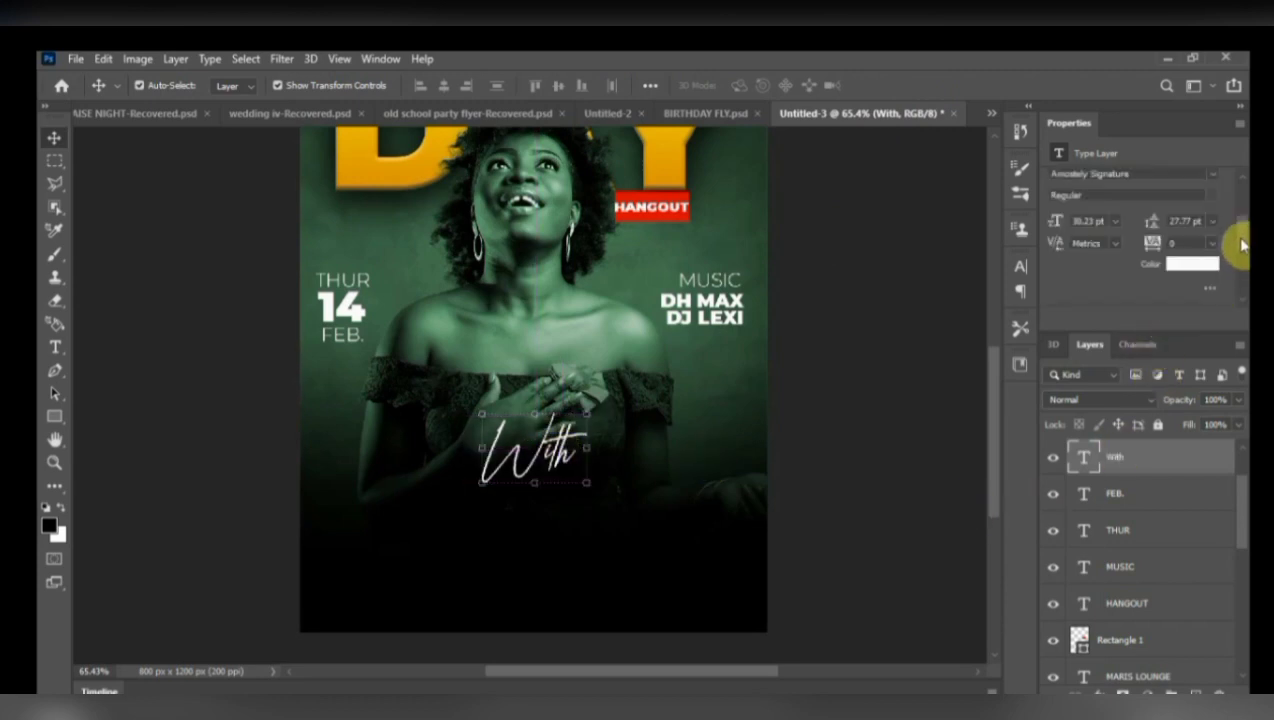
- Color the With script light green and place a copy of the 14 below it
{"action": "left_click", "coordinate": [1191, 263]}
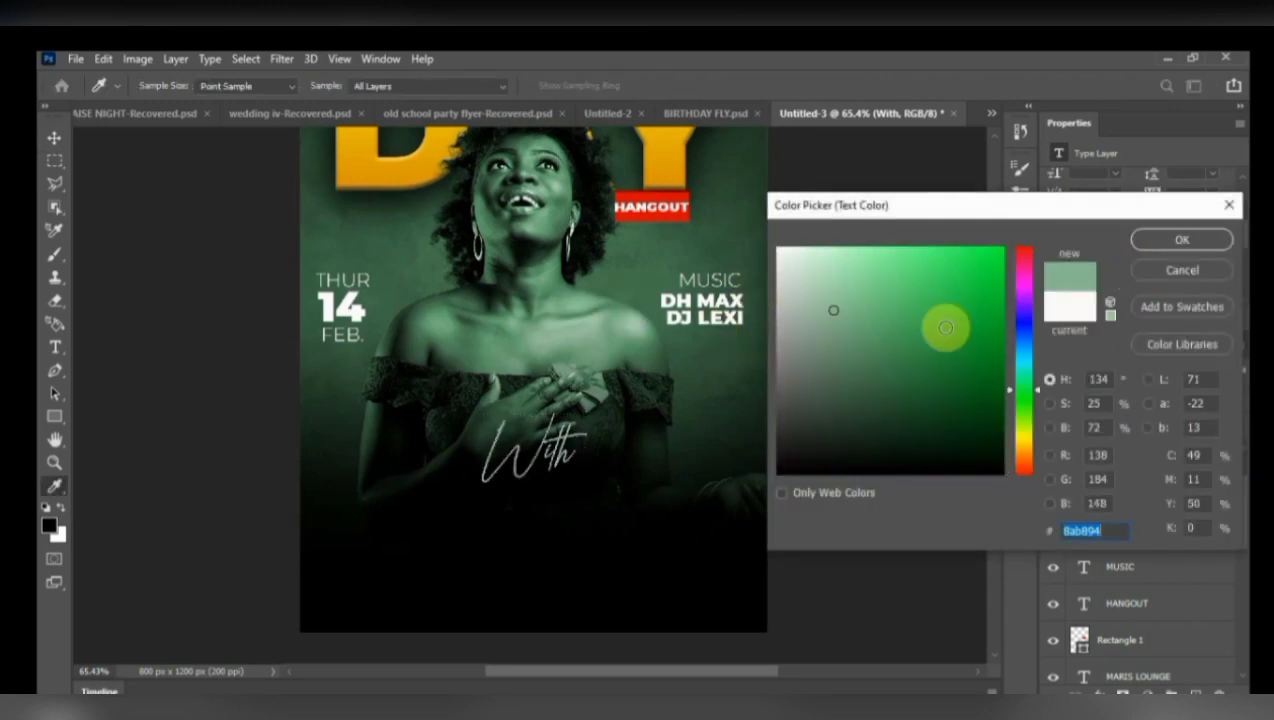
{"action": "left_click", "coordinate": [889, 308]}
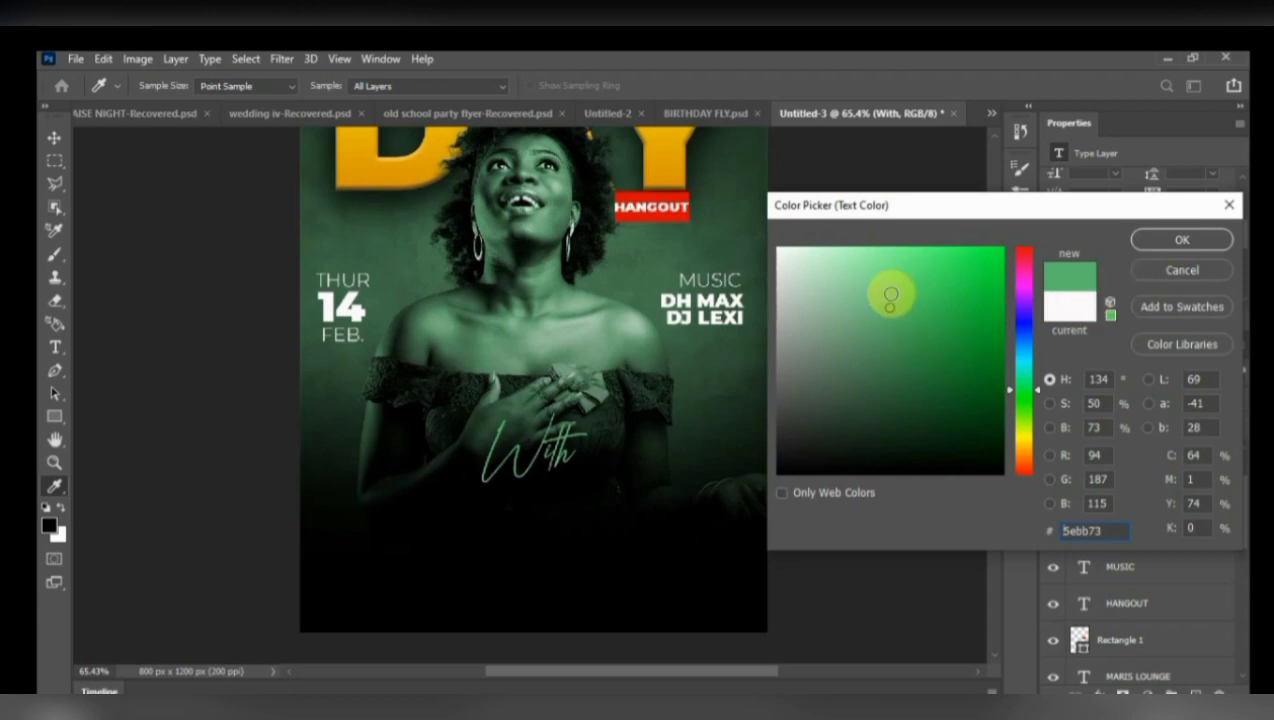
{"action": "left_click", "coordinate": [891, 288]}
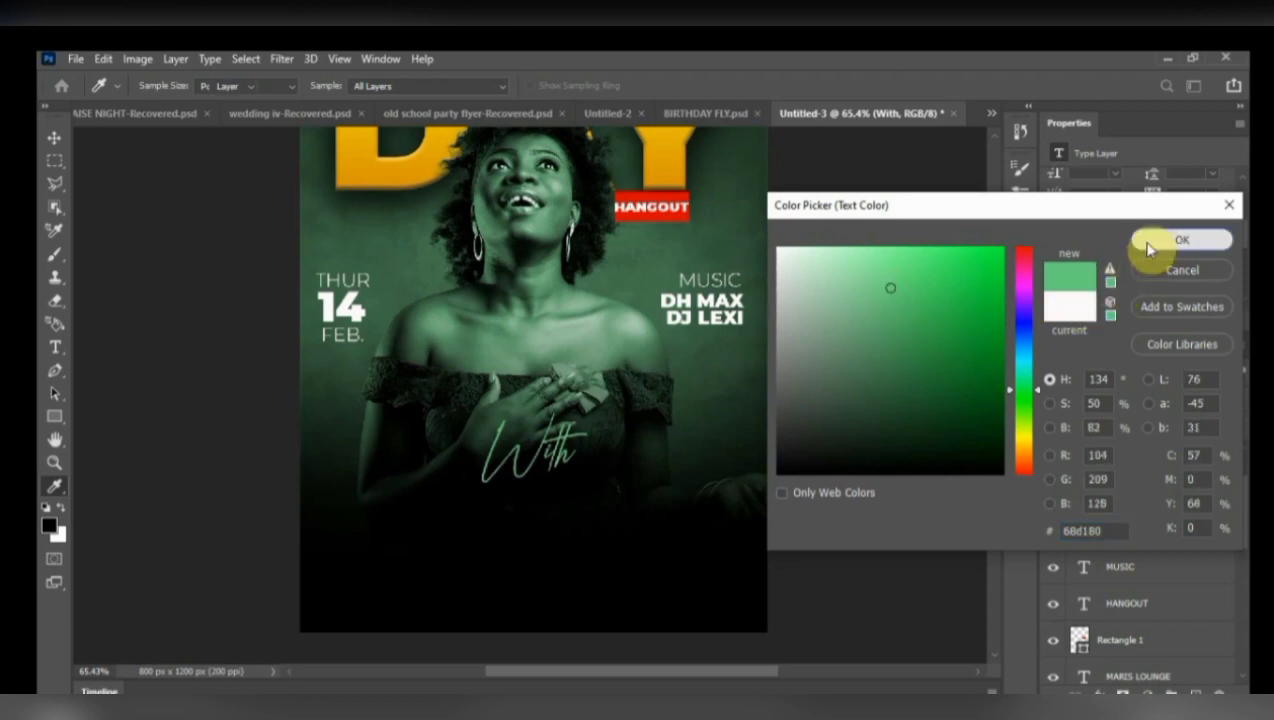
{"action": "left_click", "coordinate": [1182, 240]}
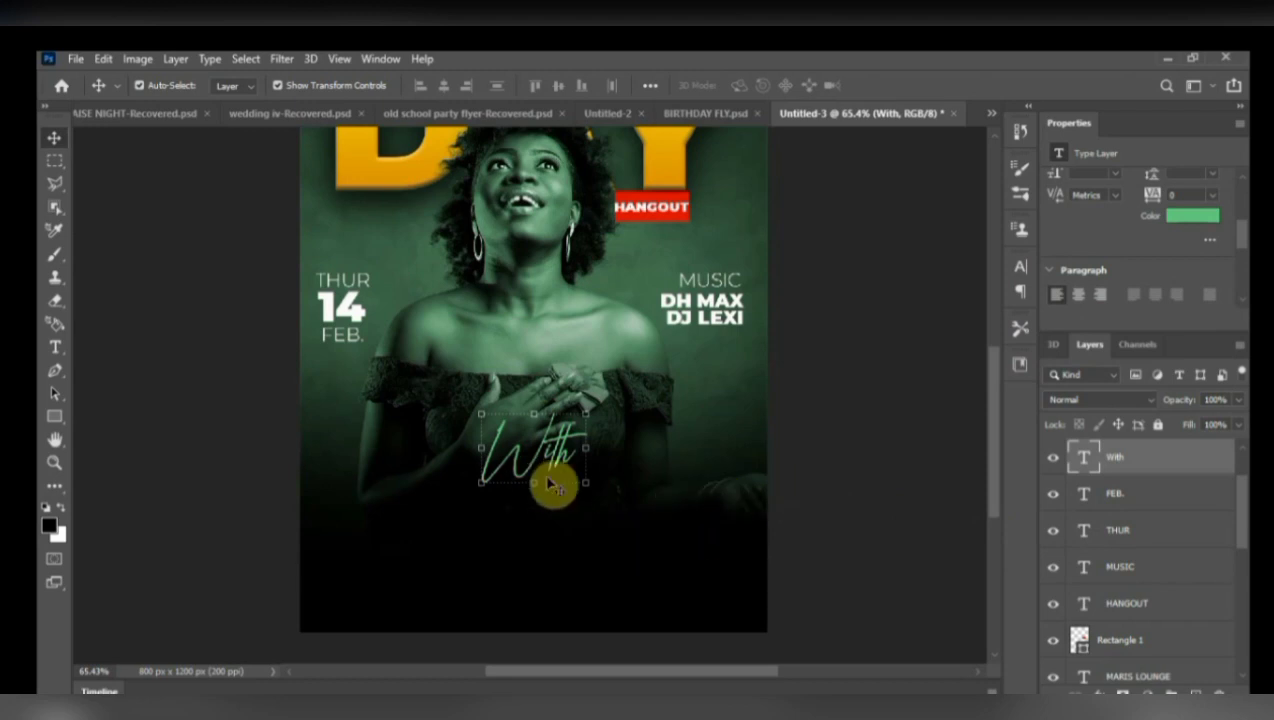
{"action": "left_click", "coordinate": [345, 310]}
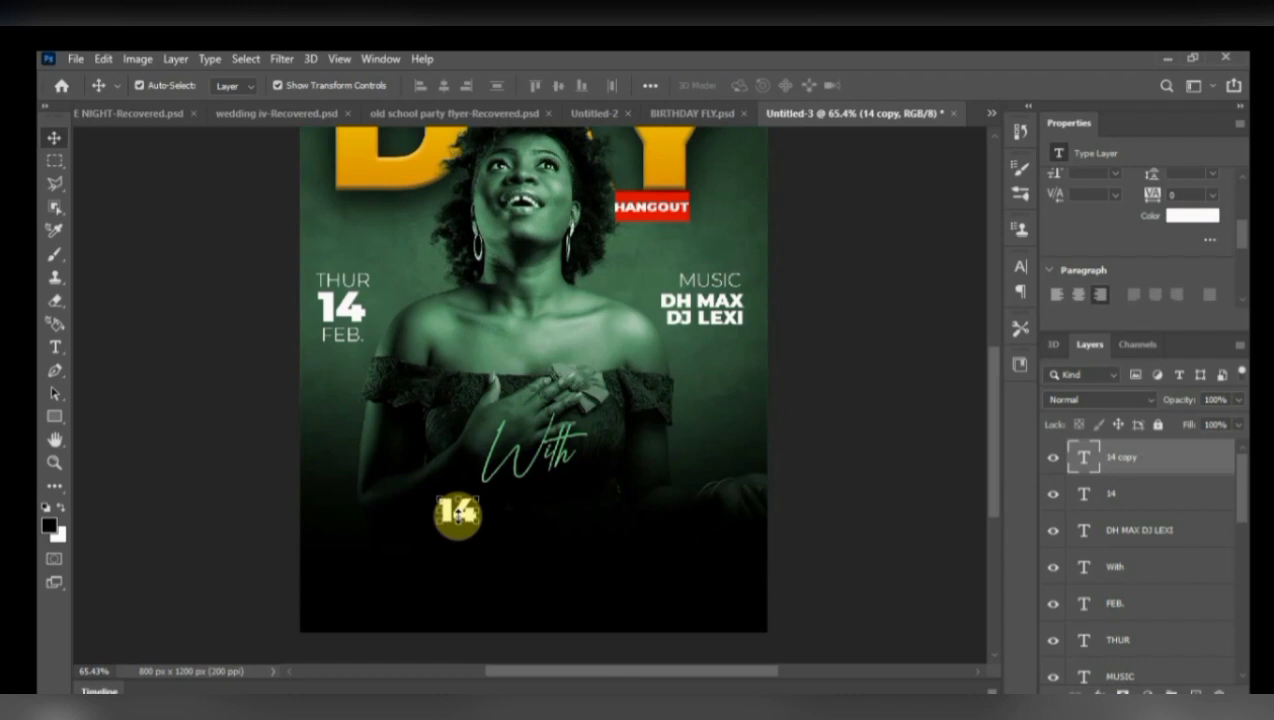
- Retype the 14 copy as QUEN and scale it to fit under With
{"action": "left_click", "coordinate": [54, 347]}
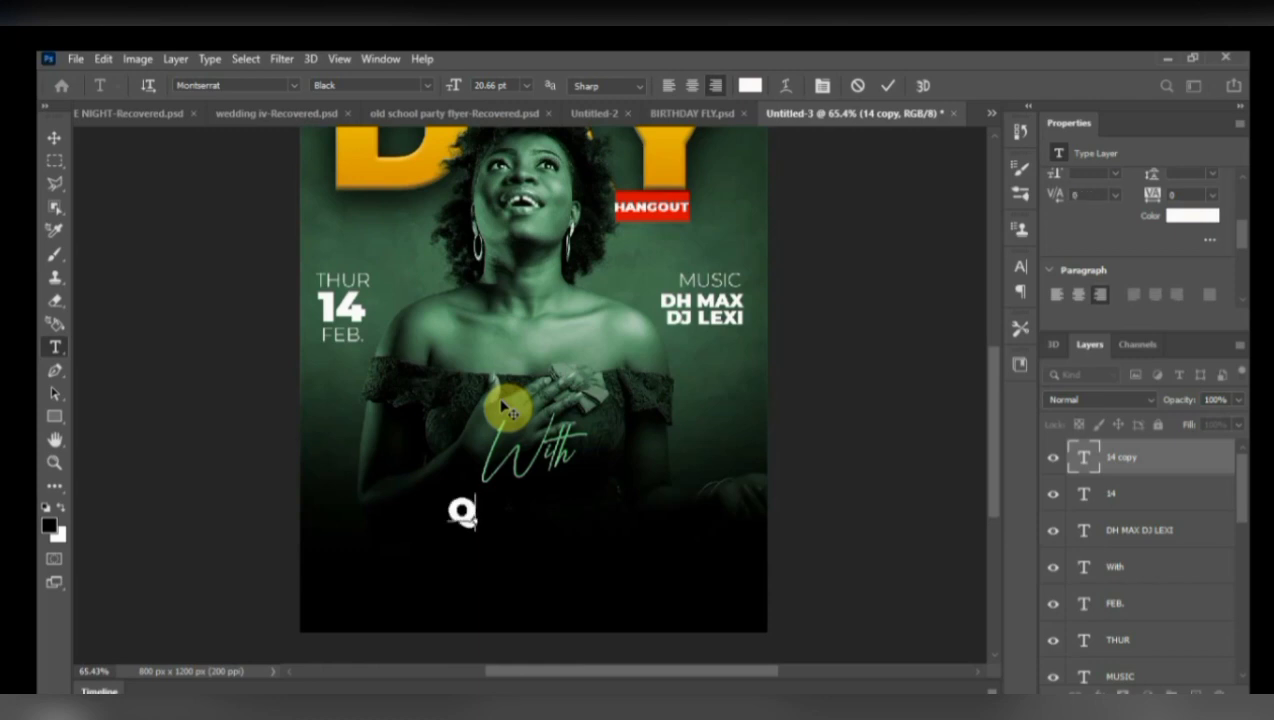
{"action": "type", "text": "U"}
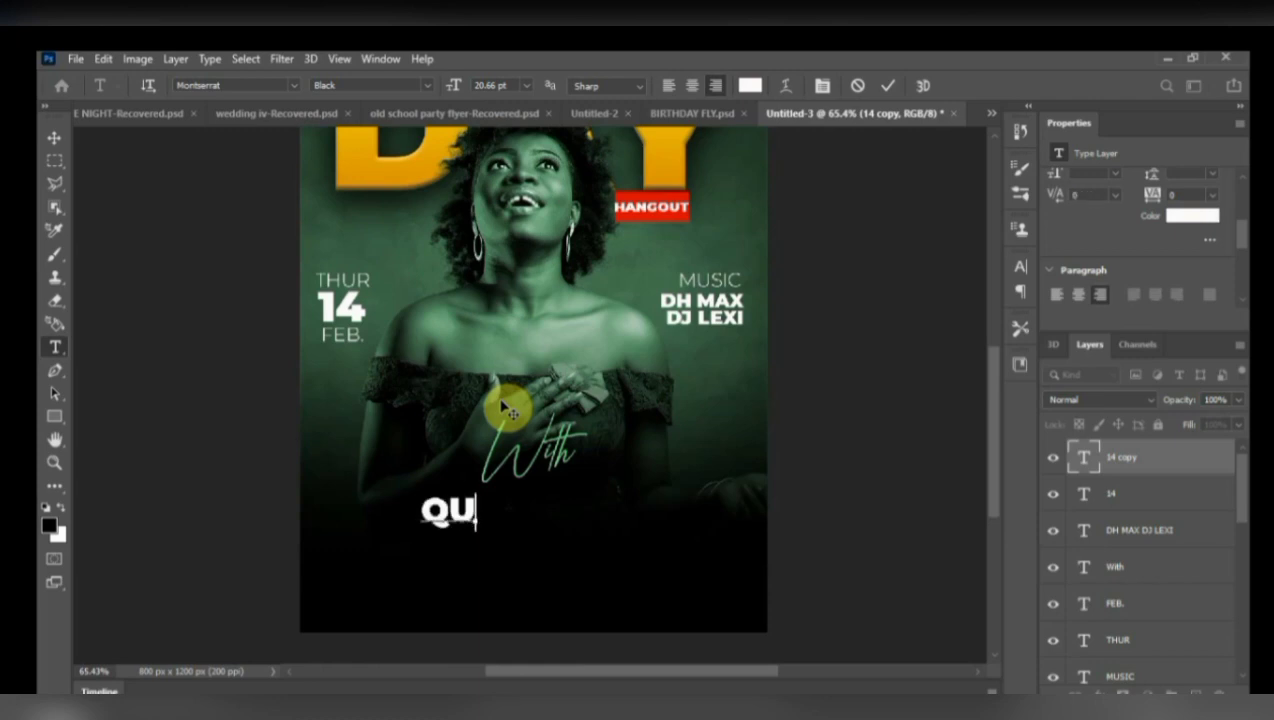
{"action": "type", "text": "E"}
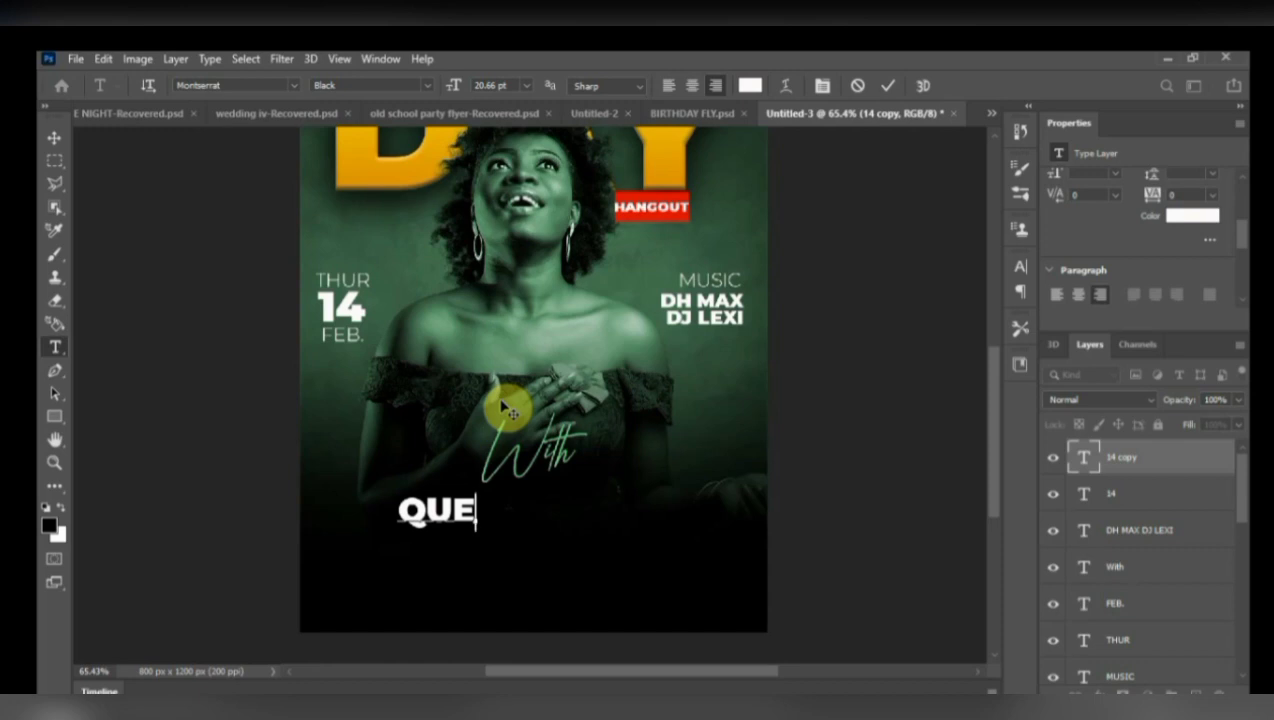
{"action": "type", "text": "N"}
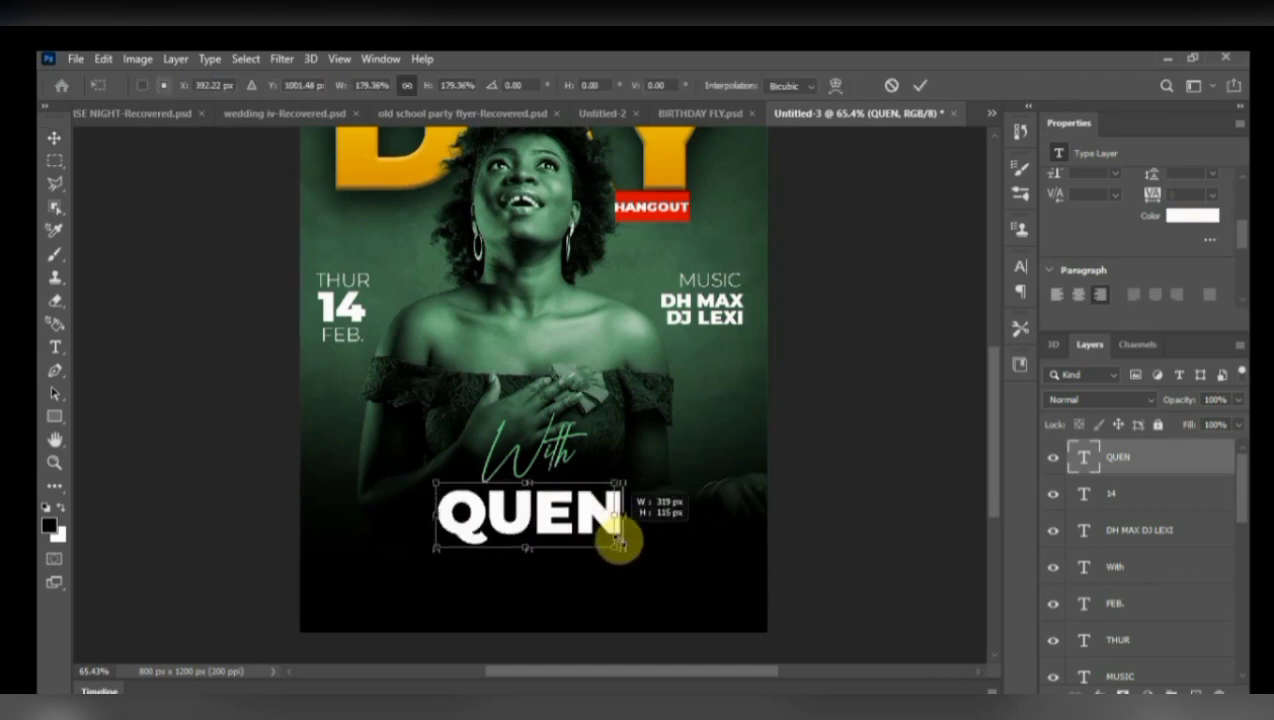
{"action": "left_click_drag", "start_coordinate": [618, 540], "coordinate": [598, 497]}
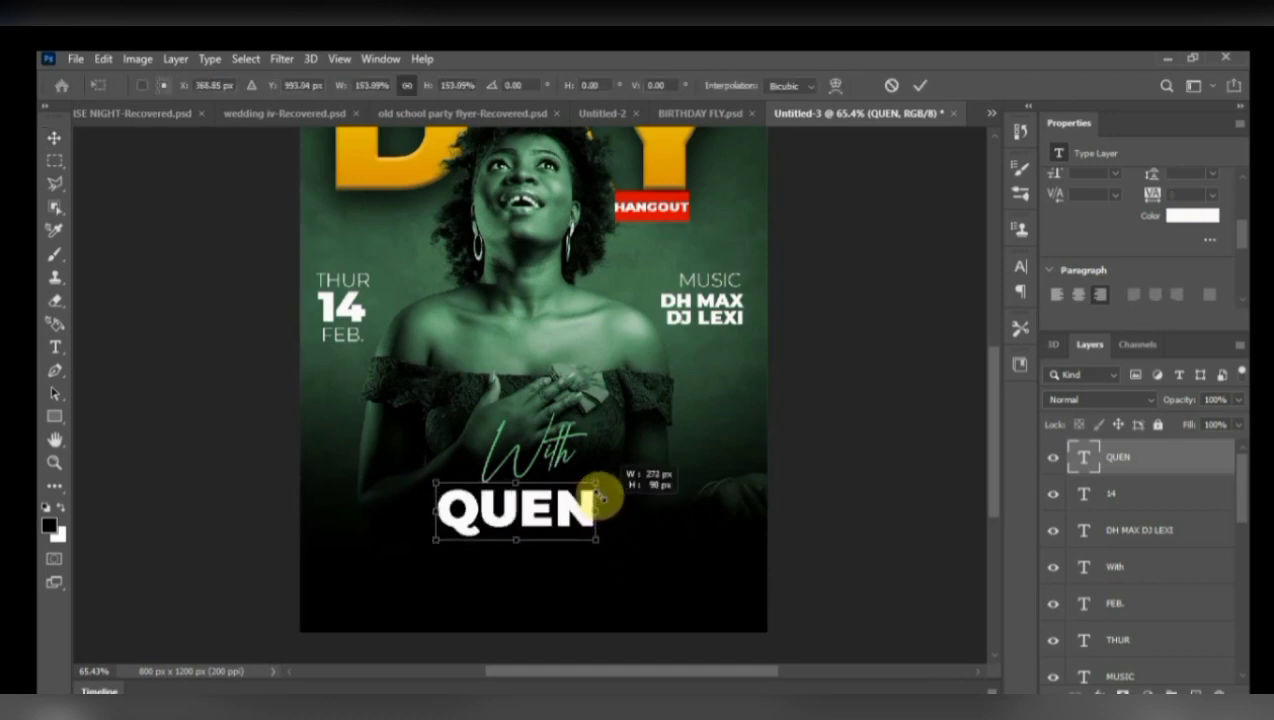
{"action": "left_click_drag", "start_coordinate": [600, 497], "coordinate": [595, 483]}
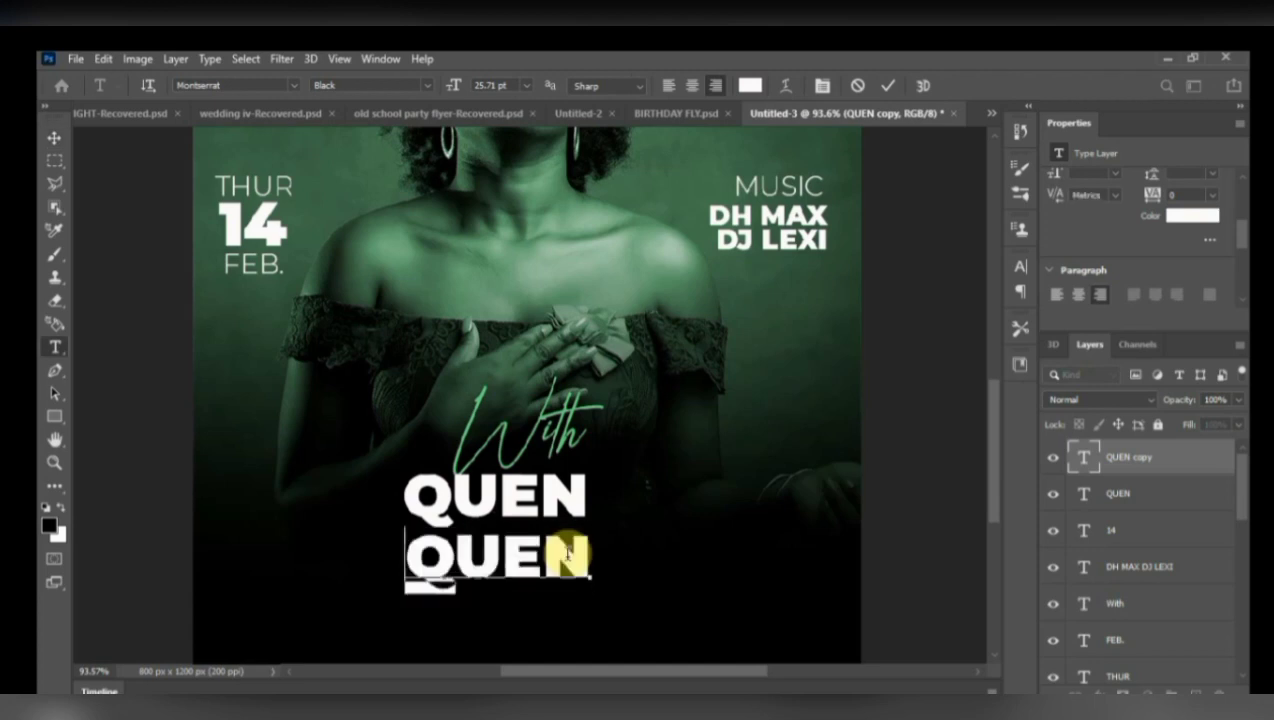
- Retype the QUEN copy as ESTHER and commit the text
{"action": "type", "text": "EST"}
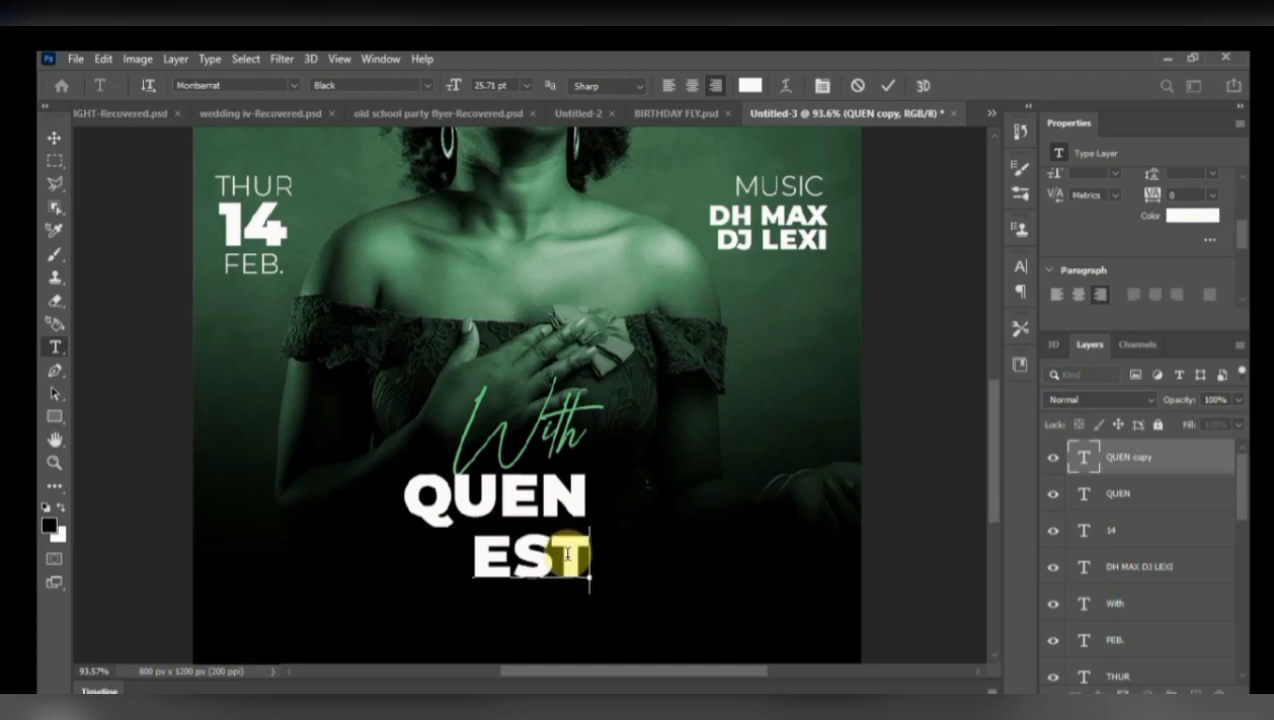
{"action": "type", "text": "HER"}
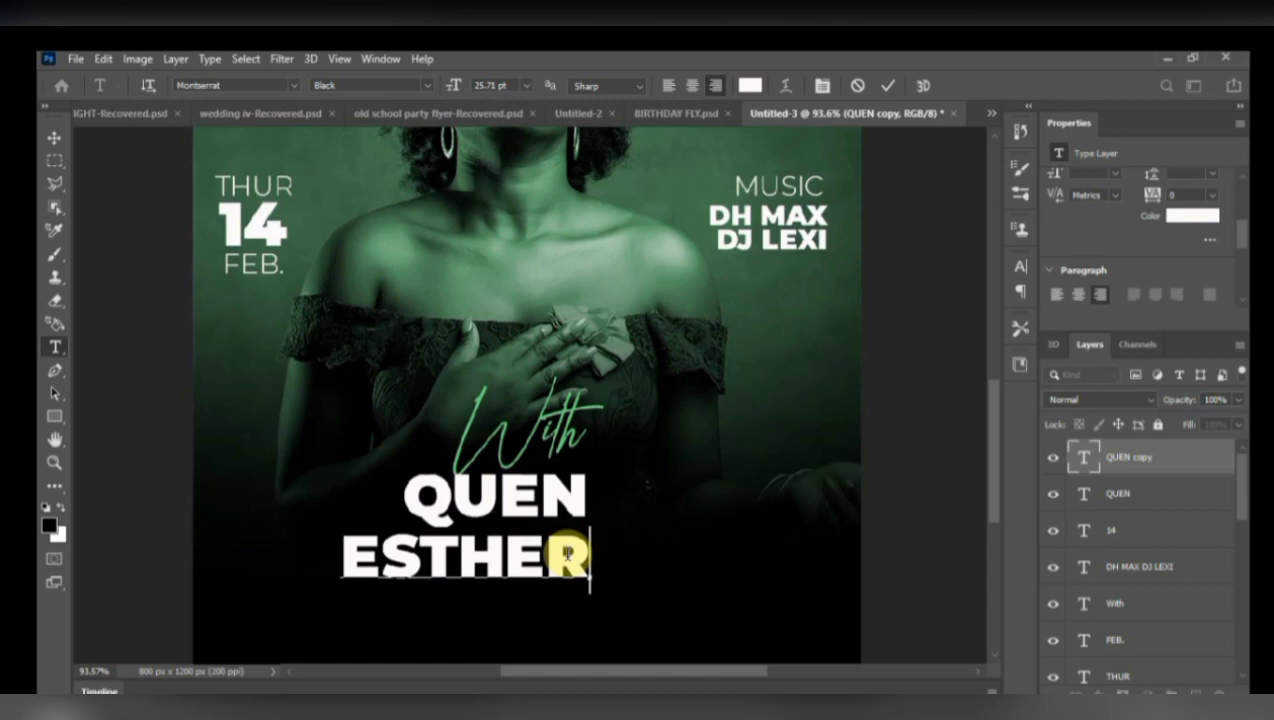
{"action": "left_click", "coordinate": [888, 85]}
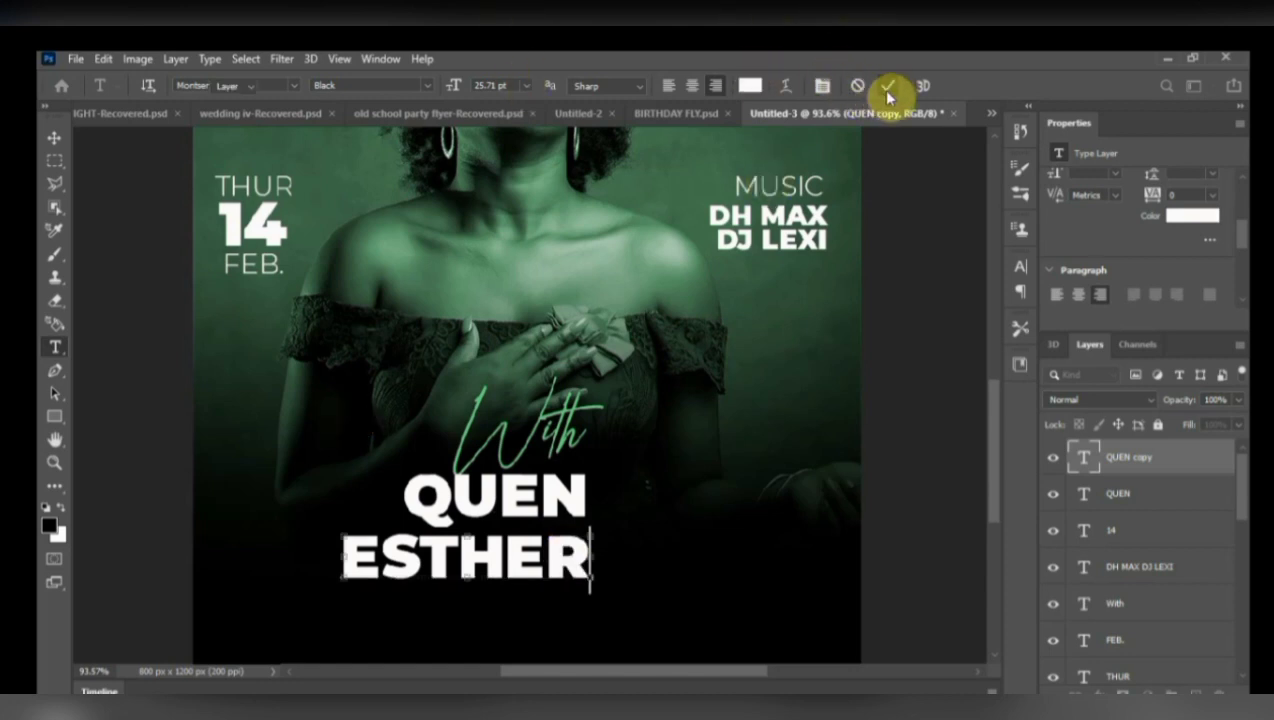
{"action": "left_click", "coordinate": [888, 85]}
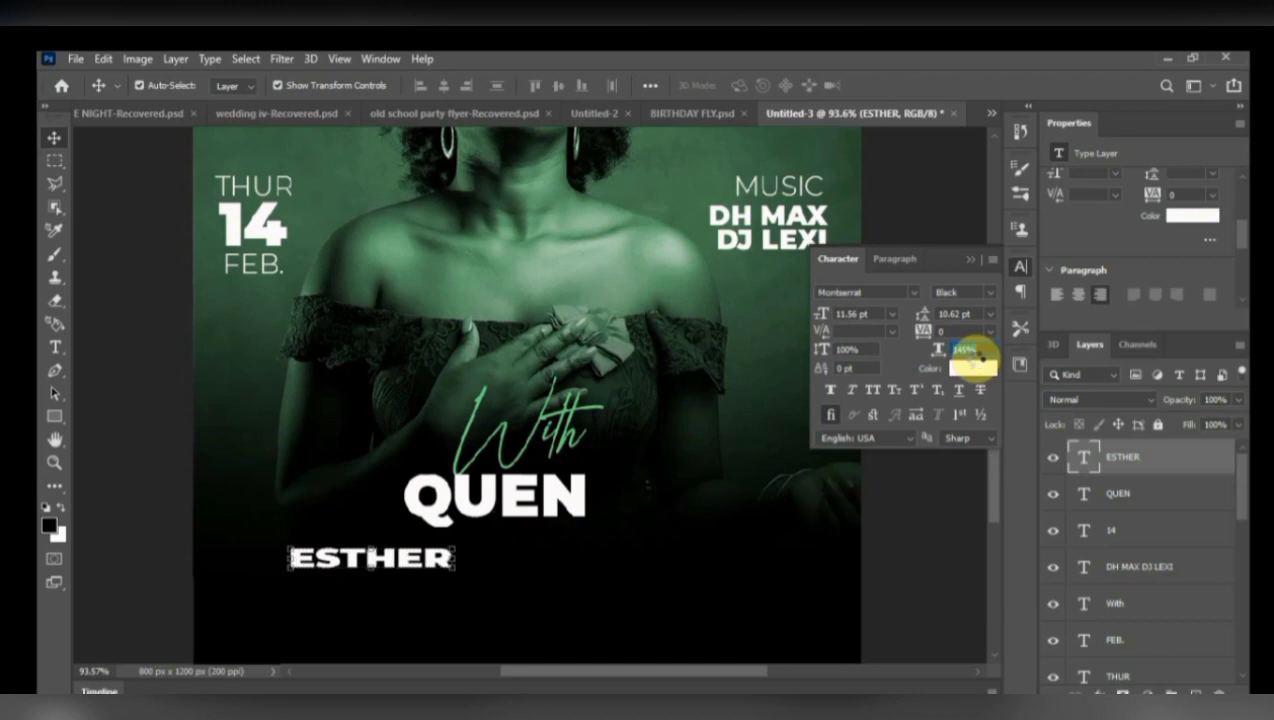
{"action": "mouse_move", "coordinate": [945, 348]}
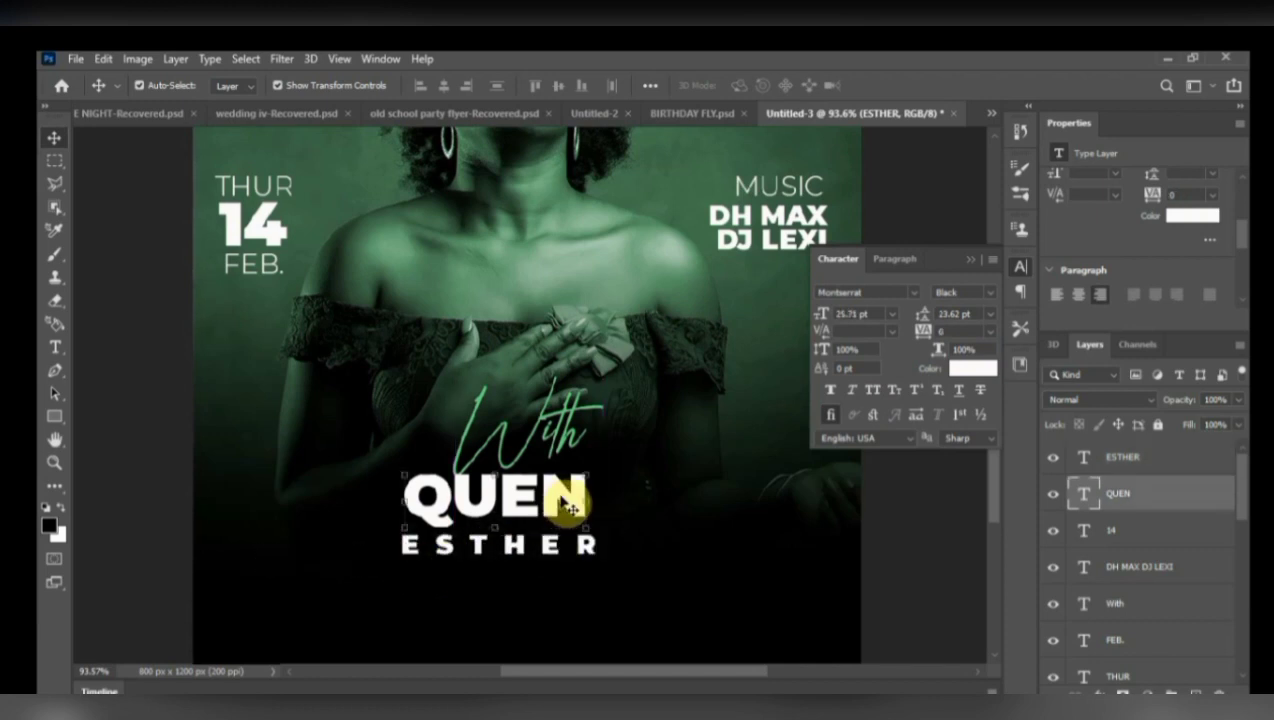
- Convert QUEN to a shape, extend its E into horizontal bars, and centre it over ESTHER
{"action": "right_click", "coordinate": [1118, 493]}
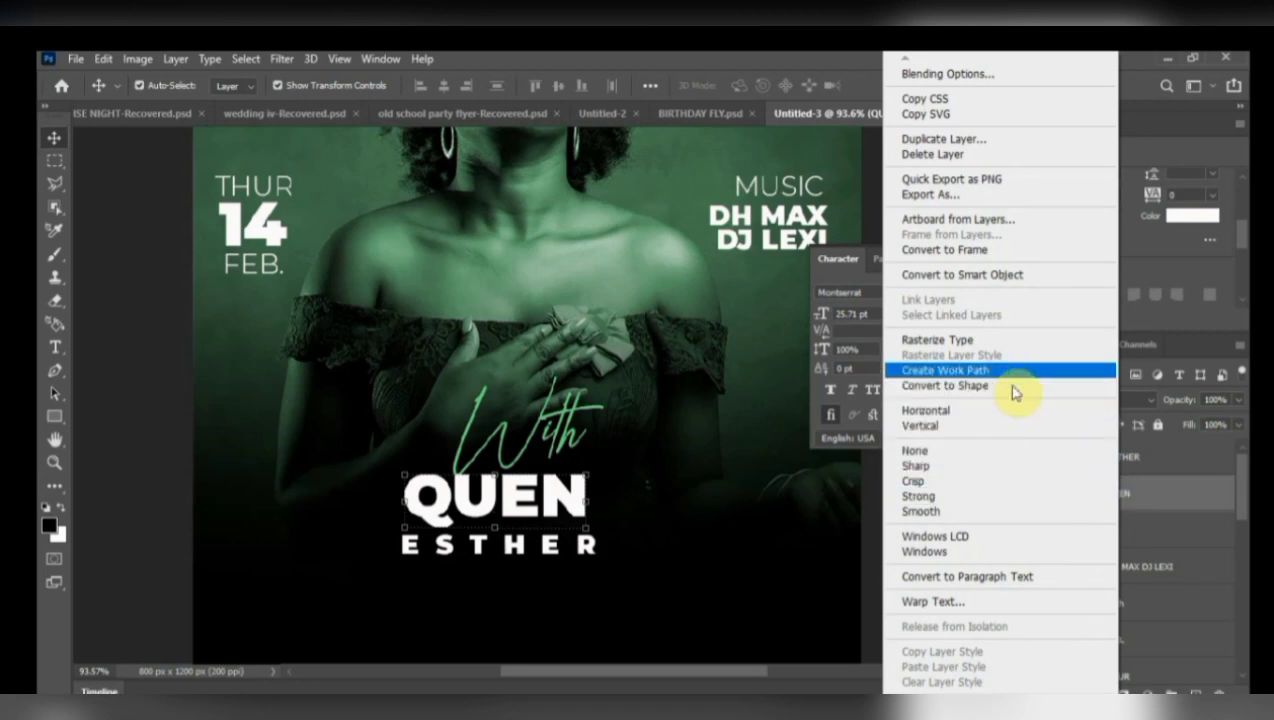
{"action": "mouse_move", "coordinate": [990, 387]}
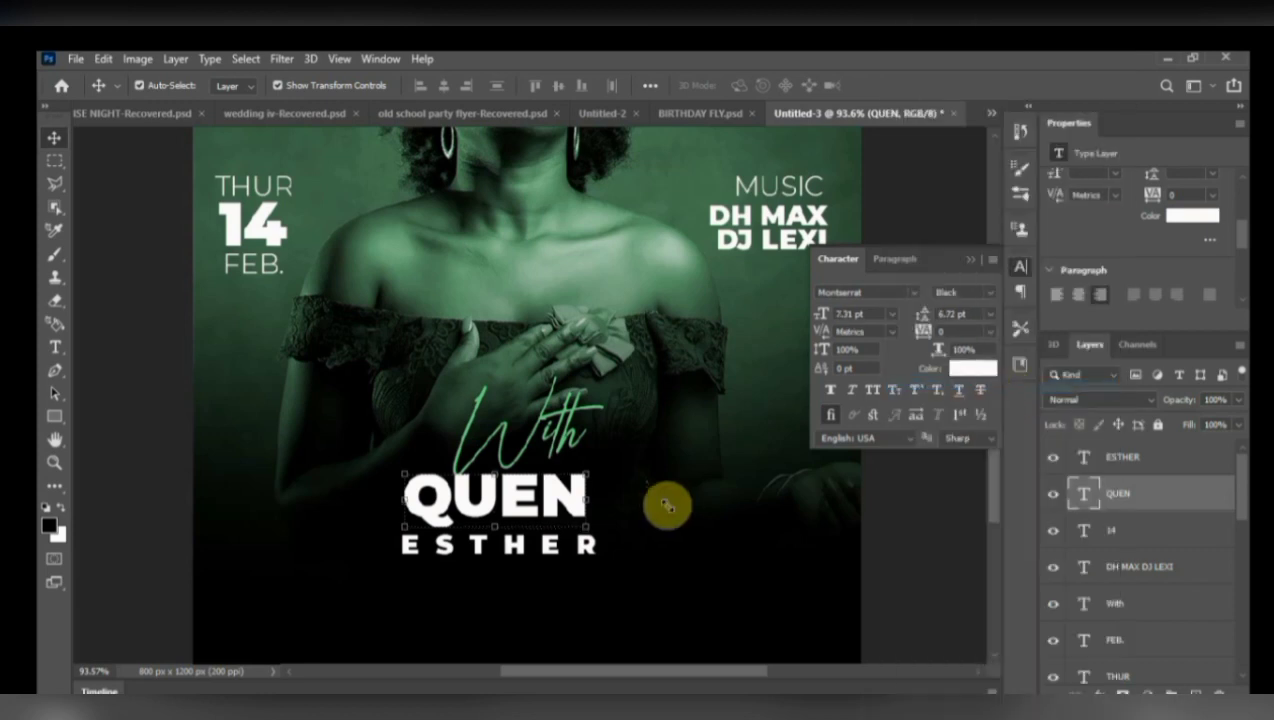
{"action": "left_click", "coordinate": [55, 395]}
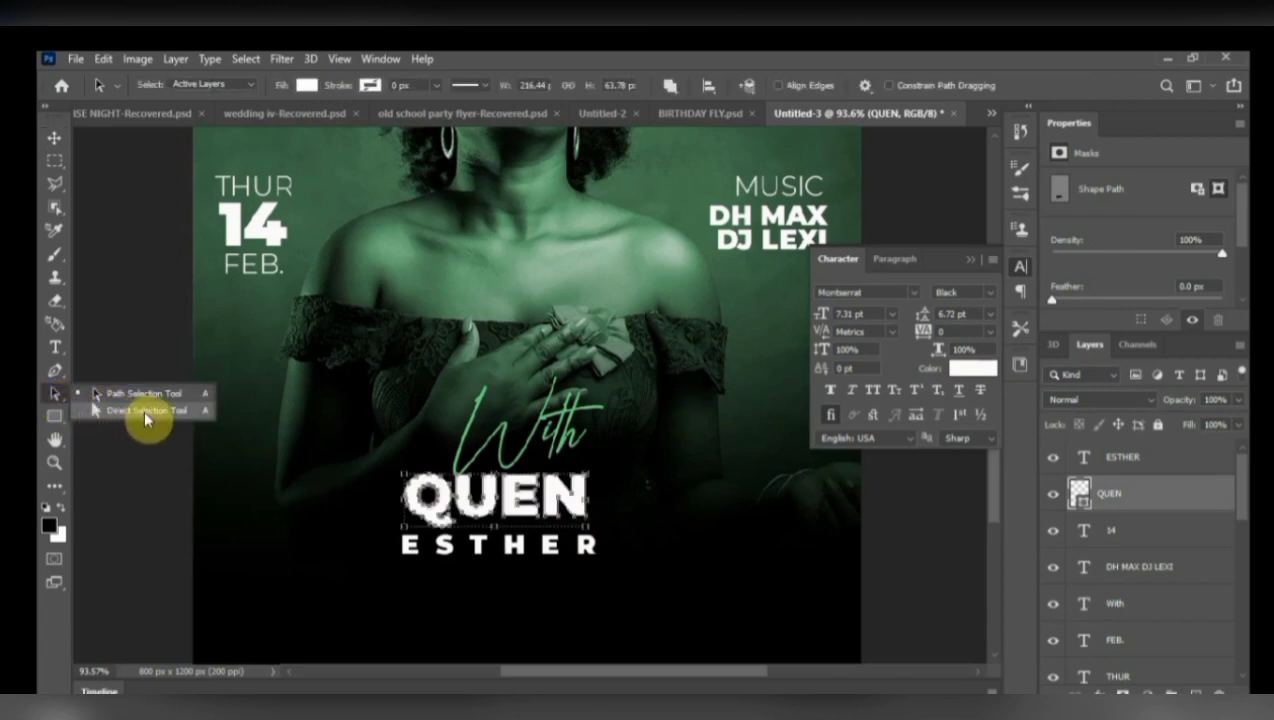
{"action": "left_click", "coordinate": [145, 411]}
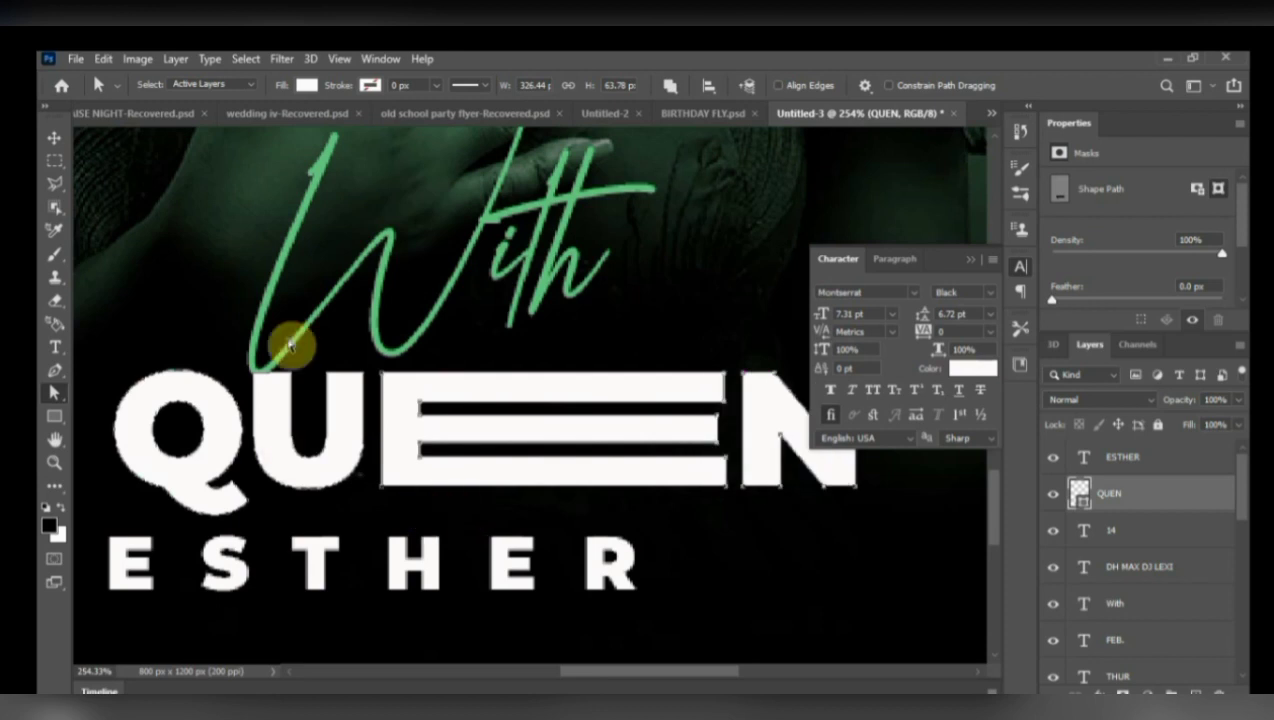
{"action": "left_click", "coordinate": [54, 138]}
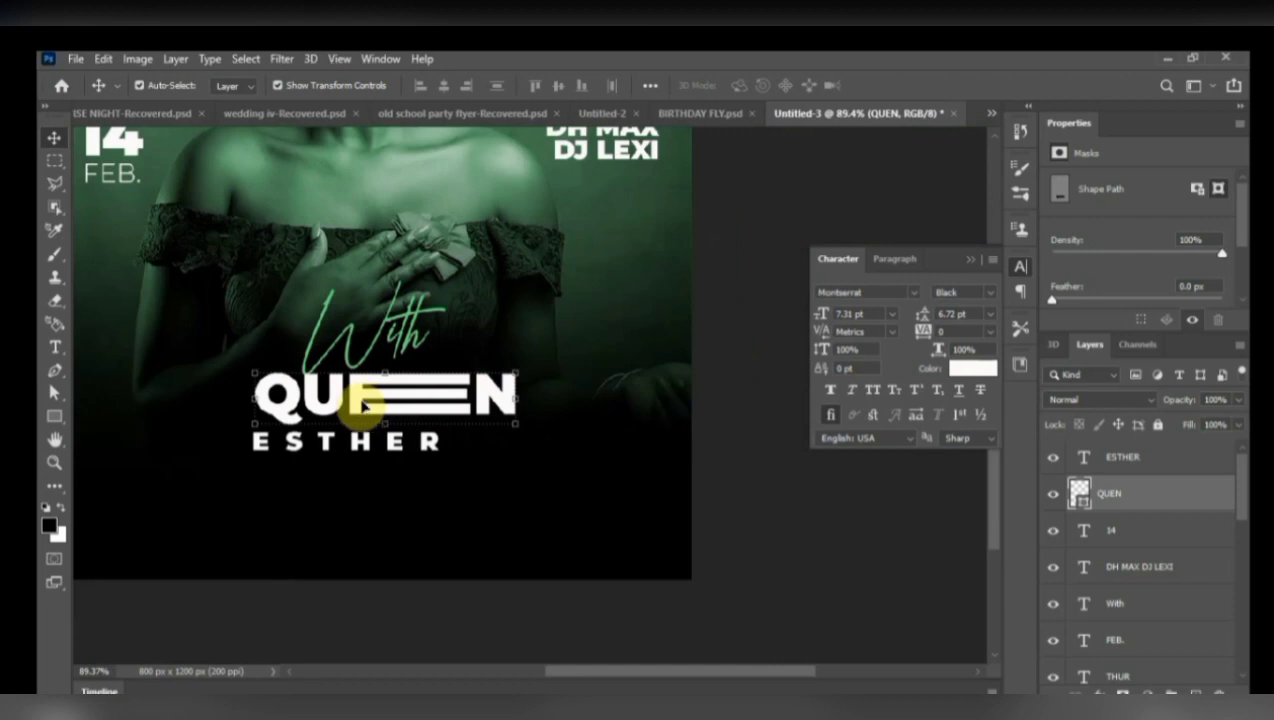
{"action": "left_click_drag", "start_coordinate": [365, 405], "coordinate": [383, 415]}
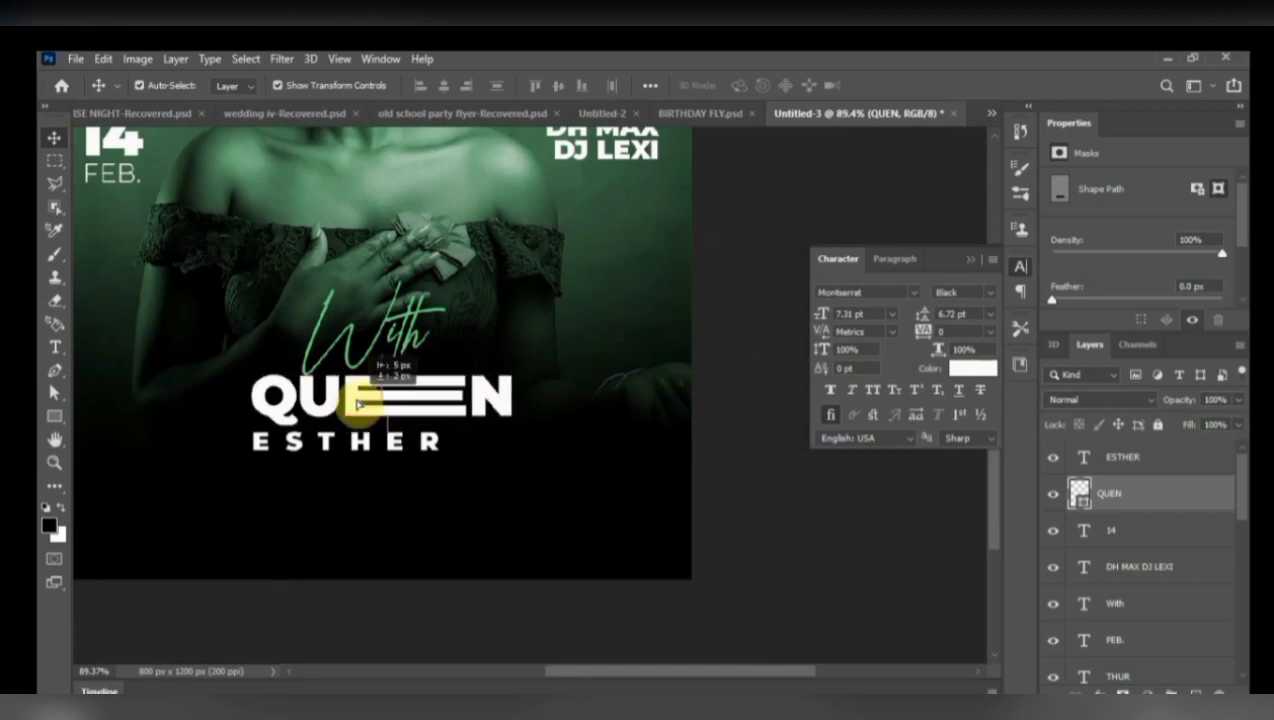
{"action": "left_click_drag", "start_coordinate": [360, 400], "coordinate": [400, 400]}
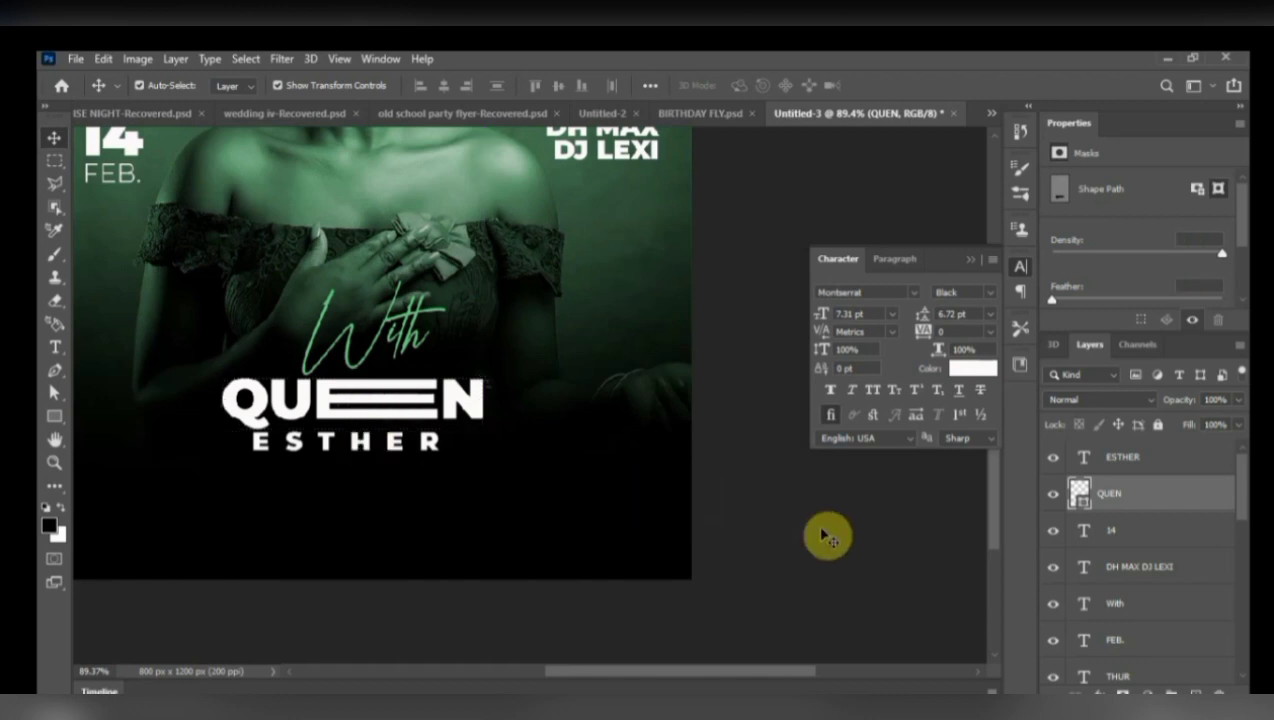
- Drag ESTHER centred under QUEN, then Alt-drag a copy of the DJ text below it
{"action": "left_click", "coordinate": [1122, 457]}
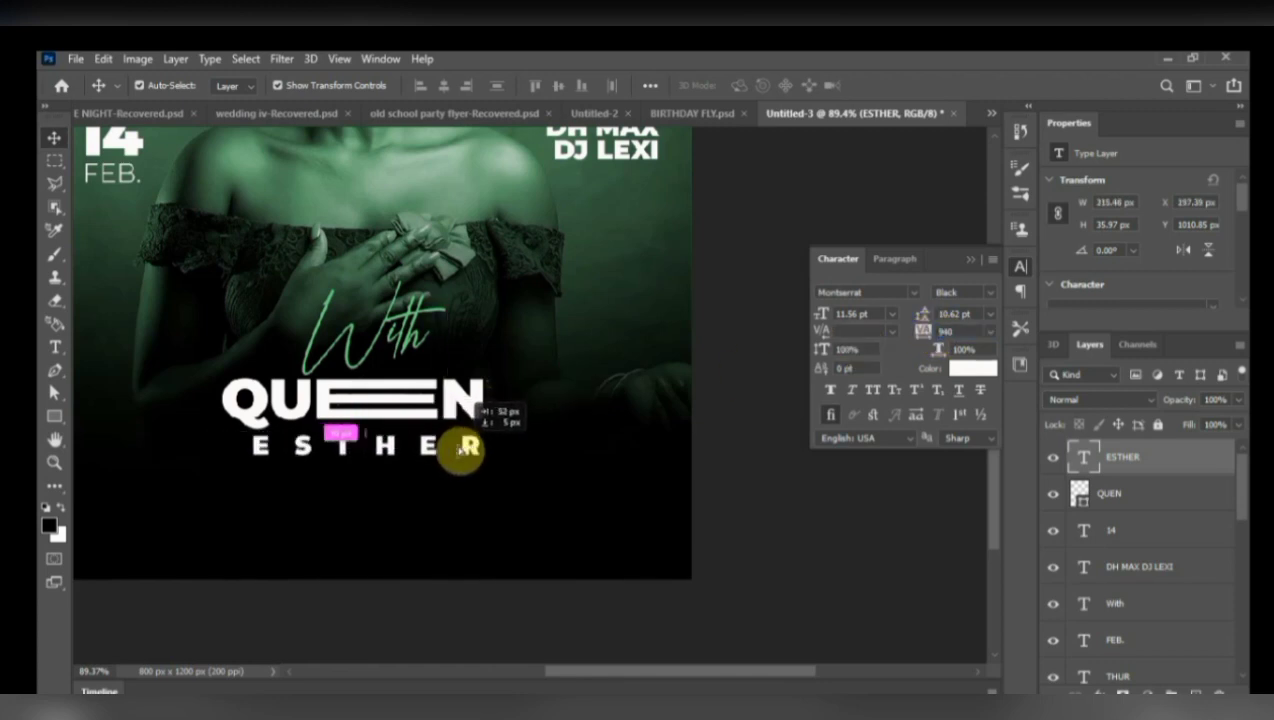
{"action": "left_click_drag", "start_coordinate": [460, 448], "coordinate": [595, 407]}
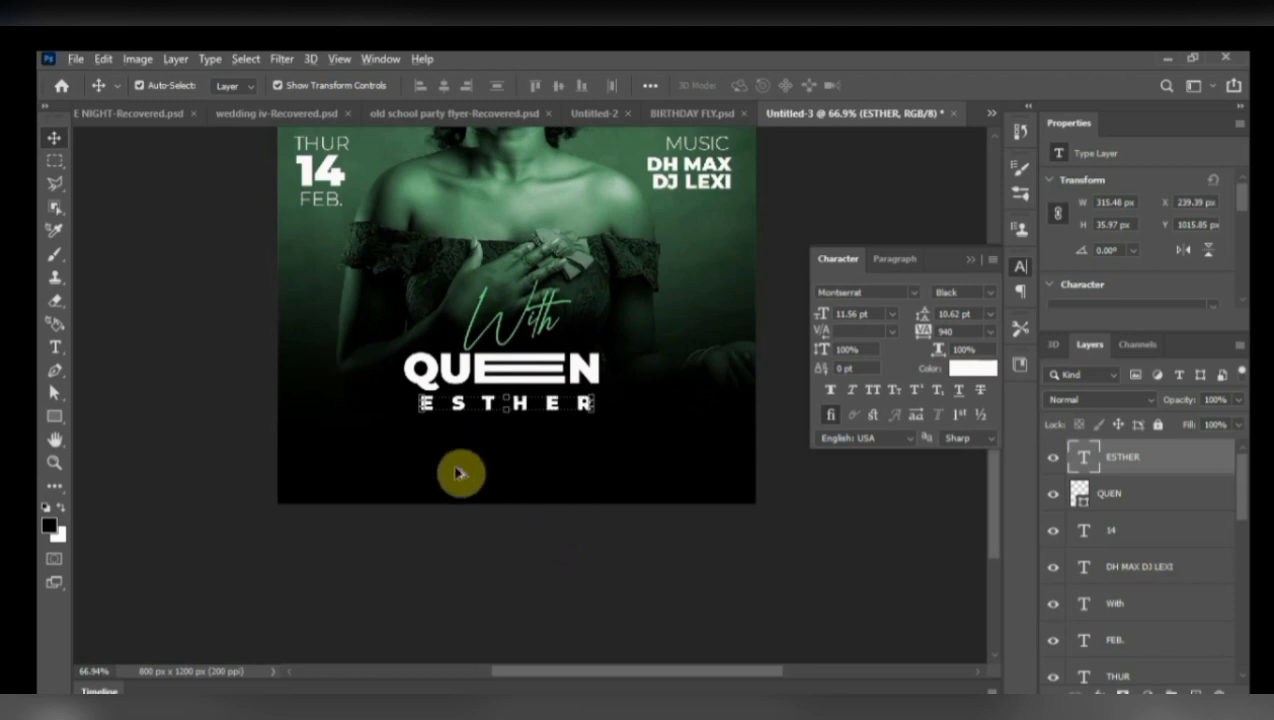
{"action": "mouse_move", "coordinate": [735, 195]}
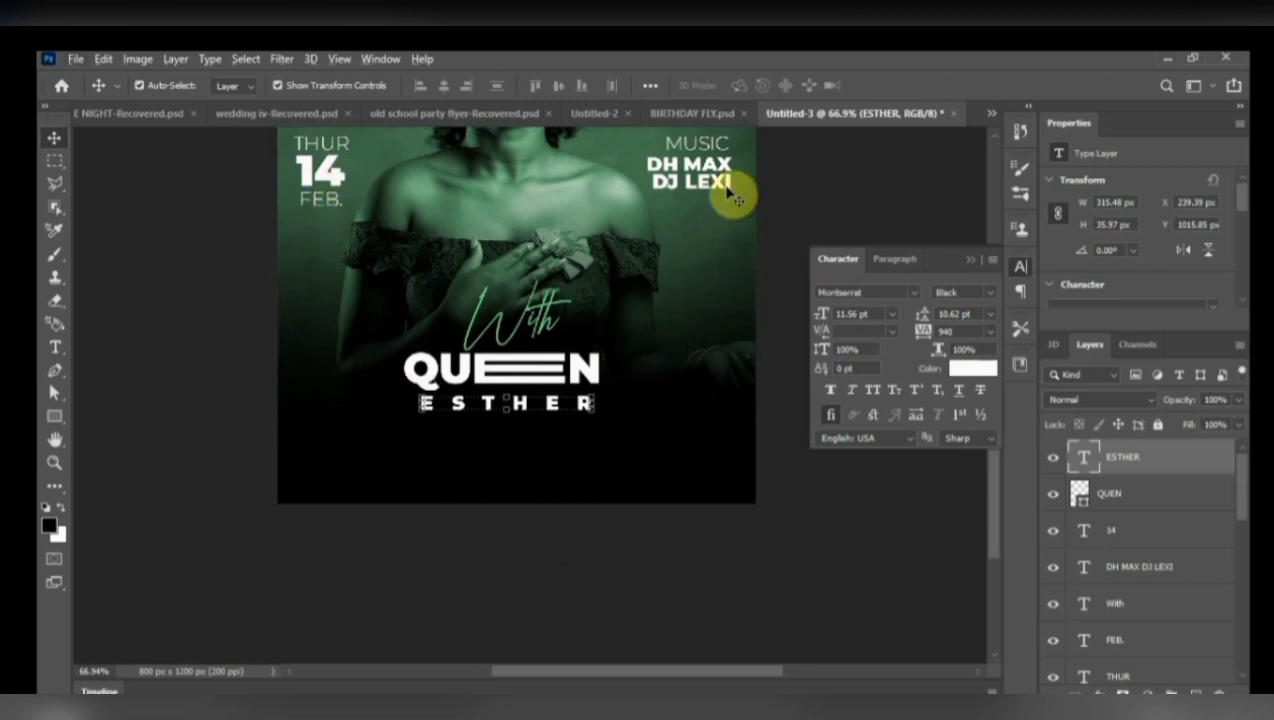
{"action": "left_click_drag", "start_coordinate": [690, 172], "coordinate": [517, 444]}
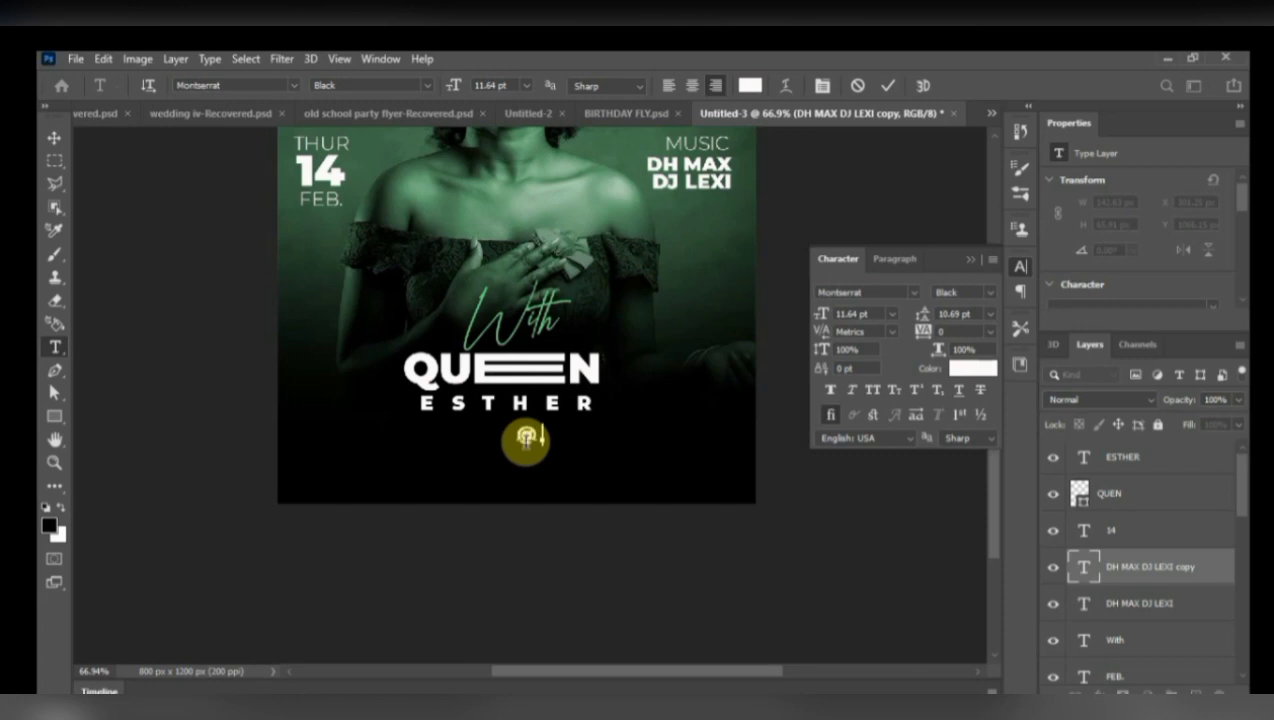
- Retype the copied DJ text as '@ MARIS LONGE' and centre it beneath ESTHER
{"action": "type", "text": "@ MA"}
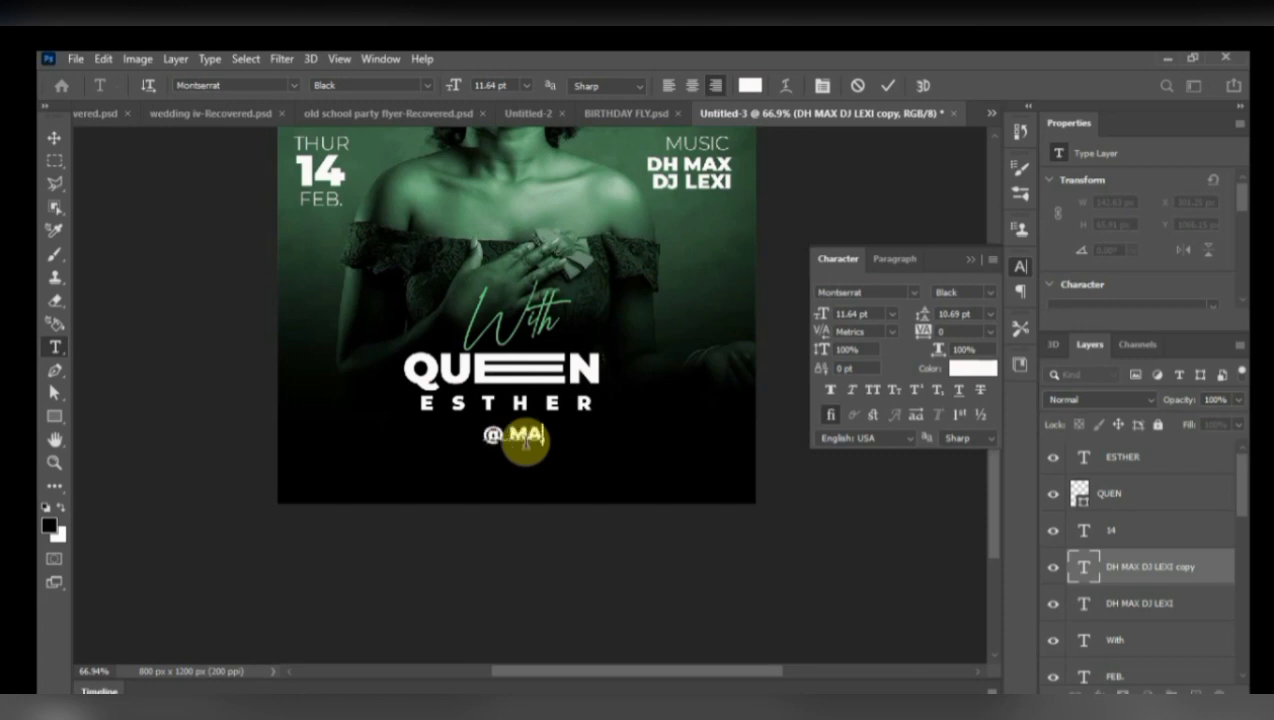
{"action": "type", "text": "R"}
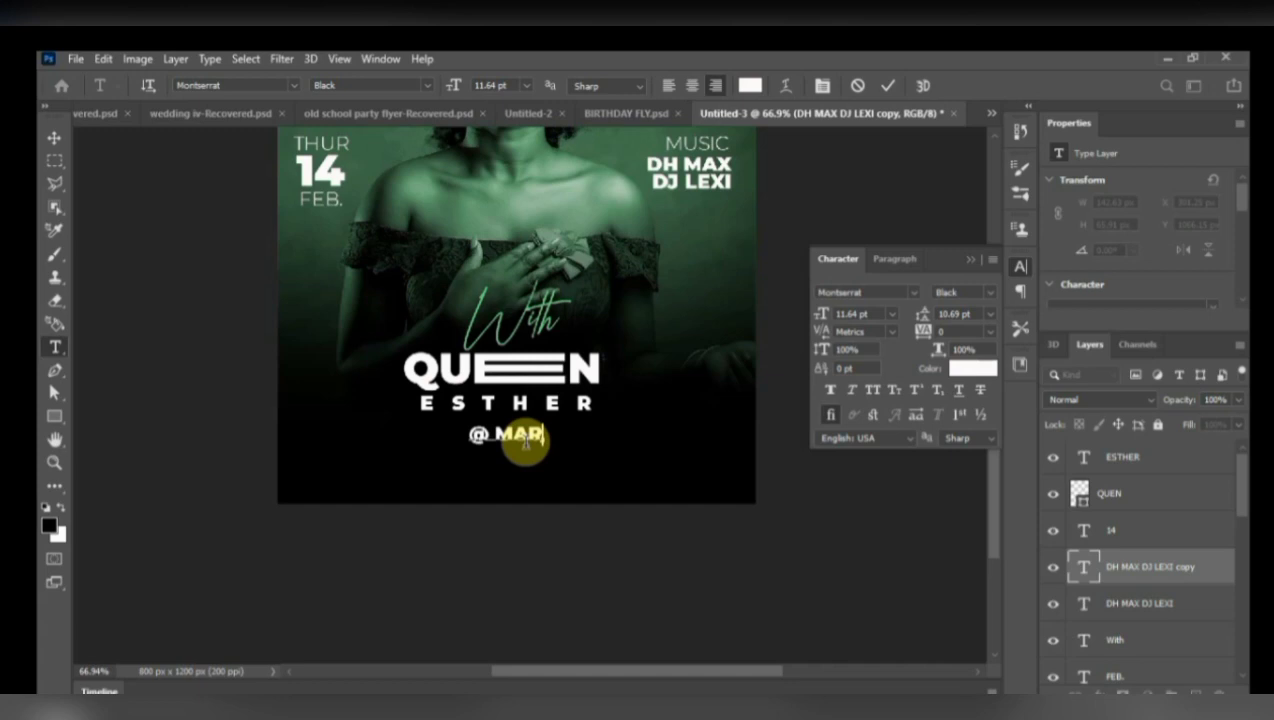
{"action": "type", "text": "IS"}
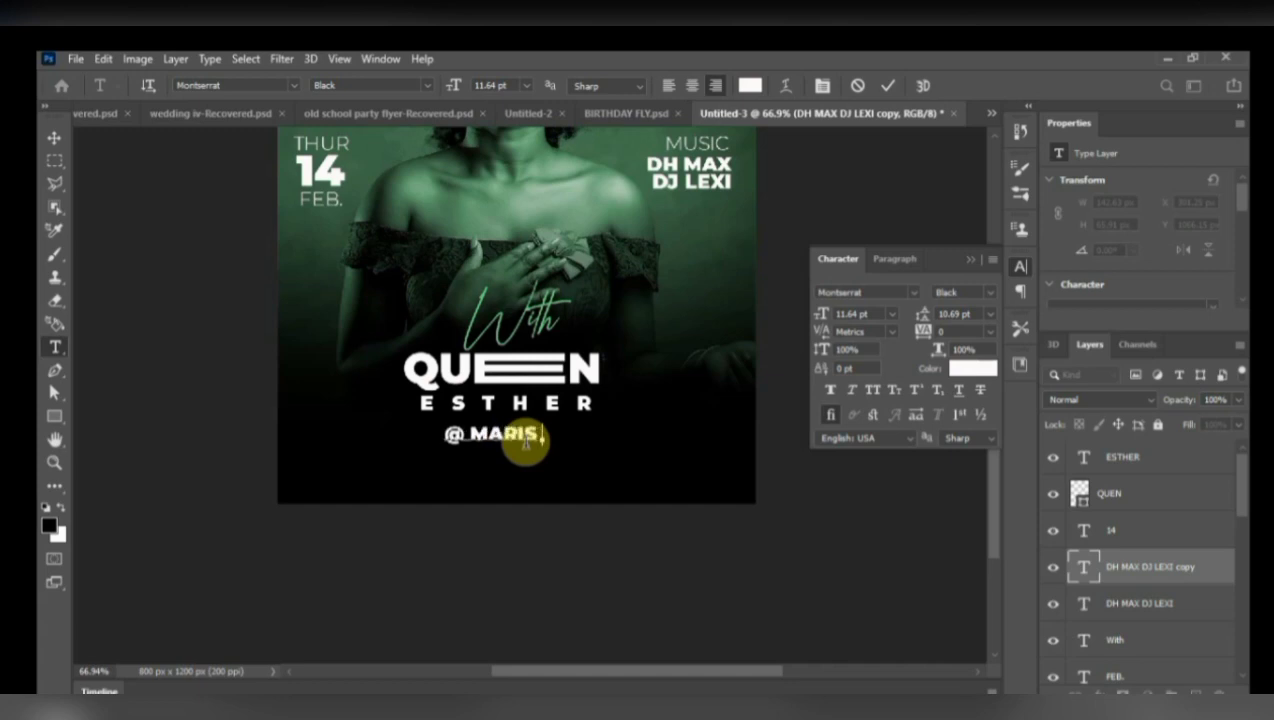
{"action": "type", "text": "LON"}
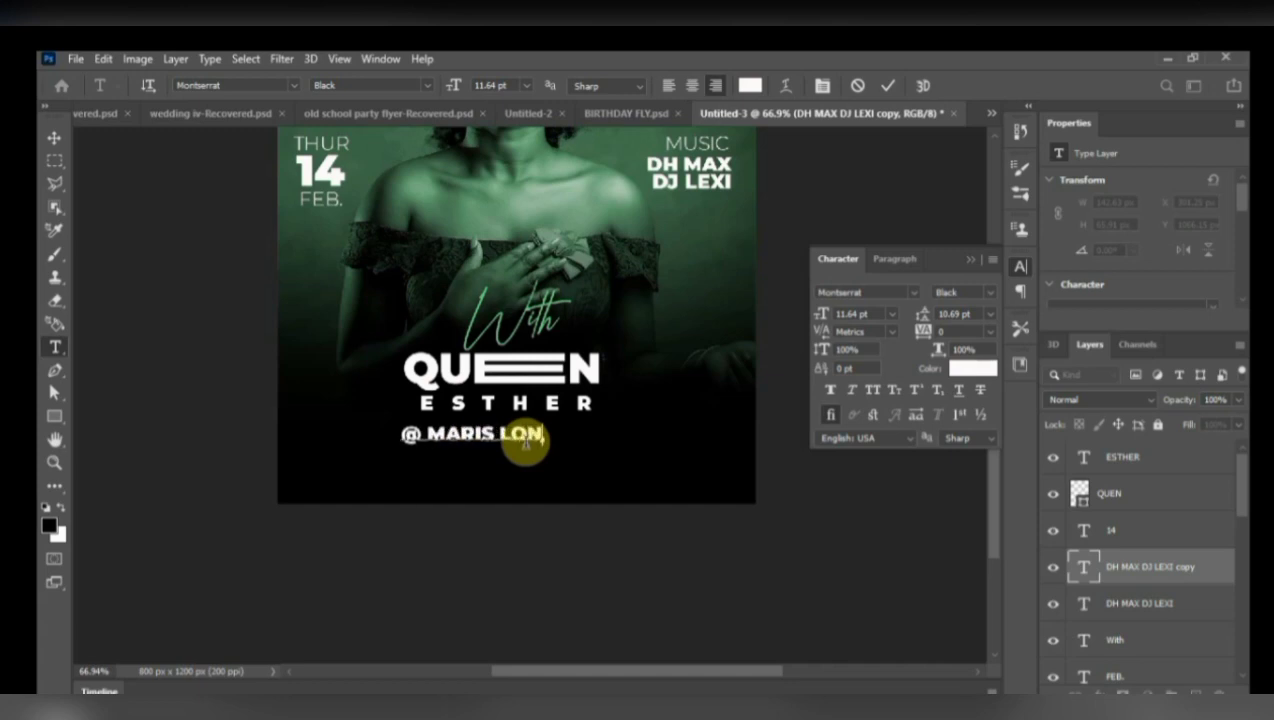
{"action": "type", "text": "GE"}
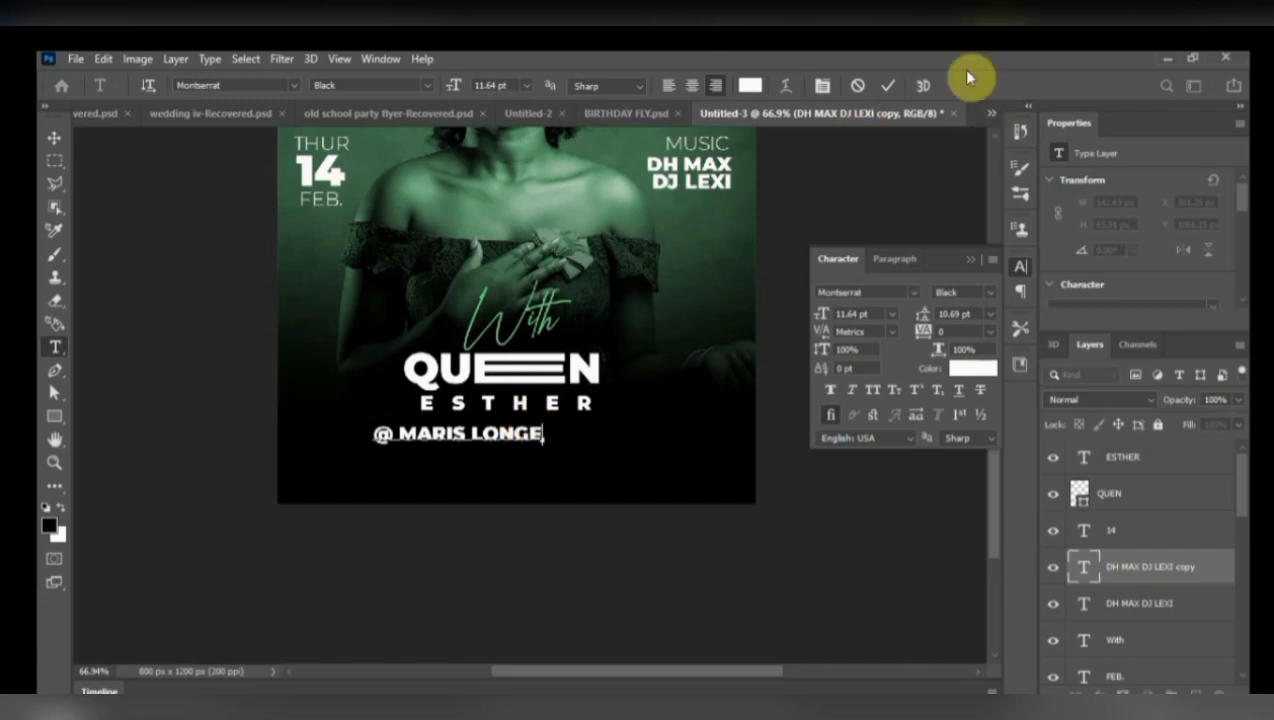
{"action": "left_click", "coordinate": [55, 138]}
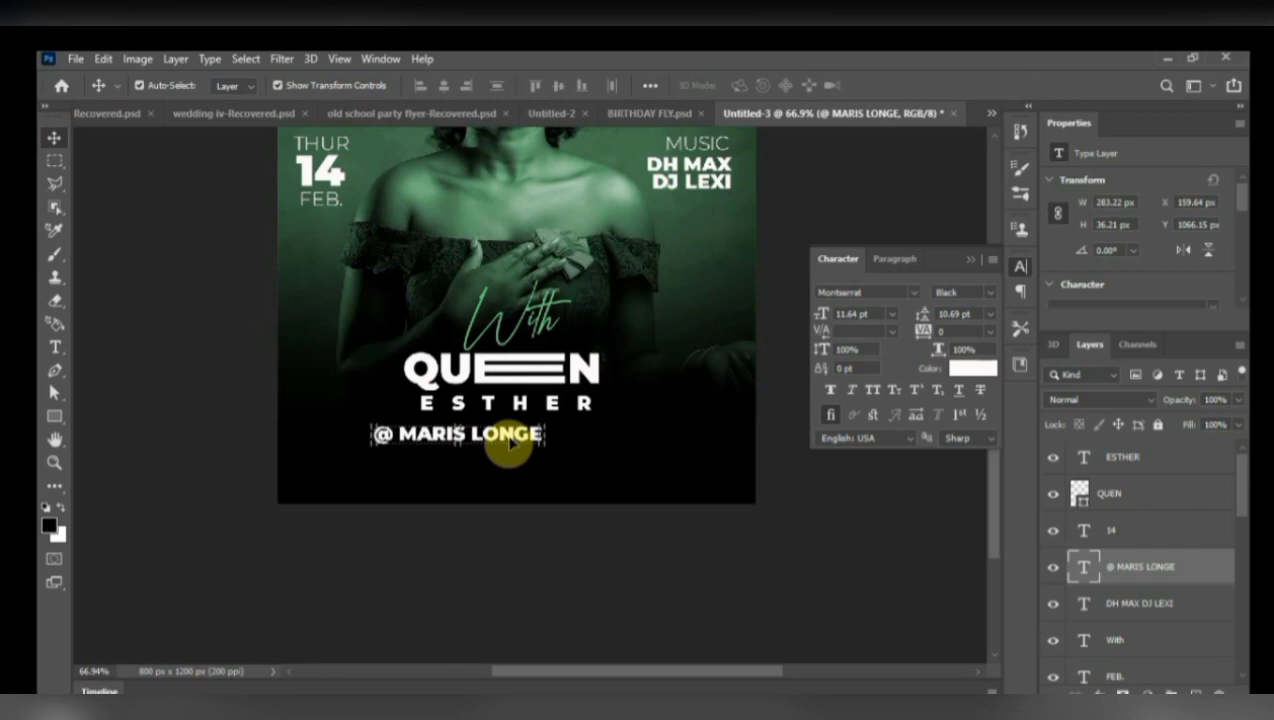
{"action": "left_click_drag", "start_coordinate": [490, 433], "coordinate": [553, 456]}
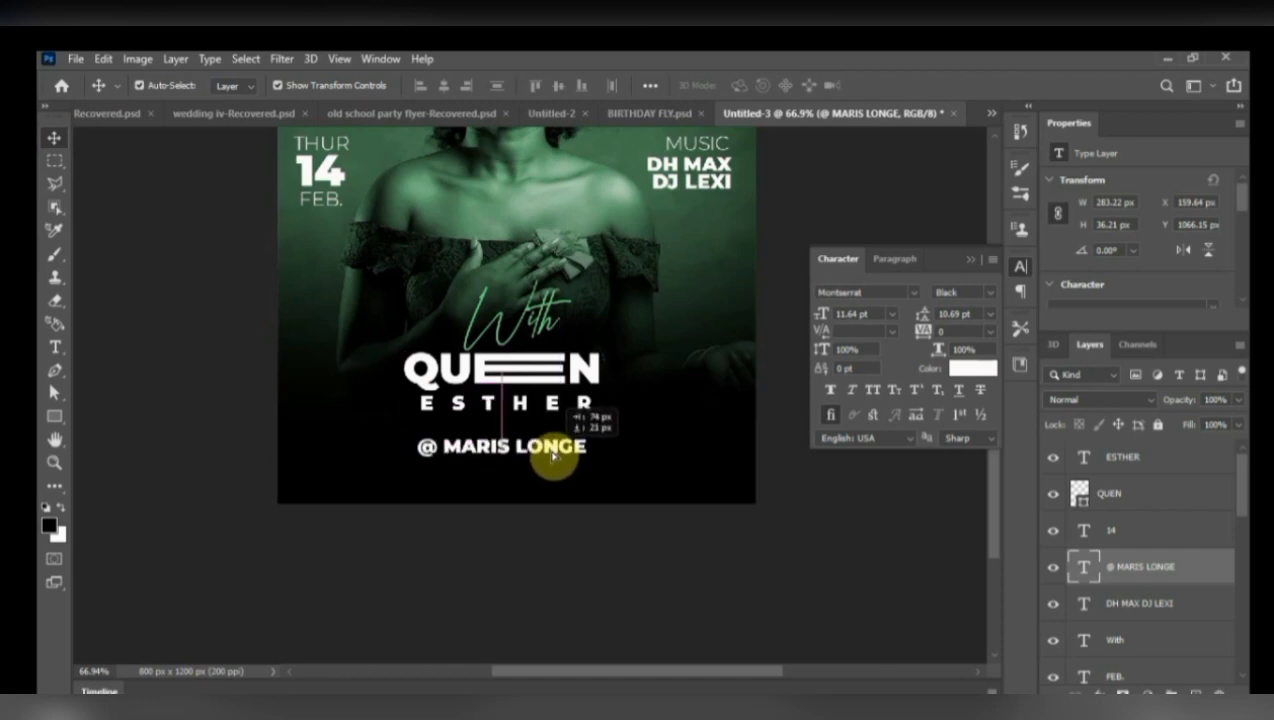
{"action": "left_click_drag", "start_coordinate": [553, 458], "coordinate": [553, 440]}
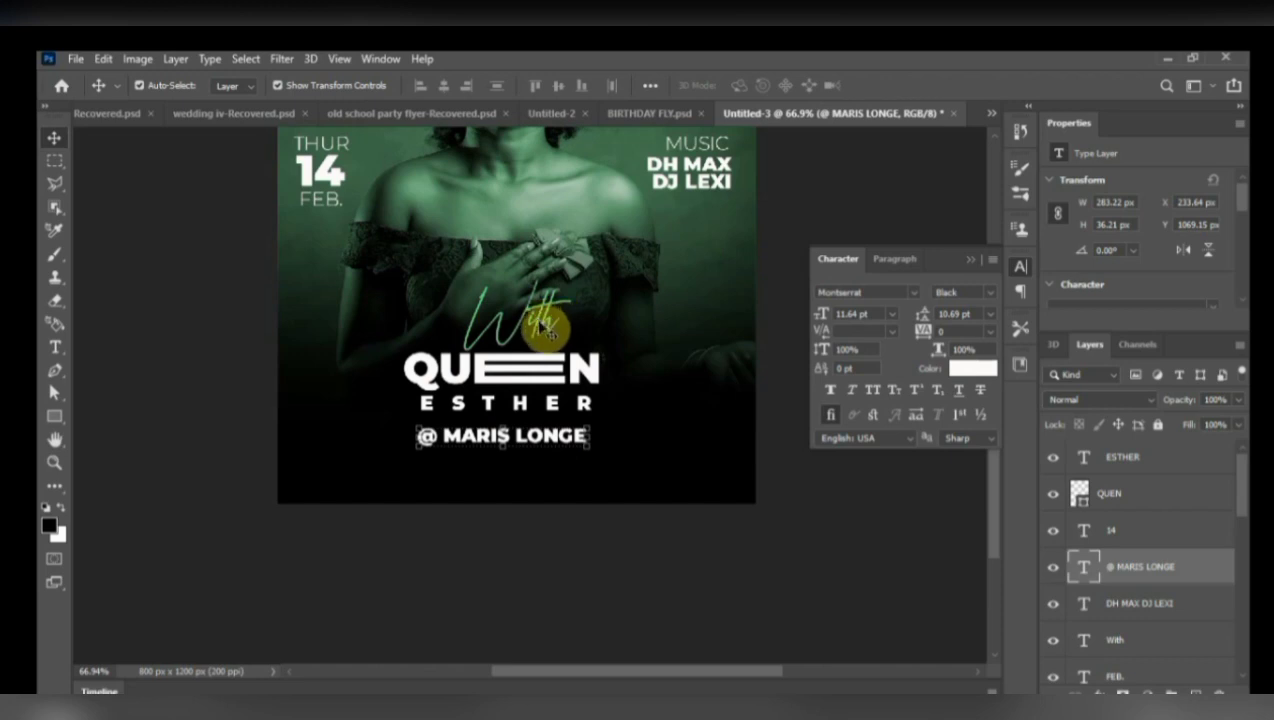
{"action": "mouse_move", "coordinate": [857, 327]}
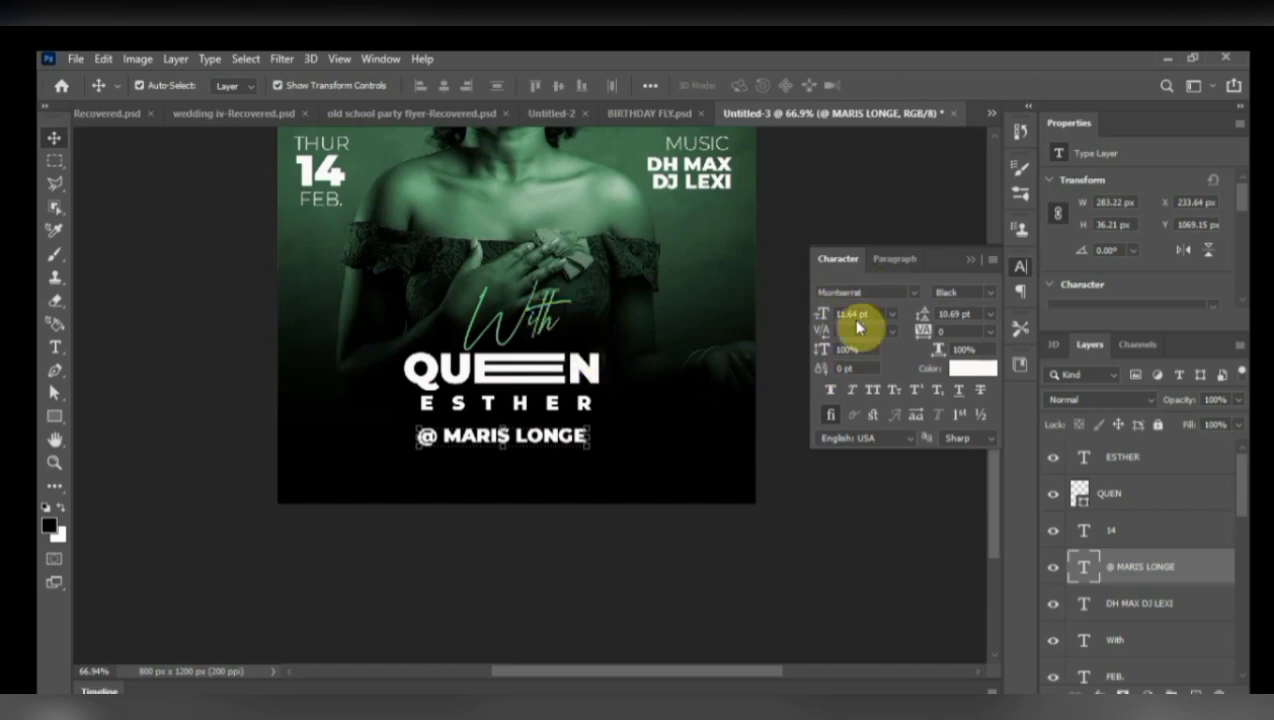
{"action": "mouse_move", "coordinate": [675, 378]}
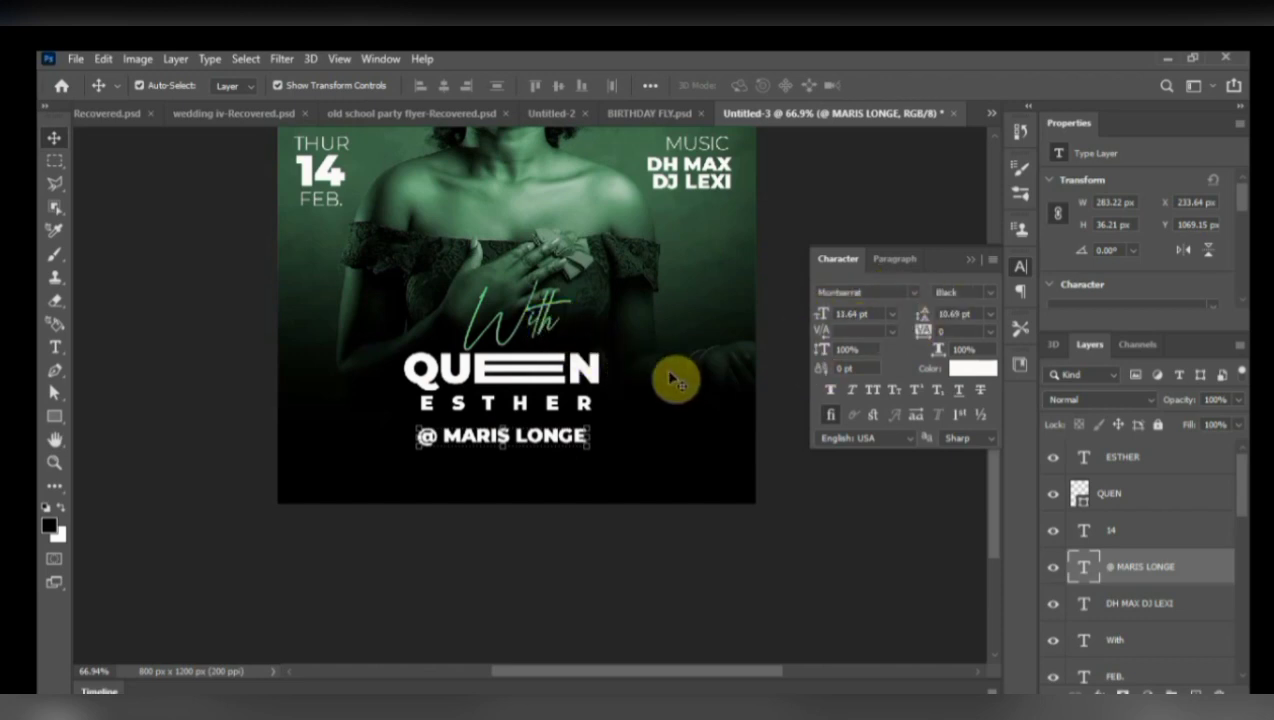
{"action": "mouse_move", "coordinate": [670, 395]}
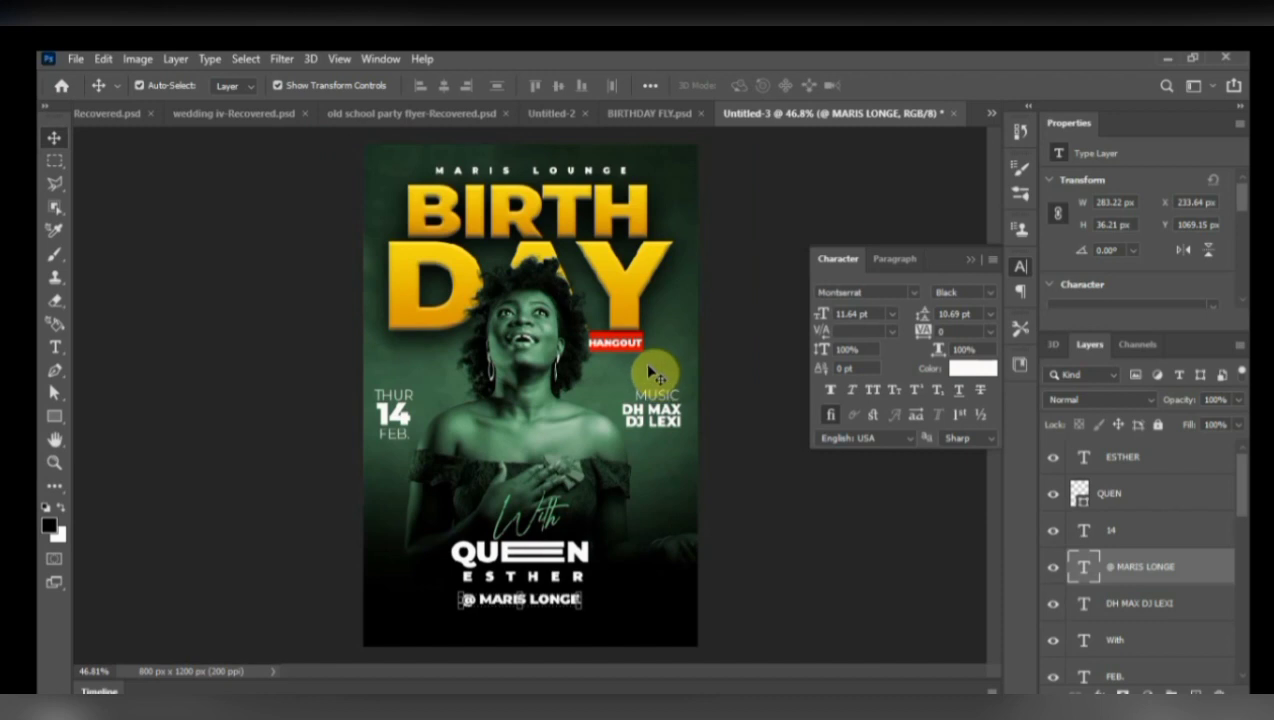
{"action": "mouse_move", "coordinate": [663, 378]}
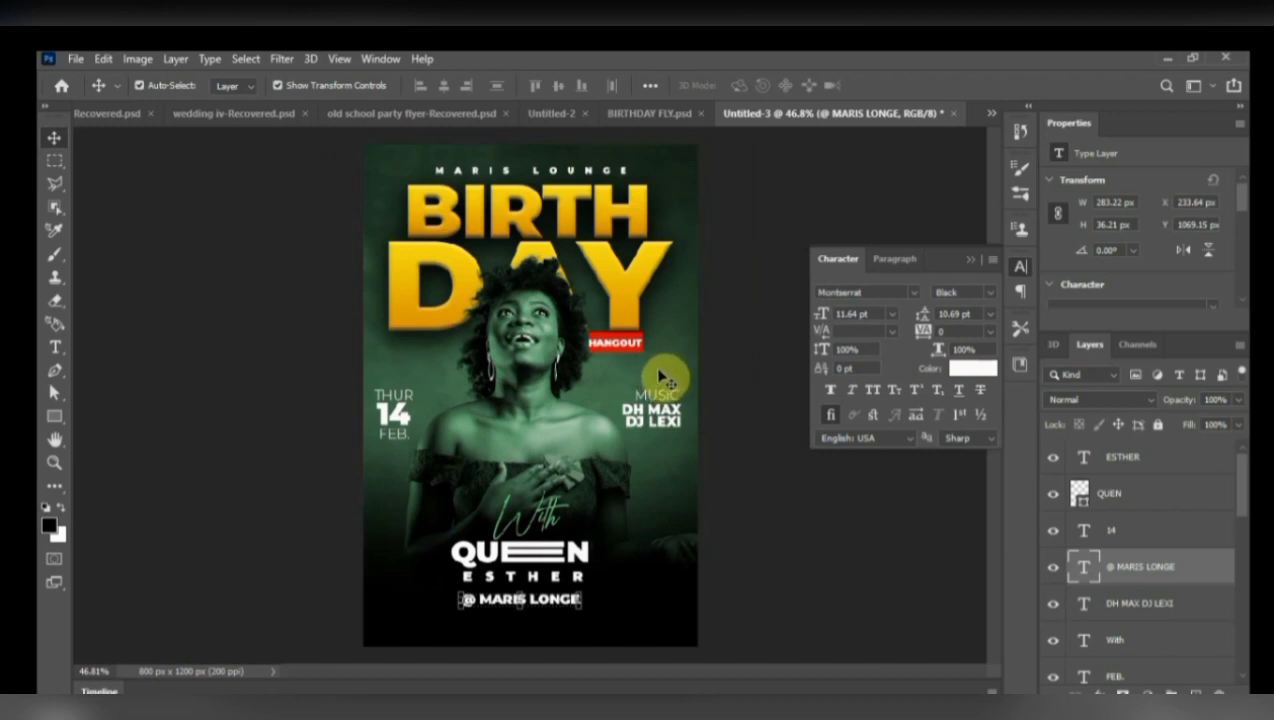
{"action": "mouse_move", "coordinate": [625, 478]}
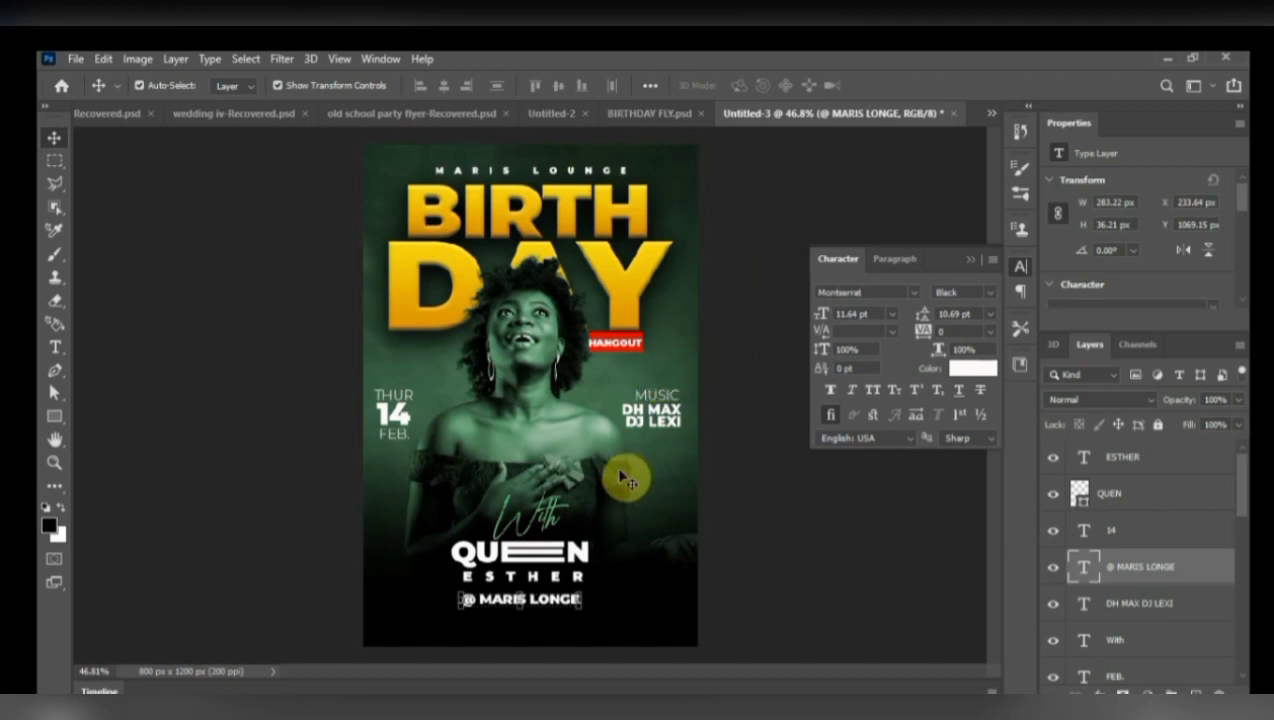
{"action": "mouse_move", "coordinate": [640, 460]}
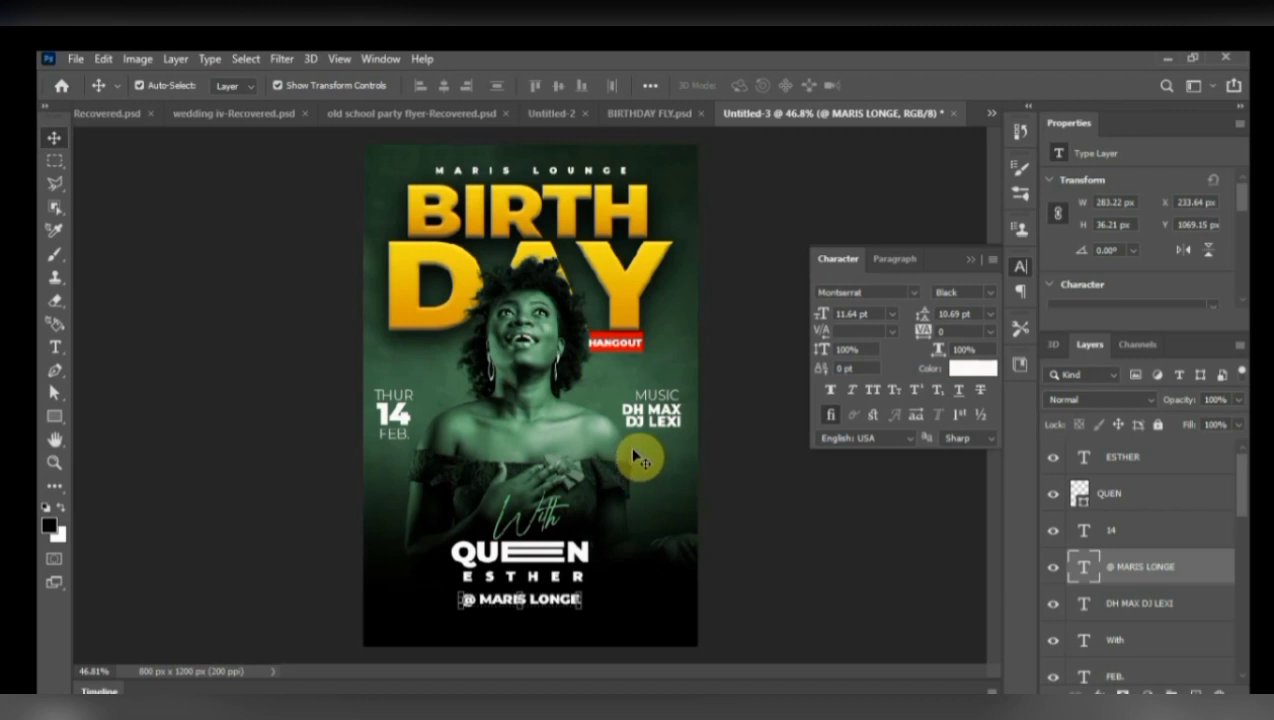
{"action": "mouse_move", "coordinate": [620, 443]}
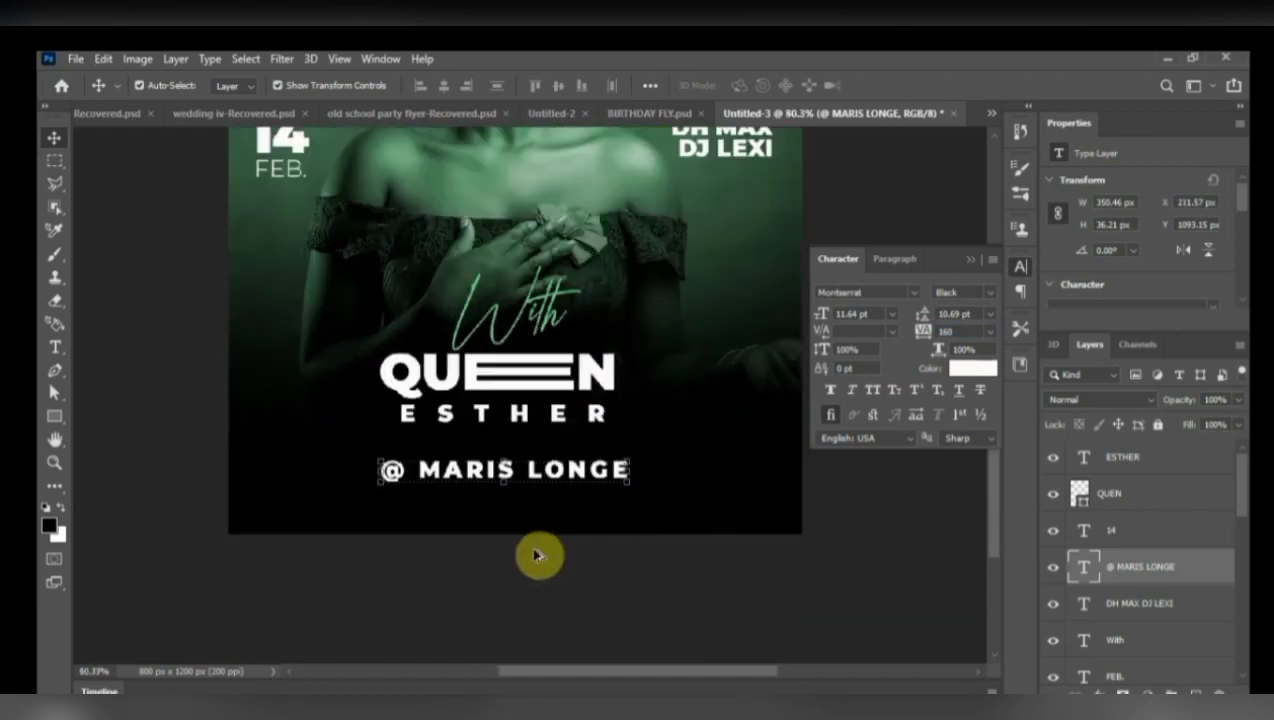
{"action": "mouse_move", "coordinate": [720, 160]}
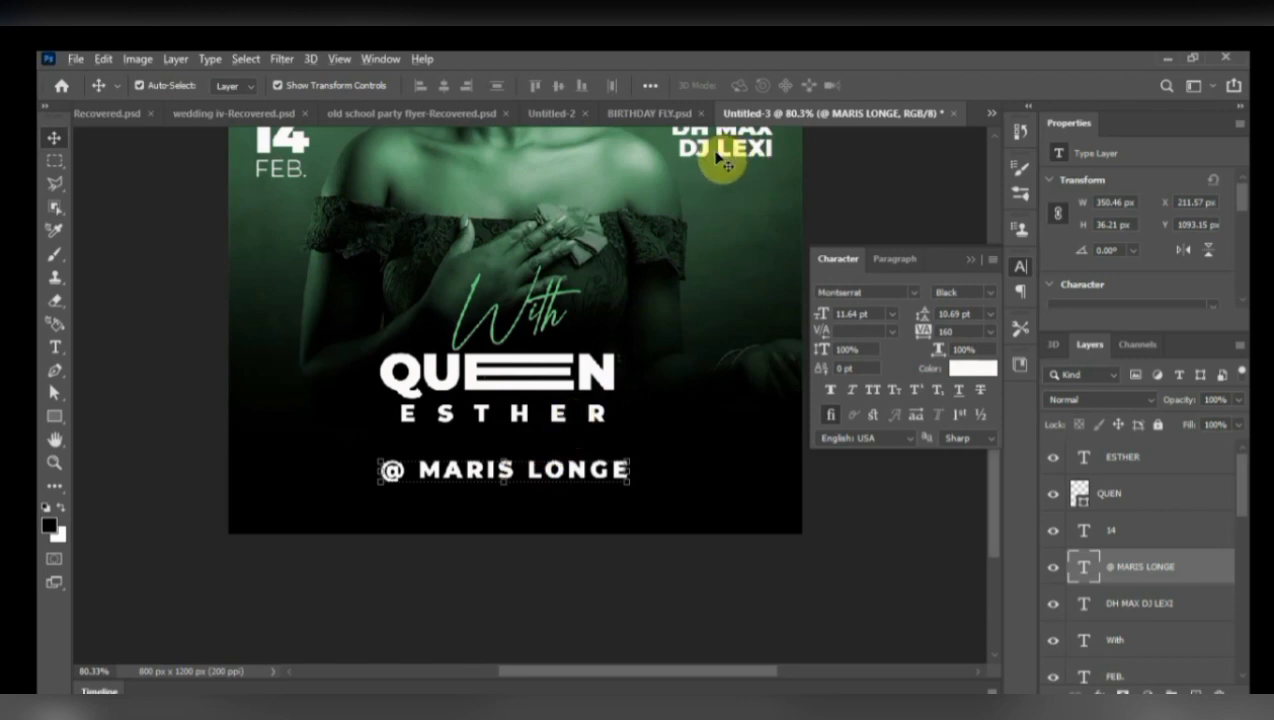
- Copy the DJ text below the venue and retype it as the '10 A, CTMN ROAD…' address
{"action": "left_click_drag", "start_coordinate": [720, 160], "coordinate": [515, 490]}
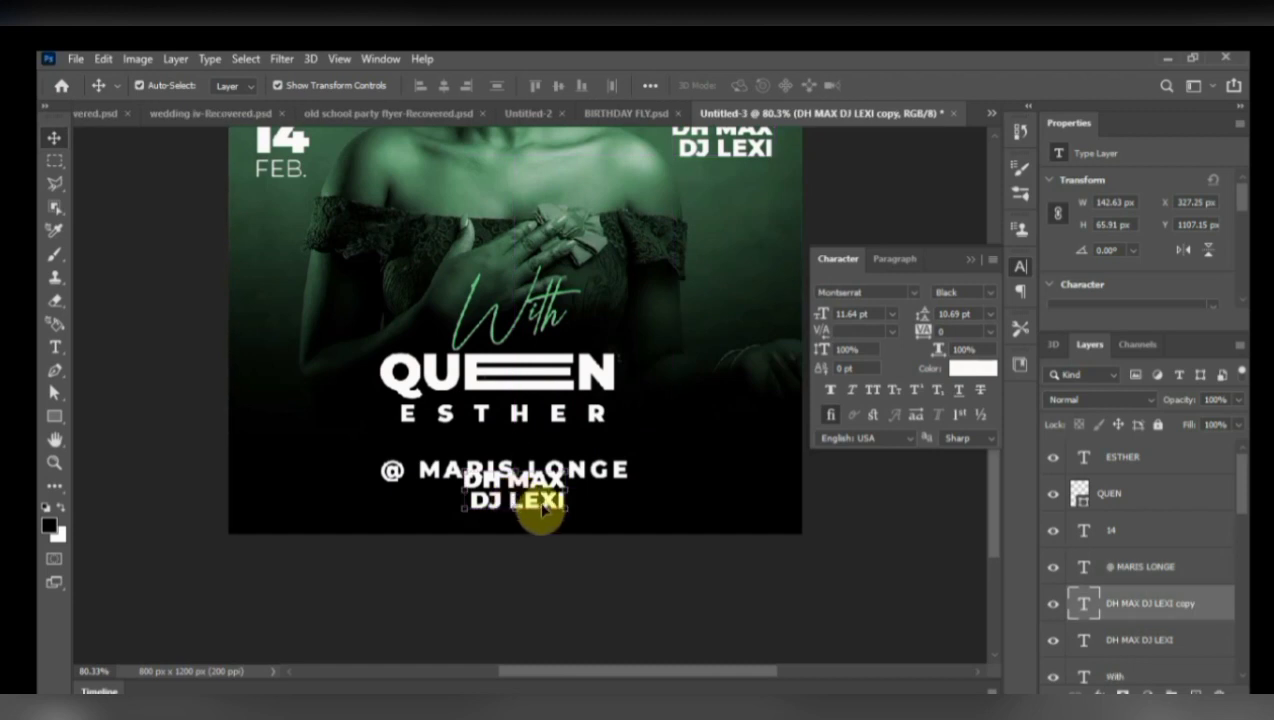
{"action": "double_click", "coordinate": [515, 497]}
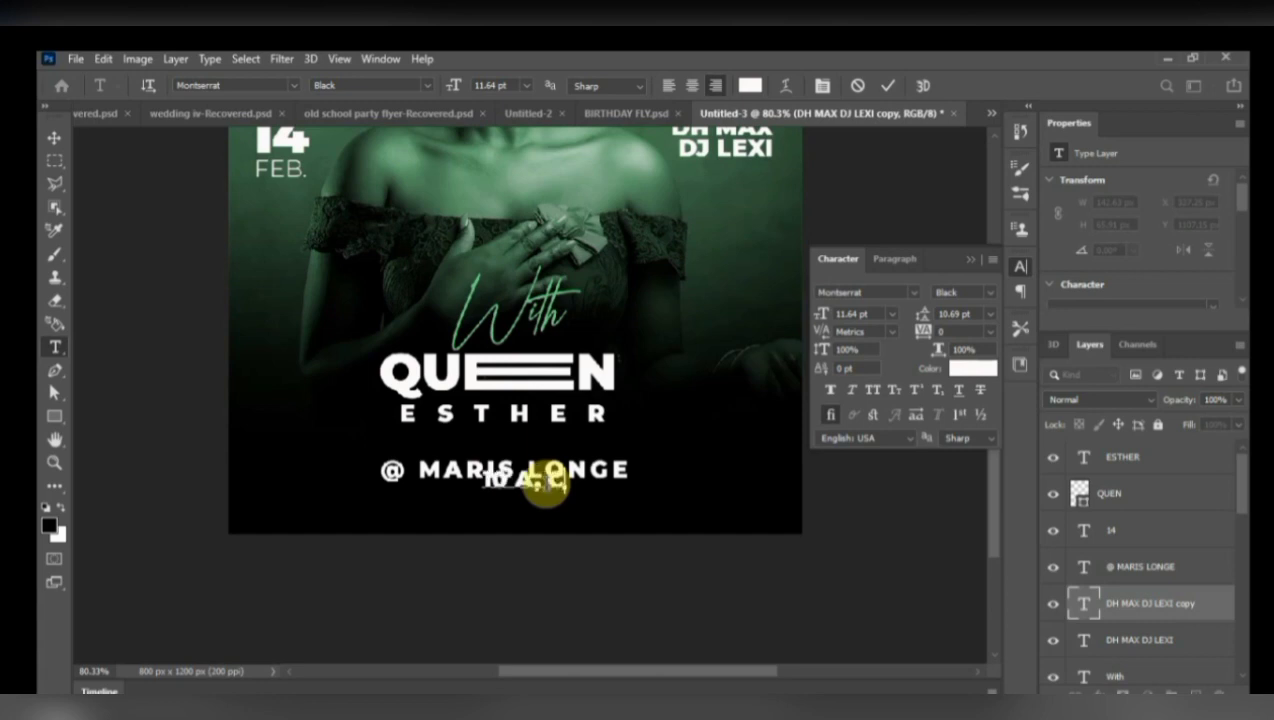
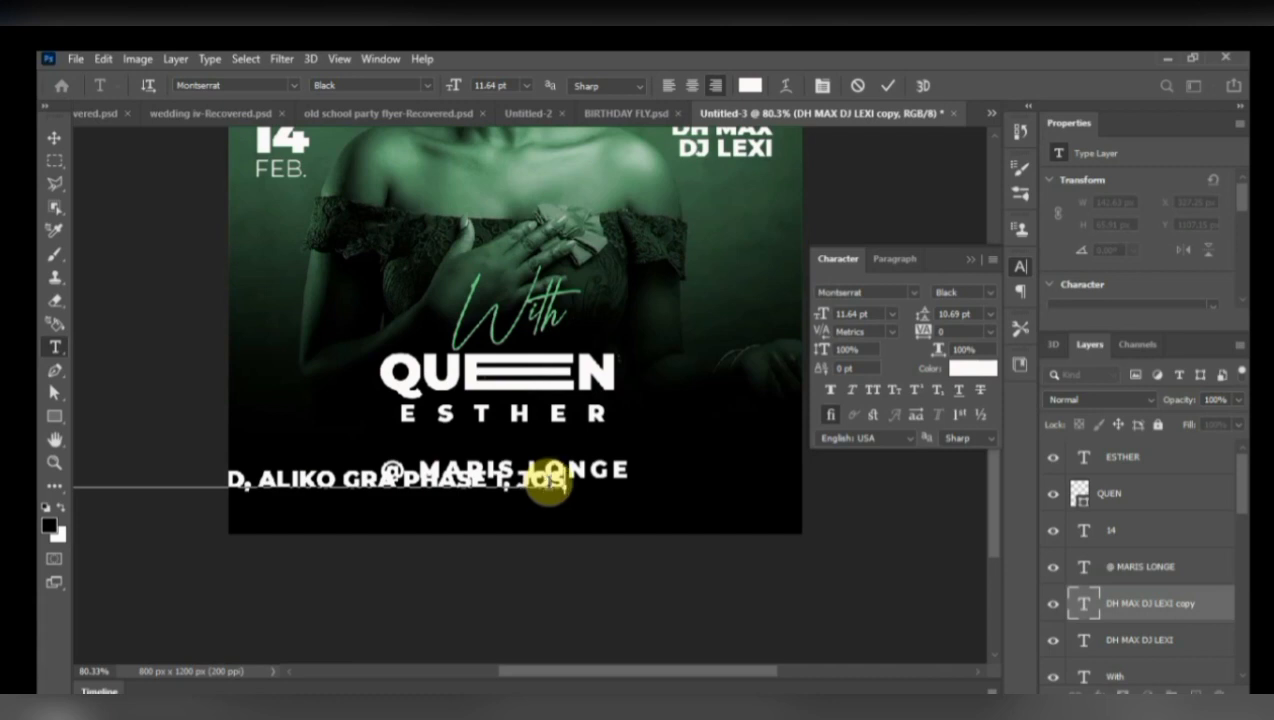
{"action": "left_click", "coordinate": [54, 140]}
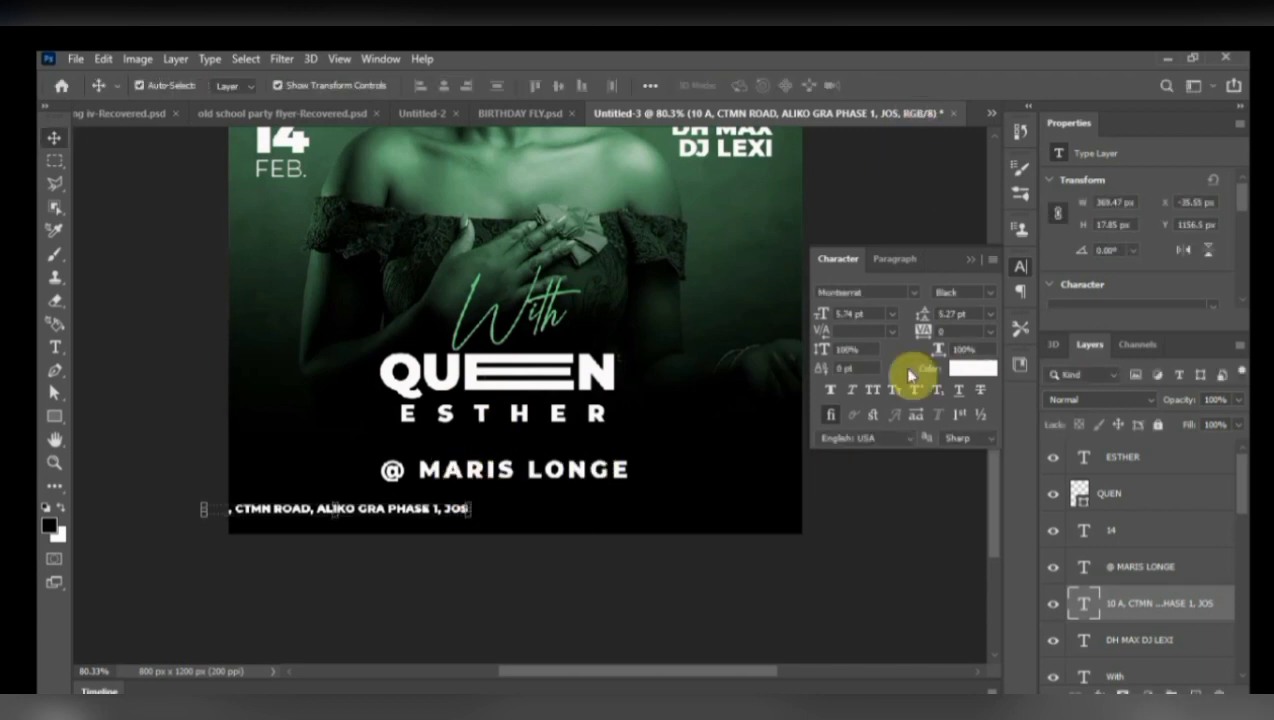
{"action": "left_click", "coordinate": [972, 368]}
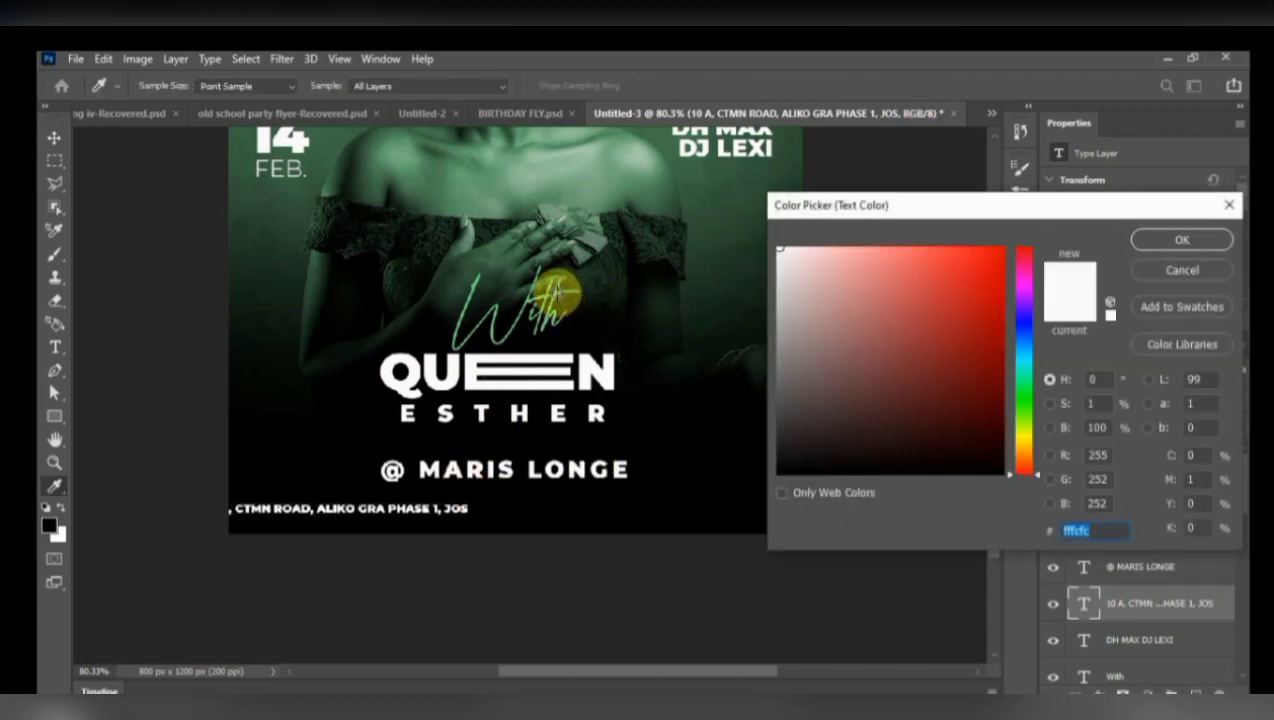
{"action": "left_click", "coordinate": [890, 306]}
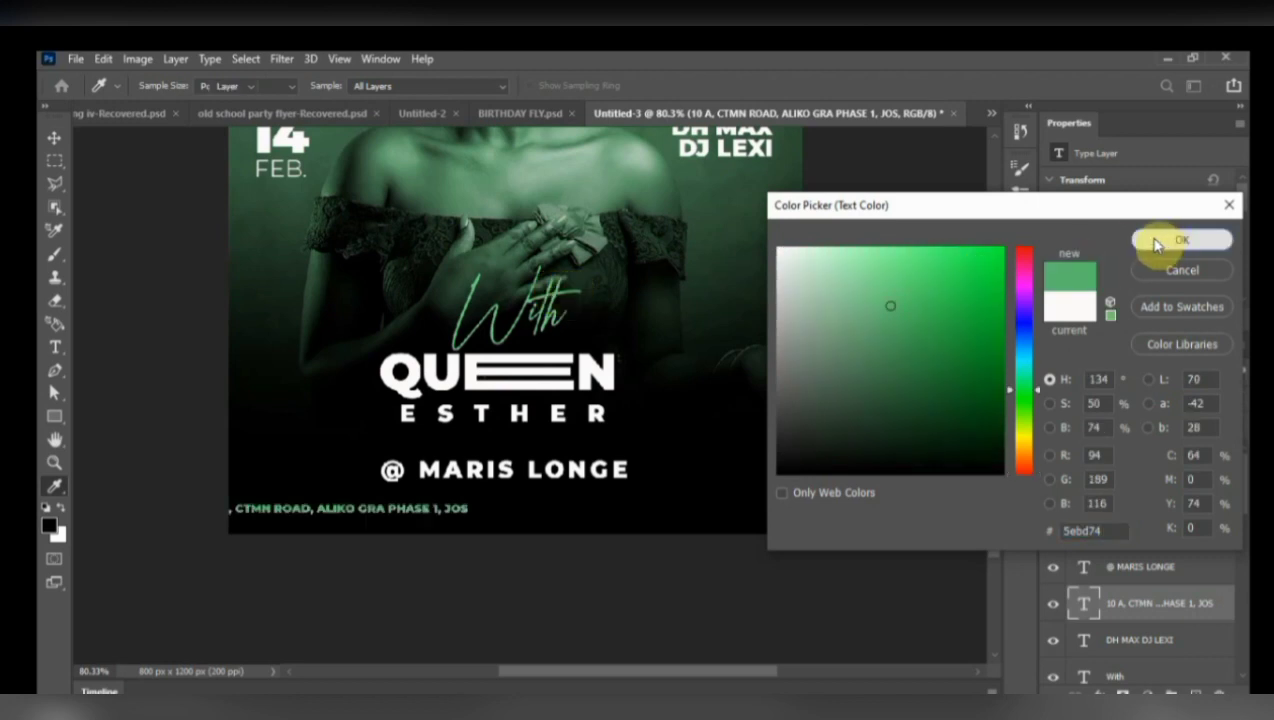
{"action": "left_click", "coordinate": [1182, 240]}
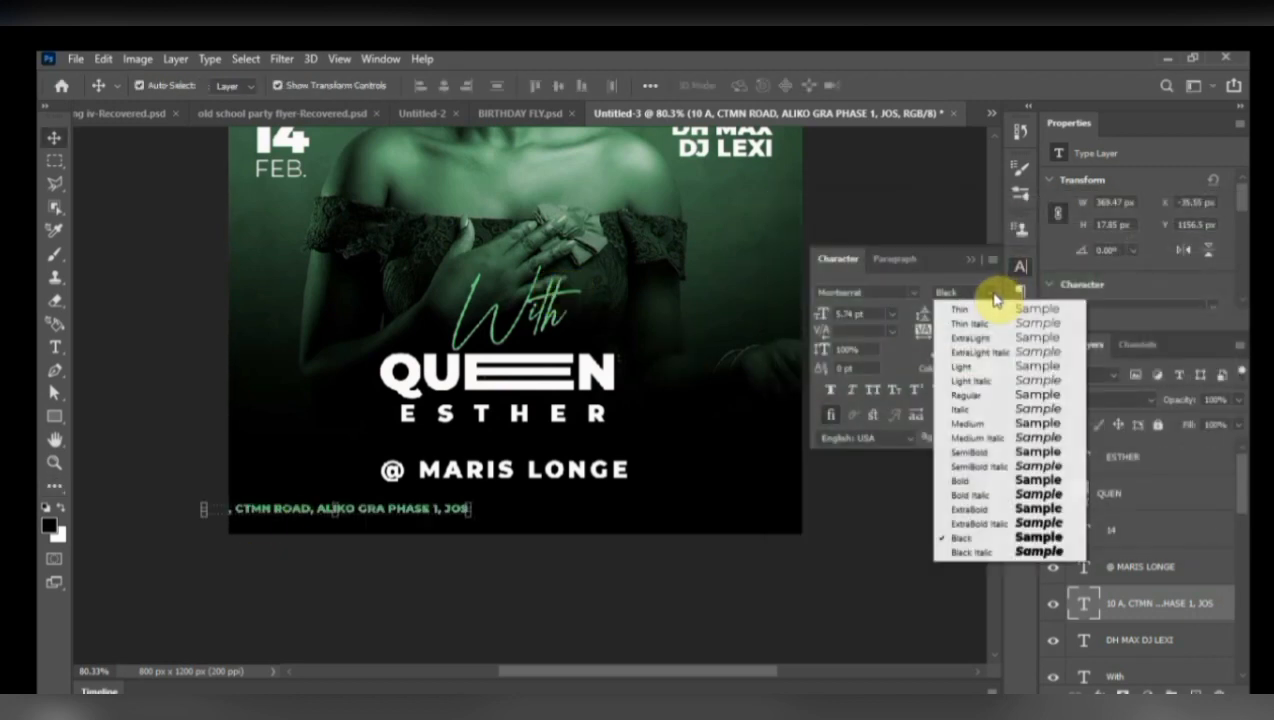
{"action": "left_click", "coordinate": [966, 423]}
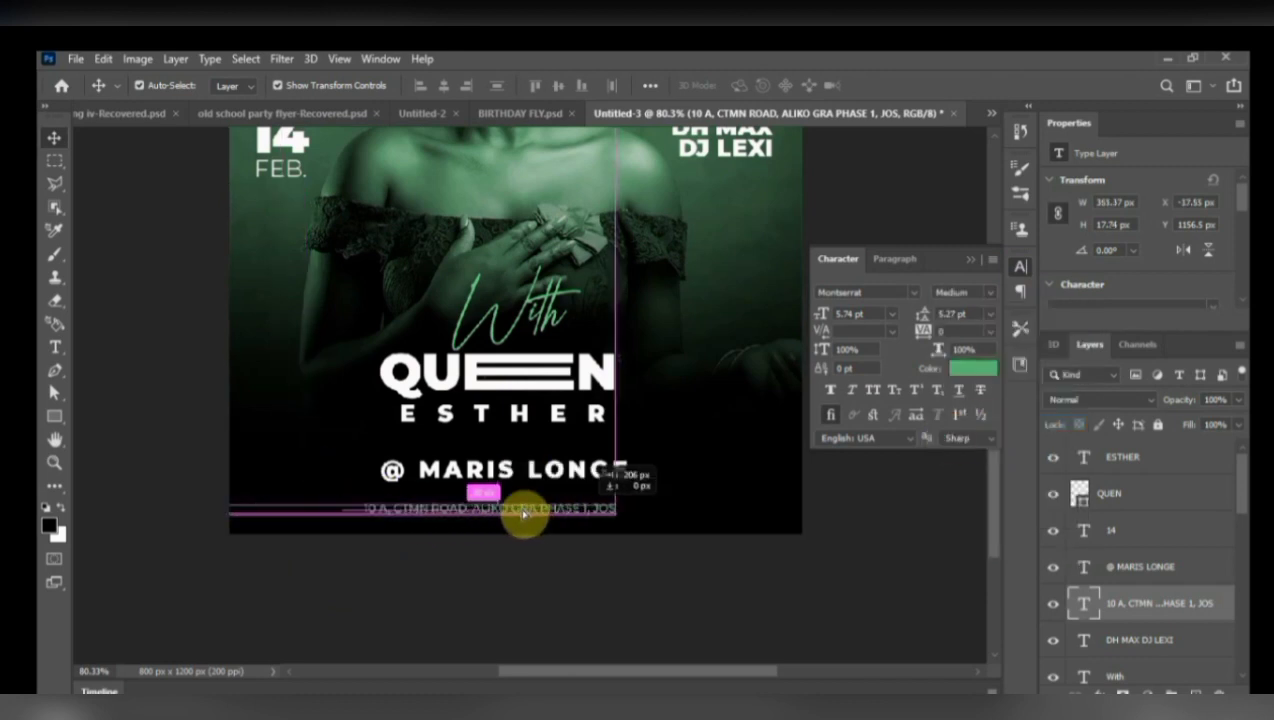
{"action": "left_click_drag", "start_coordinate": [490, 508], "coordinate": [580, 497]}
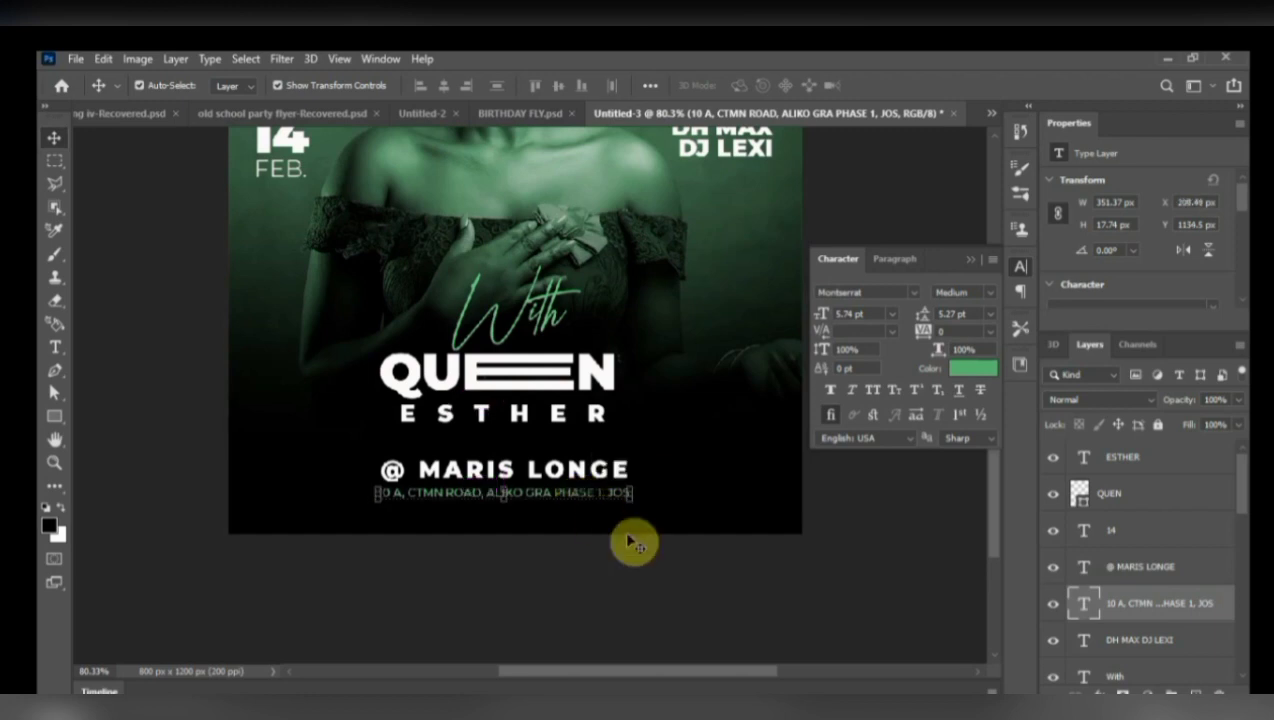
{"action": "mouse_move", "coordinate": [600, 470]}
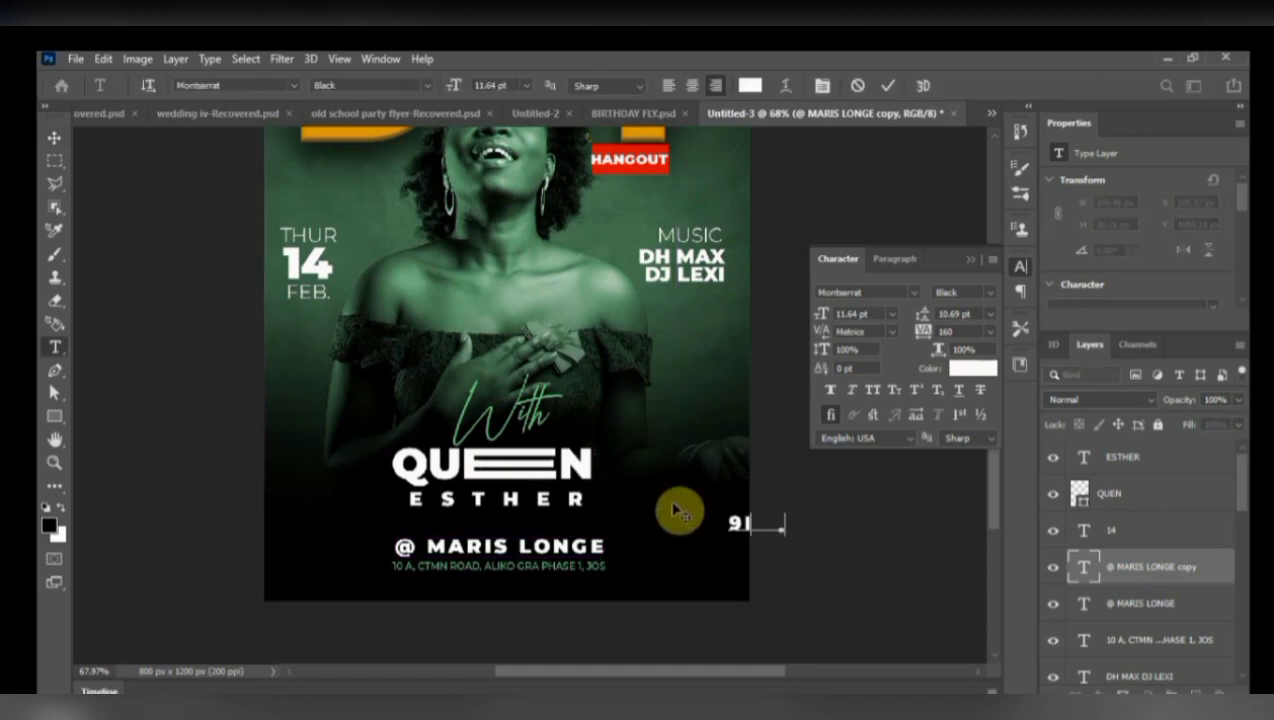
- Commit the 9PM label, move it to the lower right, and set it to Thin weight
{"action": "left_click", "coordinate": [54, 139]}
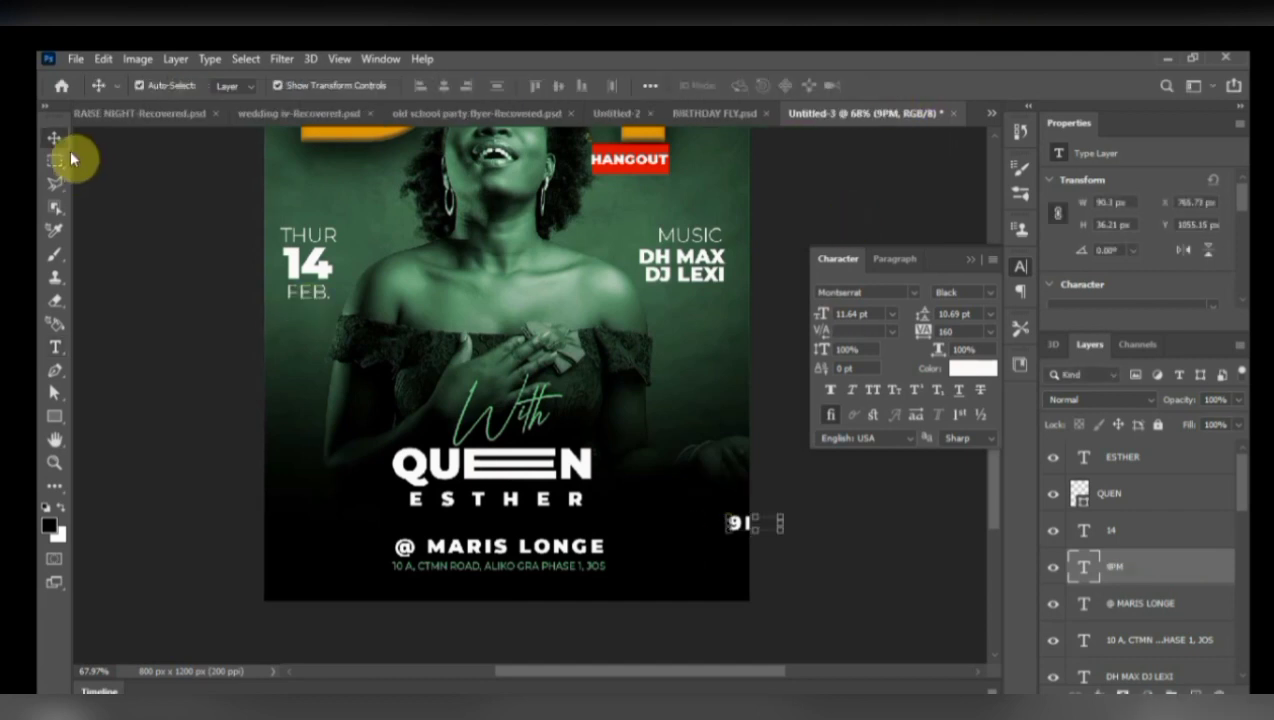
{"action": "left_click_drag", "start_coordinate": [740, 522], "coordinate": [680, 558]}
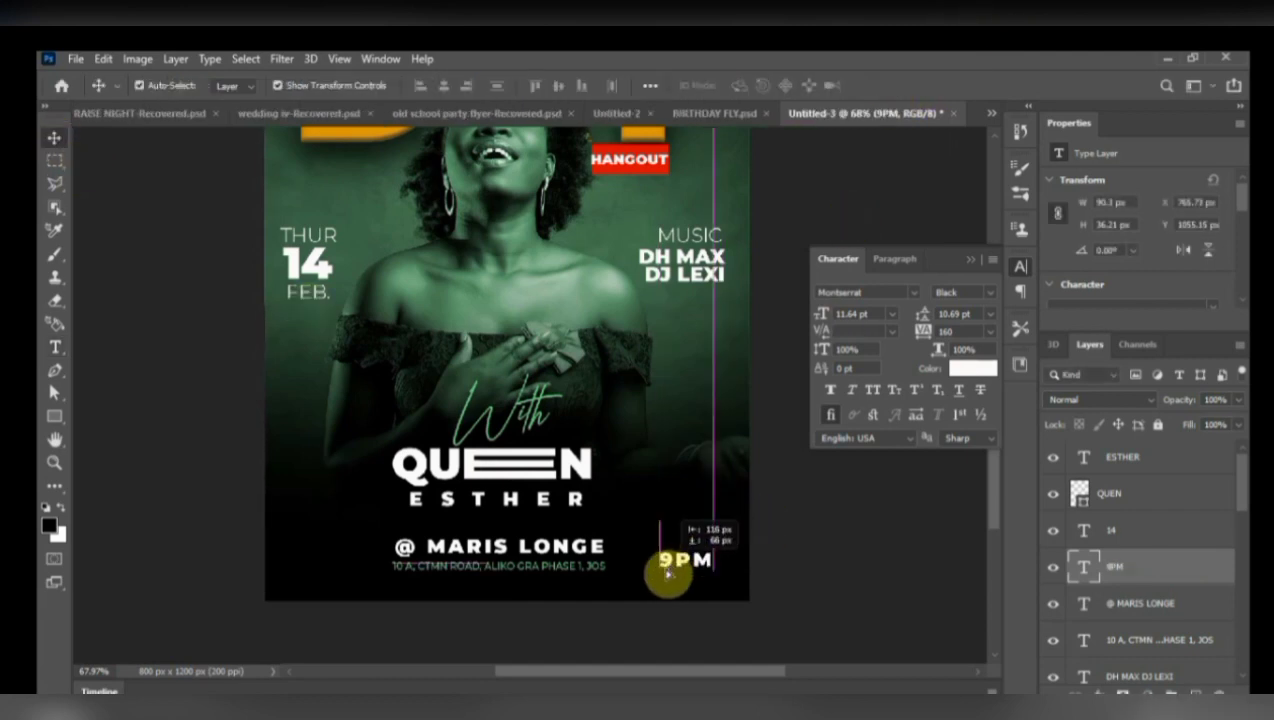
{"action": "left_click_drag", "start_coordinate": [683, 559], "coordinate": [690, 546]}
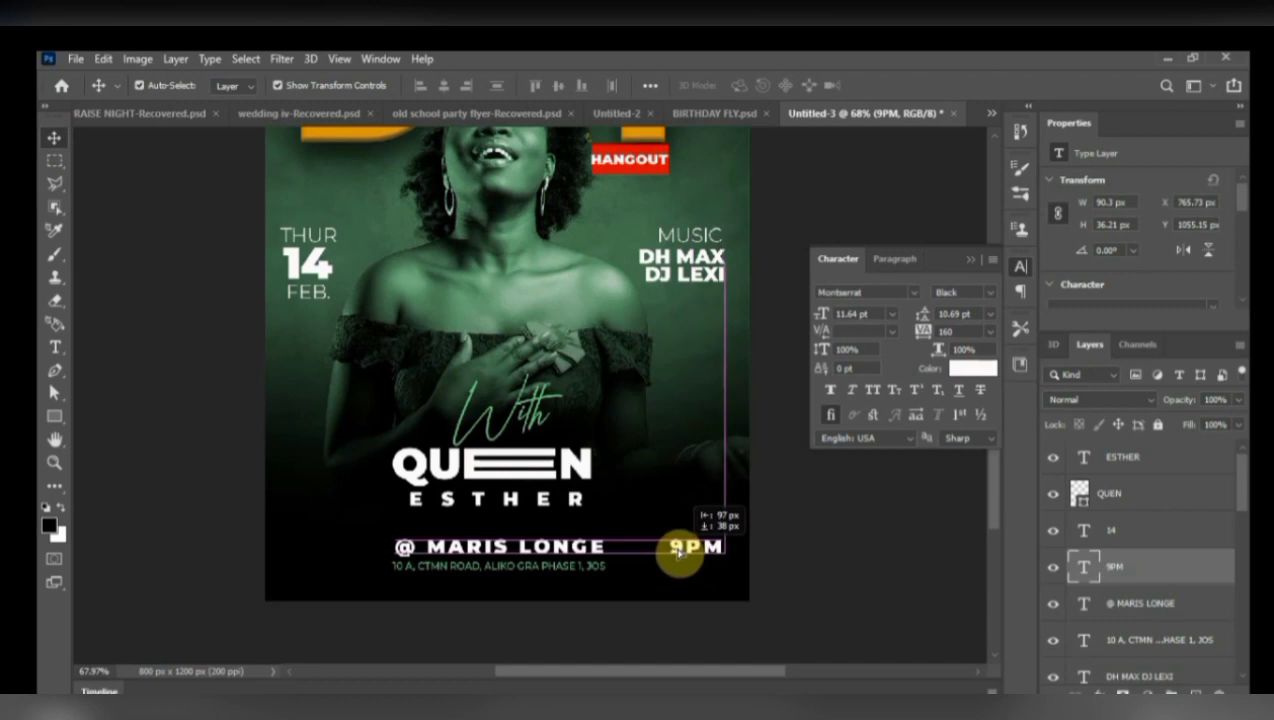
{"action": "left_click", "coordinate": [988, 292]}
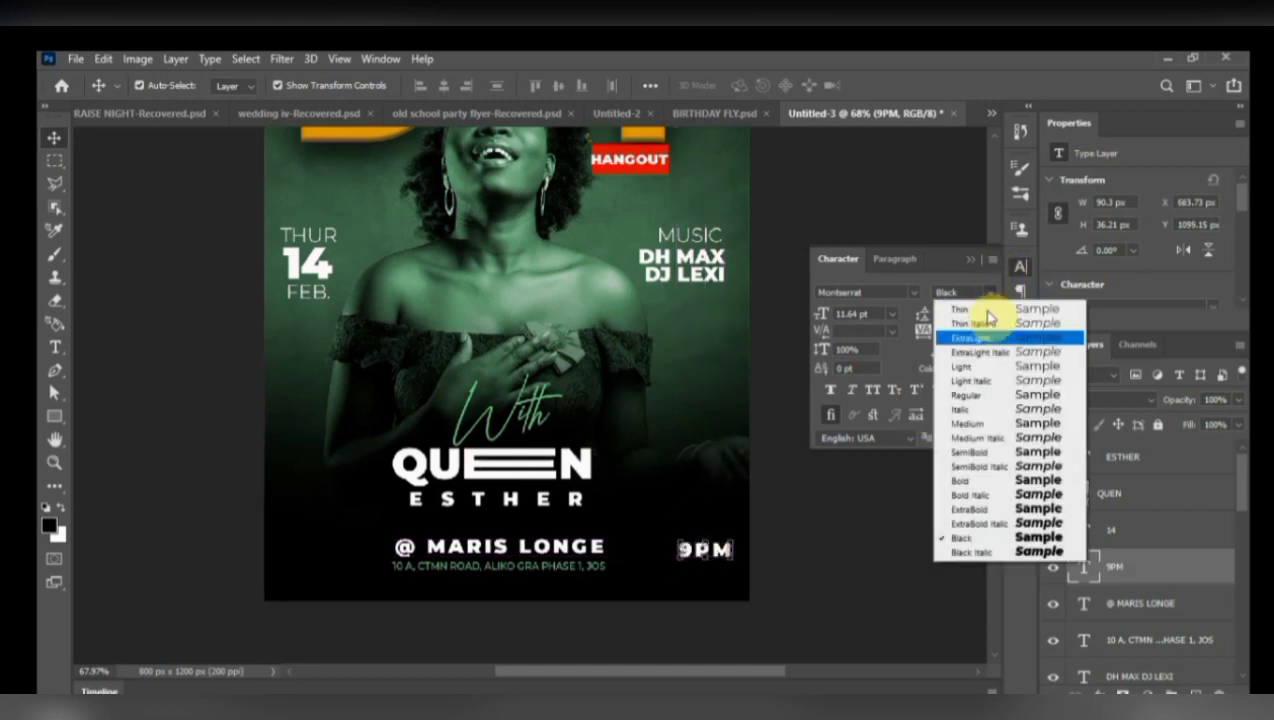
{"action": "left_click", "coordinate": [960, 309]}
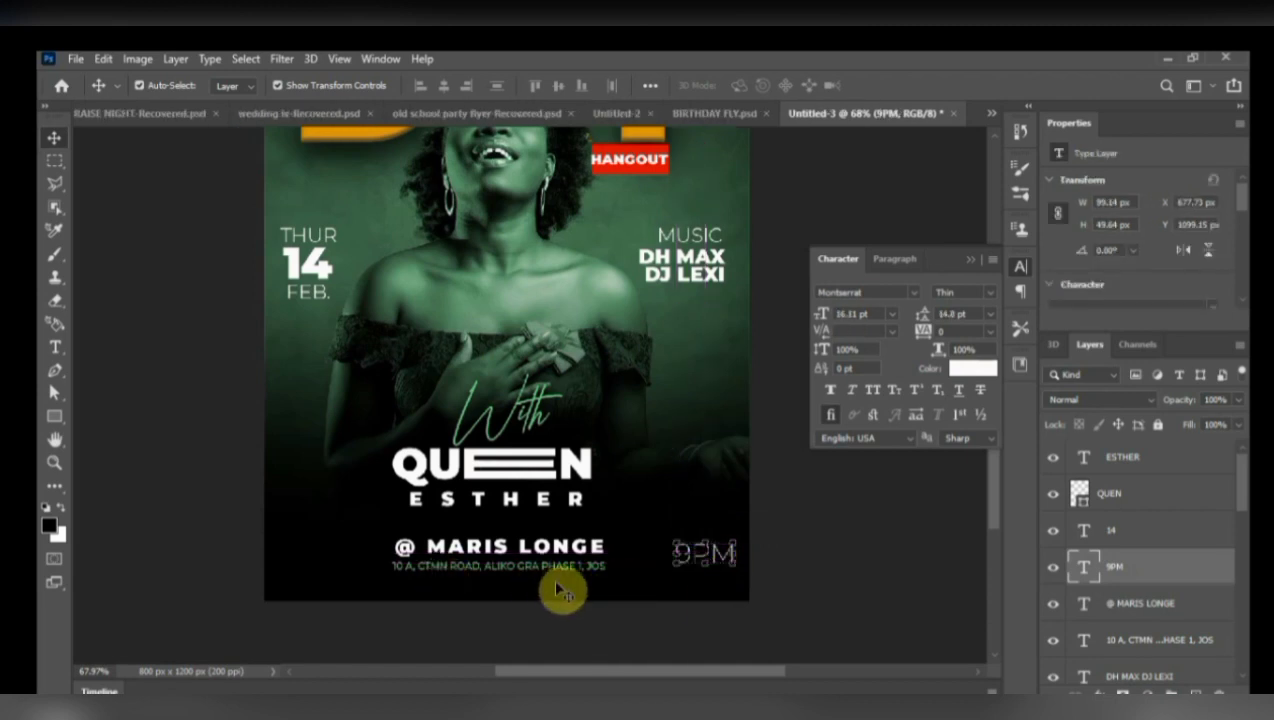
{"action": "mouse_move", "coordinate": [333, 545]}
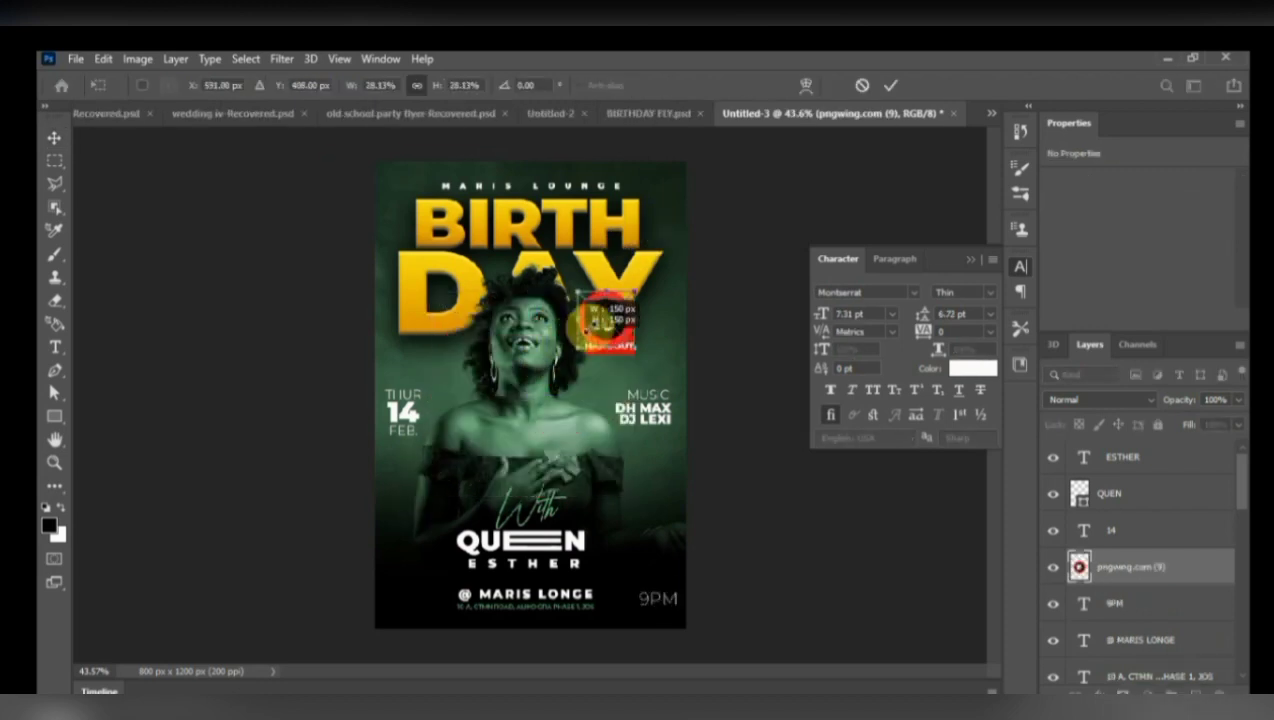
- Place the 18+ badge, scale it down, and position it in the top right corner
{"action": "left_click", "coordinate": [891, 85]}
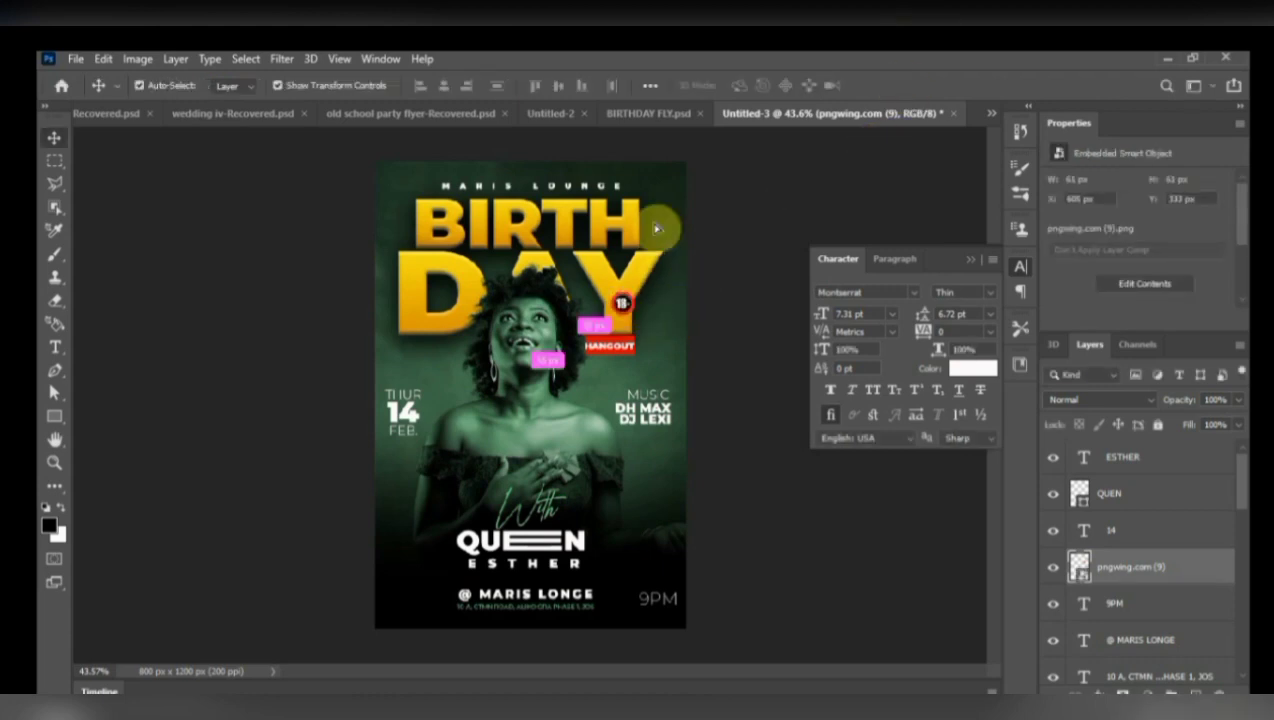
{"action": "left_click_drag", "start_coordinate": [620, 303], "coordinate": [660, 188]}
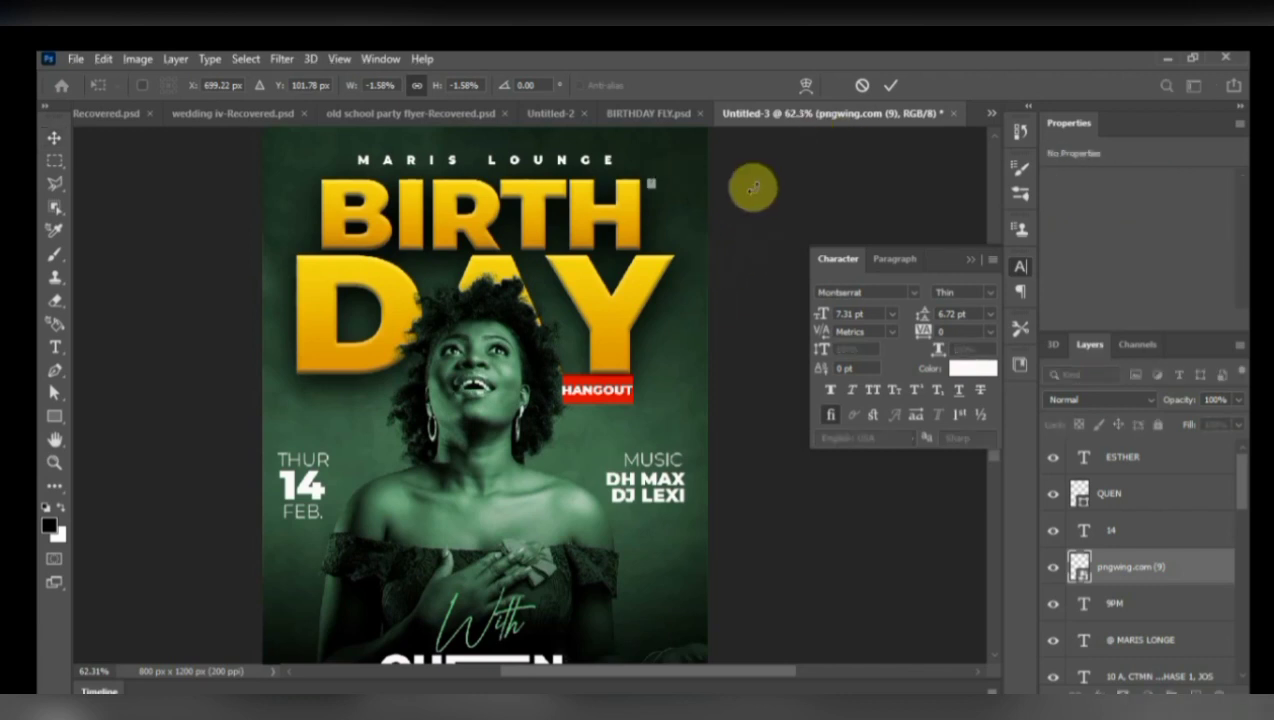
{"action": "left_click_drag", "start_coordinate": [753, 188], "coordinate": [660, 175]}
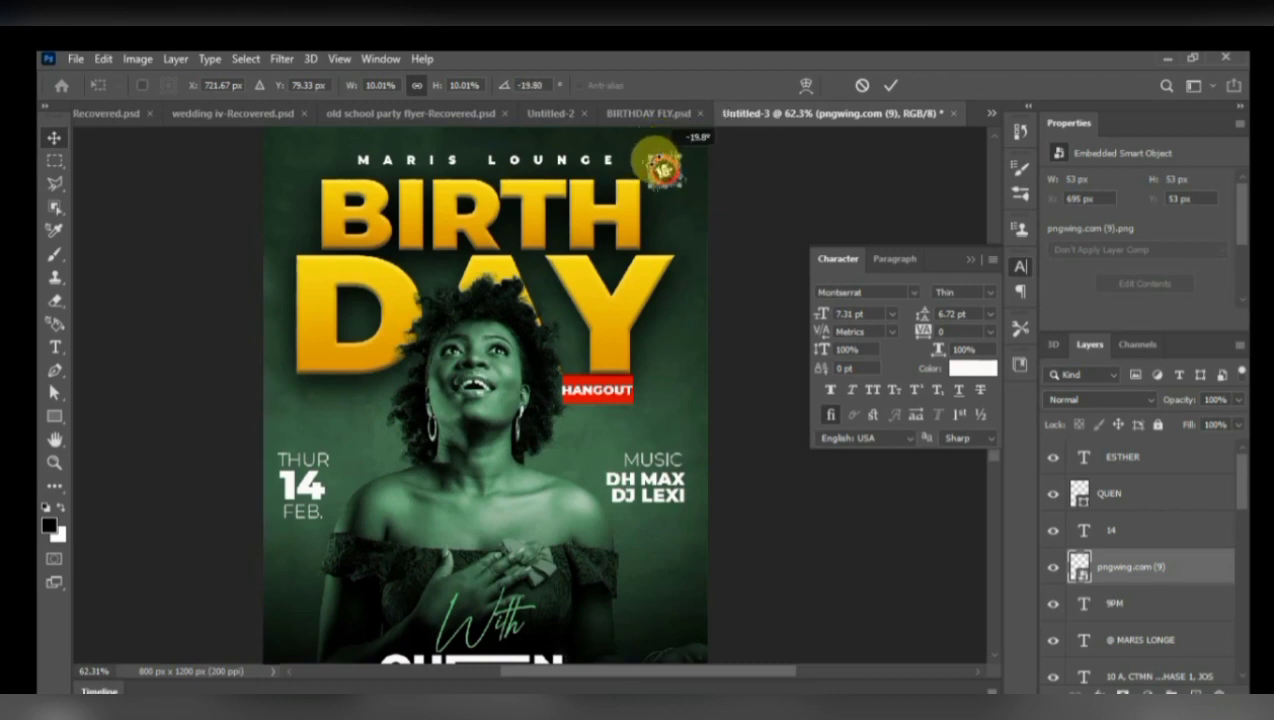
{"action": "left_click", "coordinate": [890, 85]}
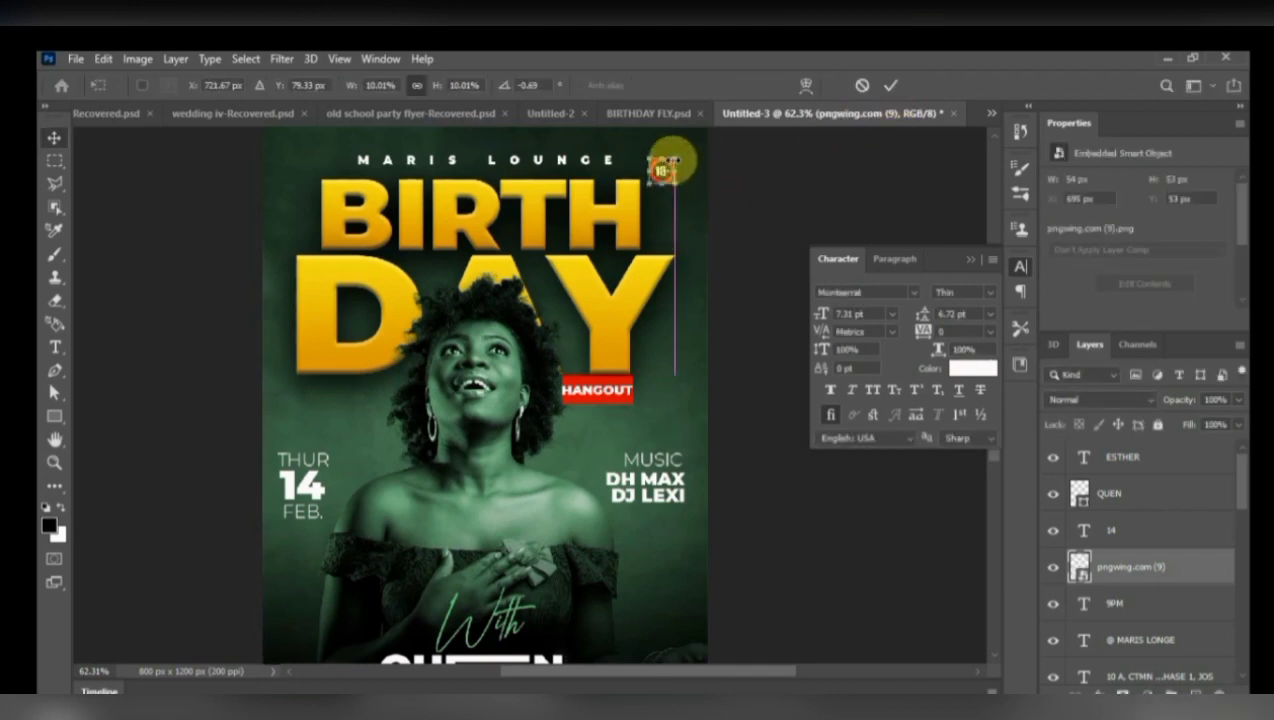
{"action": "left_click", "coordinate": [890, 85]}
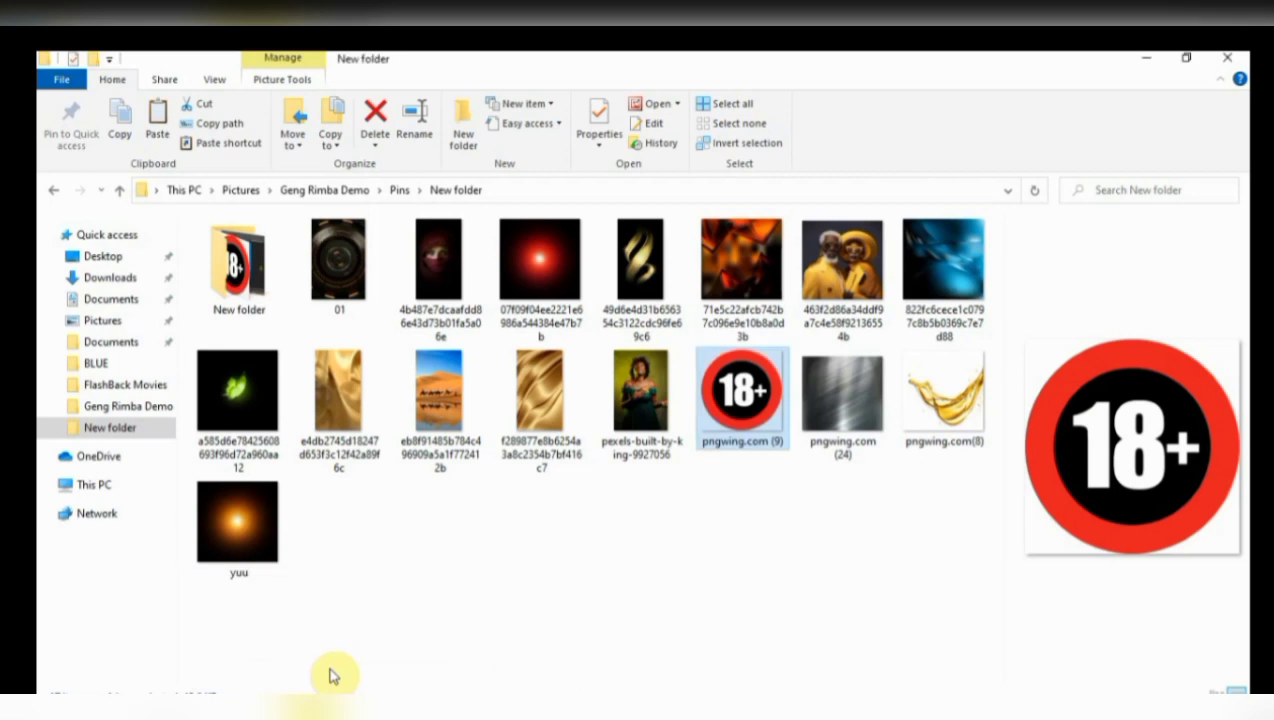
- Drag the glowing green butterfly image from Explorer onto the flyer canvas
{"action": "left_click_drag", "start_coordinate": [238, 390], "coordinate": [615, 570]}
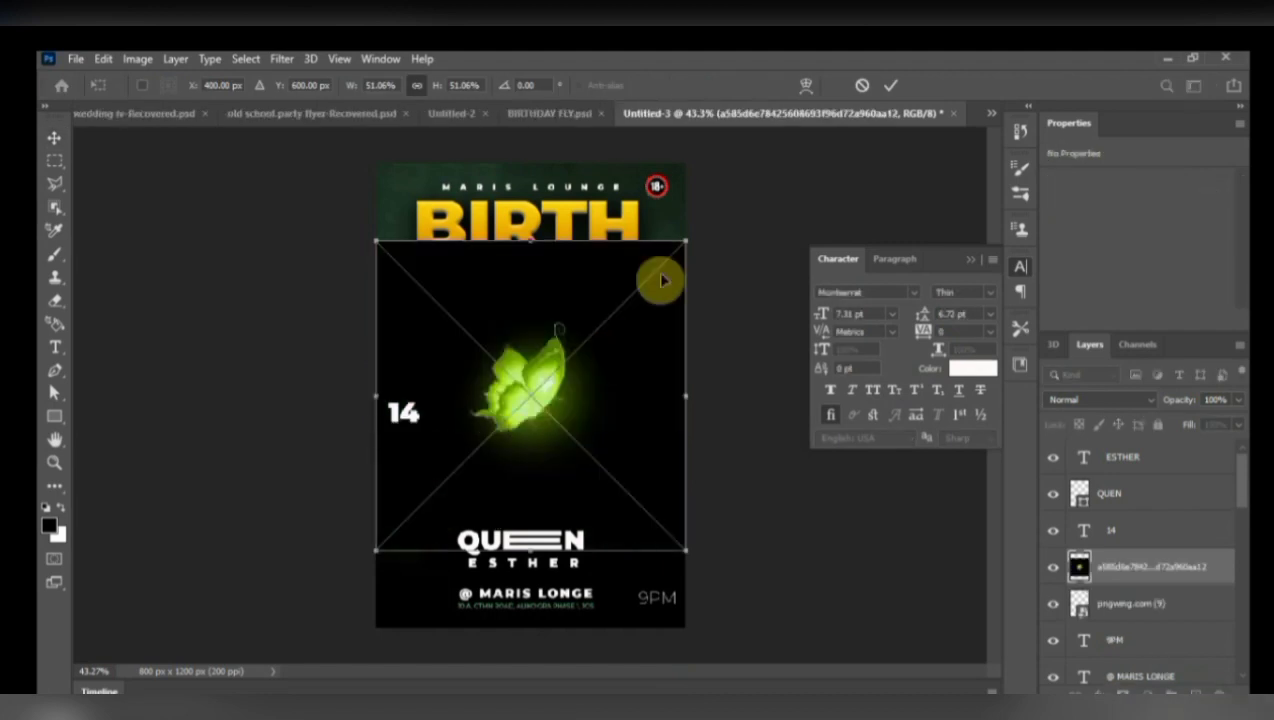
- Scale down the placed butterfly and set its layer blend mode to Screen
{"action": "left_click_drag", "start_coordinate": [663, 281], "coordinate": [546, 430]}
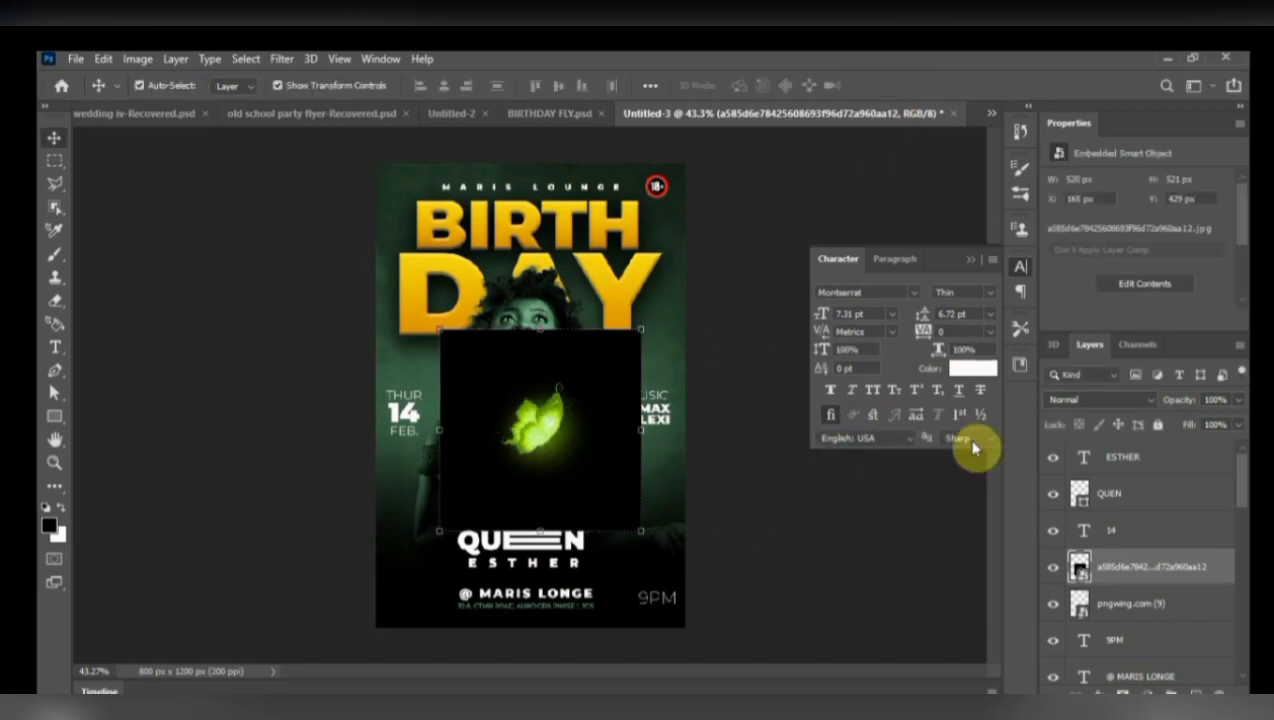
{"action": "left_click", "coordinate": [1100, 399]}
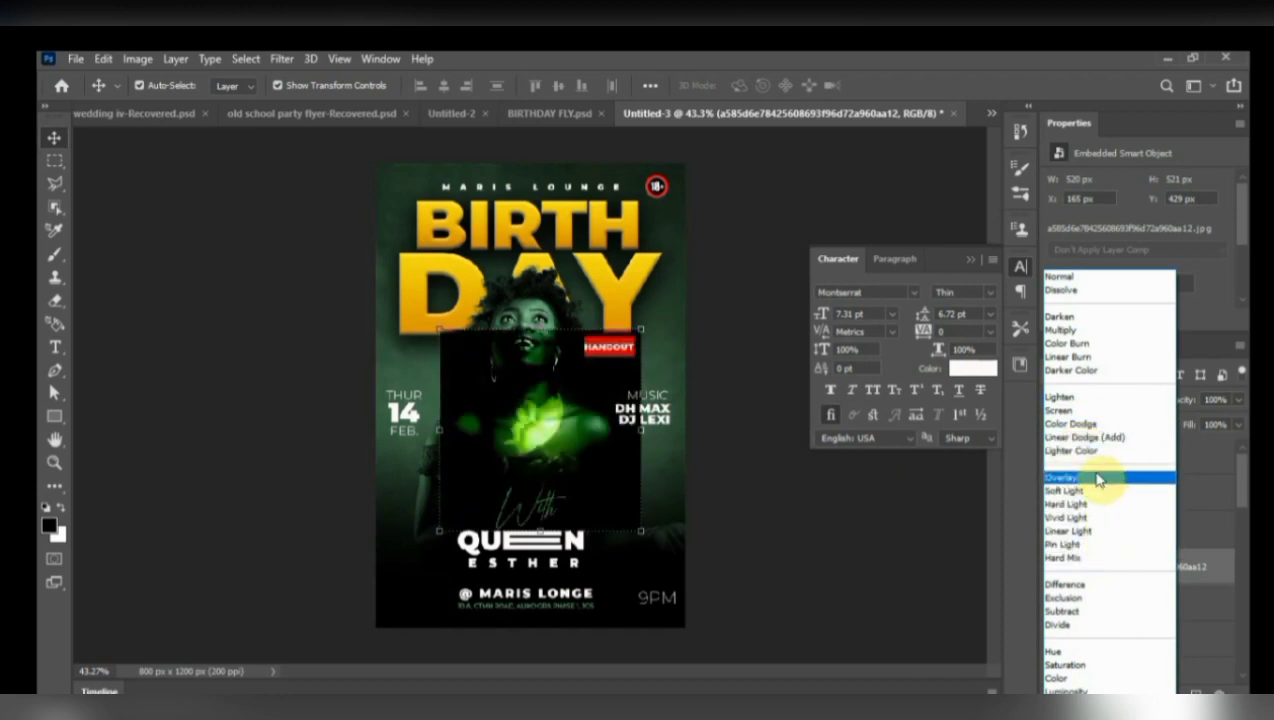
{"action": "left_click", "coordinate": [1070, 423]}
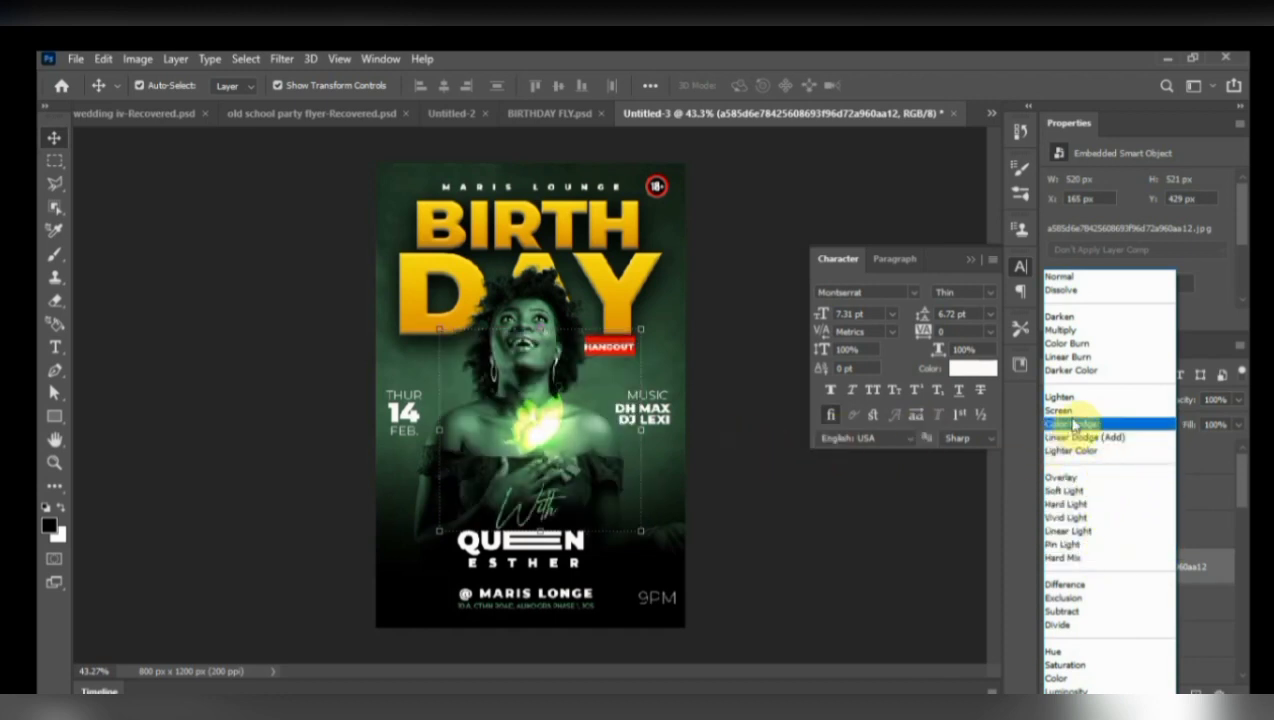
{"action": "left_click", "coordinate": [1058, 411]}
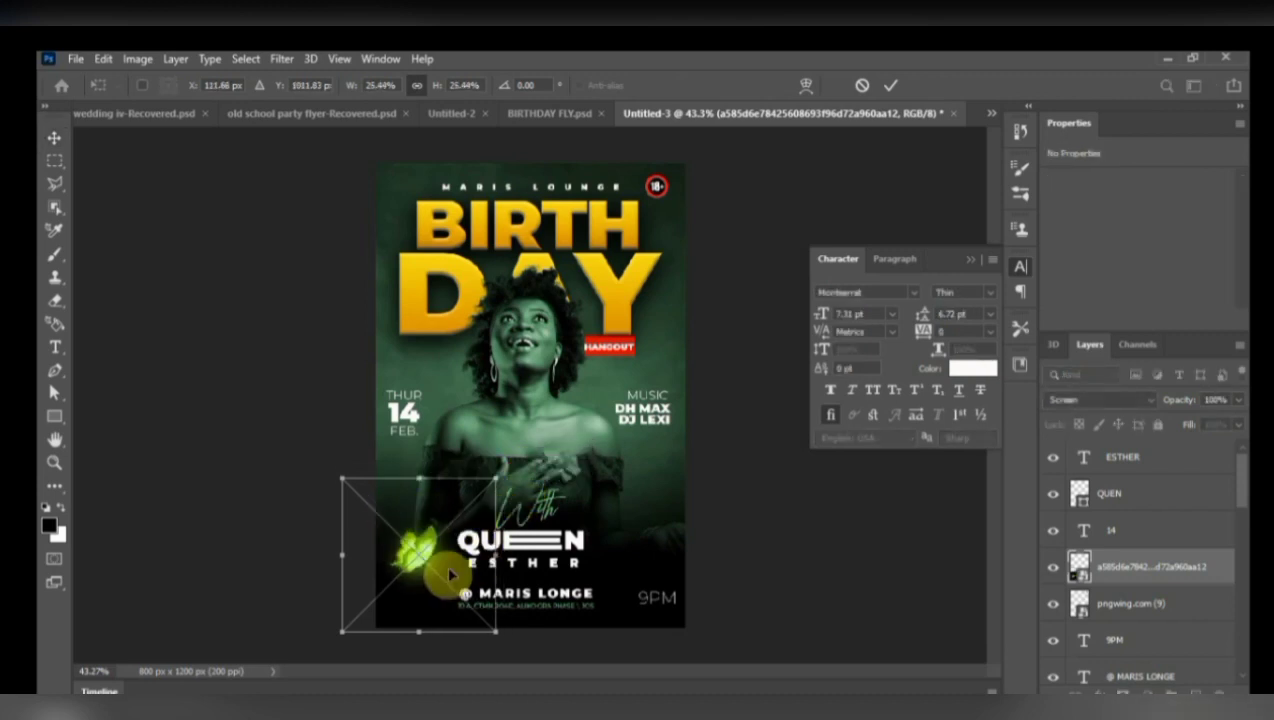
- Shrink the butterfly further and place it left of the QUEEN title
{"action": "left_click_drag", "start_coordinate": [447, 574], "coordinate": [428, 538]}
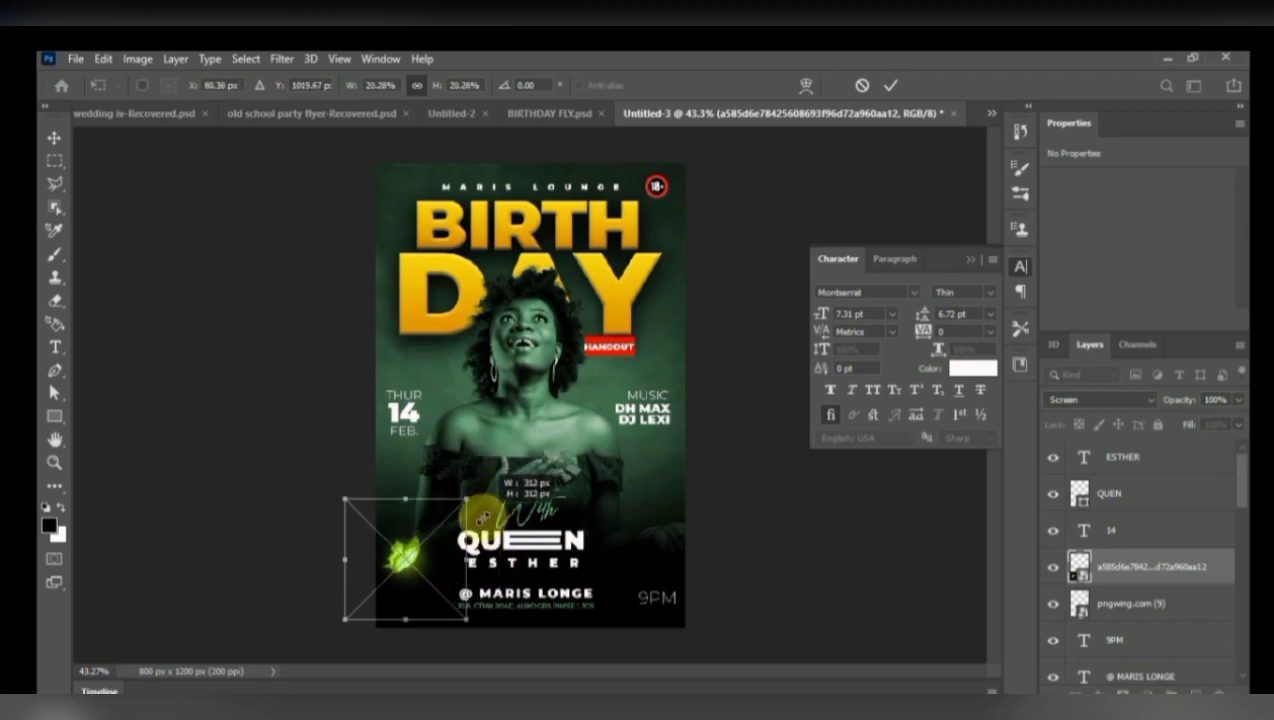
{"action": "left_click", "coordinate": [890, 85]}
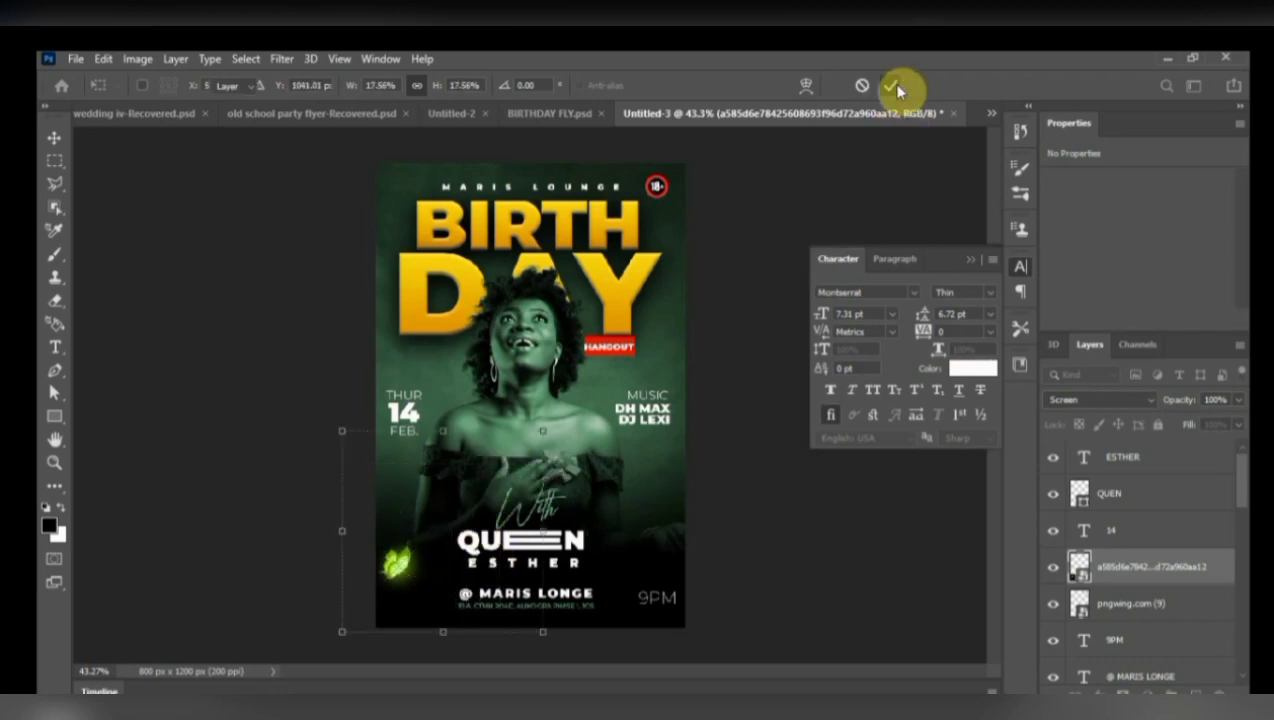
{"action": "left_click", "coordinate": [893, 85]}
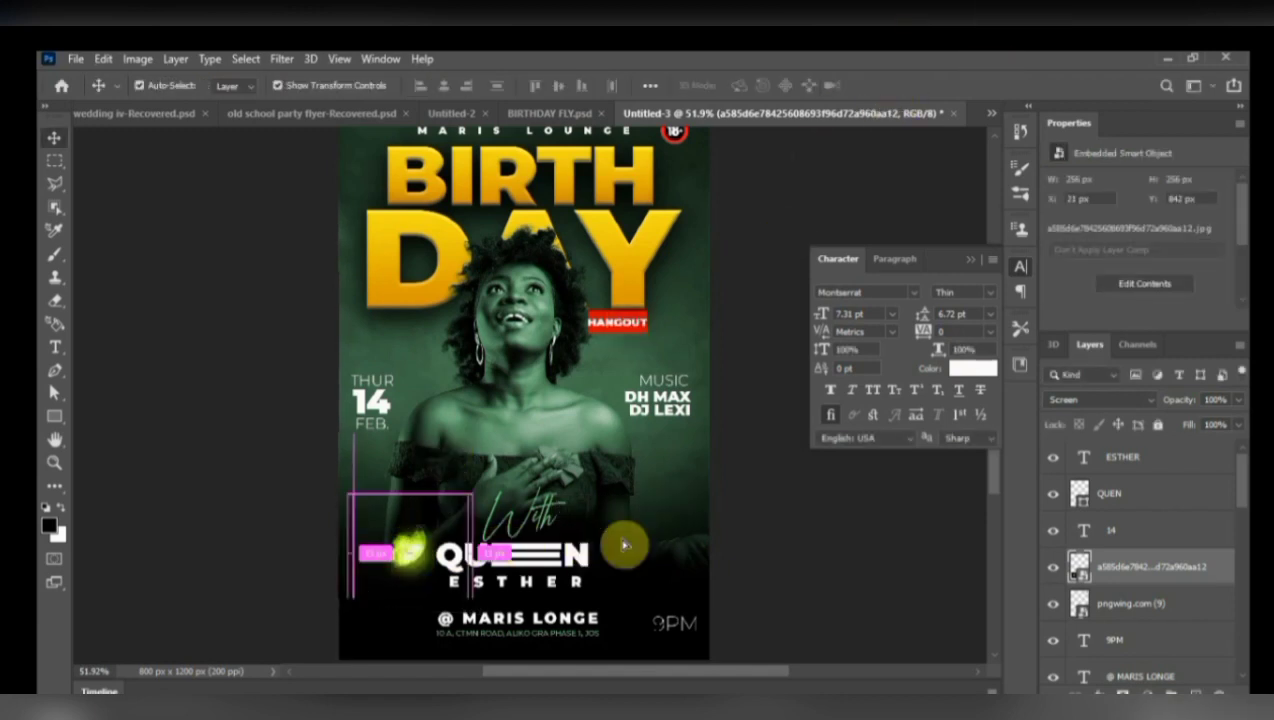
{"action": "left_click_drag", "start_coordinate": [625, 545], "coordinate": [657, 528]}
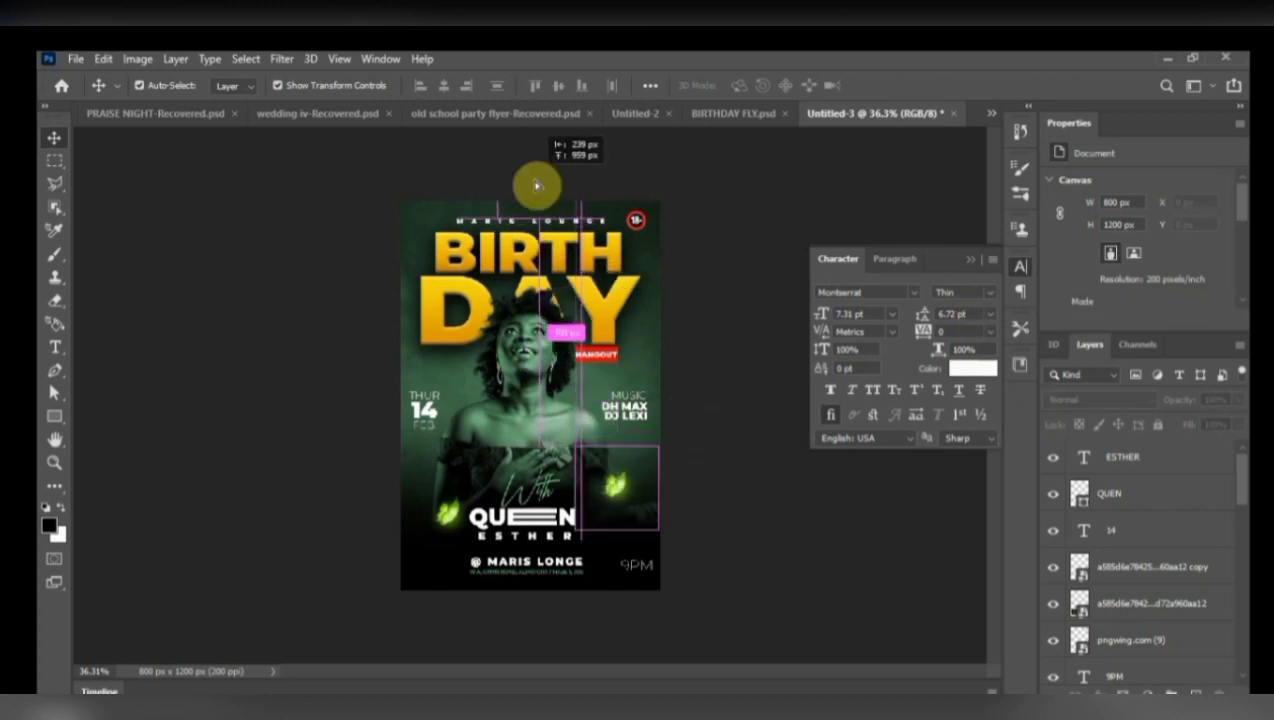
- Position a butterfly copy beside the BIRTH title at the top left
{"action": "left_click", "coordinate": [1150, 567]}
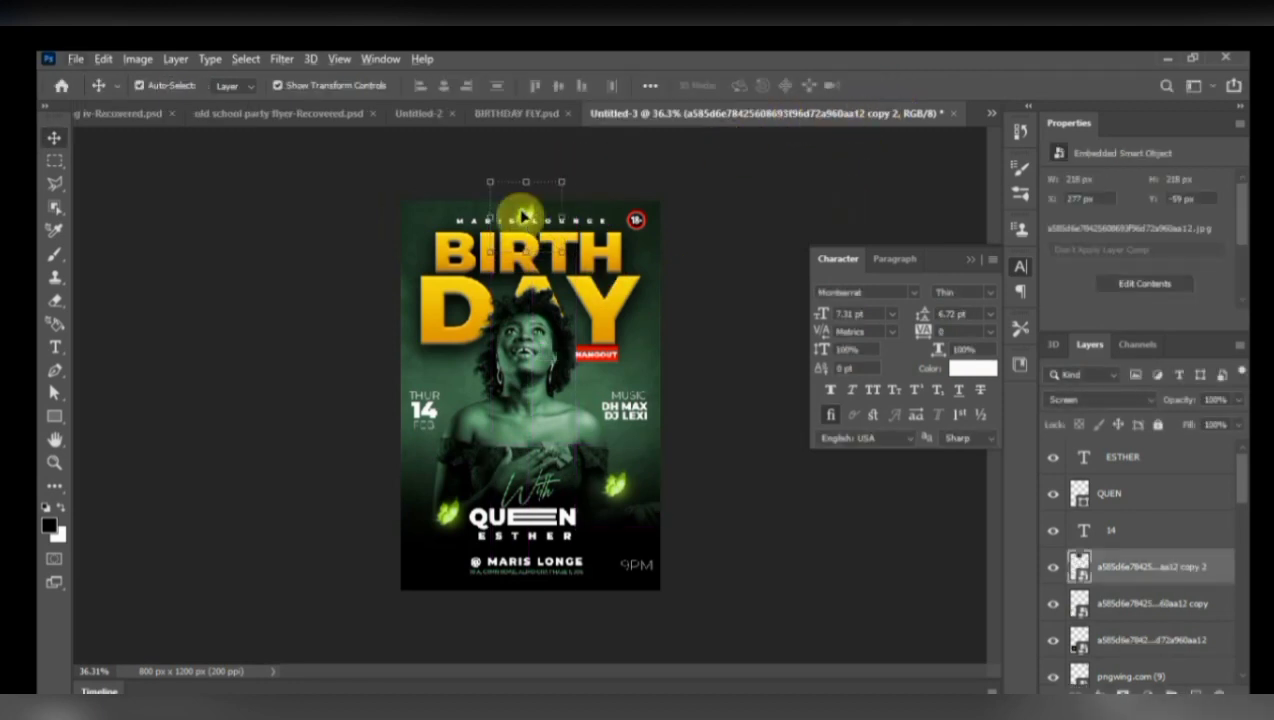
{"action": "left_click_drag", "start_coordinate": [525, 218], "coordinate": [437, 218]}
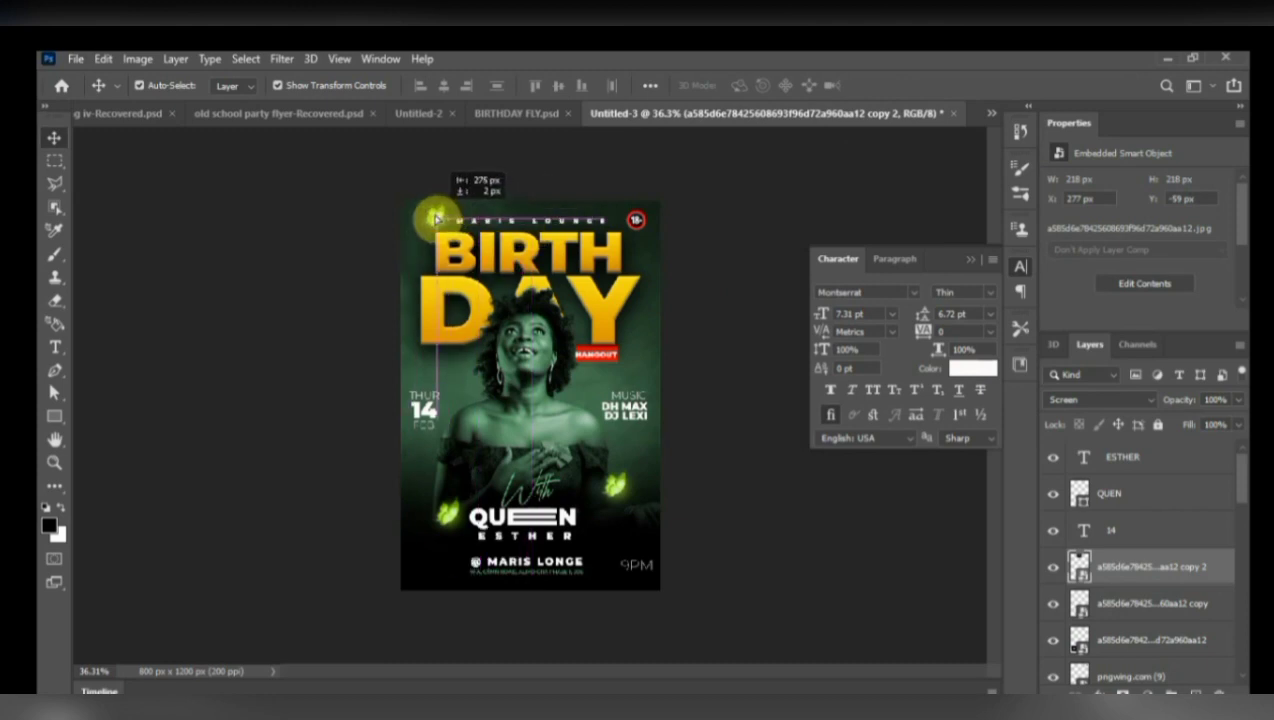
{"action": "left_click_drag", "start_coordinate": [437, 217], "coordinate": [437, 250]}
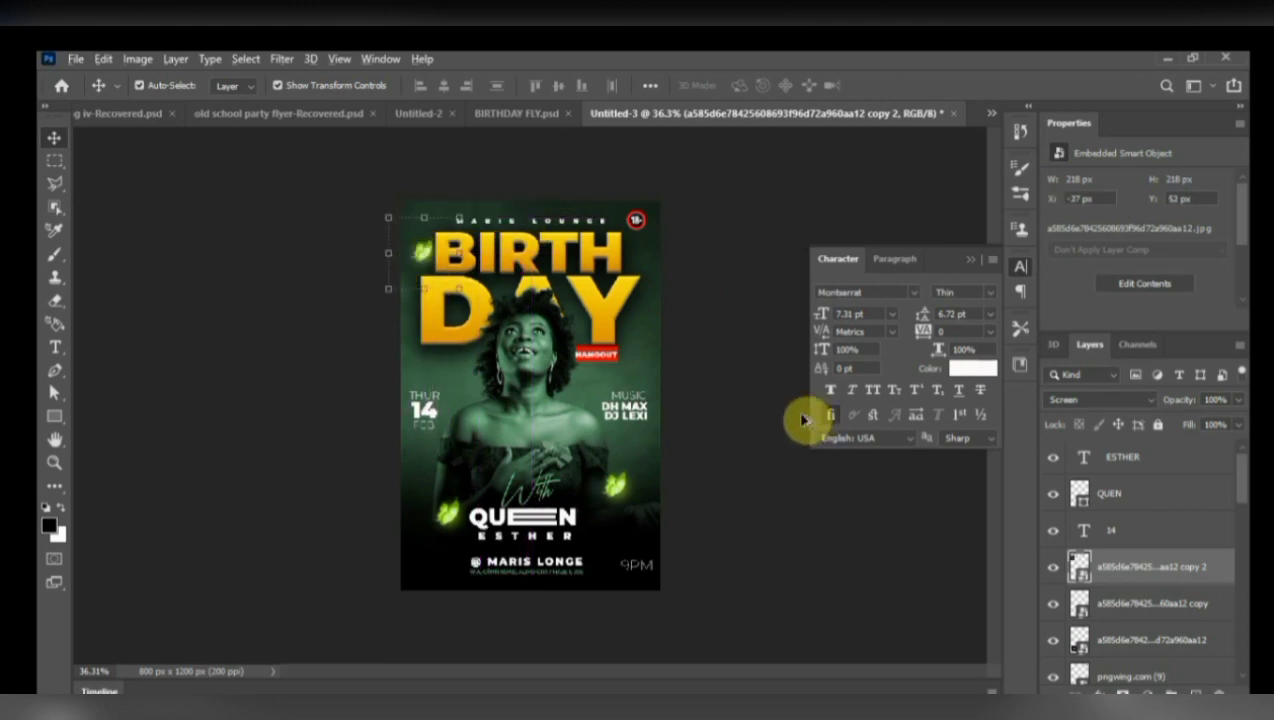